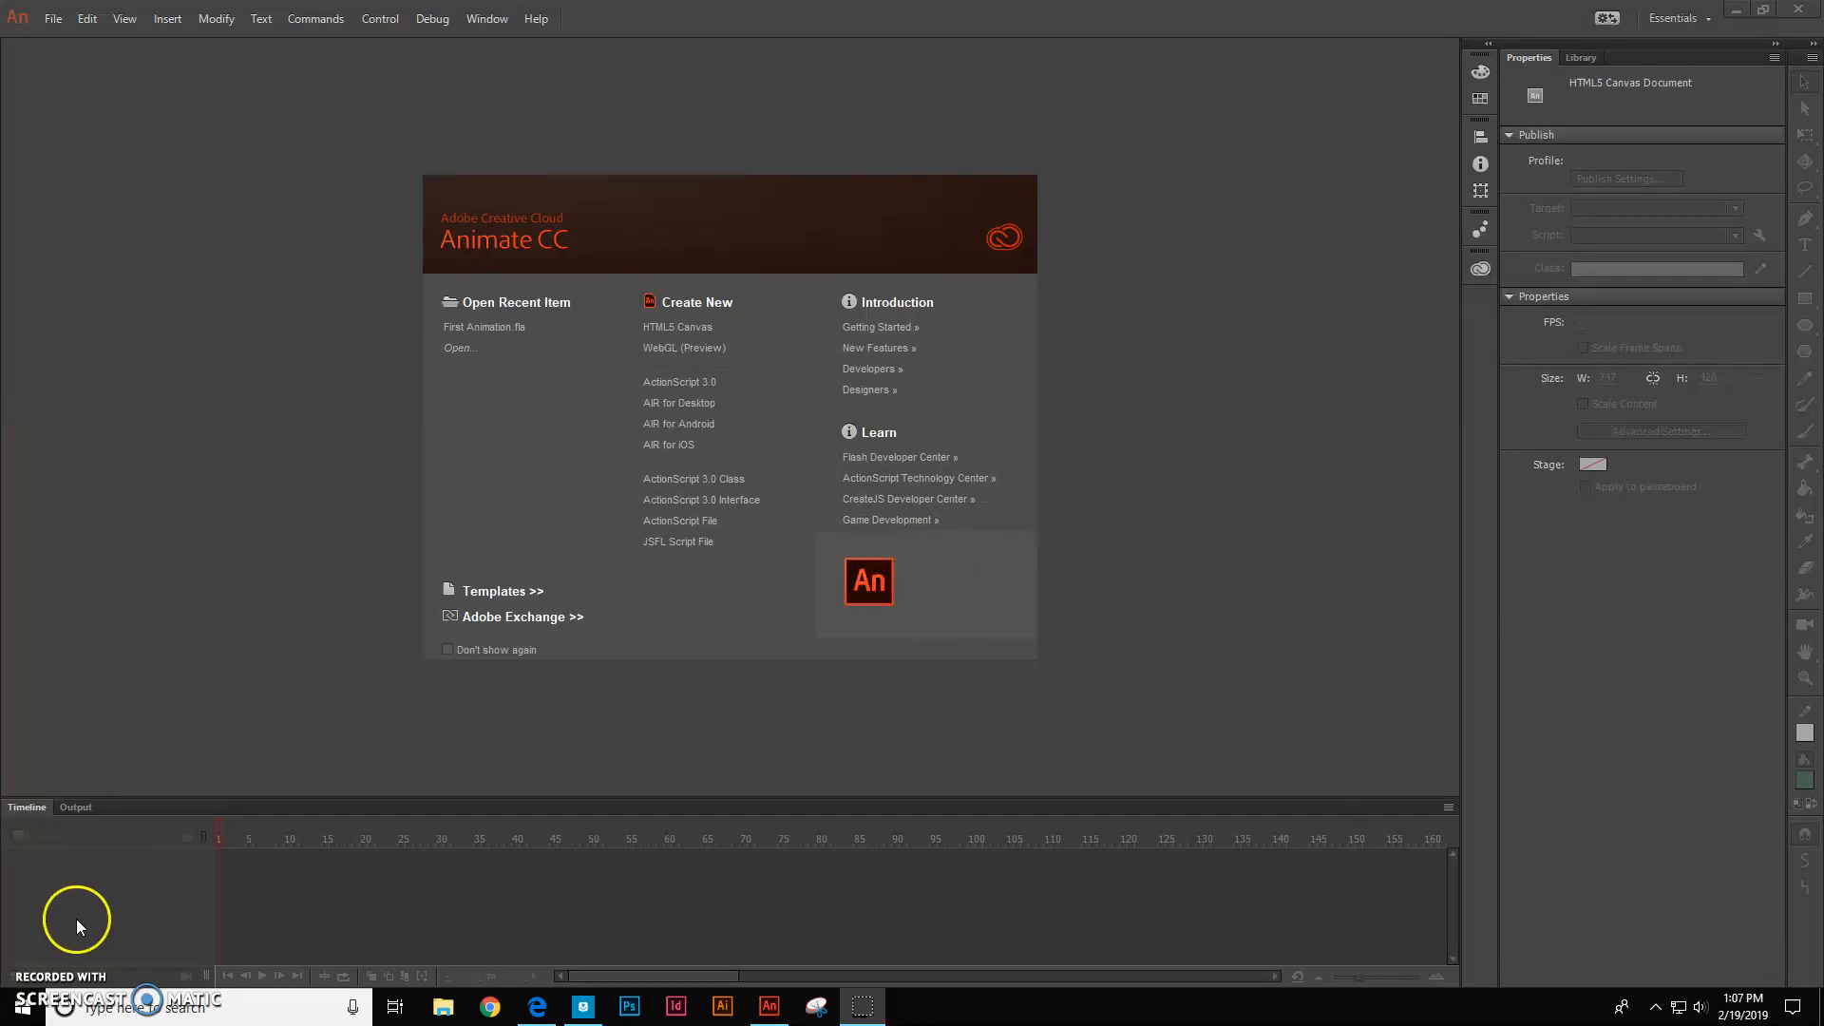
{"action": "mouse_move", "coordinate": [768, 1006]}
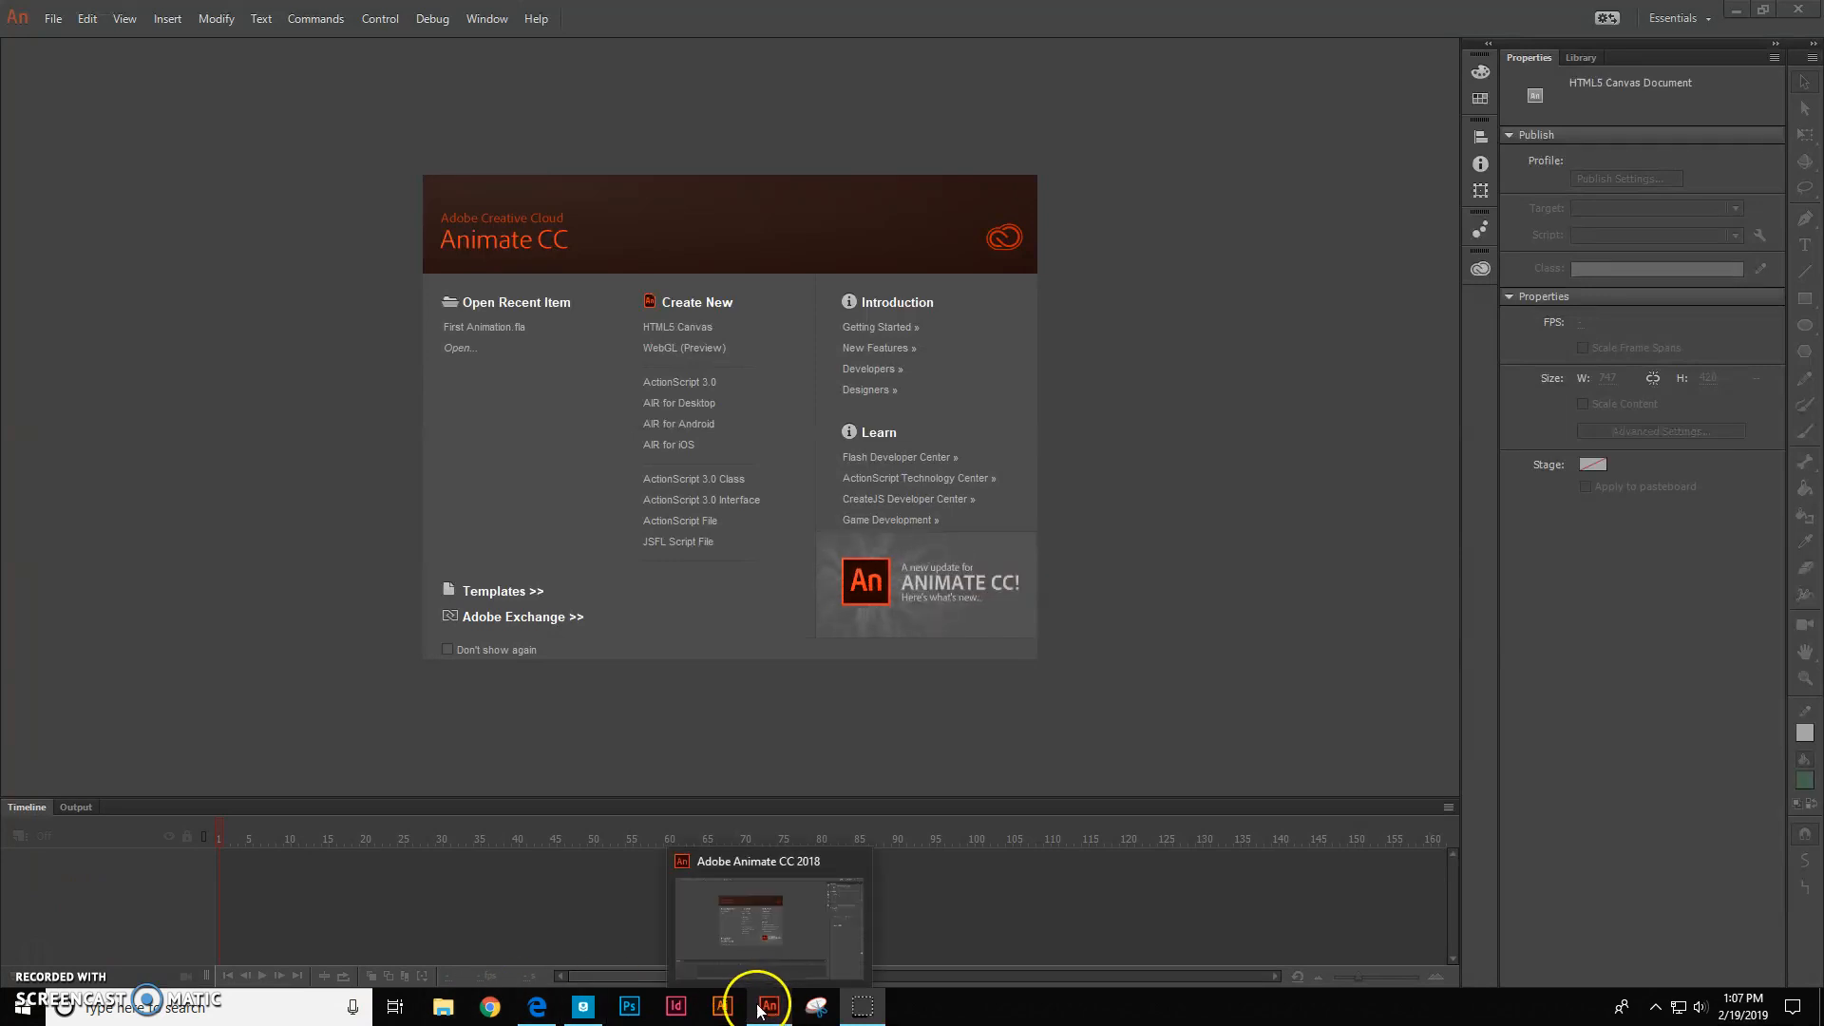
Launch Adobe Animate from the Start menu and create a new HTML5 Canvas document
{"action": "left_click", "coordinate": [20, 1006]}
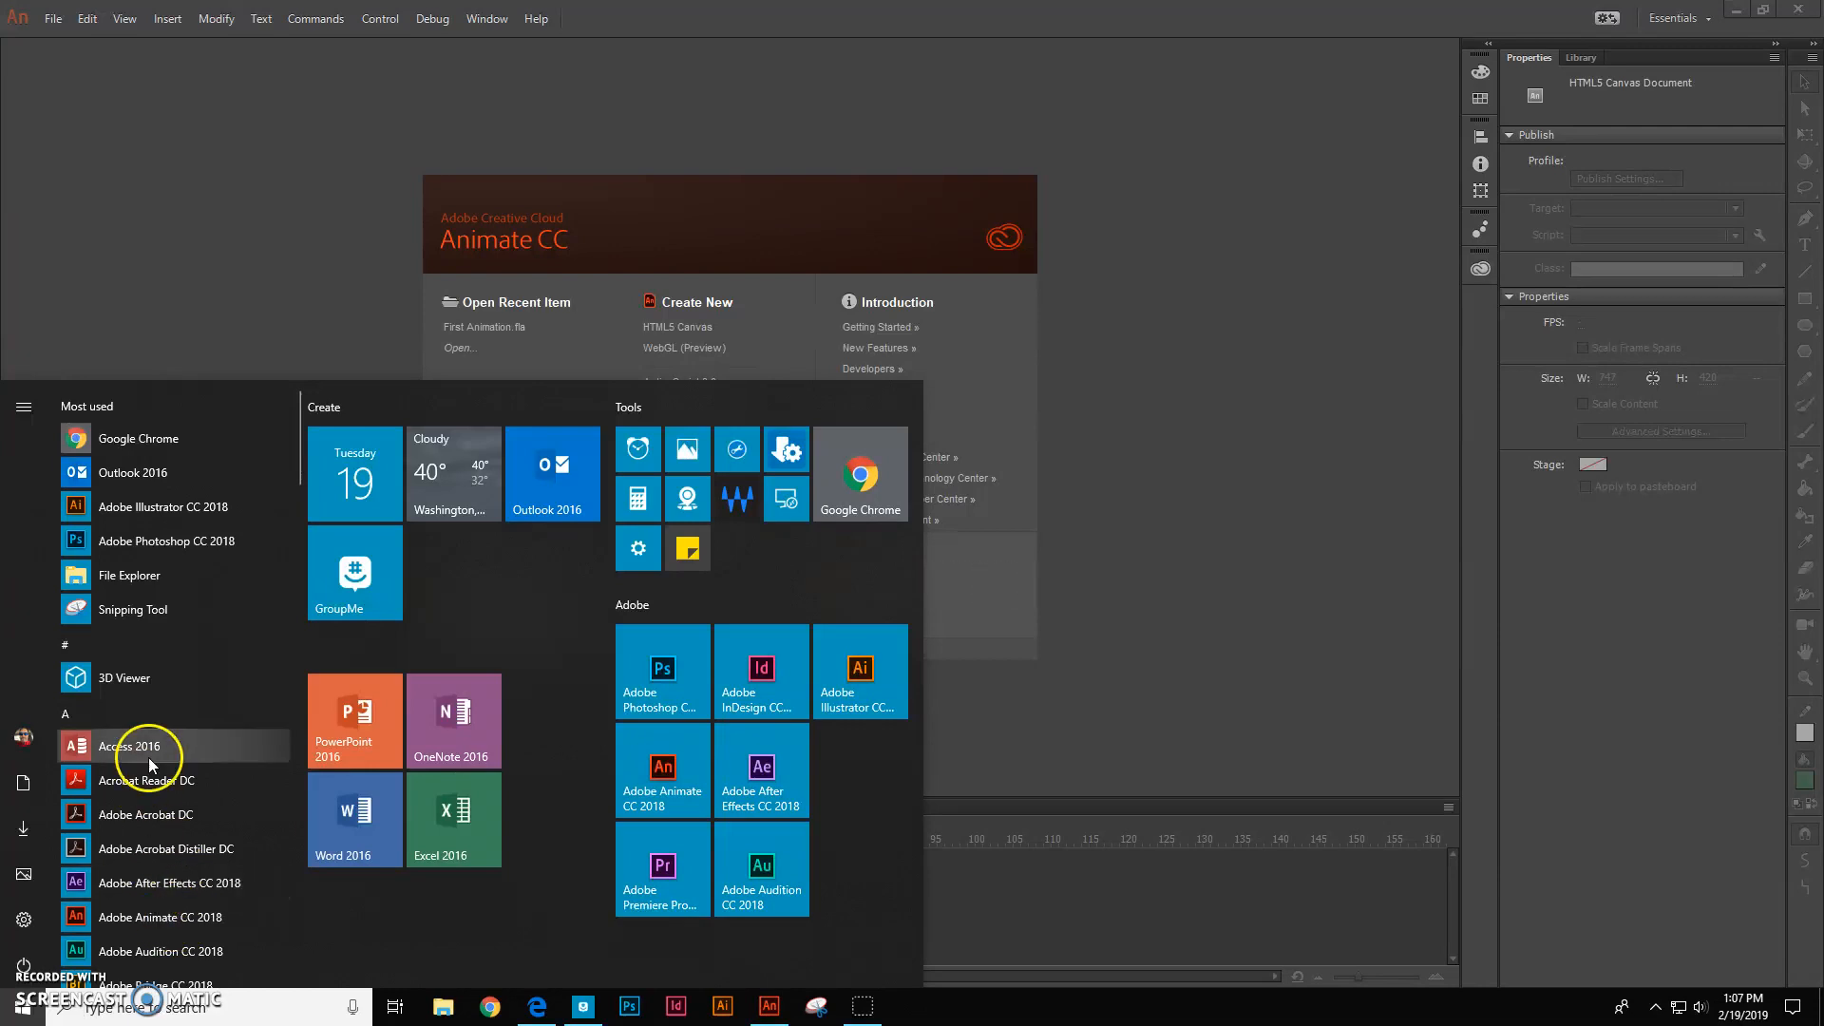
{"action": "mouse_move", "coordinate": [162, 950]}
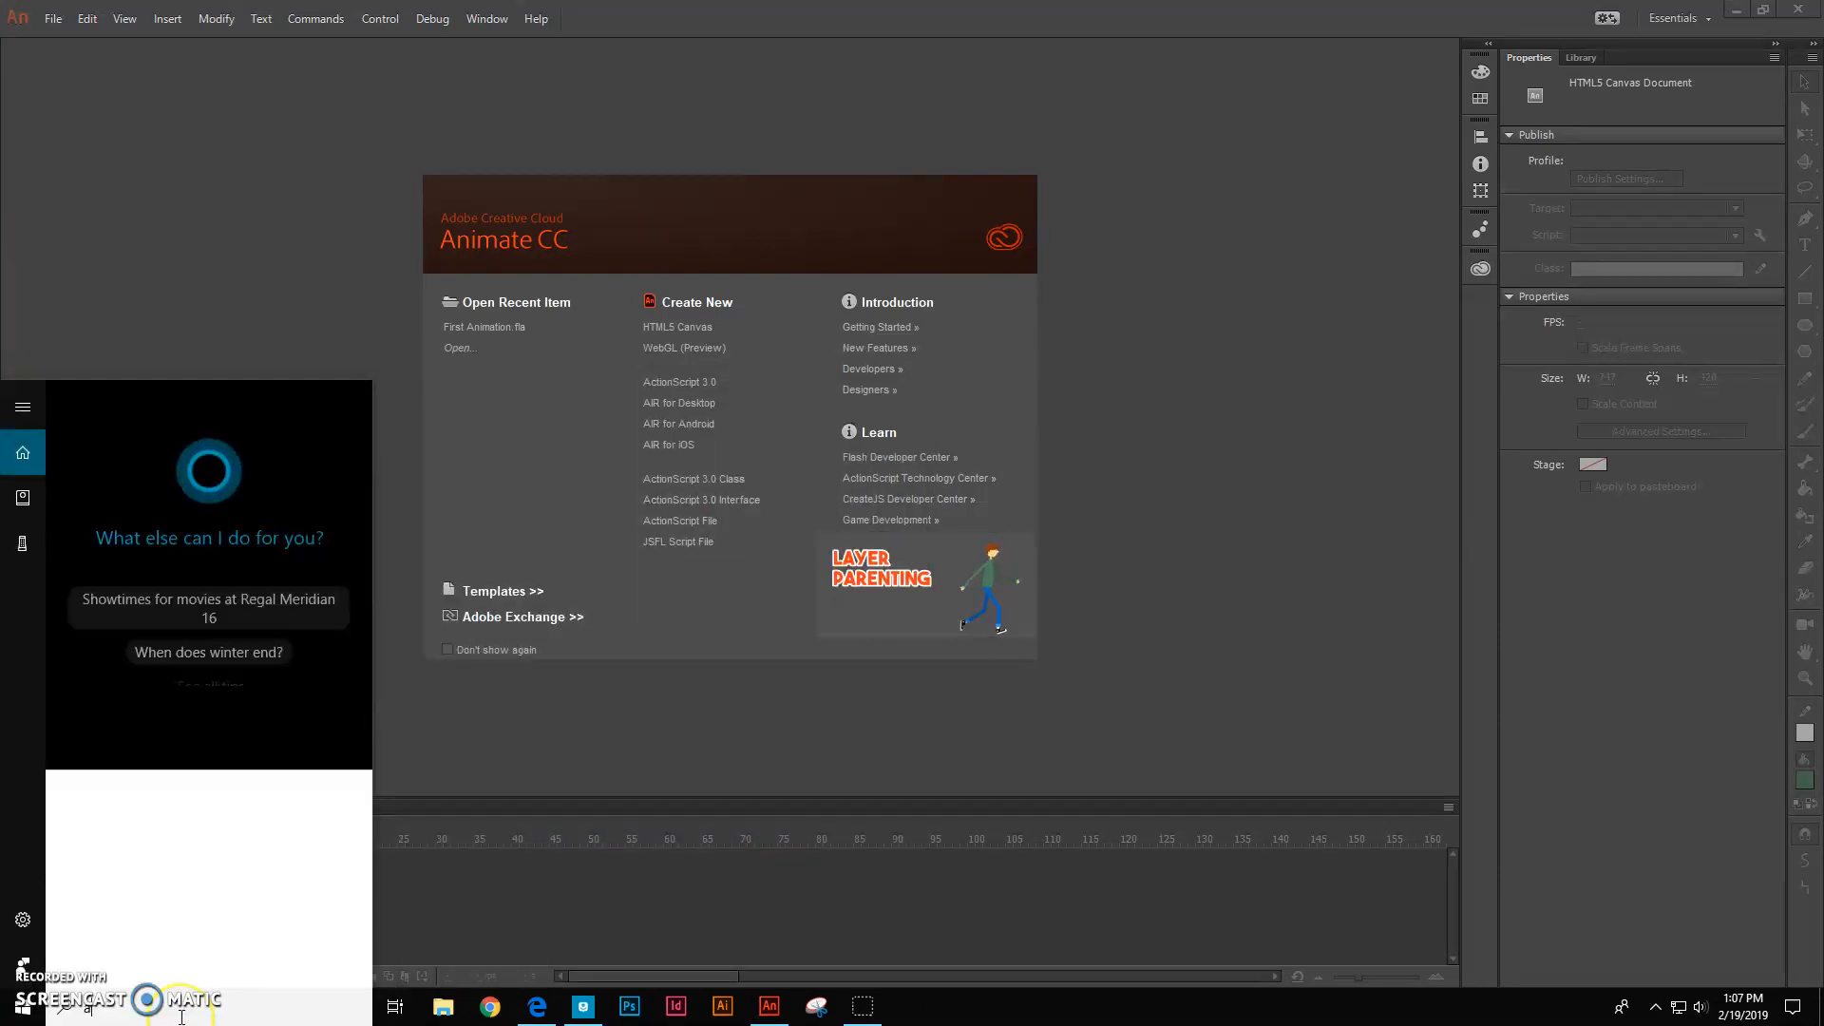
{"action": "type", "text": "animate"}
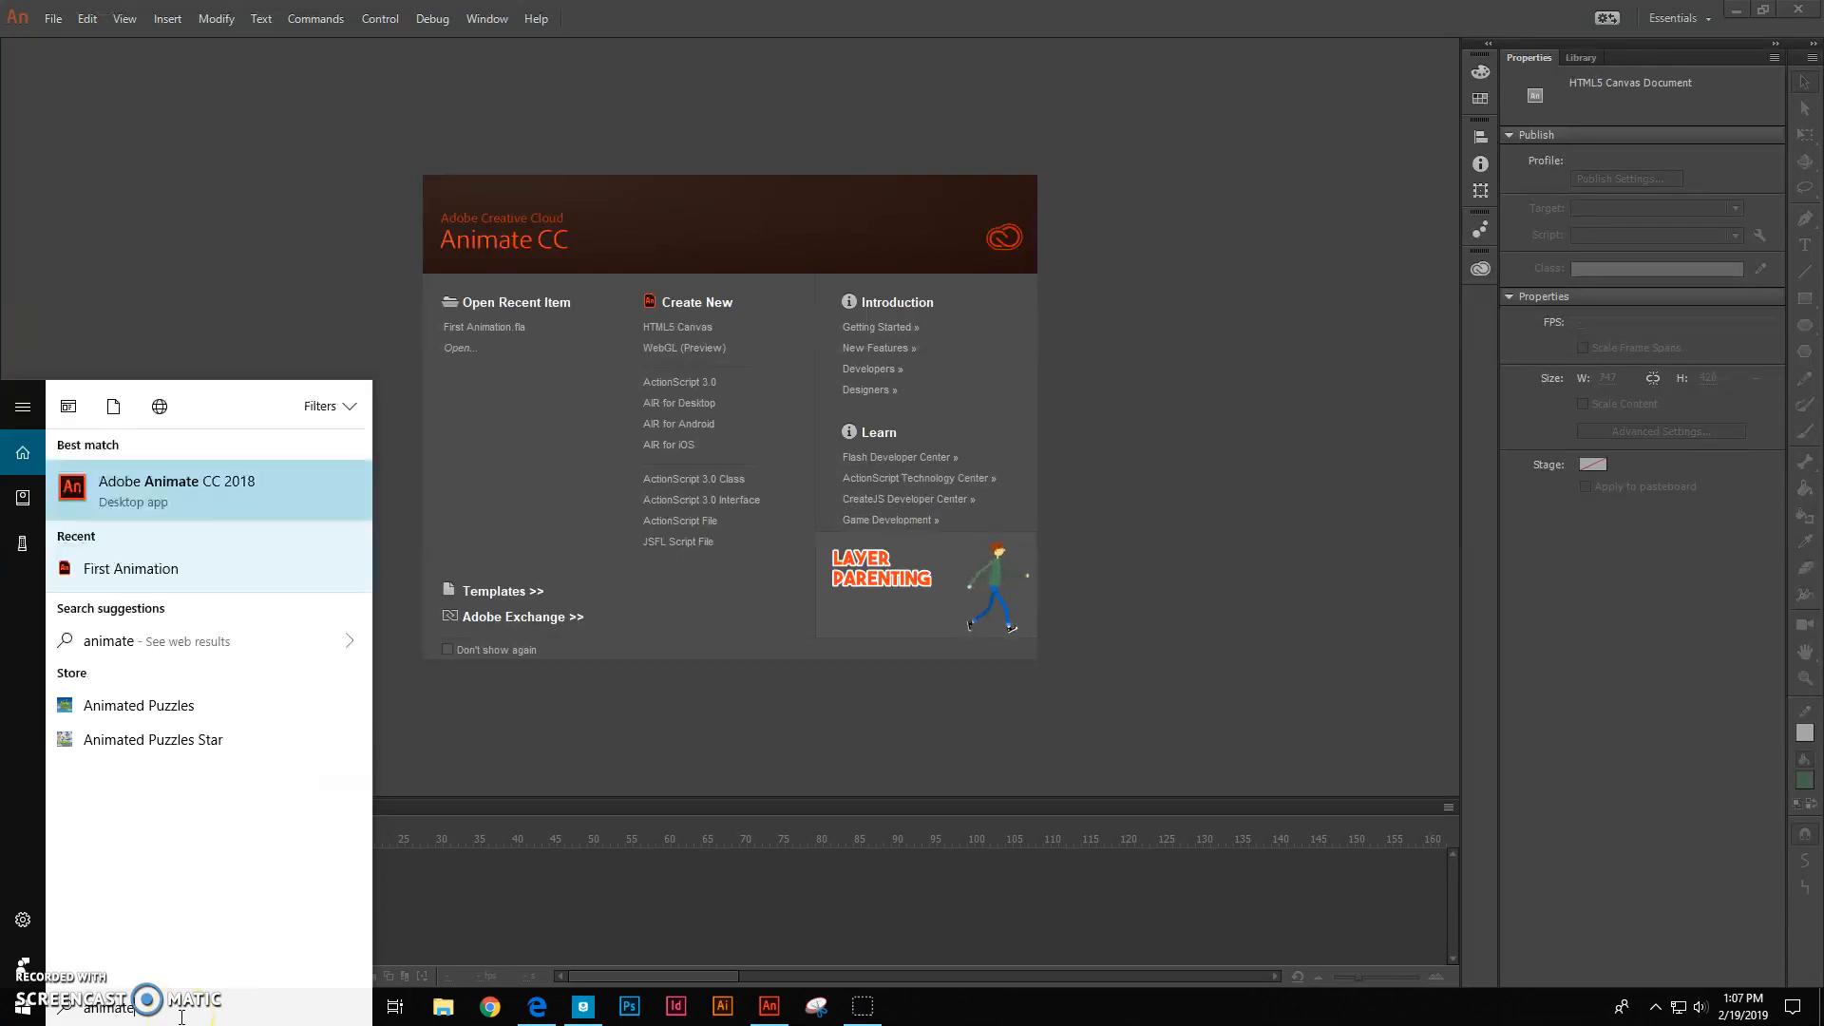
{"action": "mouse_move", "coordinate": [92, 497]}
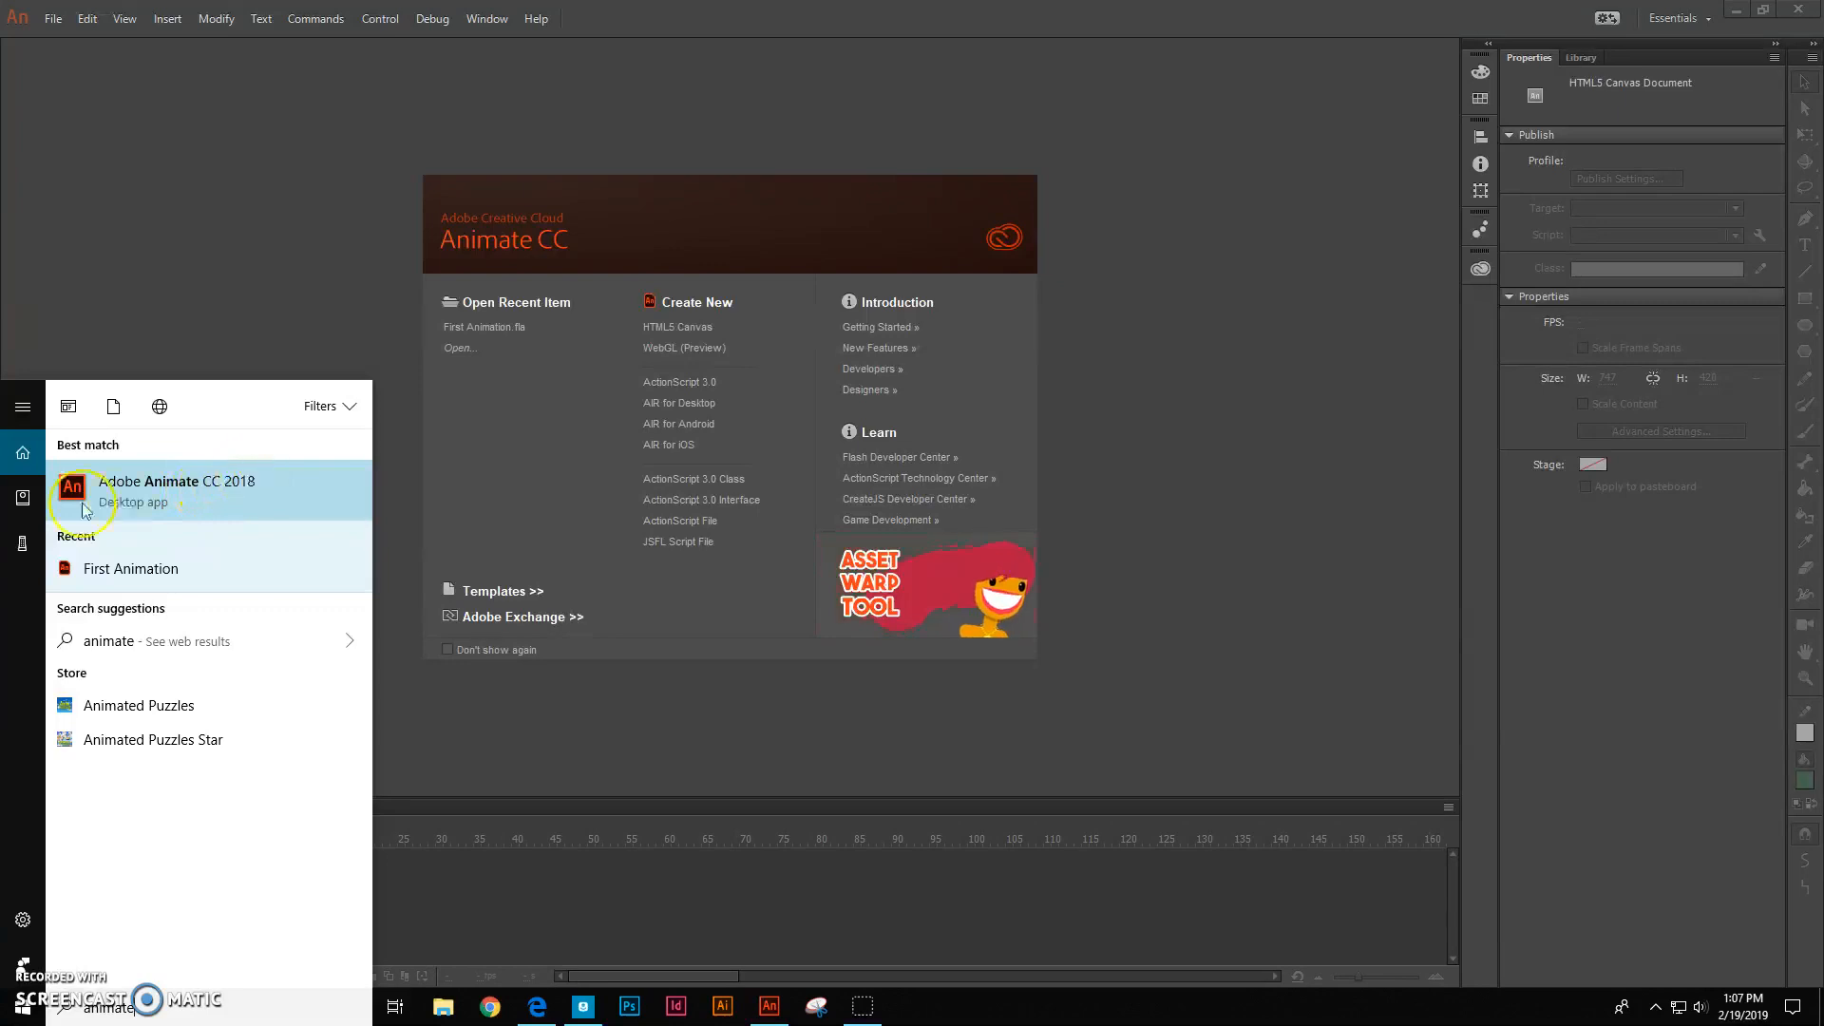
{"action": "mouse_move", "coordinate": [1225, 399]}
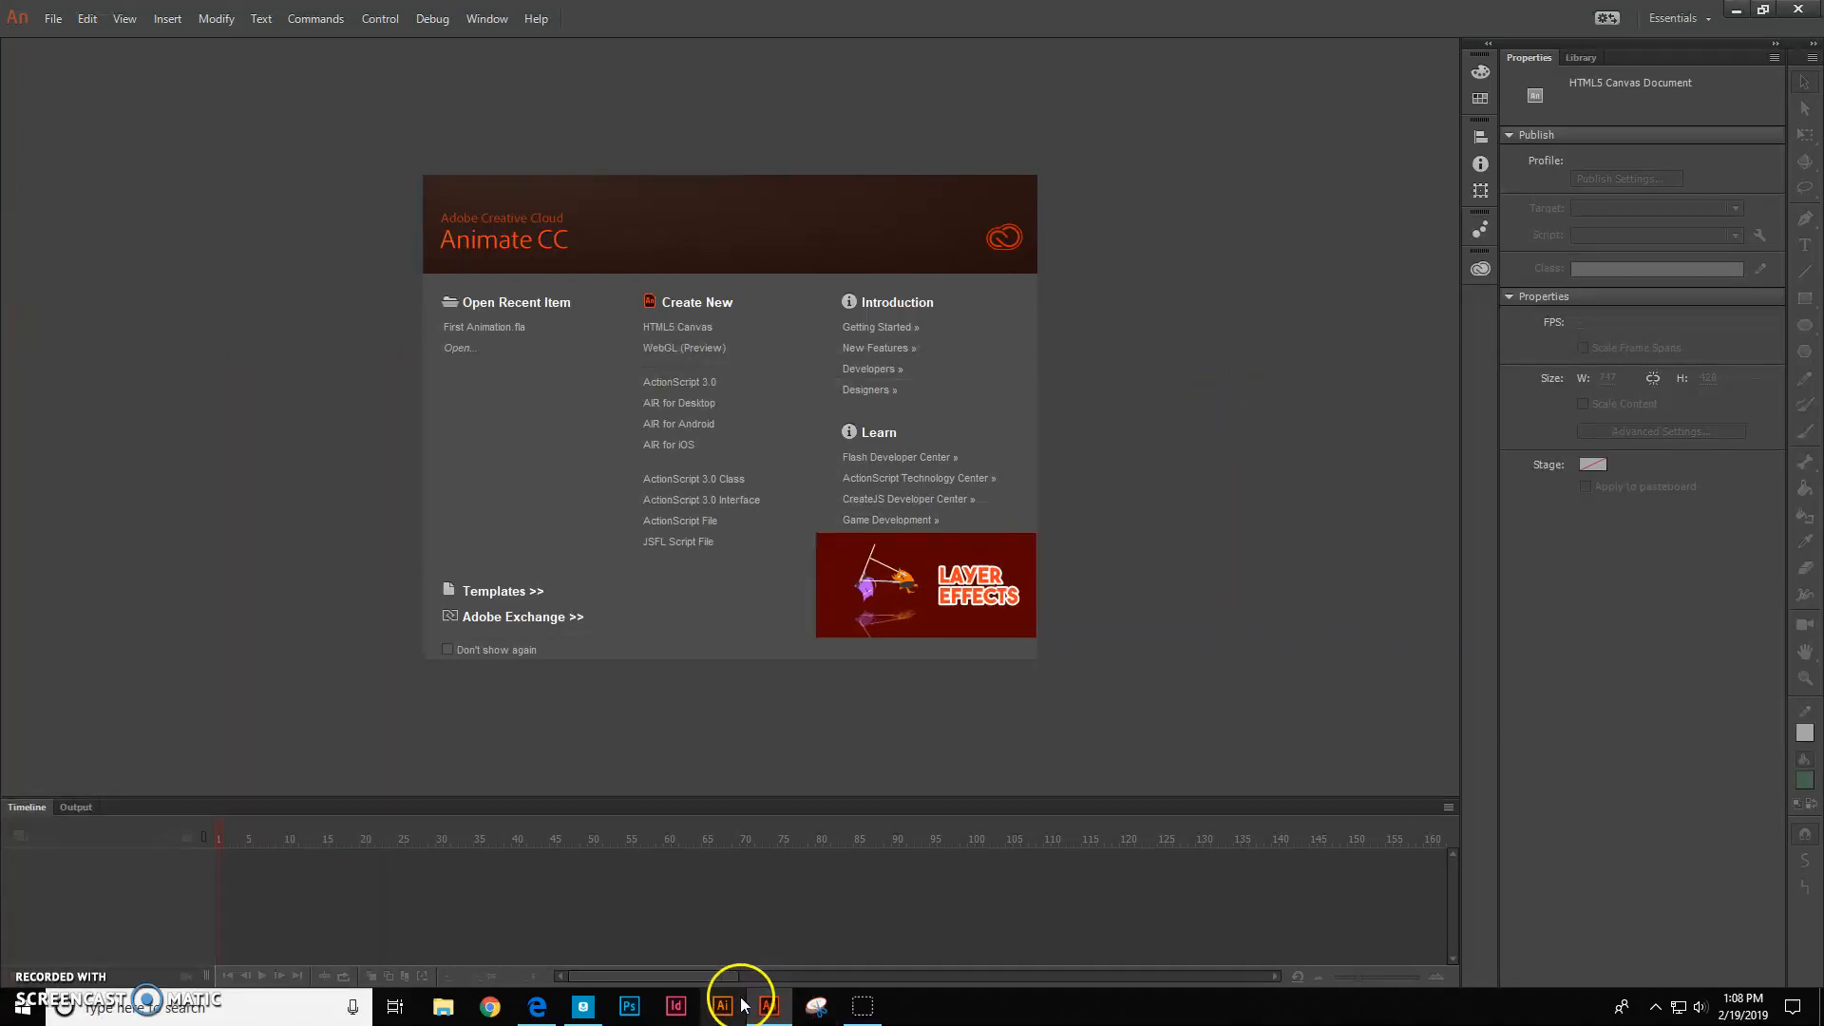
{"action": "mouse_move", "coordinate": [768, 1006]}
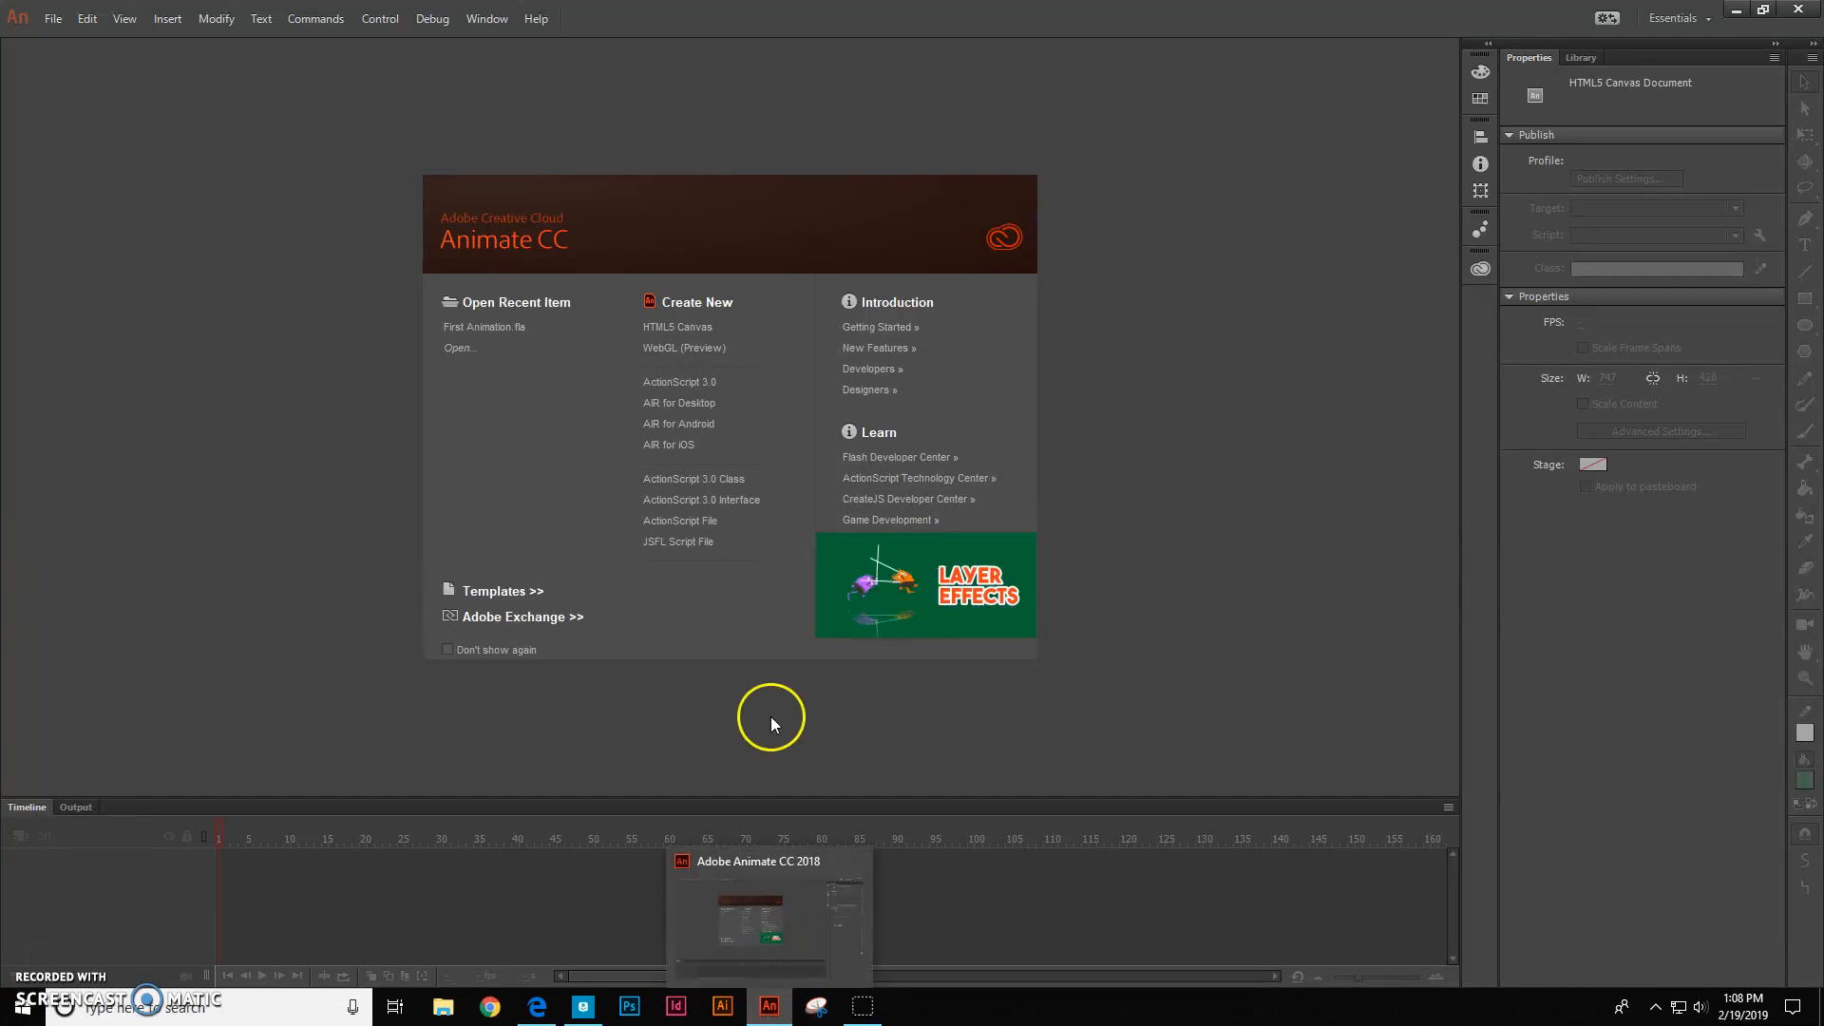
{"action": "mouse_move", "coordinate": [1274, 300]}
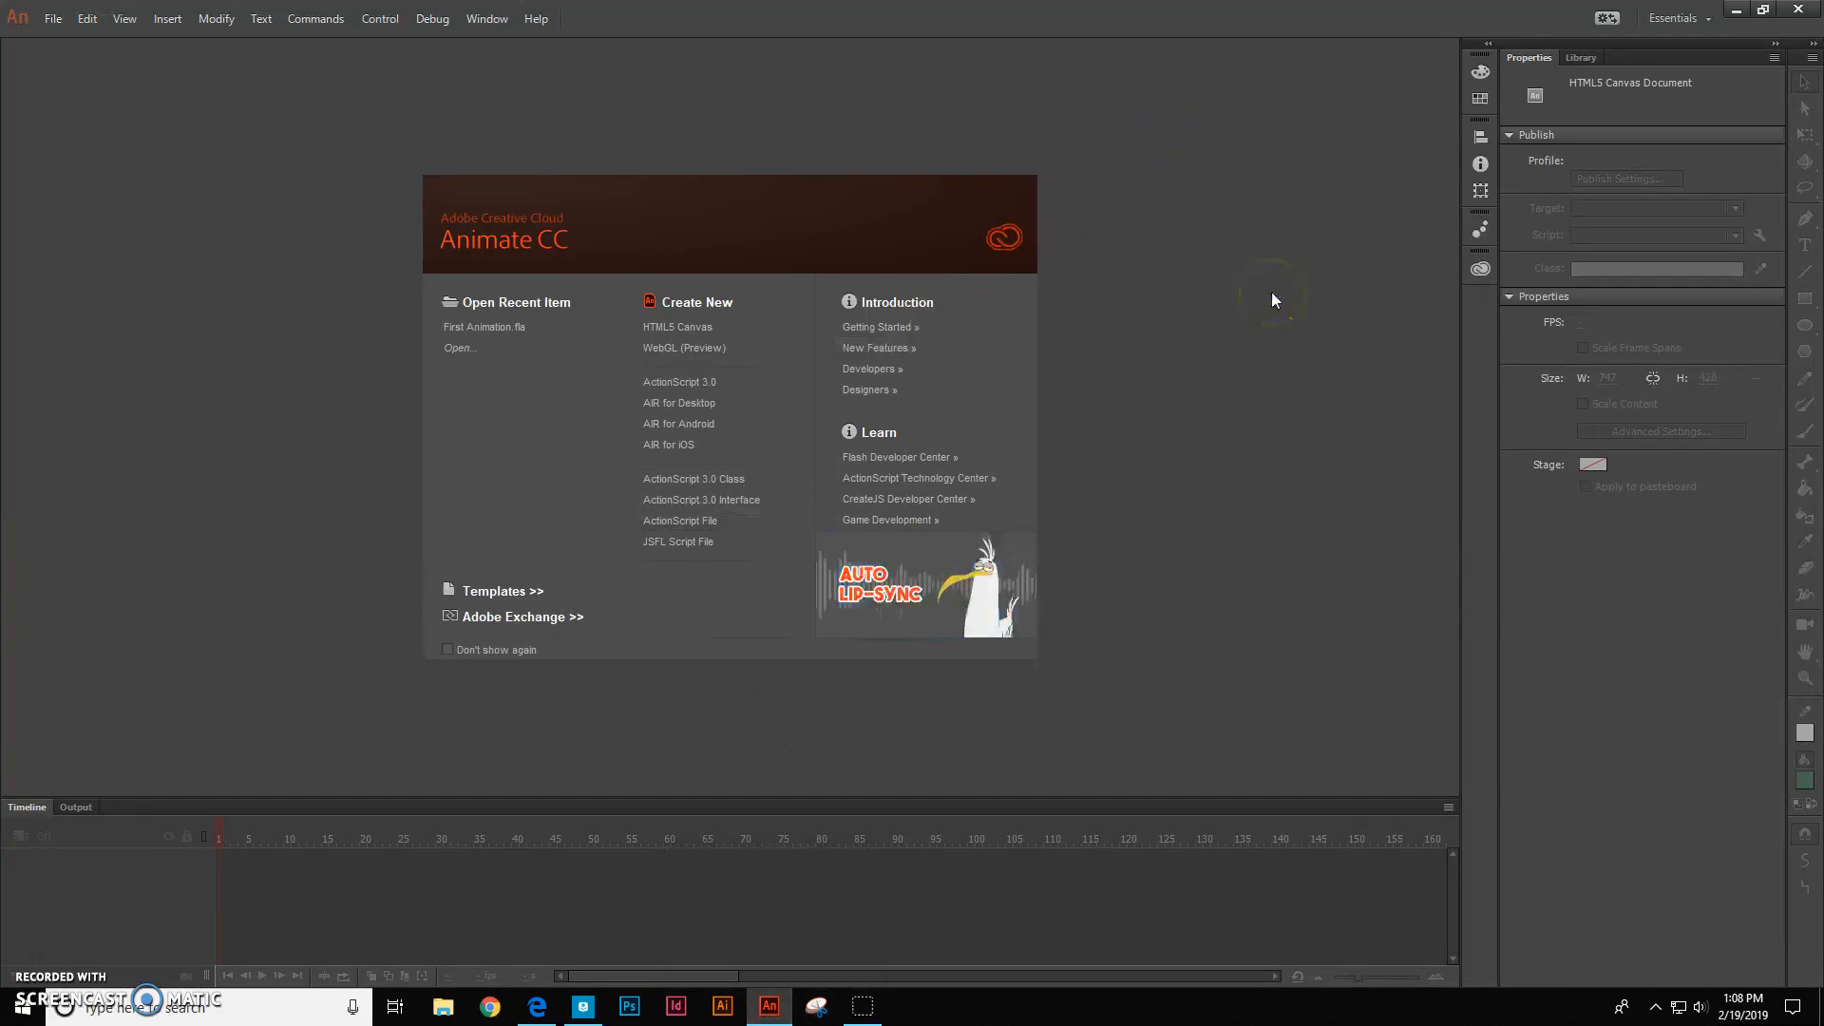
{"action": "mouse_move", "coordinate": [696, 331]}
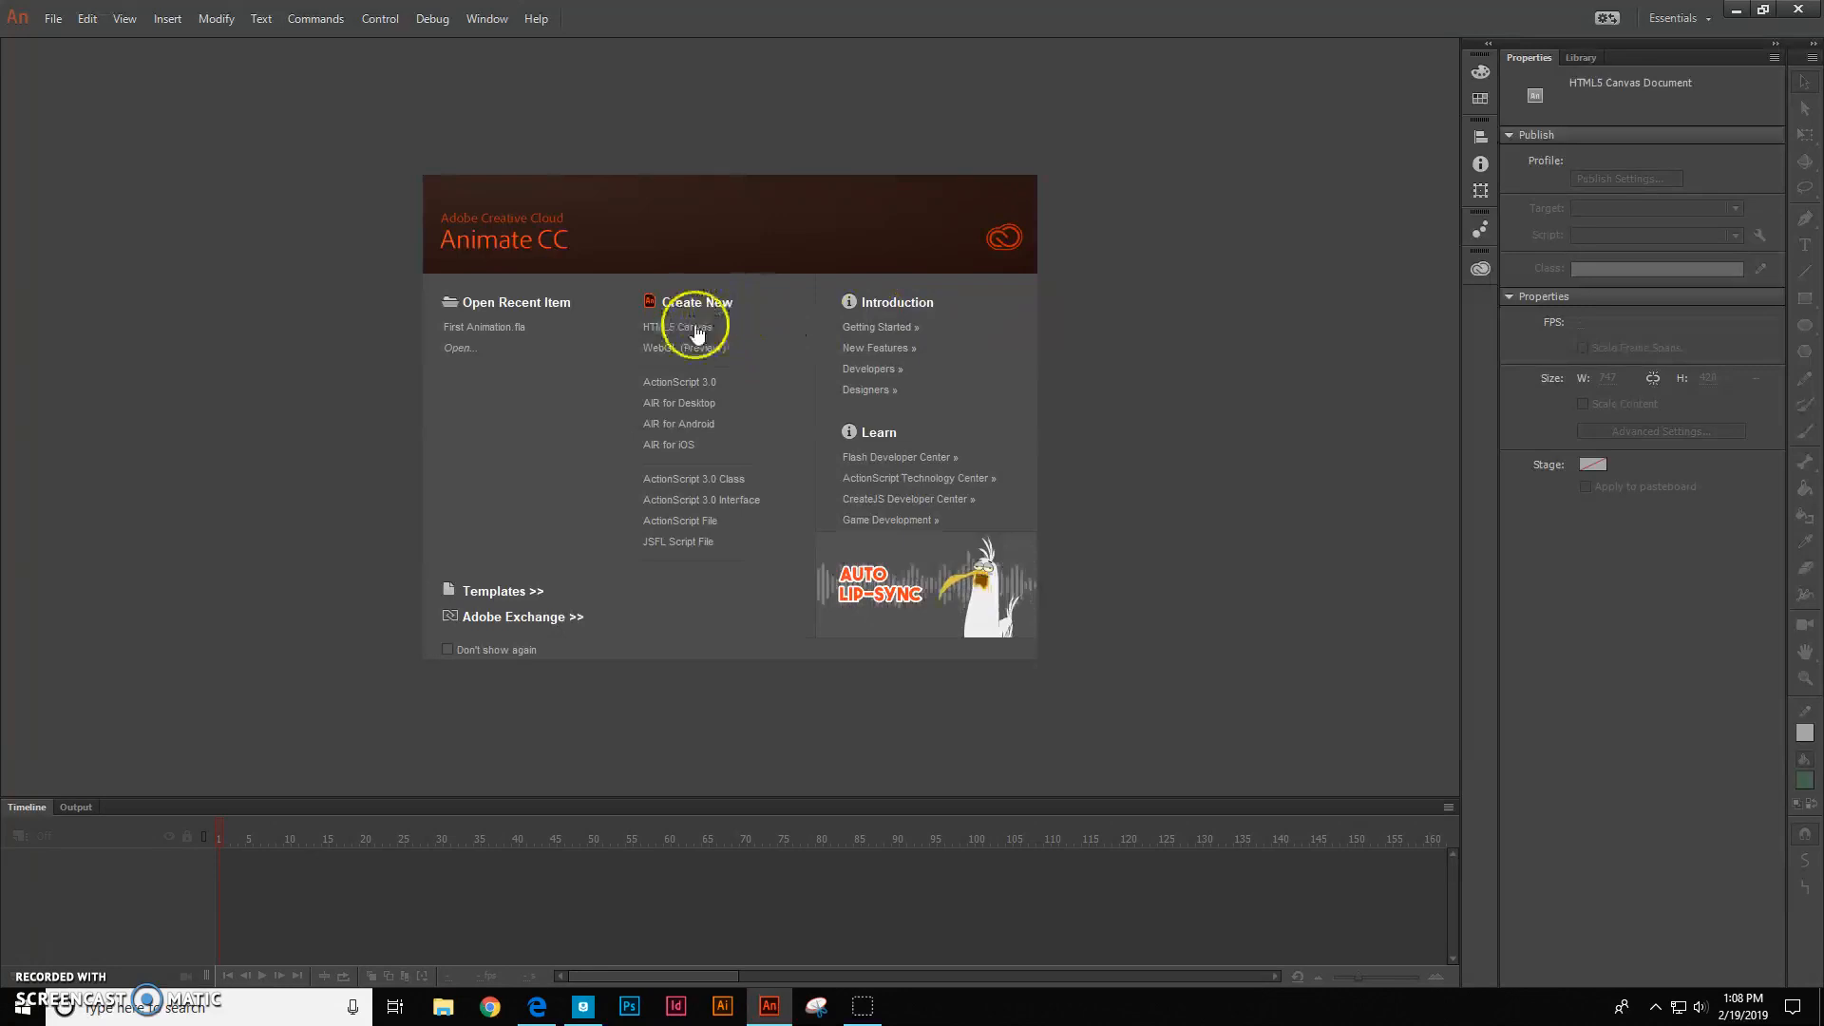
{"action": "mouse_move", "coordinate": [649, 337]}
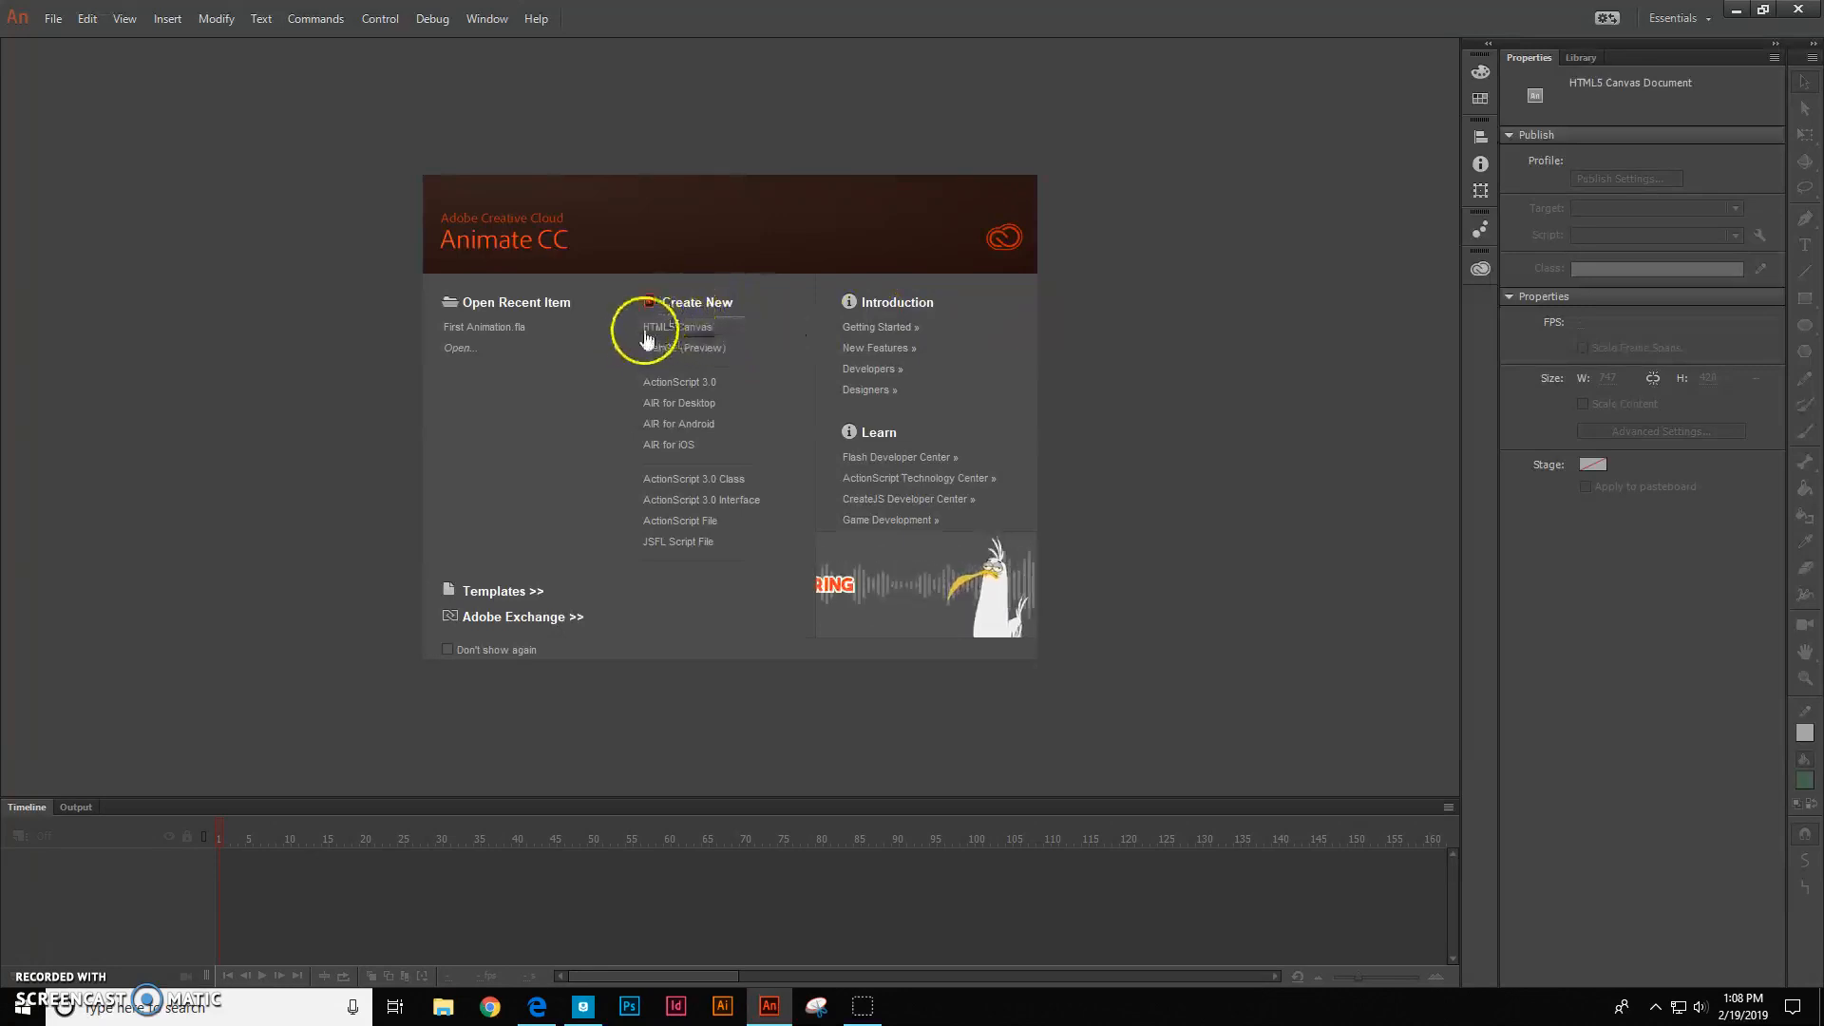
{"action": "left_click", "coordinate": [678, 327]}
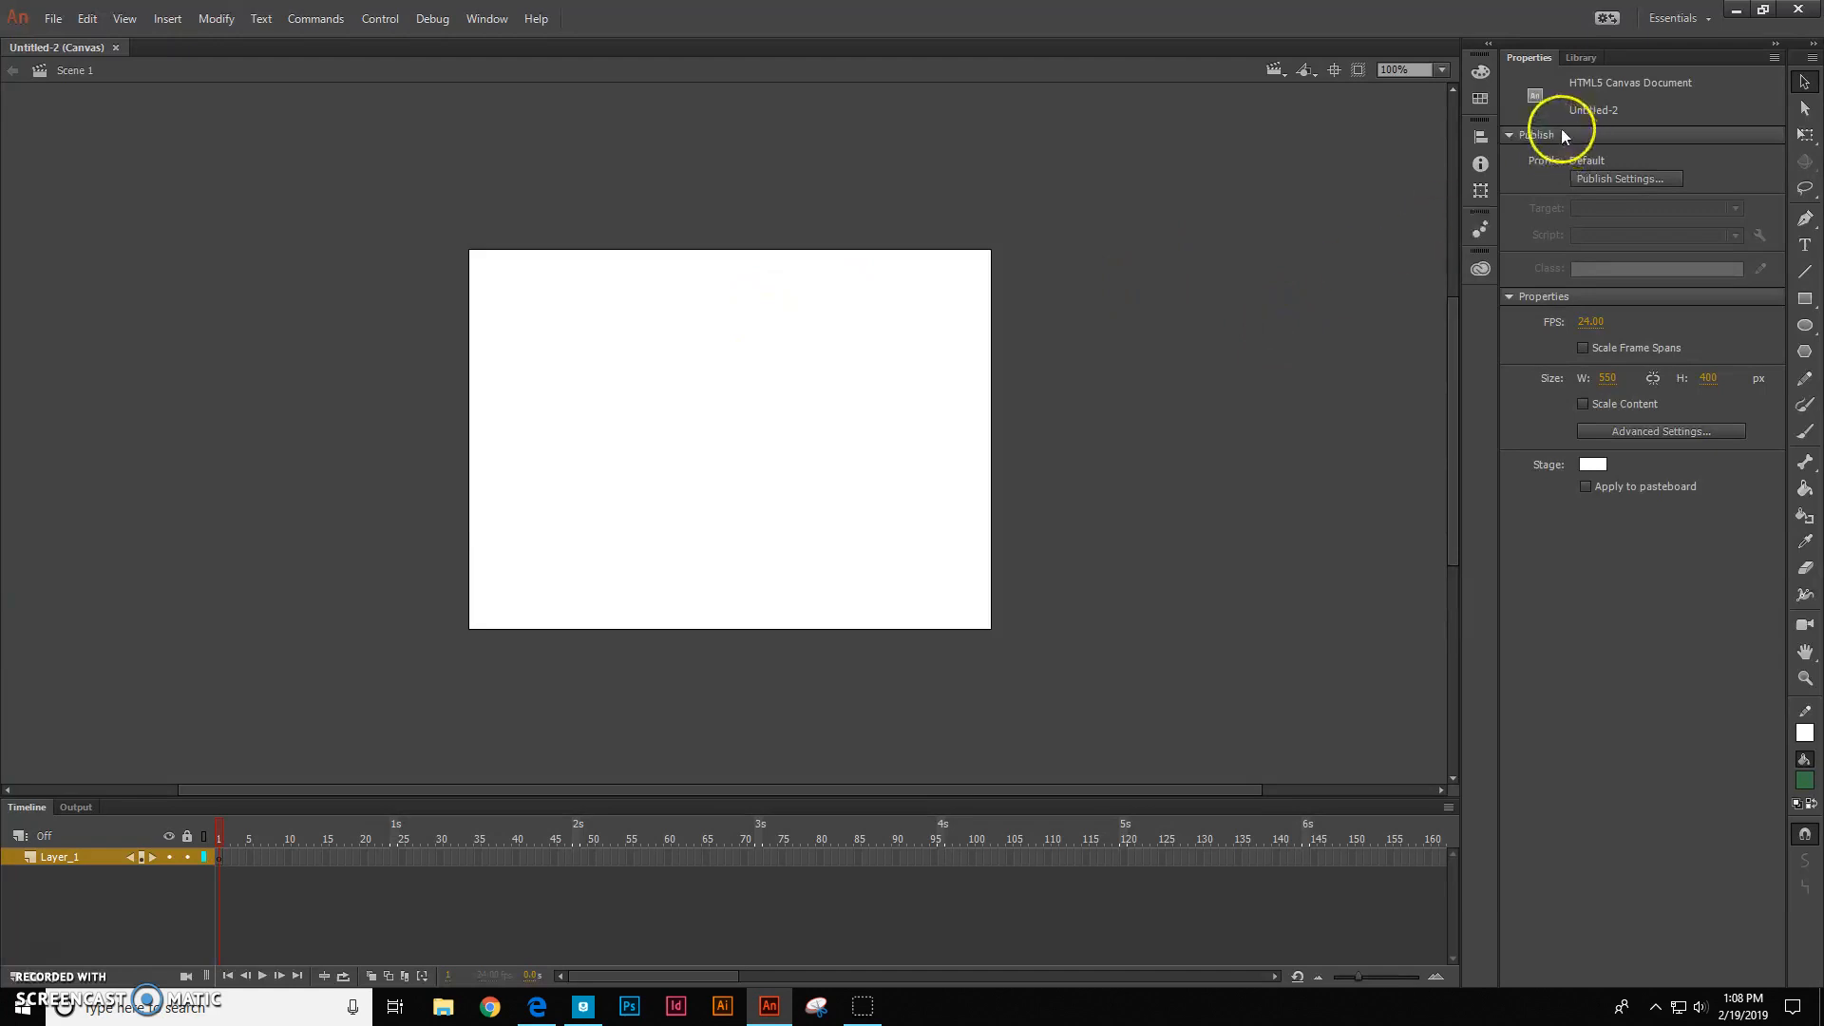
{"action": "mouse_move", "coordinate": [1263, 327]}
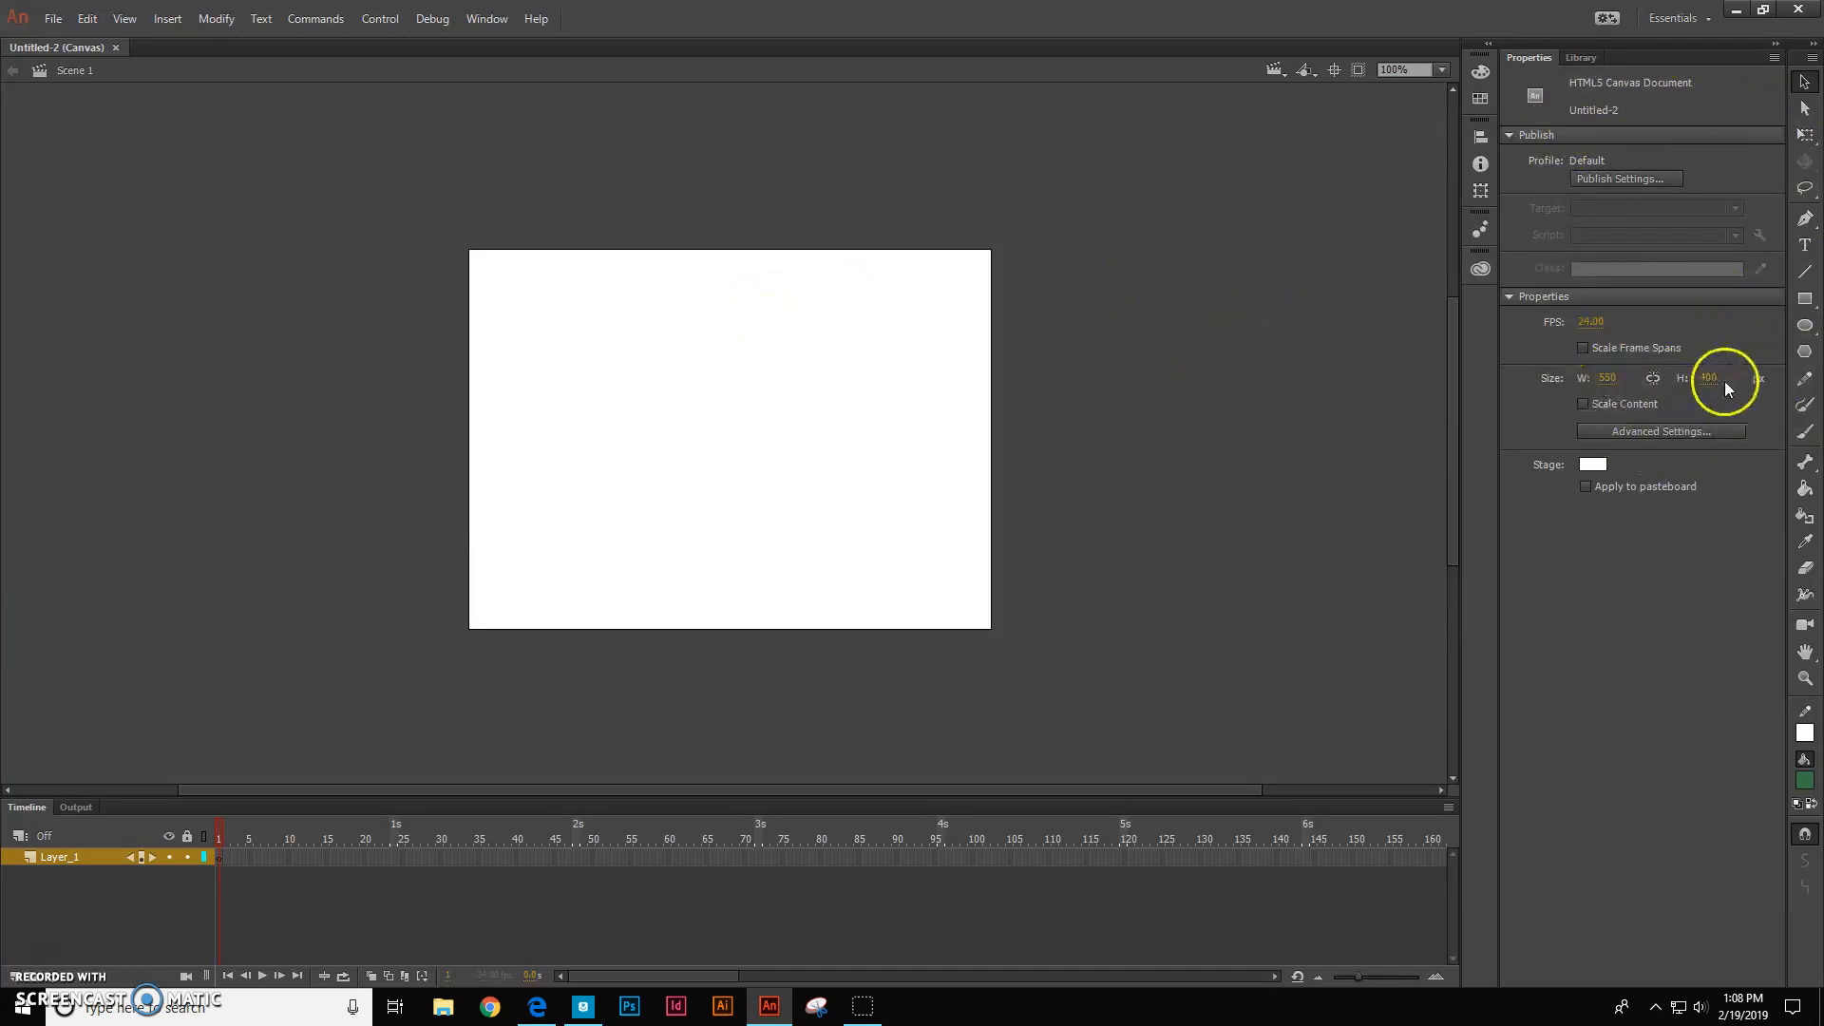
{"action": "mouse_move", "coordinate": [1711, 379]}
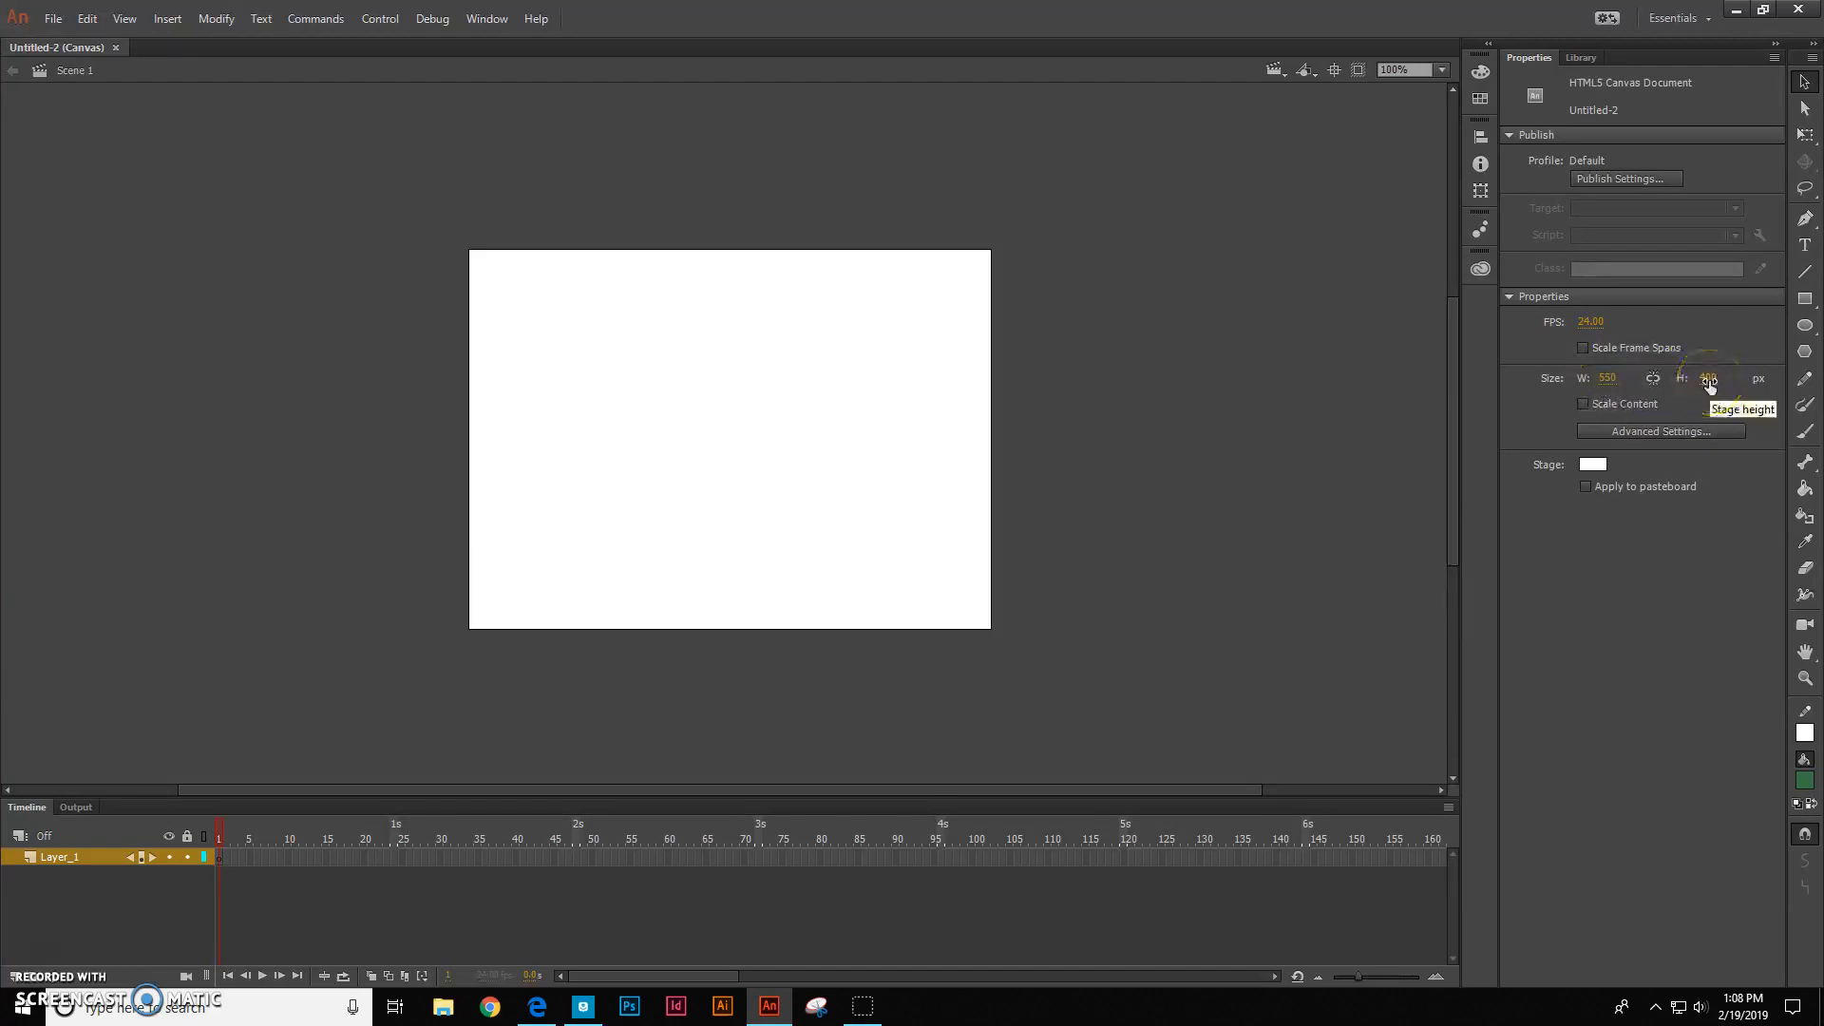
{"action": "mouse_move", "coordinate": [1594, 367]}
{"action": "type", "text": "420"}
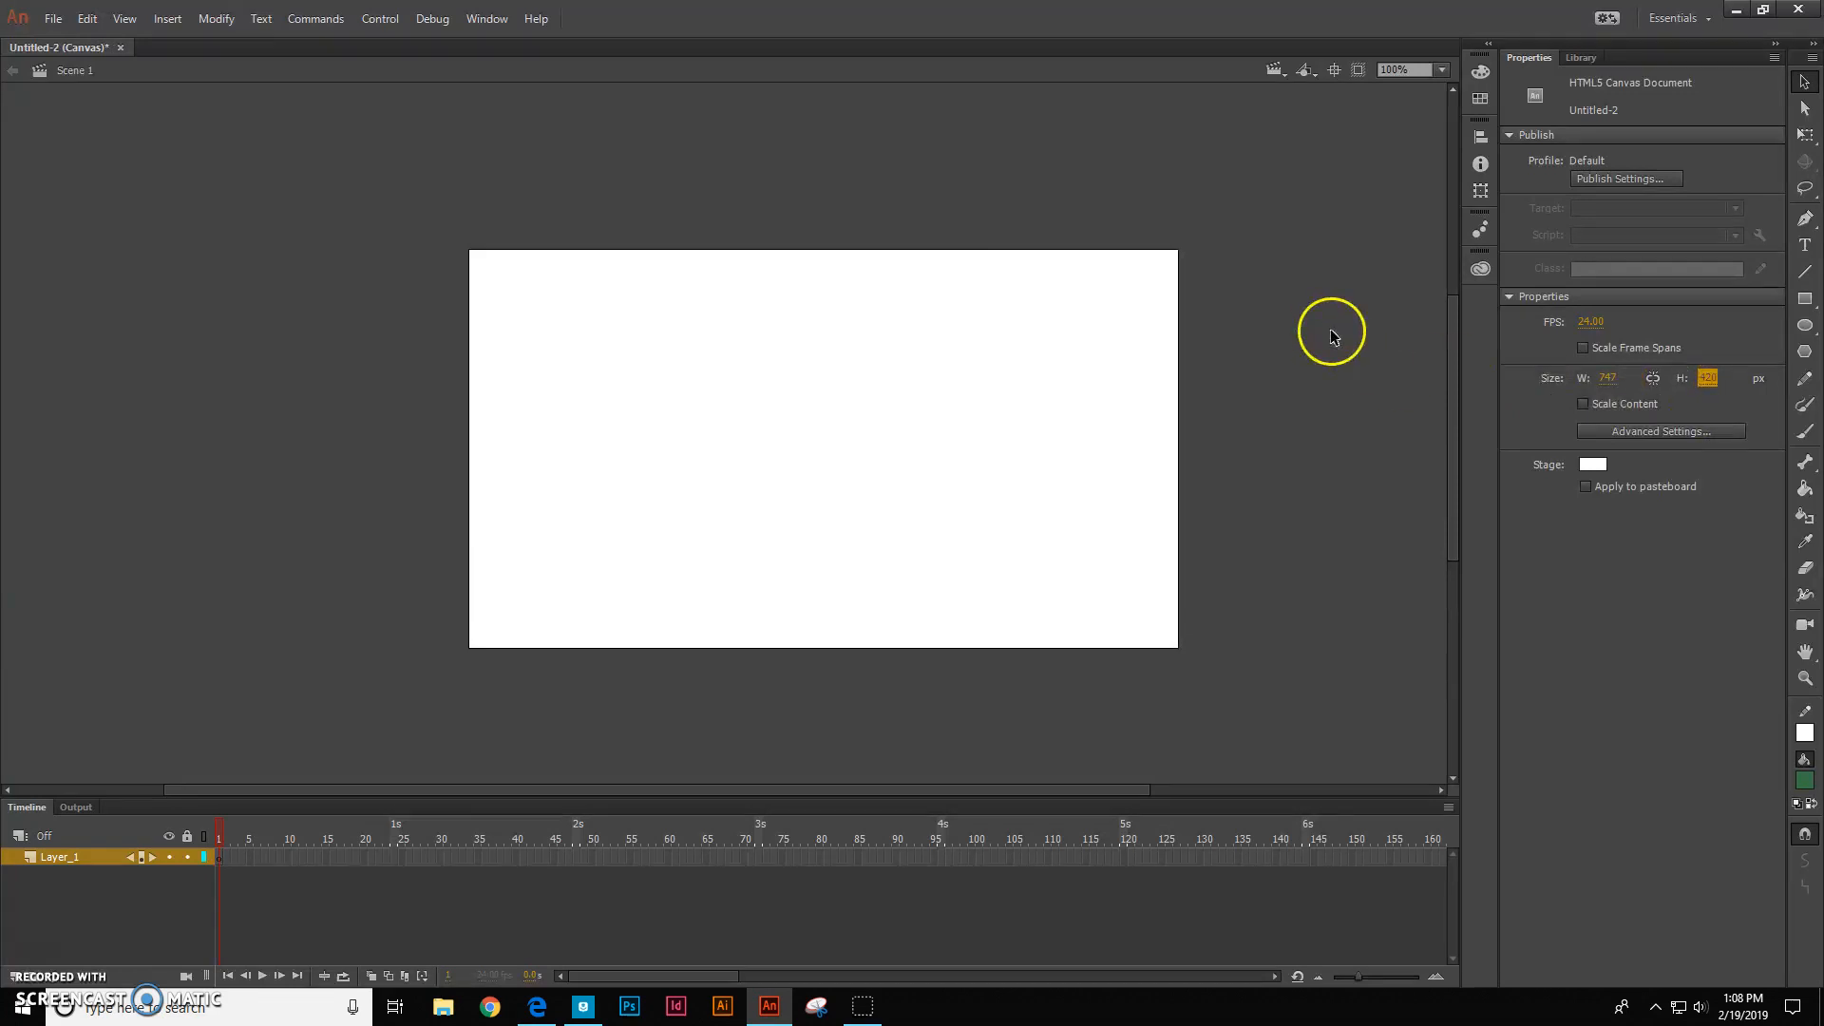
{"action": "mouse_move", "coordinate": [1370, 103]}
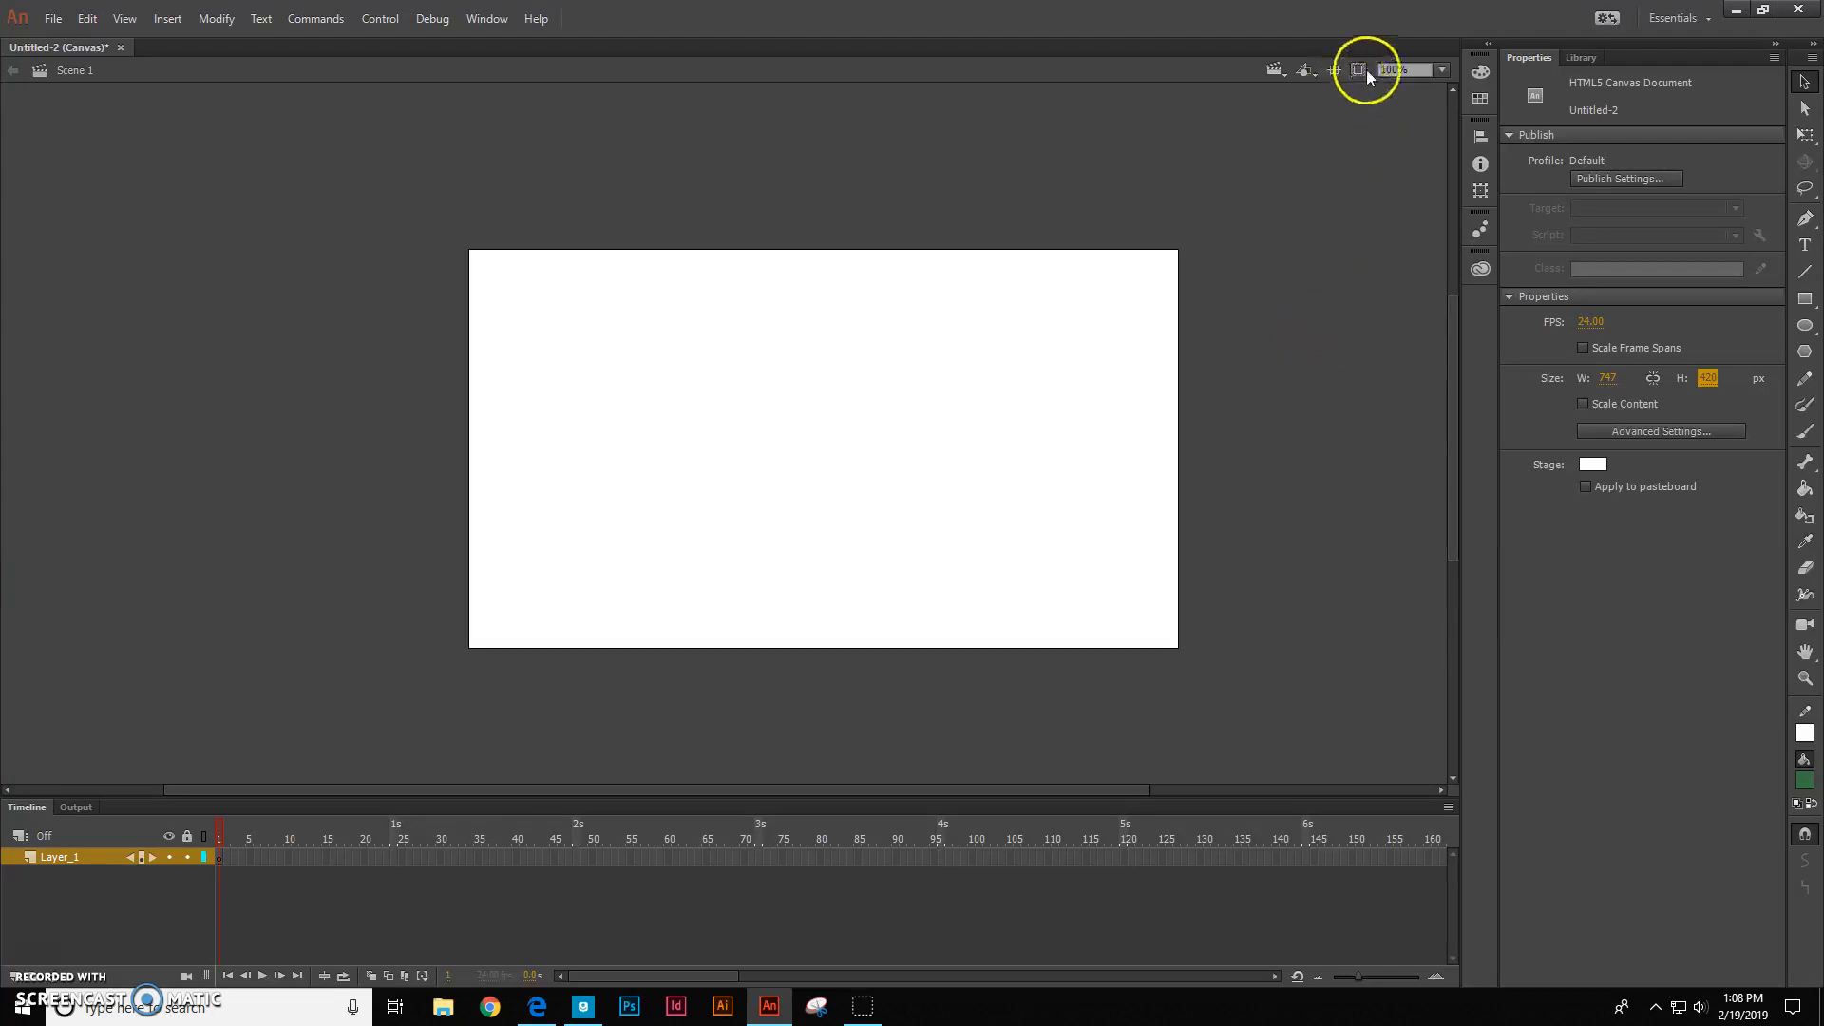
Zoom the stage view to Fit in Window
{"action": "left_click", "coordinate": [1356, 70]}
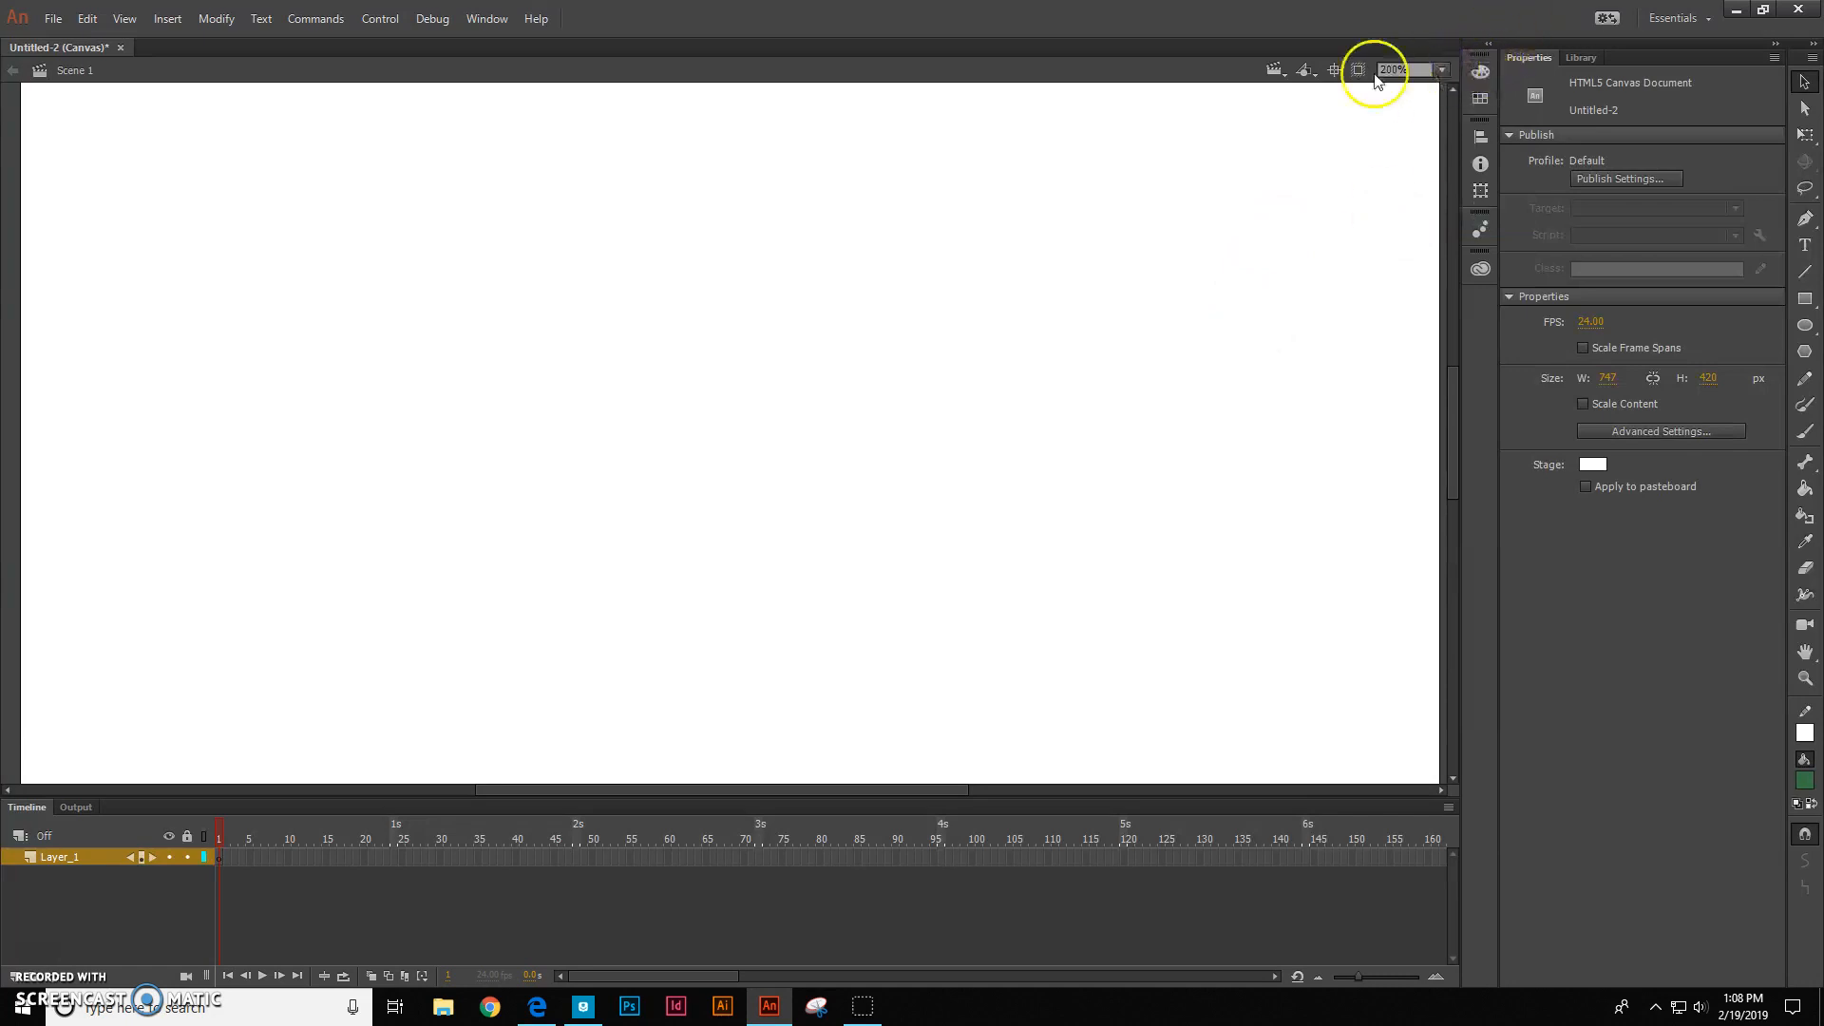
{"action": "left_click", "coordinate": [1441, 70]}
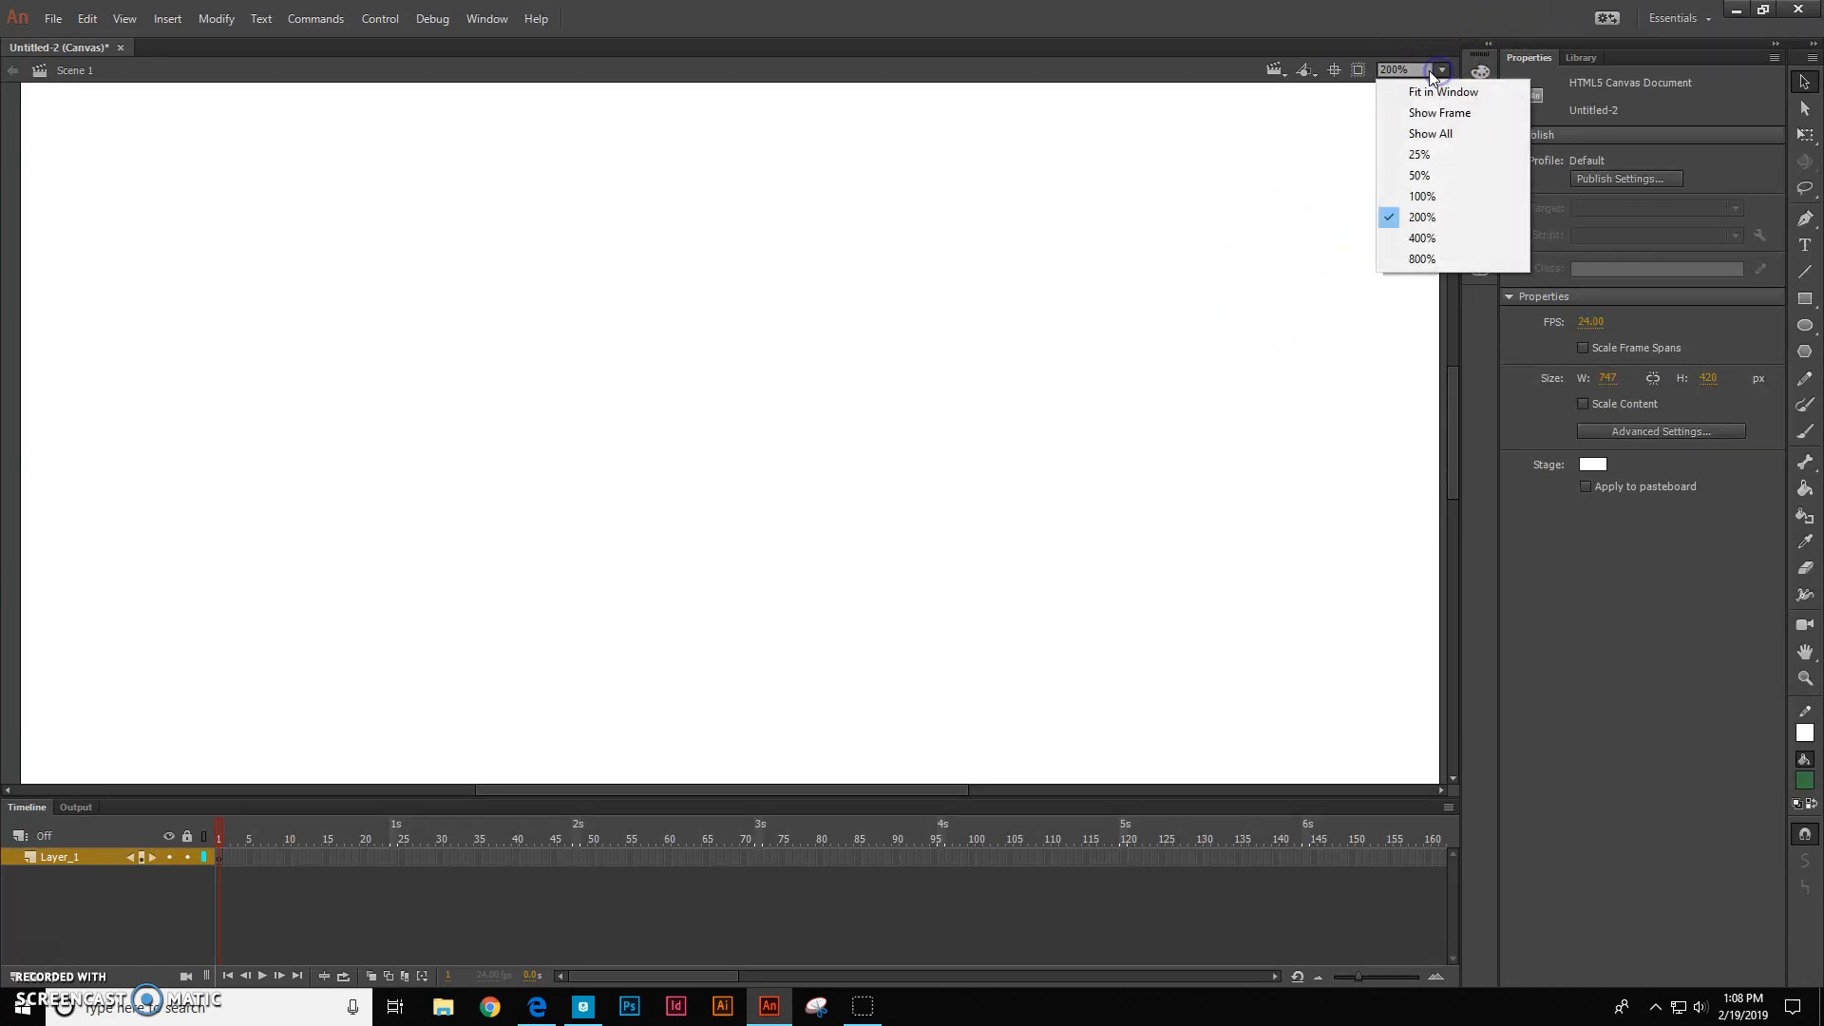
{"action": "left_click", "coordinate": [1420, 196]}
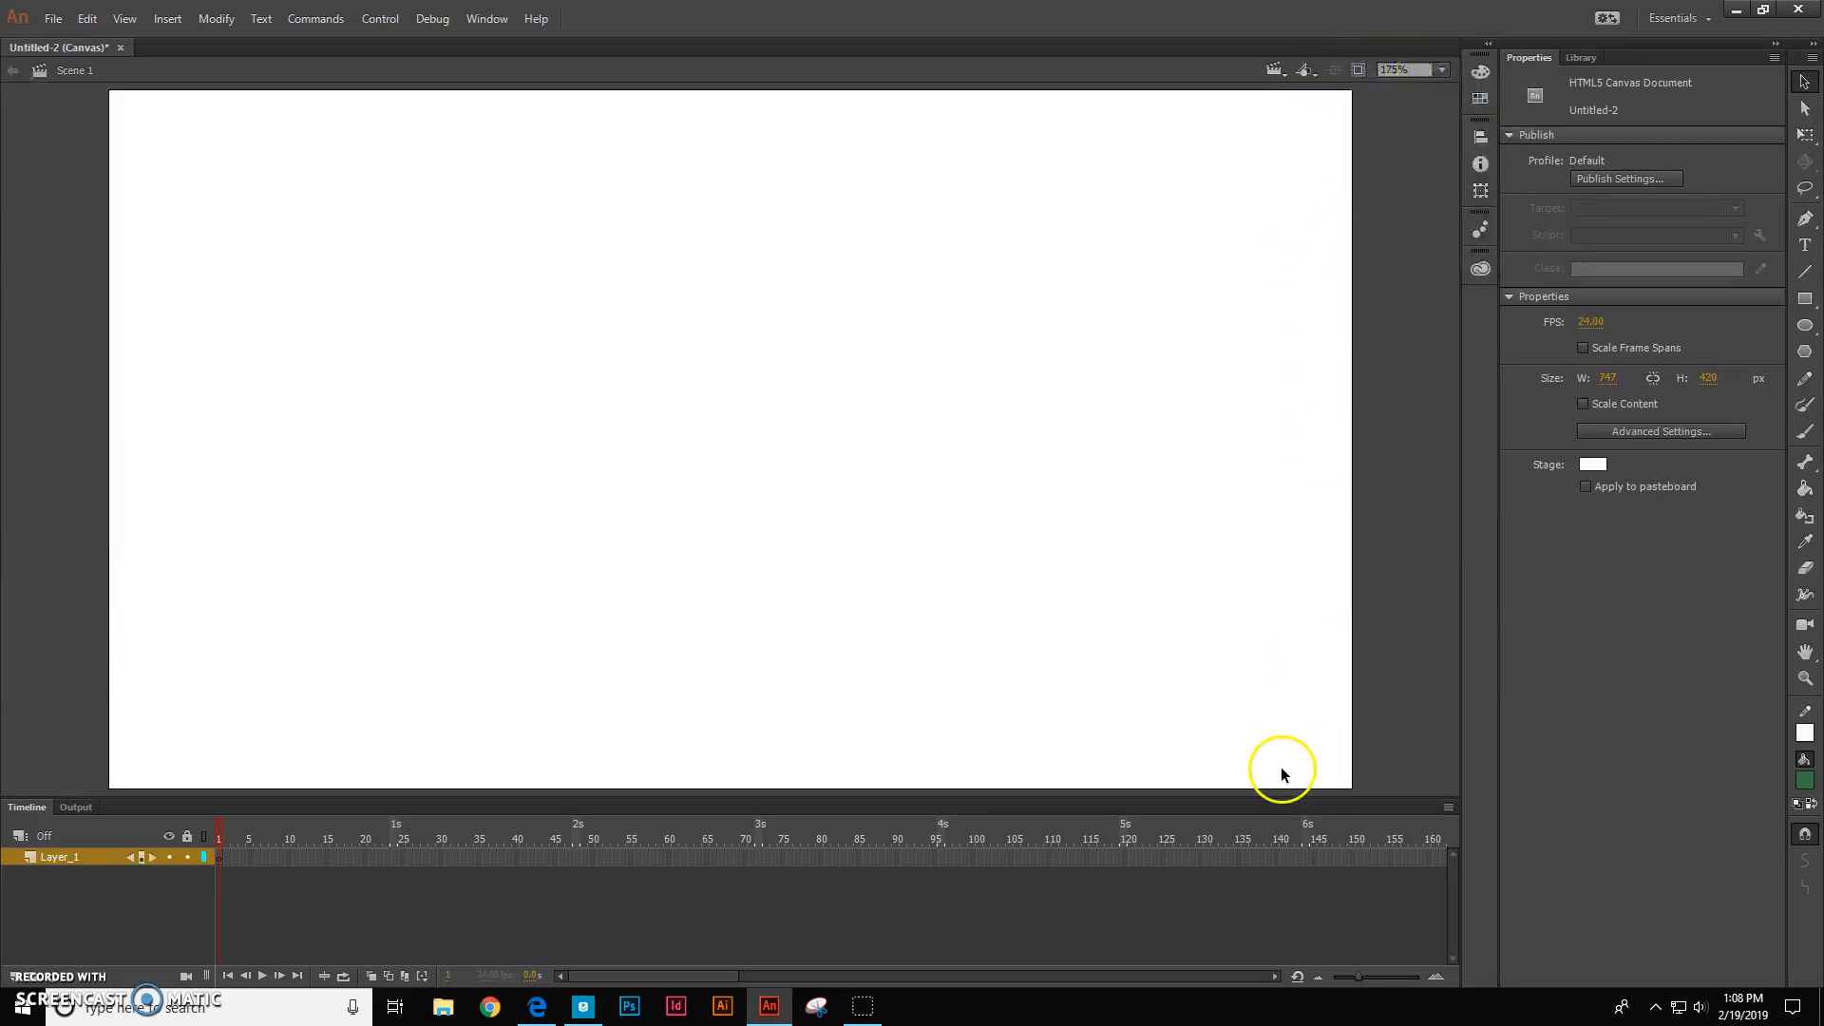
{"action": "mouse_move", "coordinate": [1207, 818]}
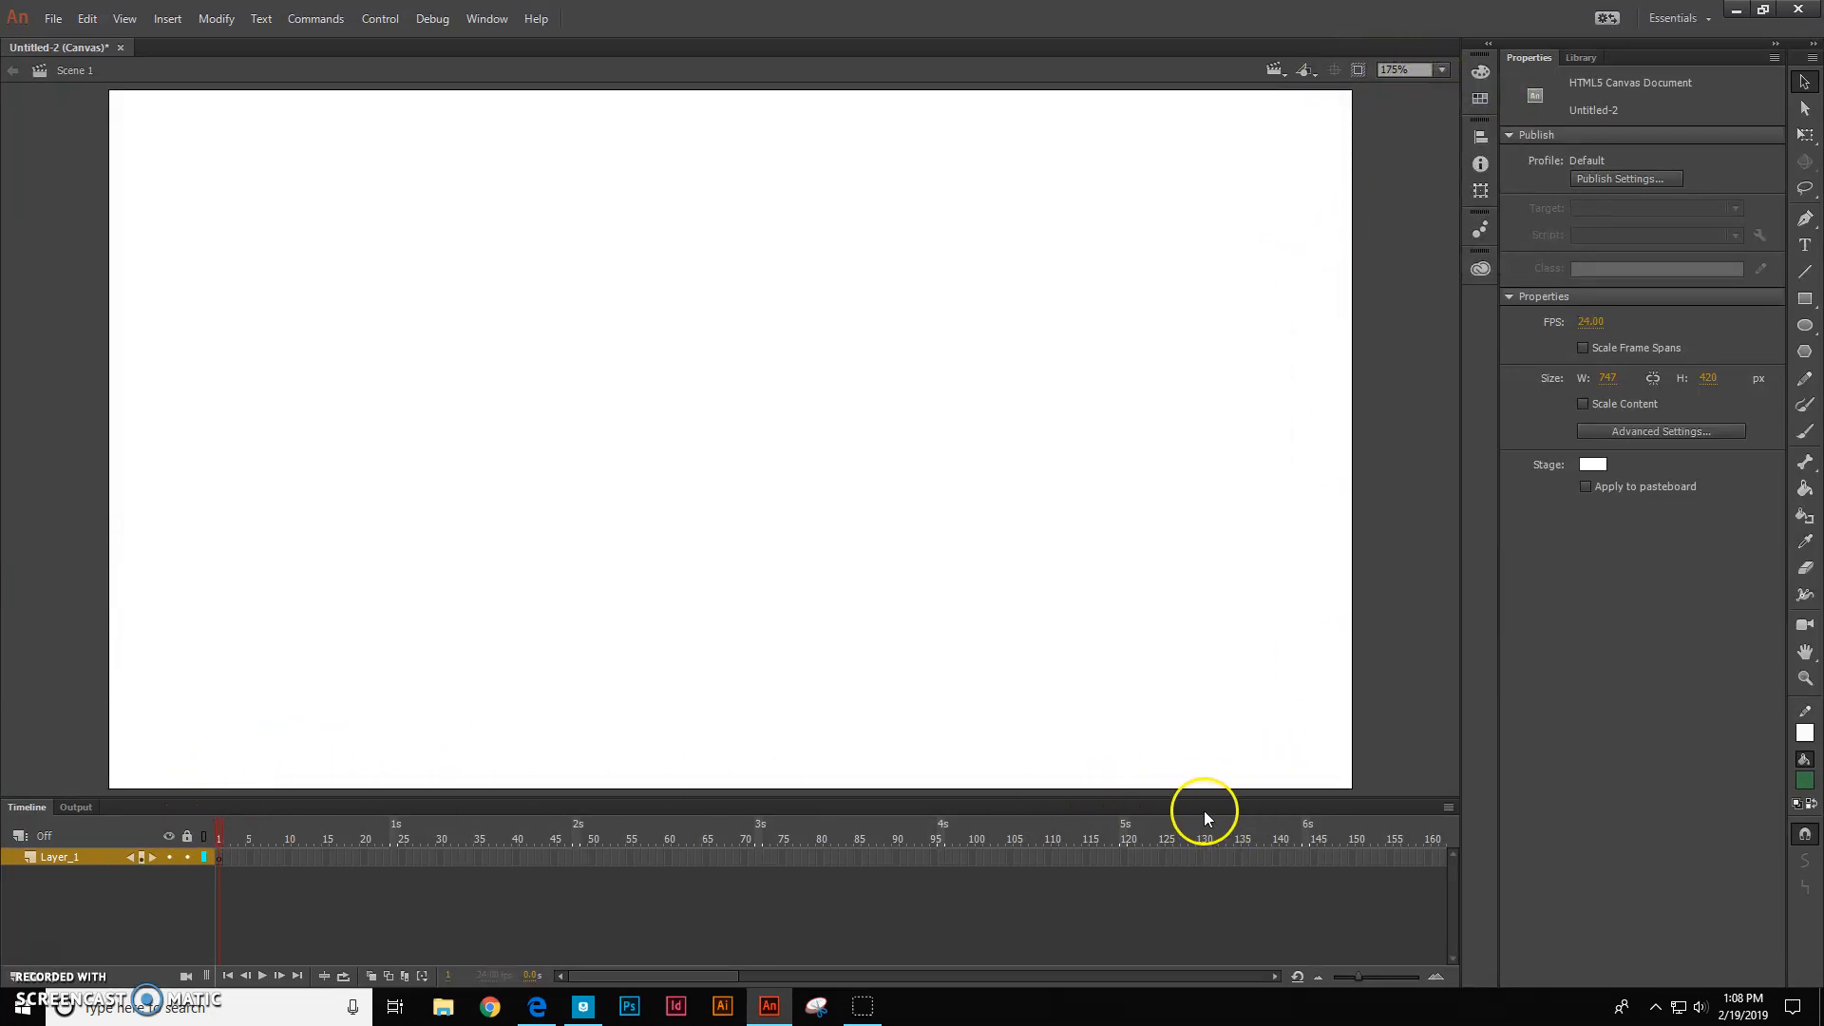
{"action": "mouse_move", "coordinate": [1338, 98]}
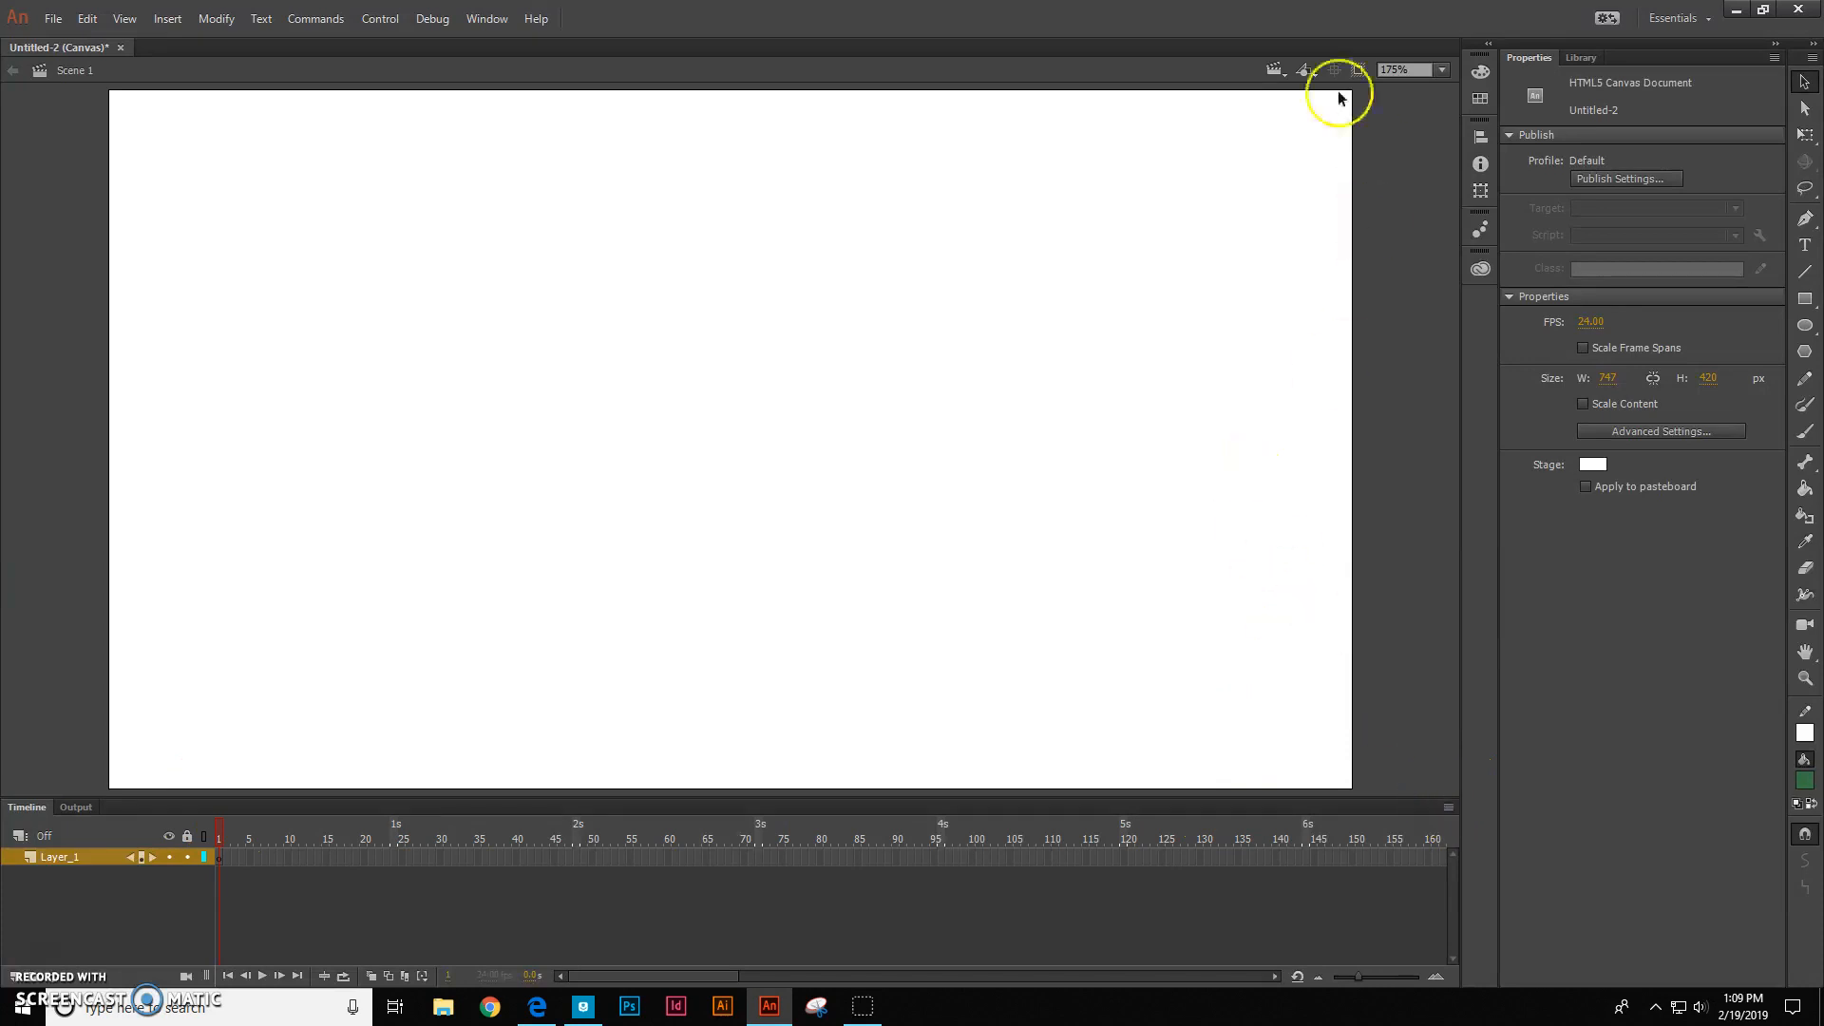
{"action": "mouse_move", "coordinate": [1334, 72]}
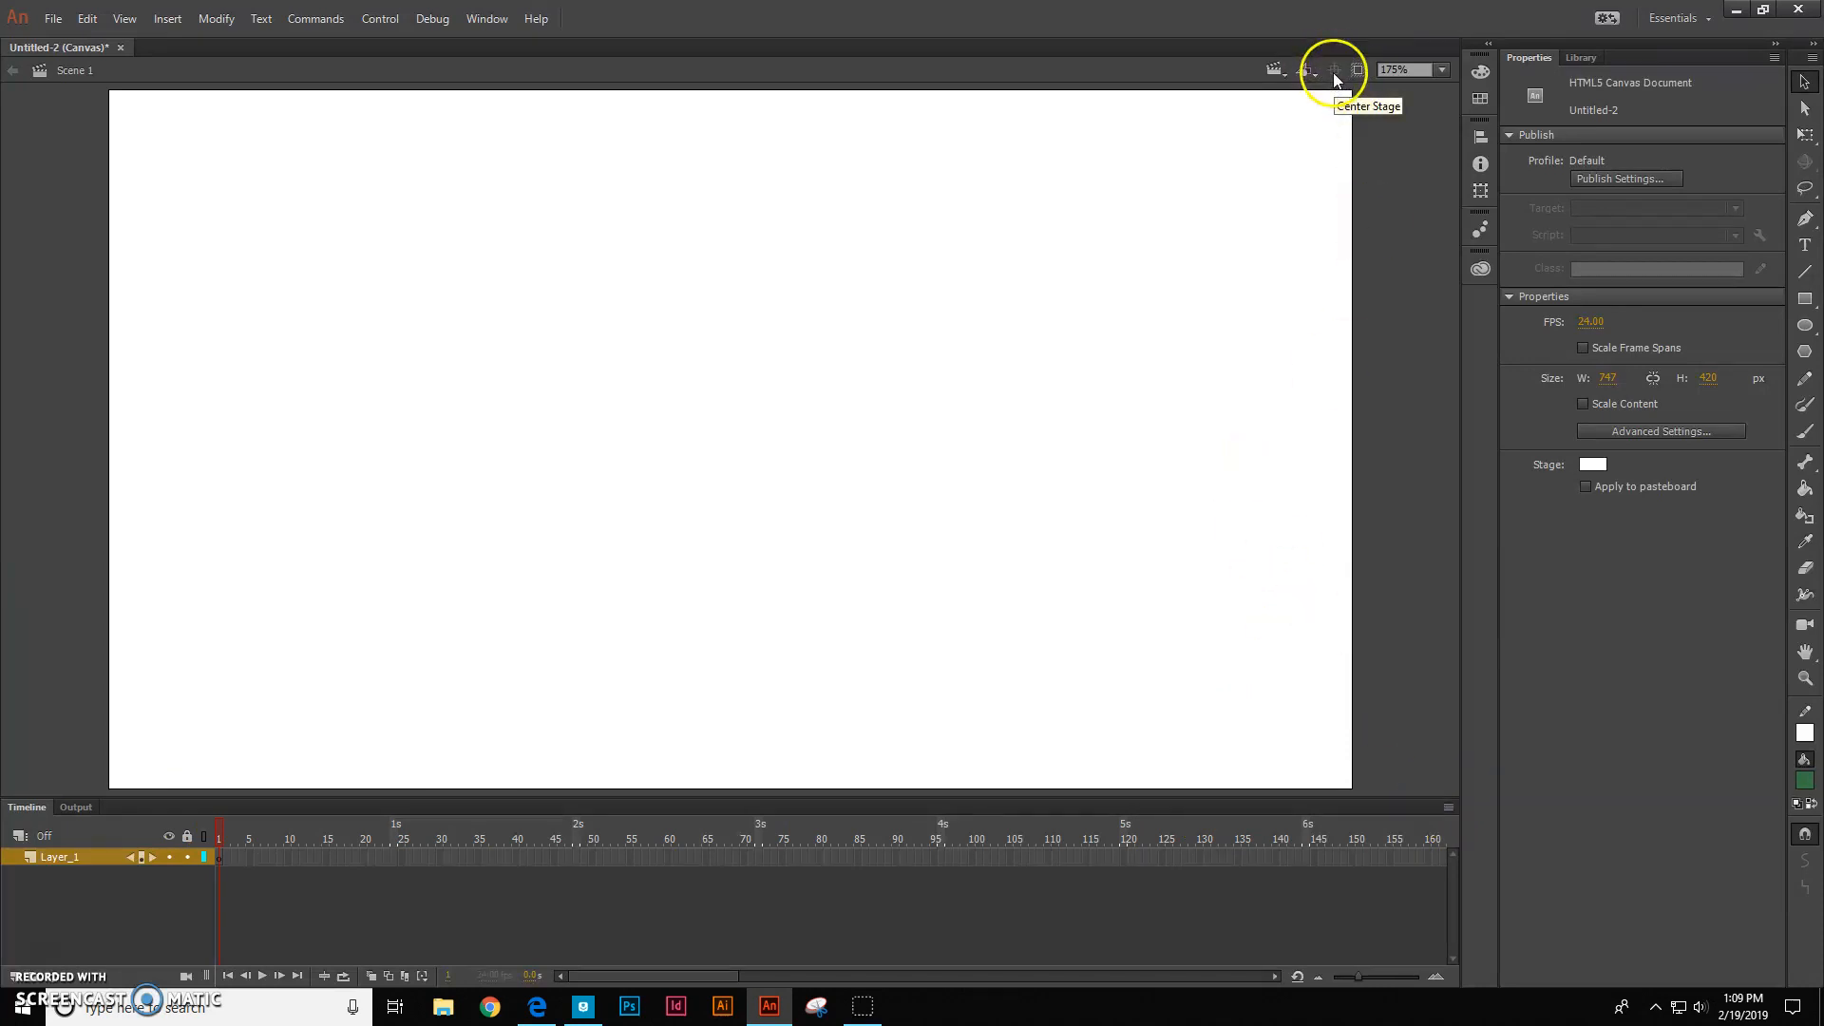
{"action": "mouse_move", "coordinate": [818, 370]}
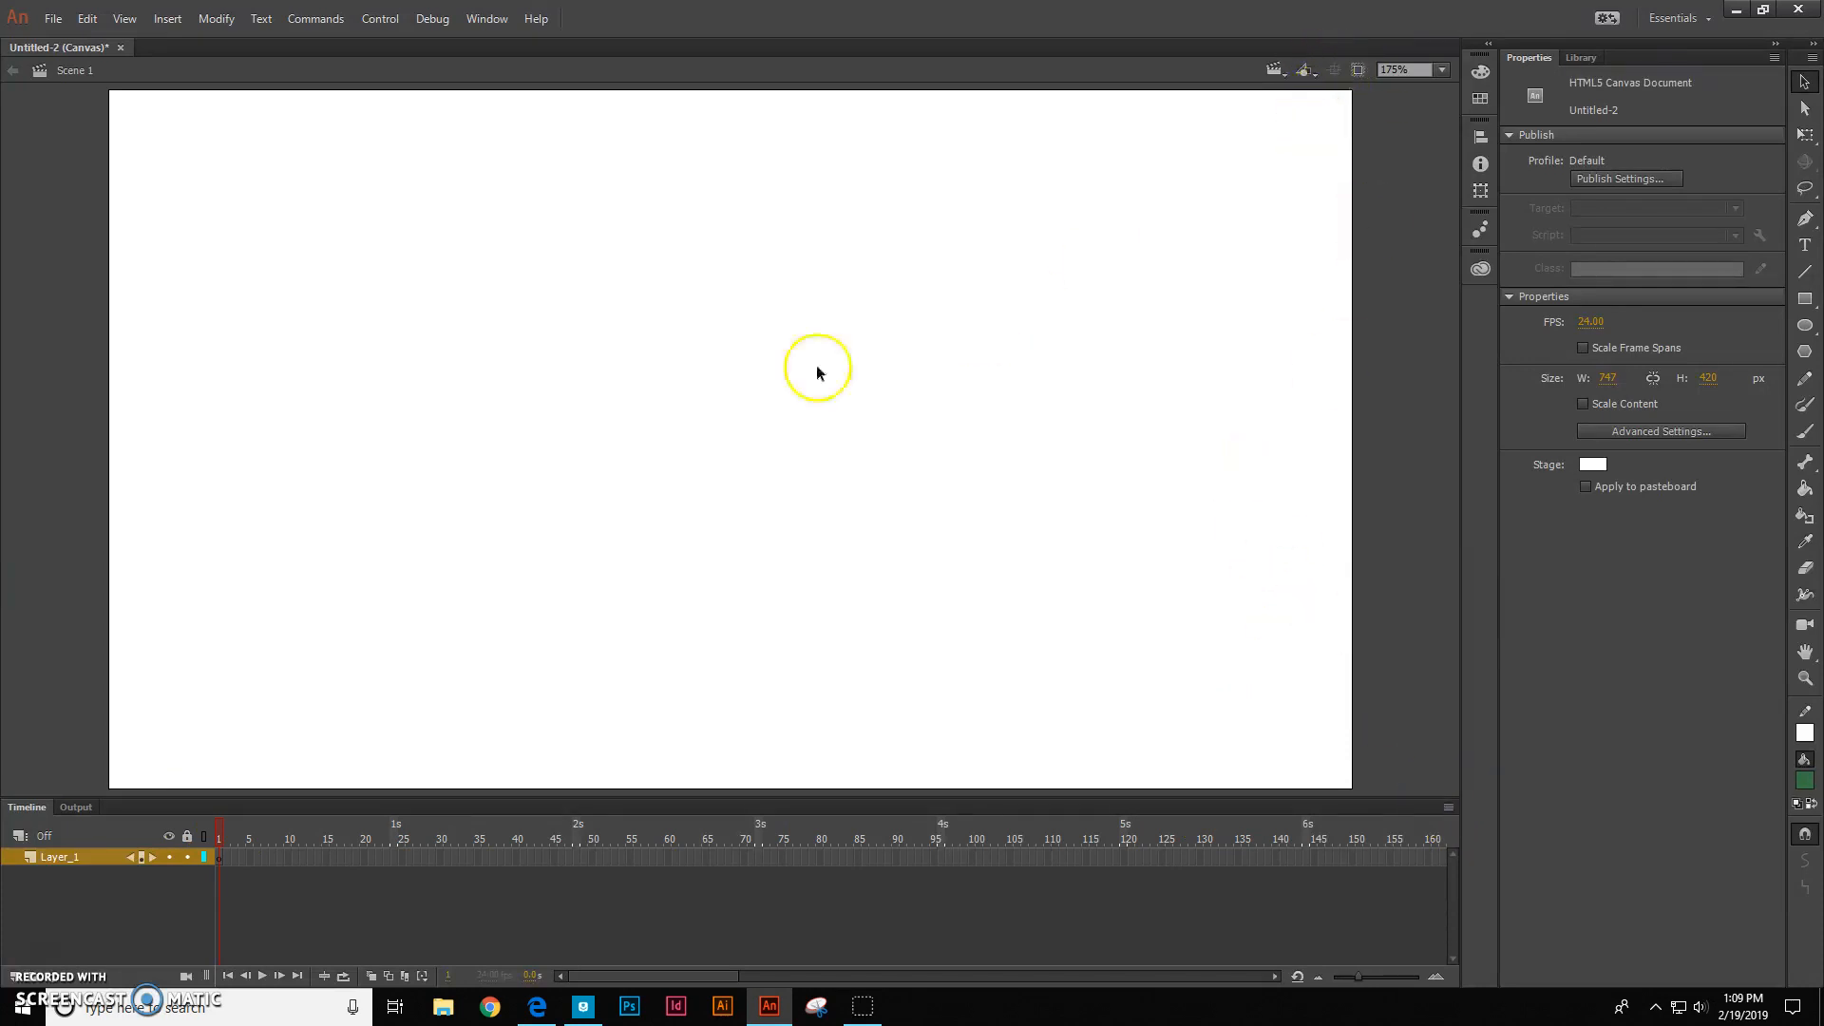
{"action": "mouse_move", "coordinate": [146, 296]}
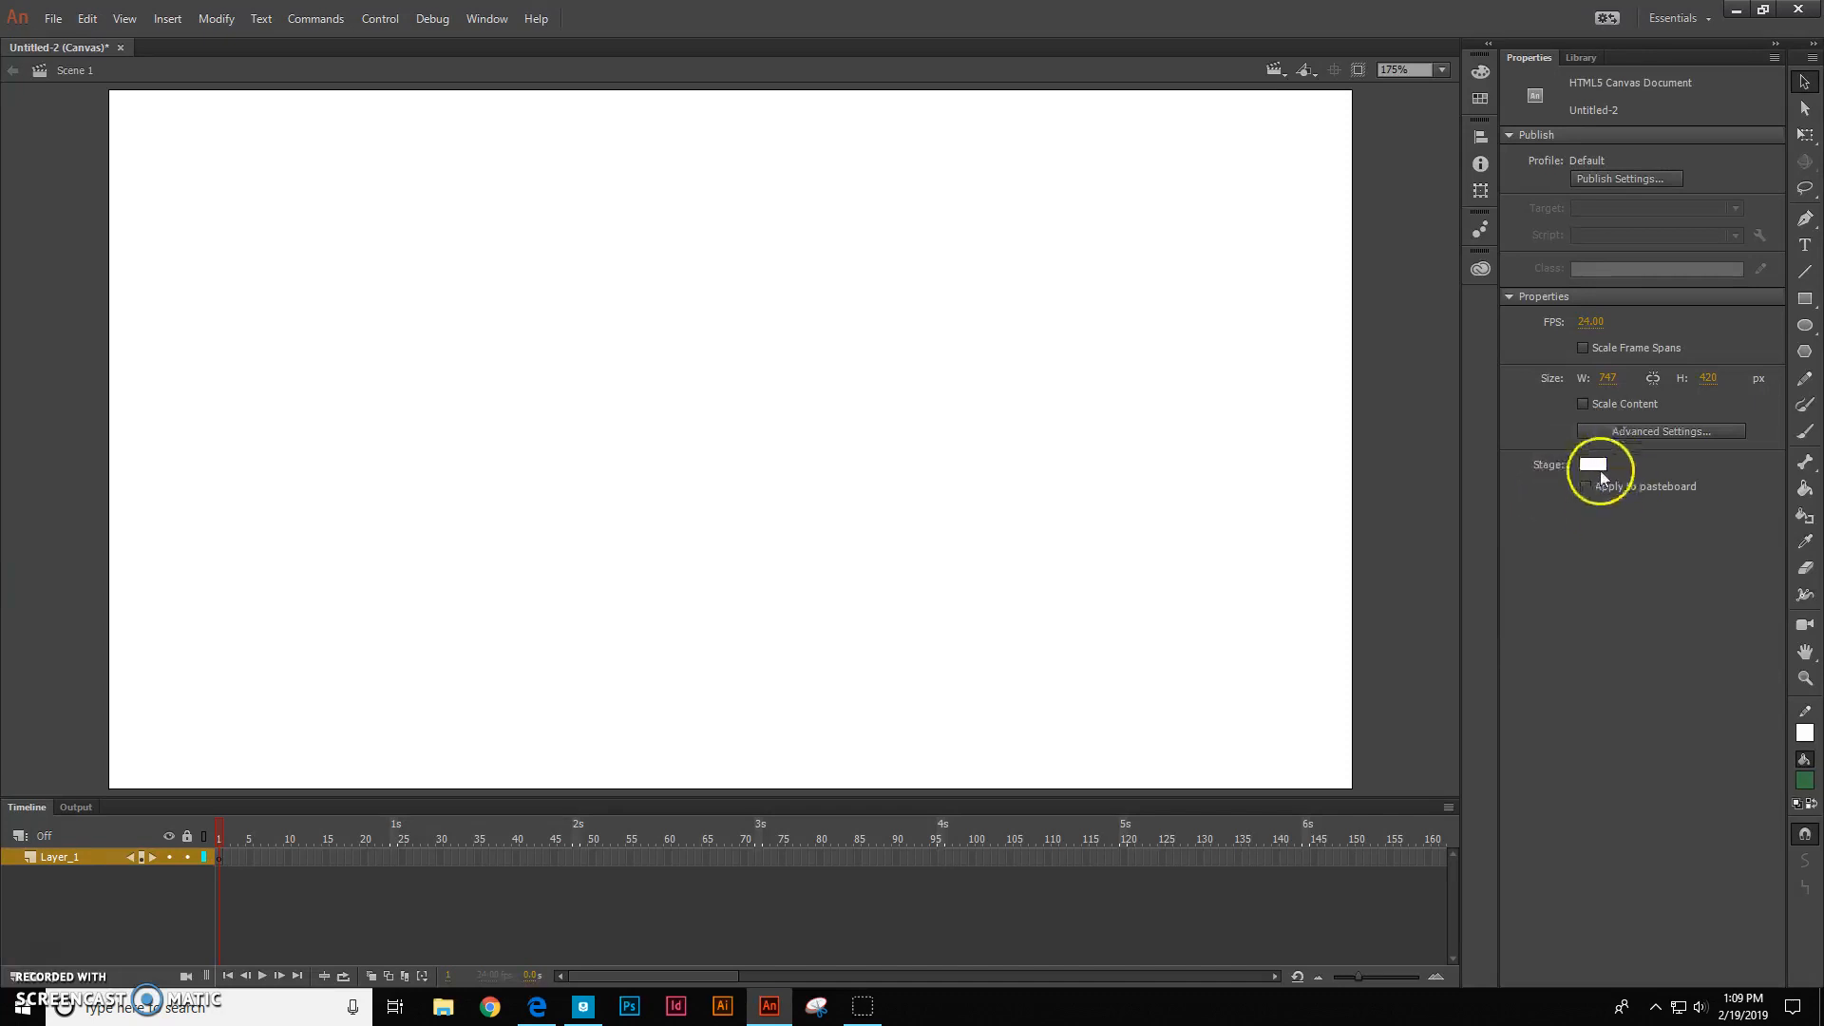
{"action": "mouse_move", "coordinate": [190, 891]}
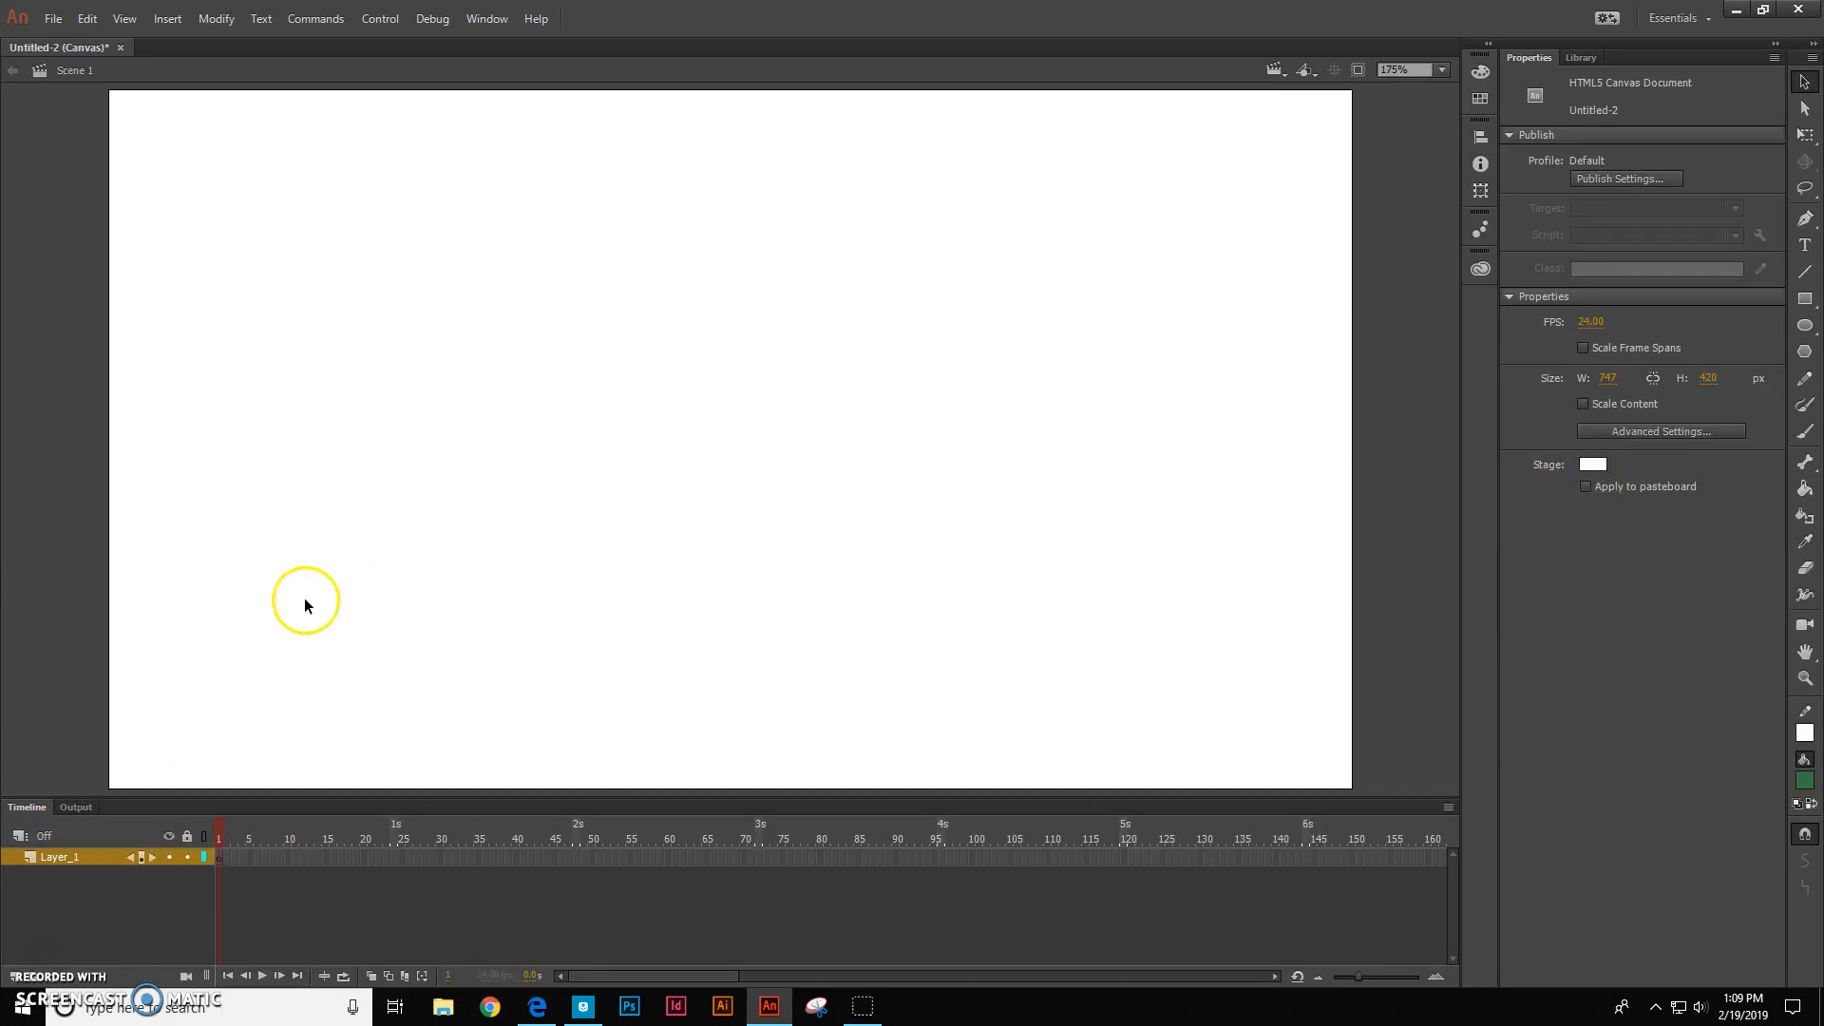
{"action": "mouse_move", "coordinate": [1455, 108]}
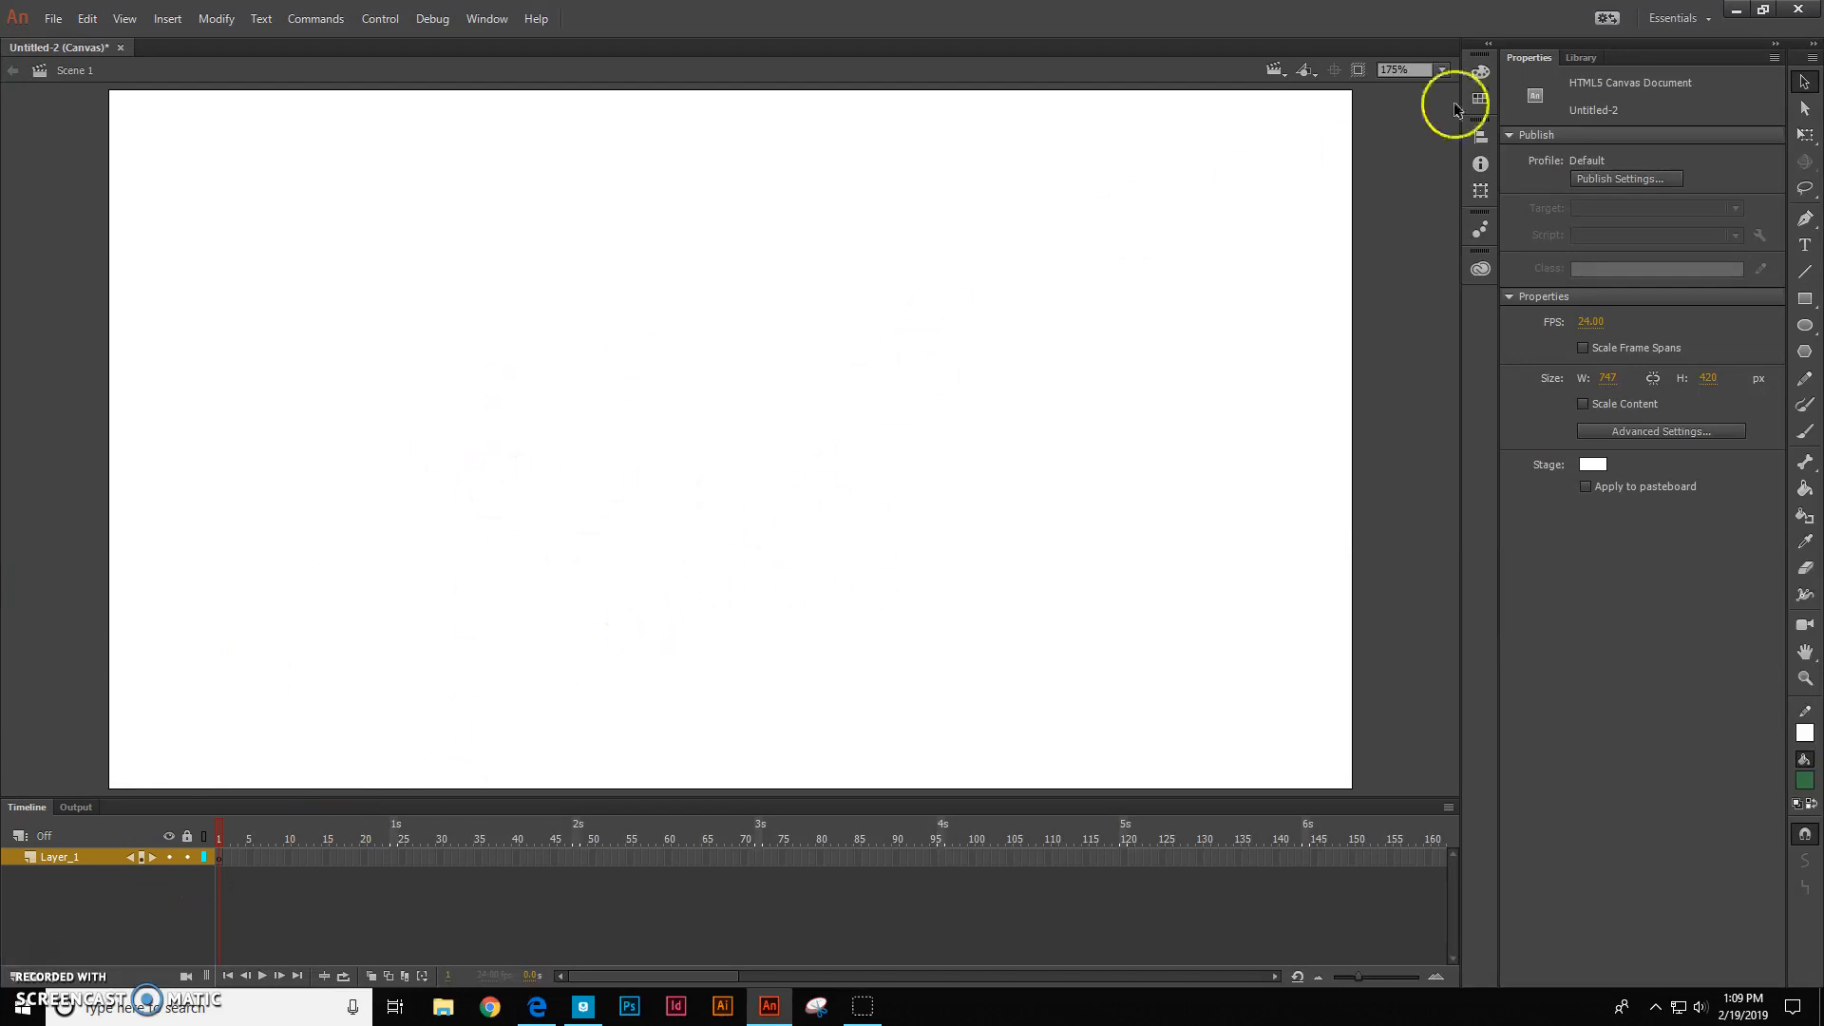
{"action": "mouse_move", "coordinate": [1648, 477]}
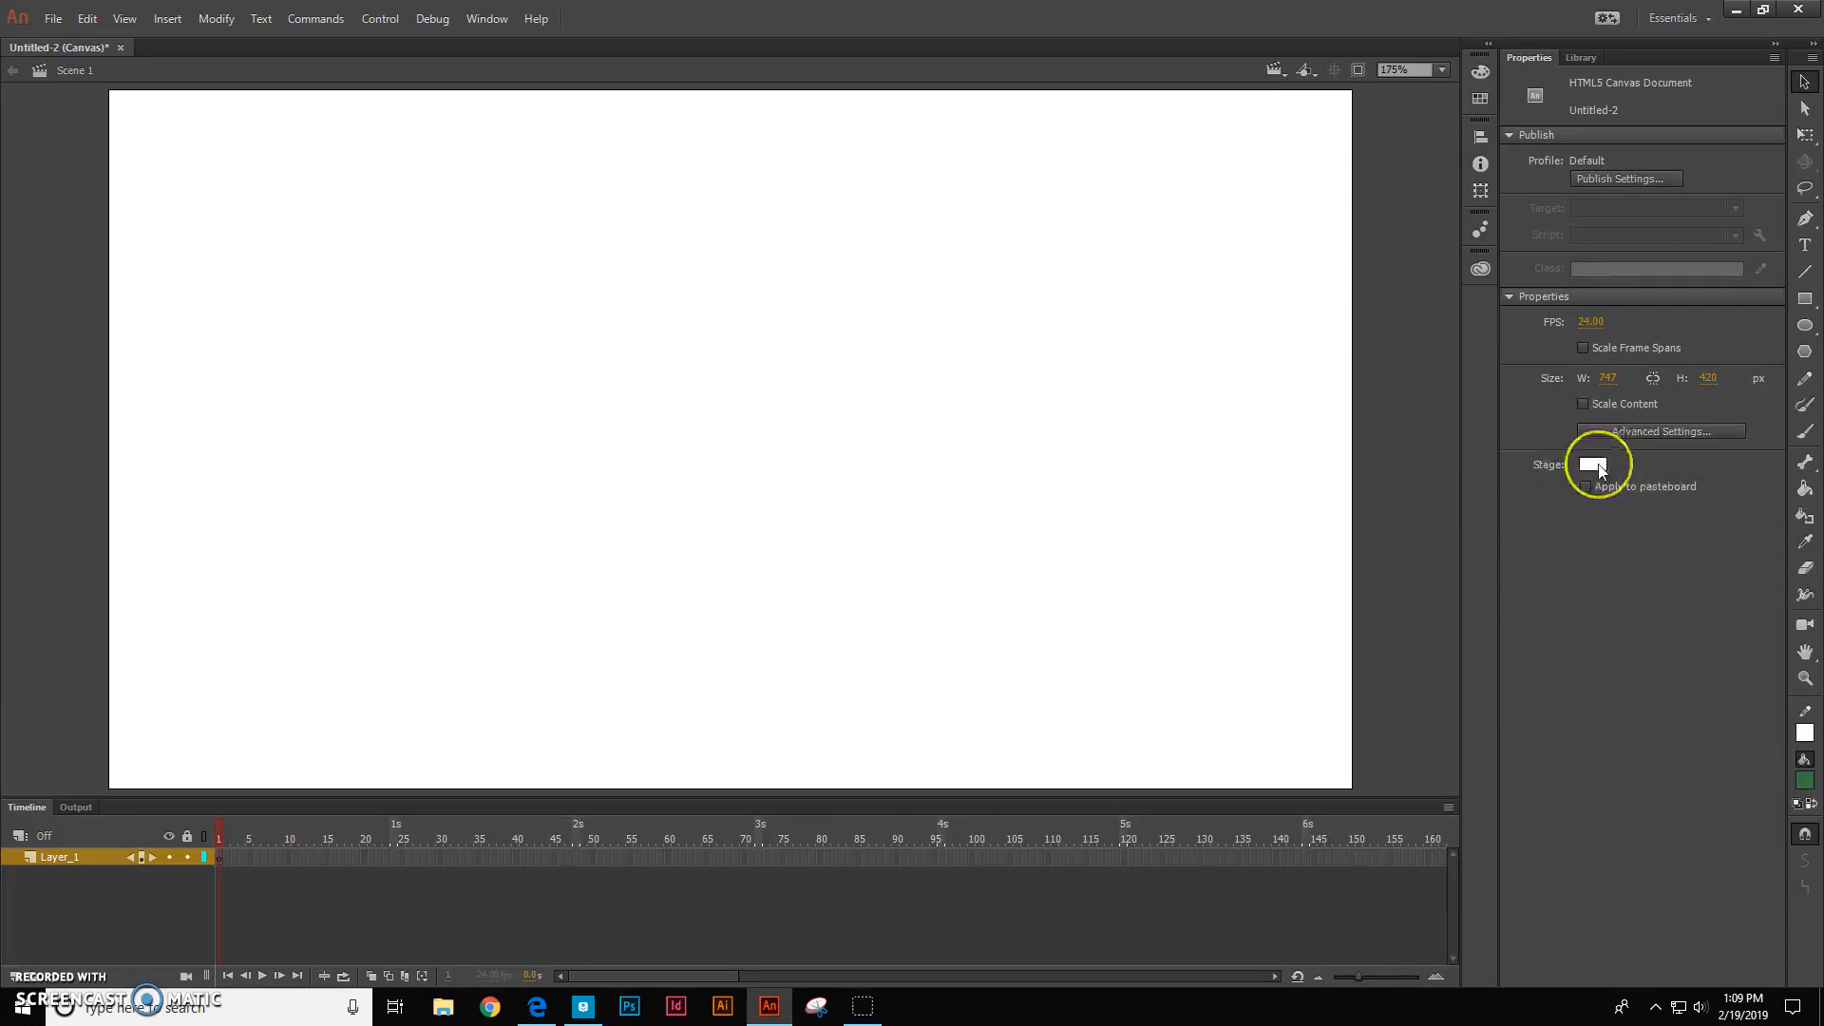
{"action": "mouse_move", "coordinate": [1594, 465]}
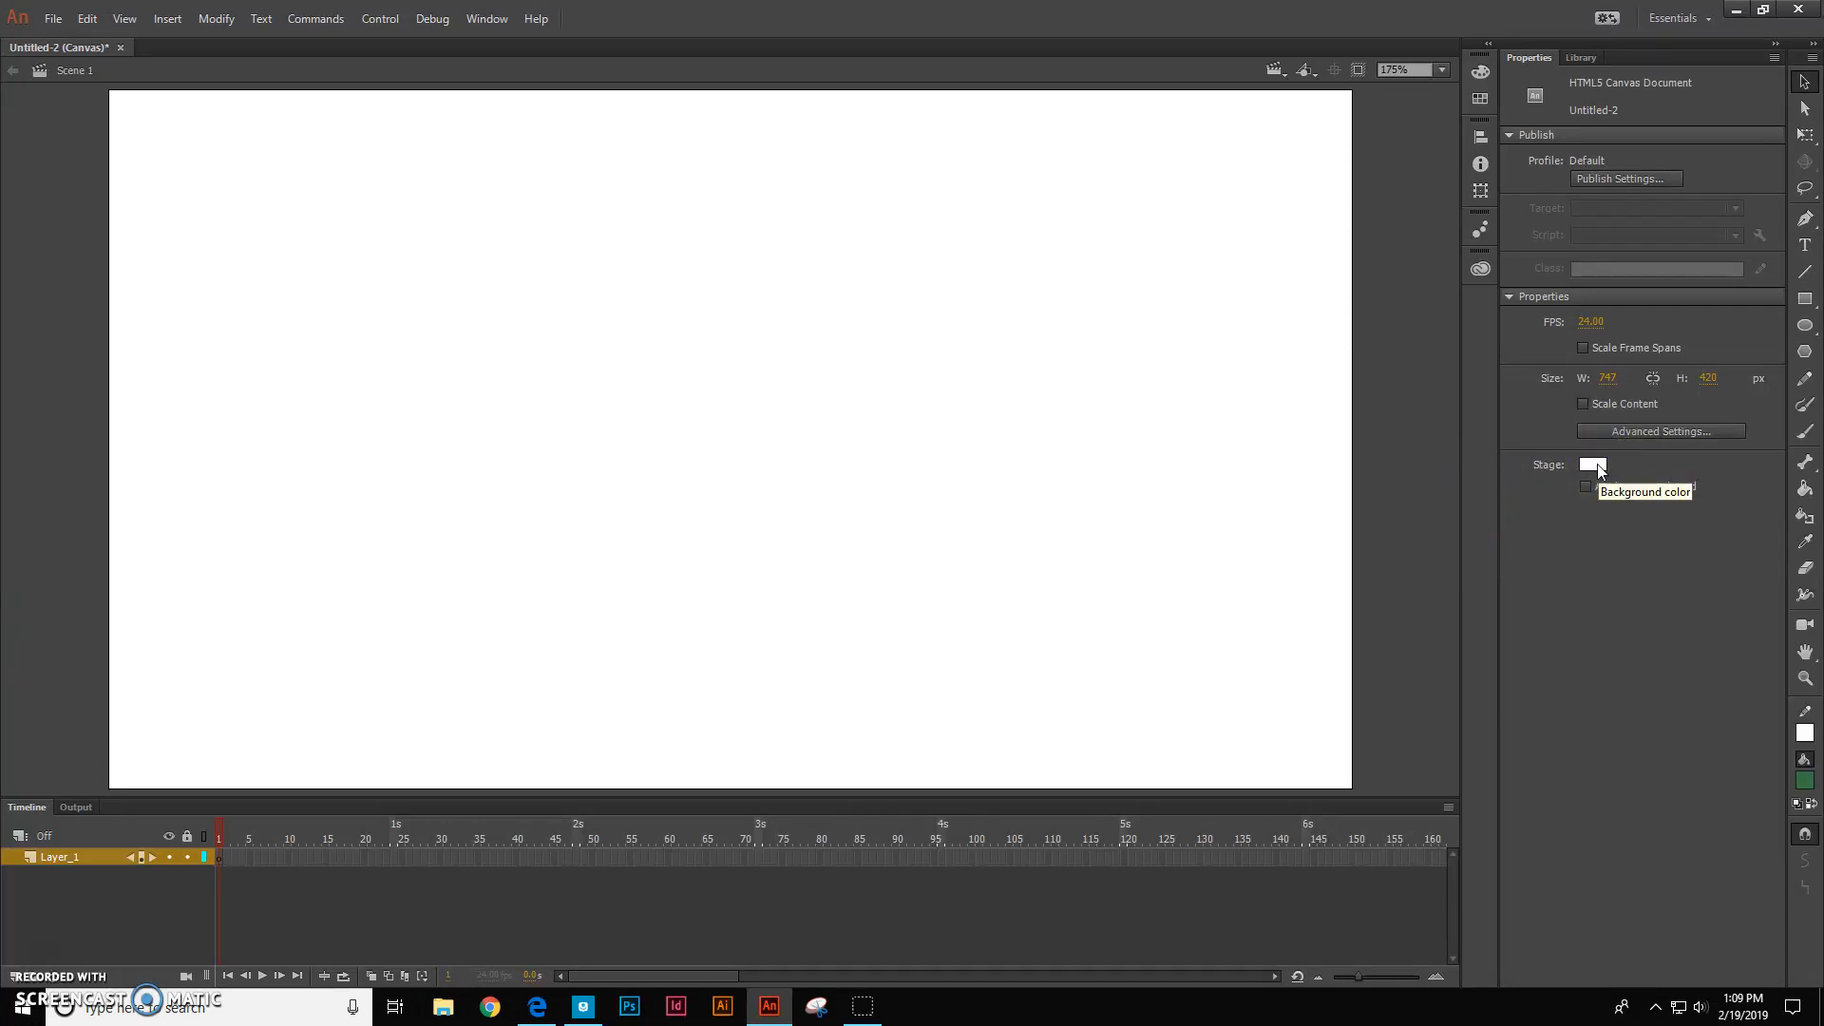
Make the stage background sky blue and rename the layer to Sky
{"action": "left_click", "coordinate": [1592, 464]}
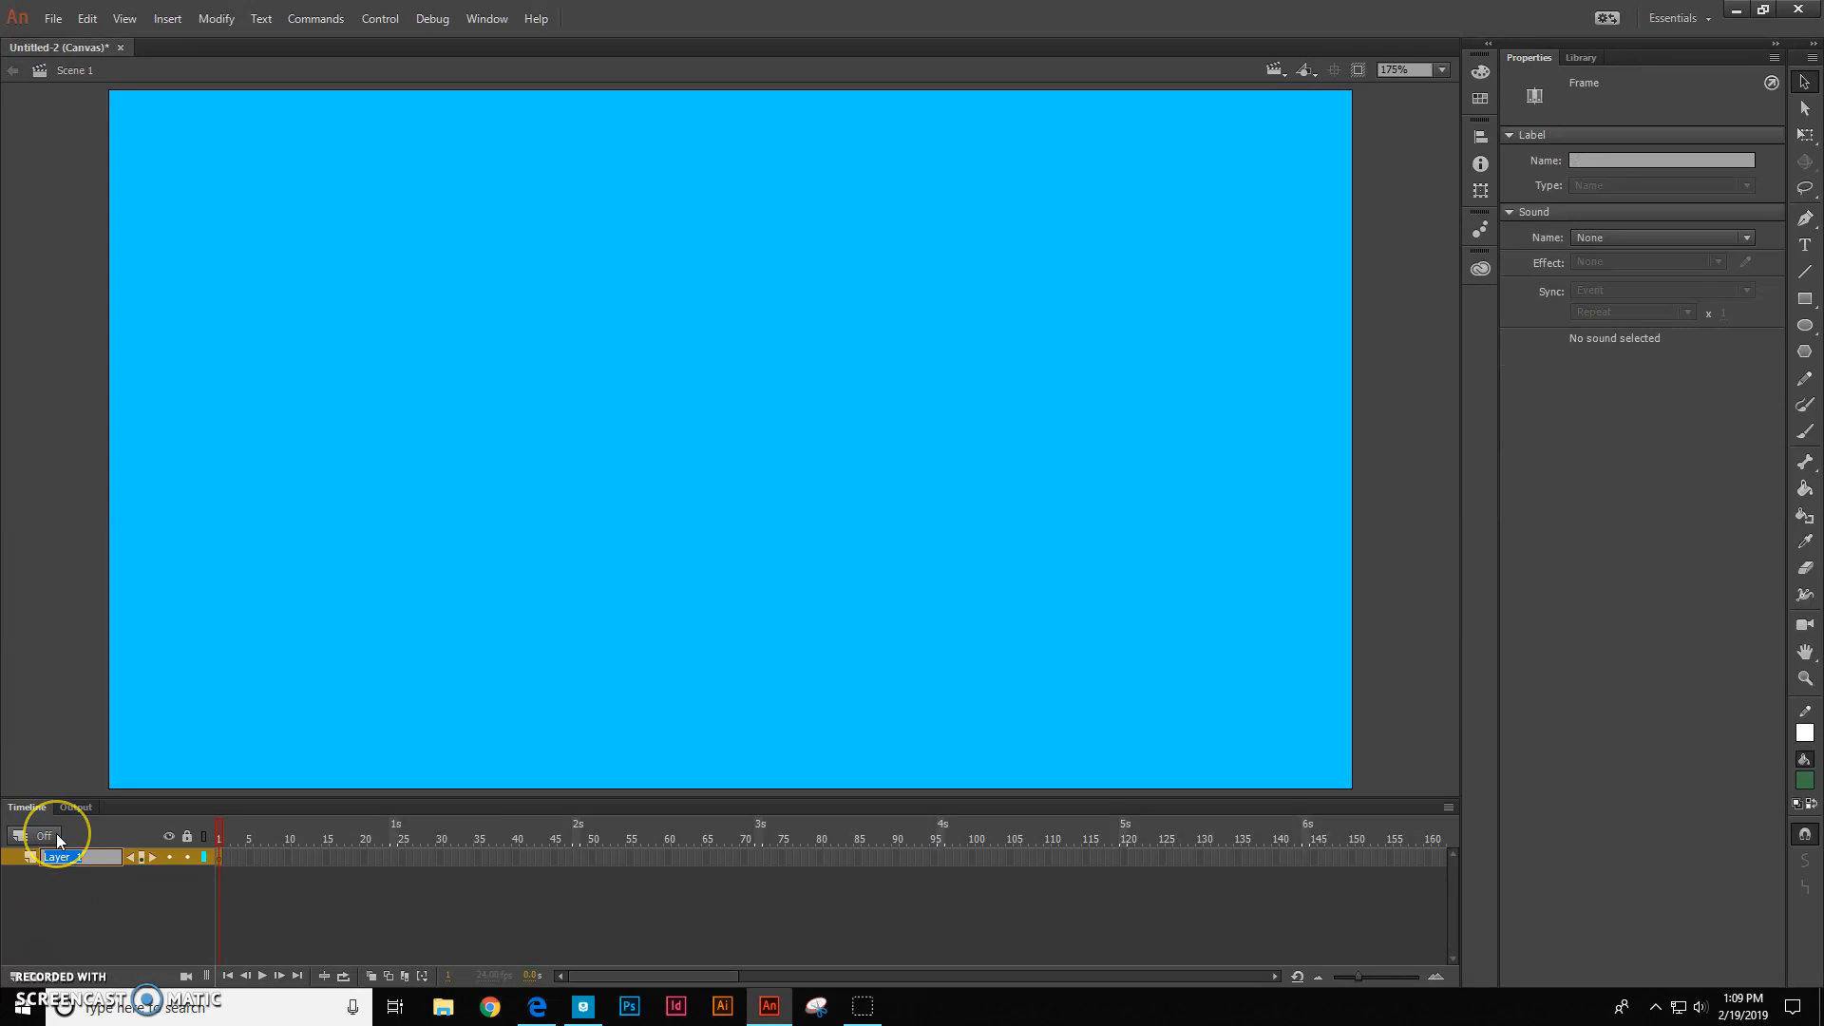
{"action": "mouse_move", "coordinate": [45, 836]}
{"action": "type", "text": "Sky"}
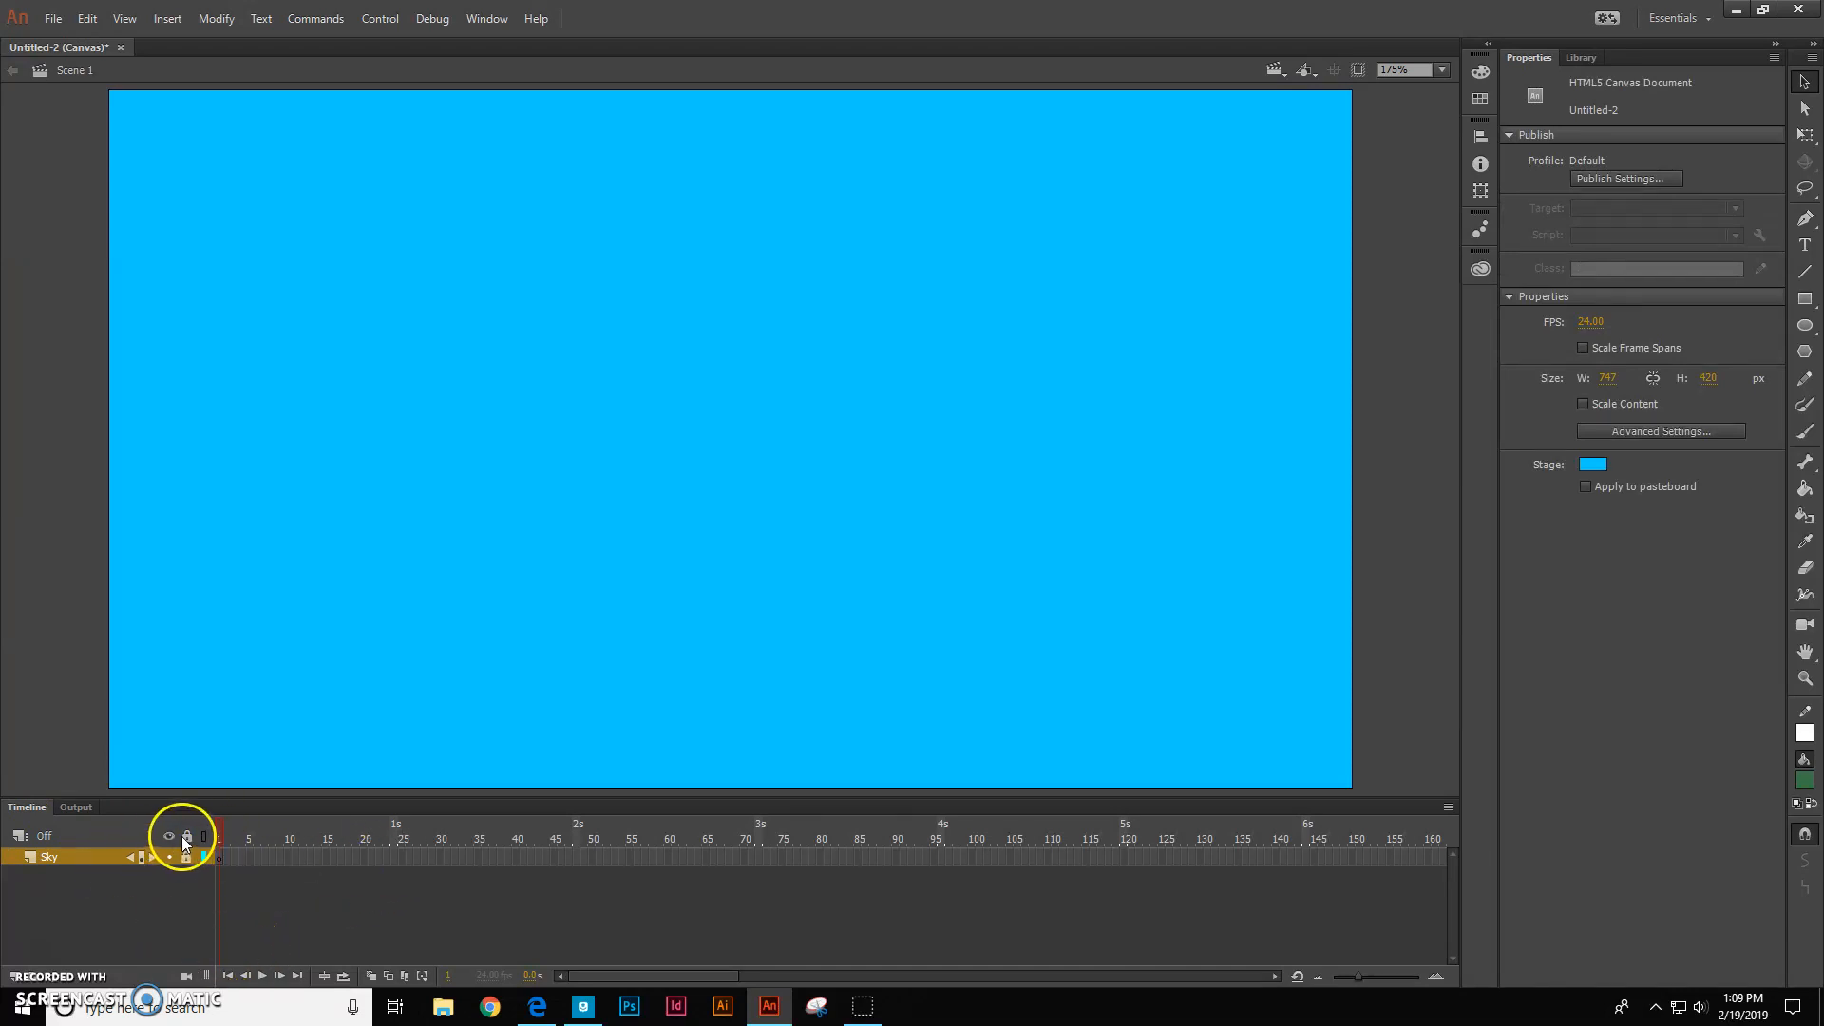
{"action": "left_click", "coordinate": [186, 840]}
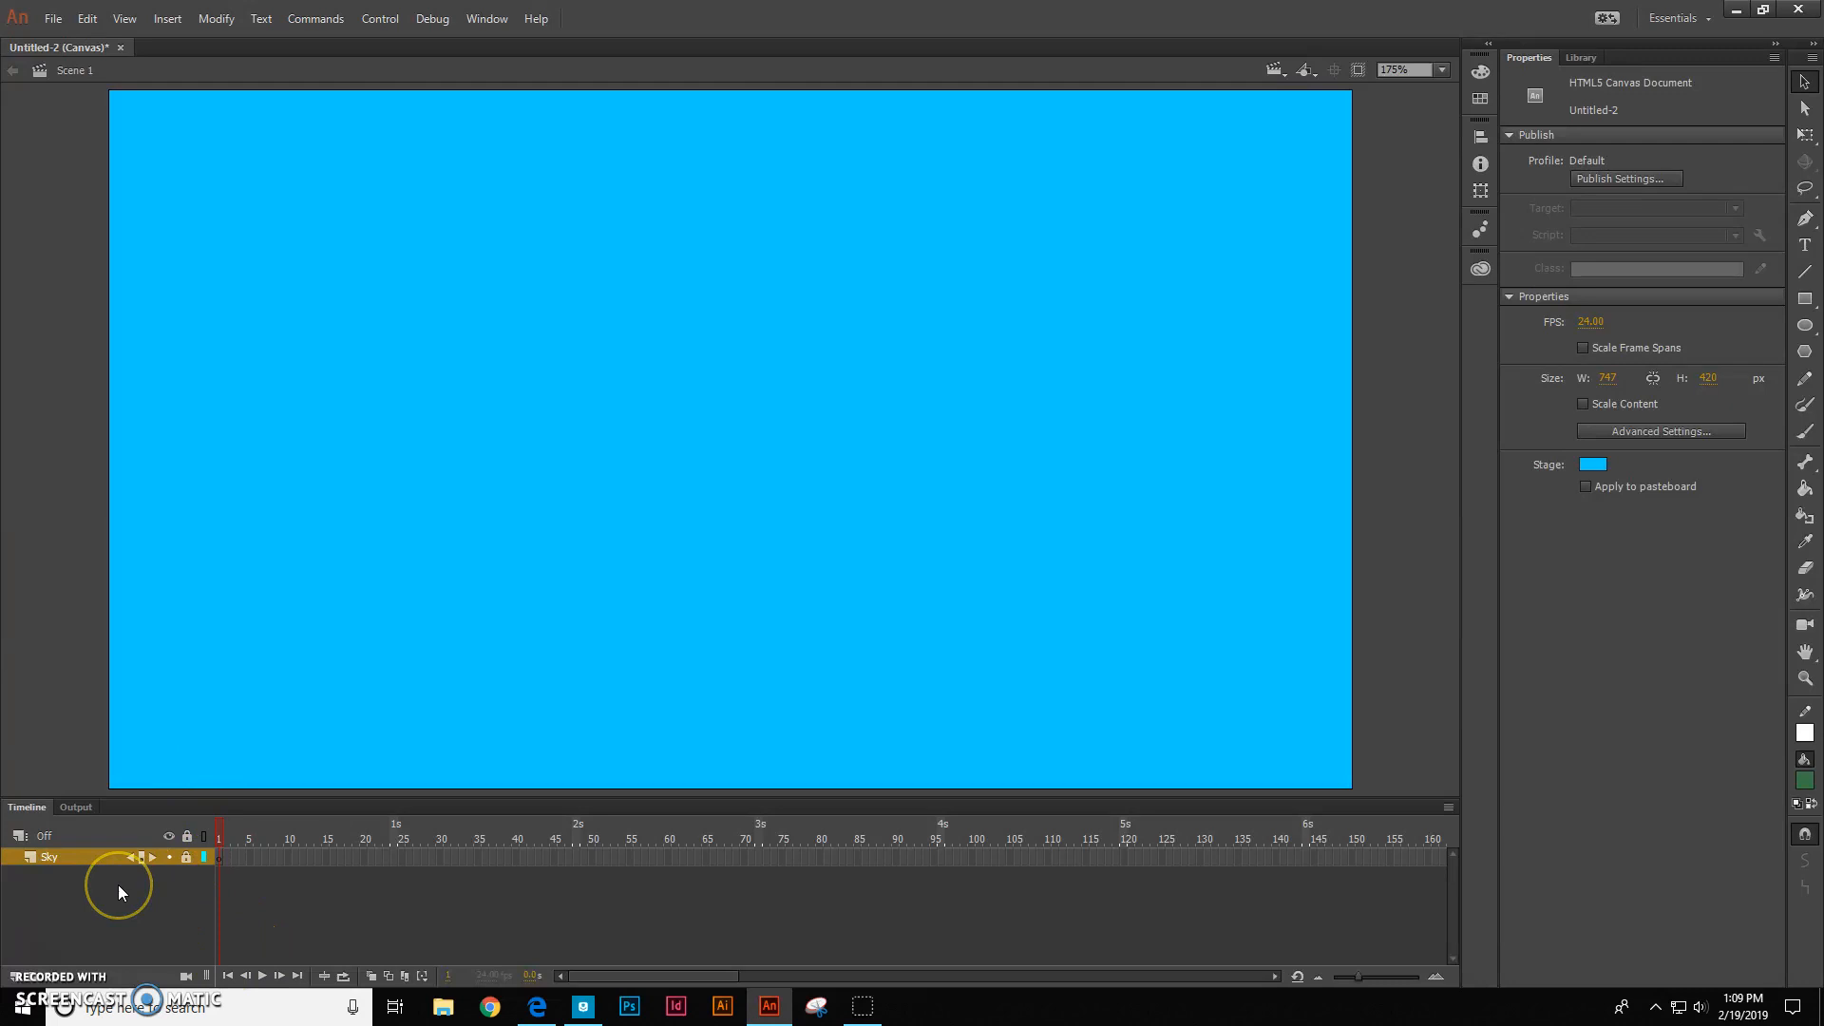
{"action": "mouse_move", "coordinate": [1765, 591]}
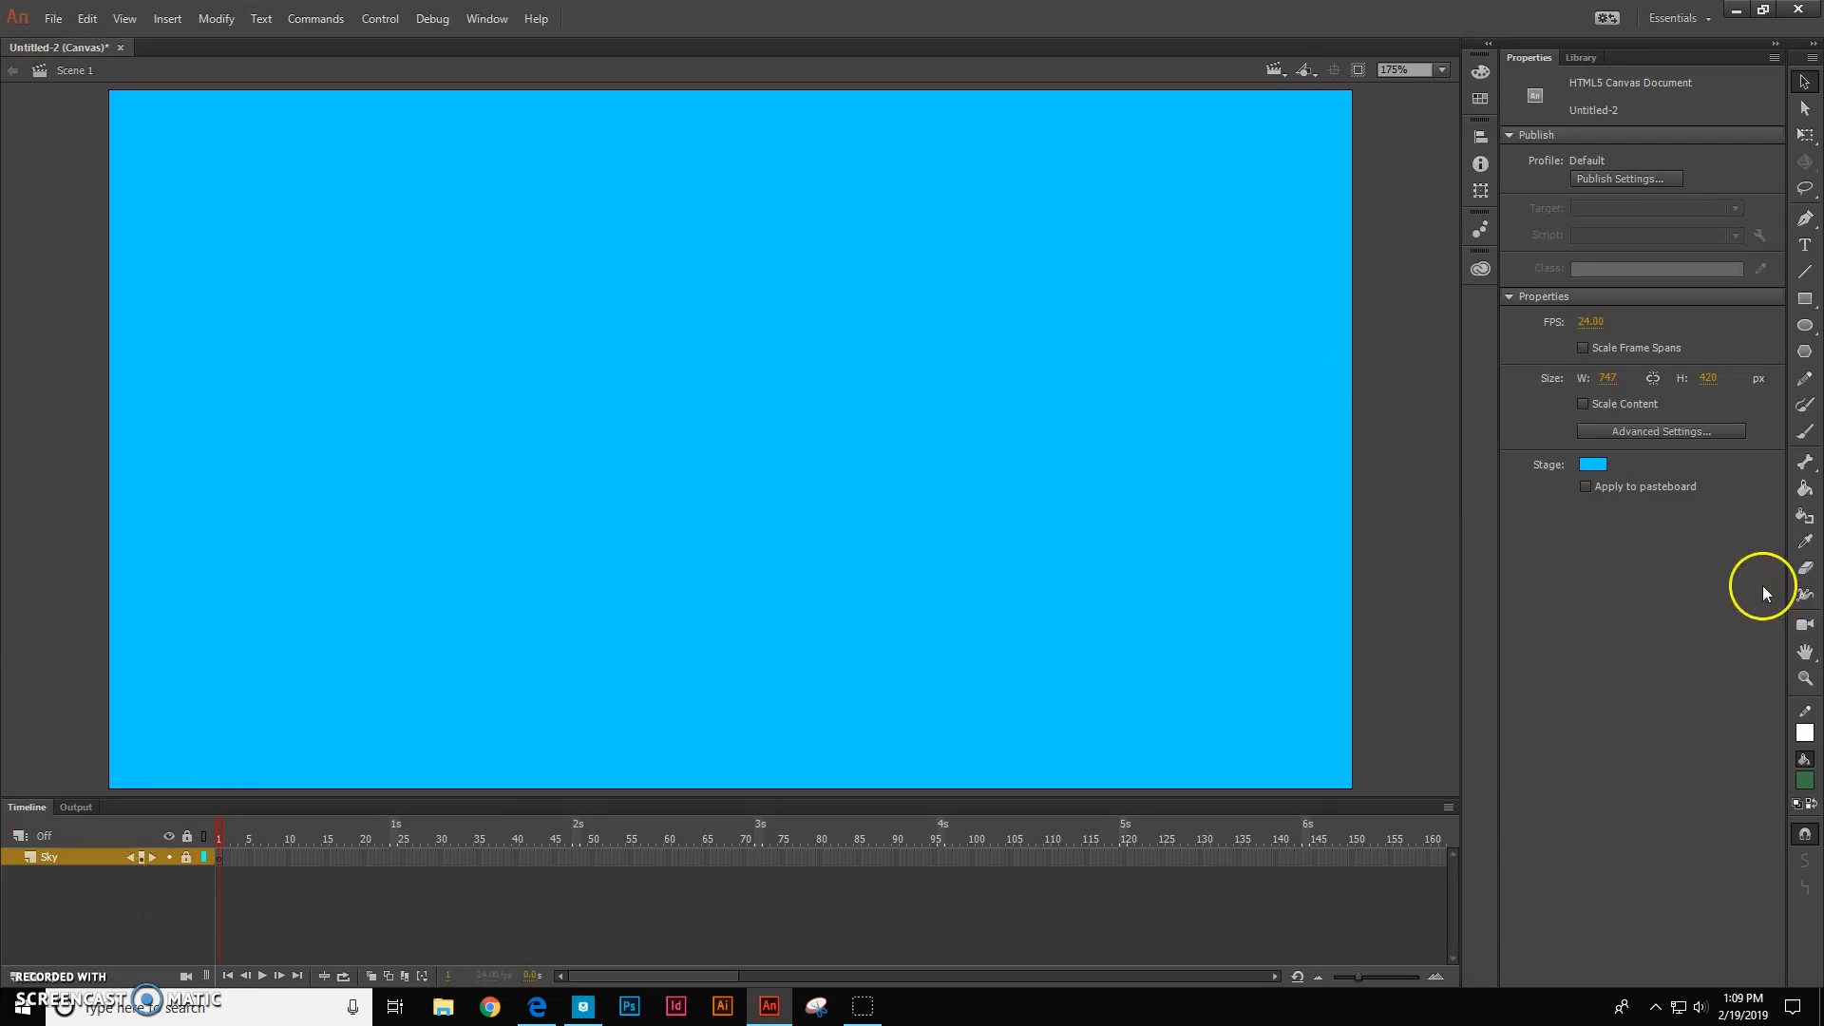
{"action": "mouse_move", "coordinate": [1732, 488]}
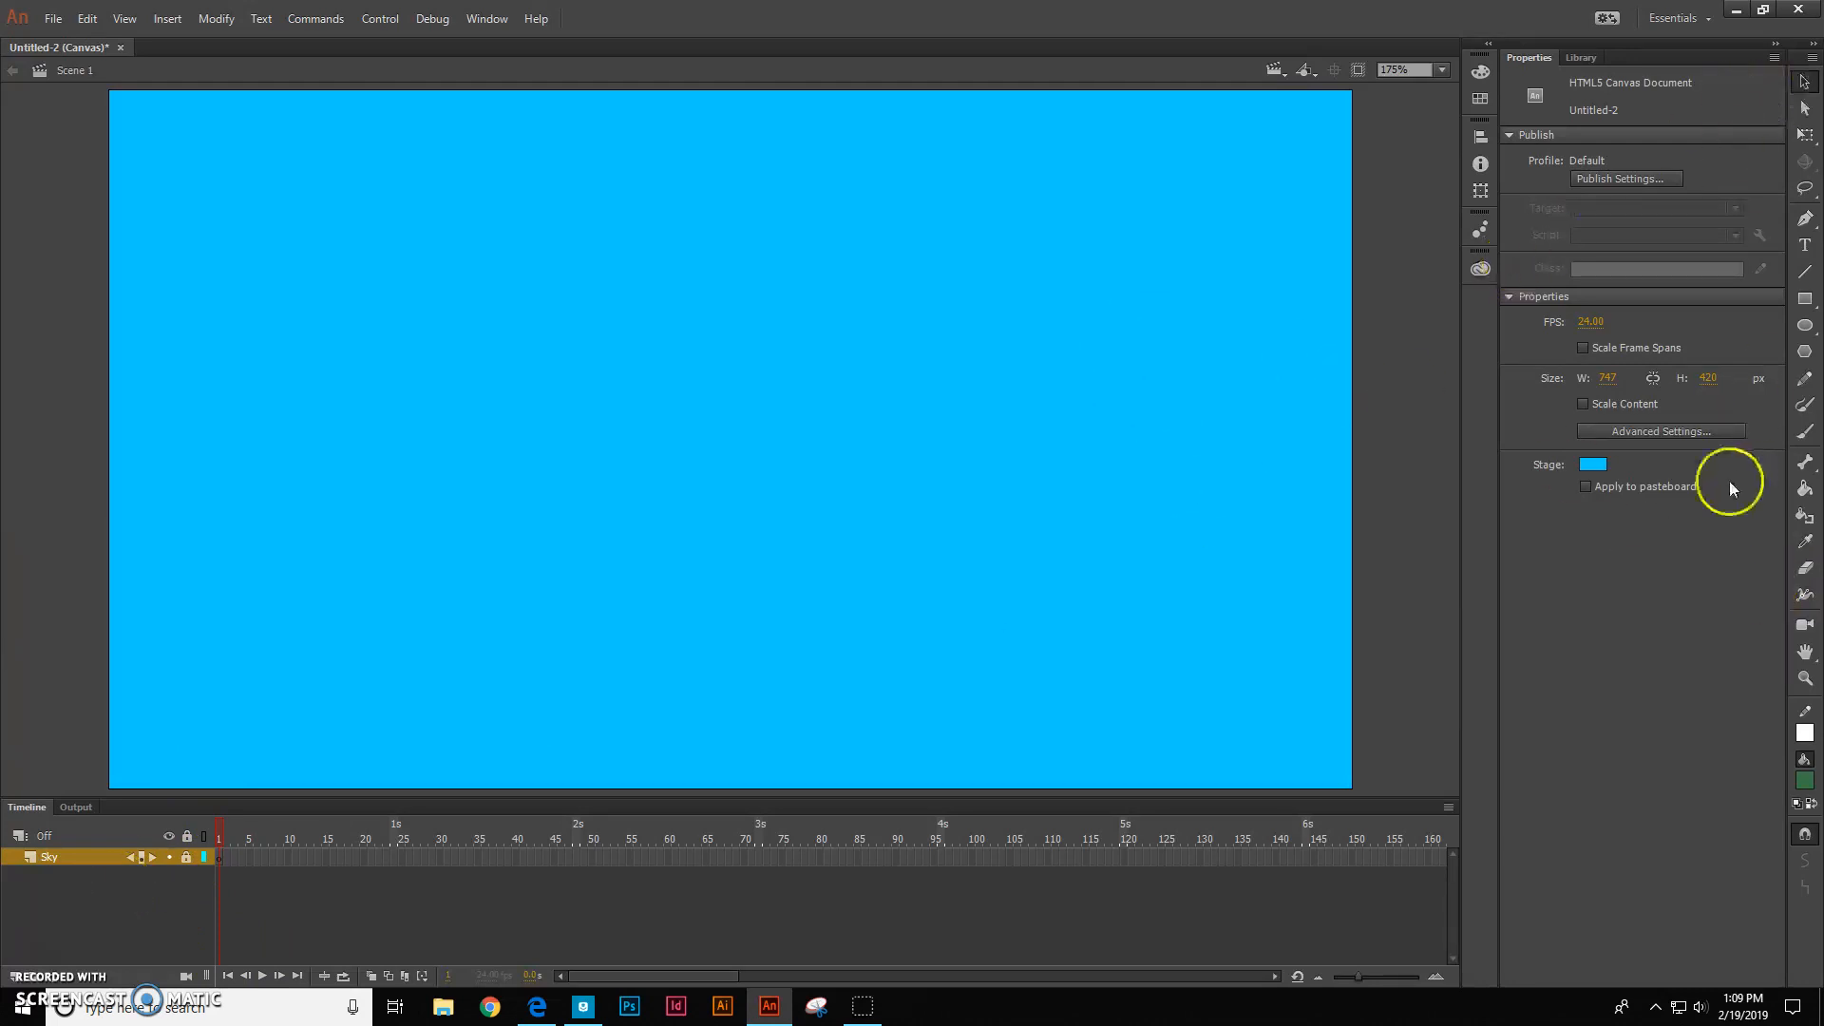
{"action": "mouse_move", "coordinate": [76, 962]}
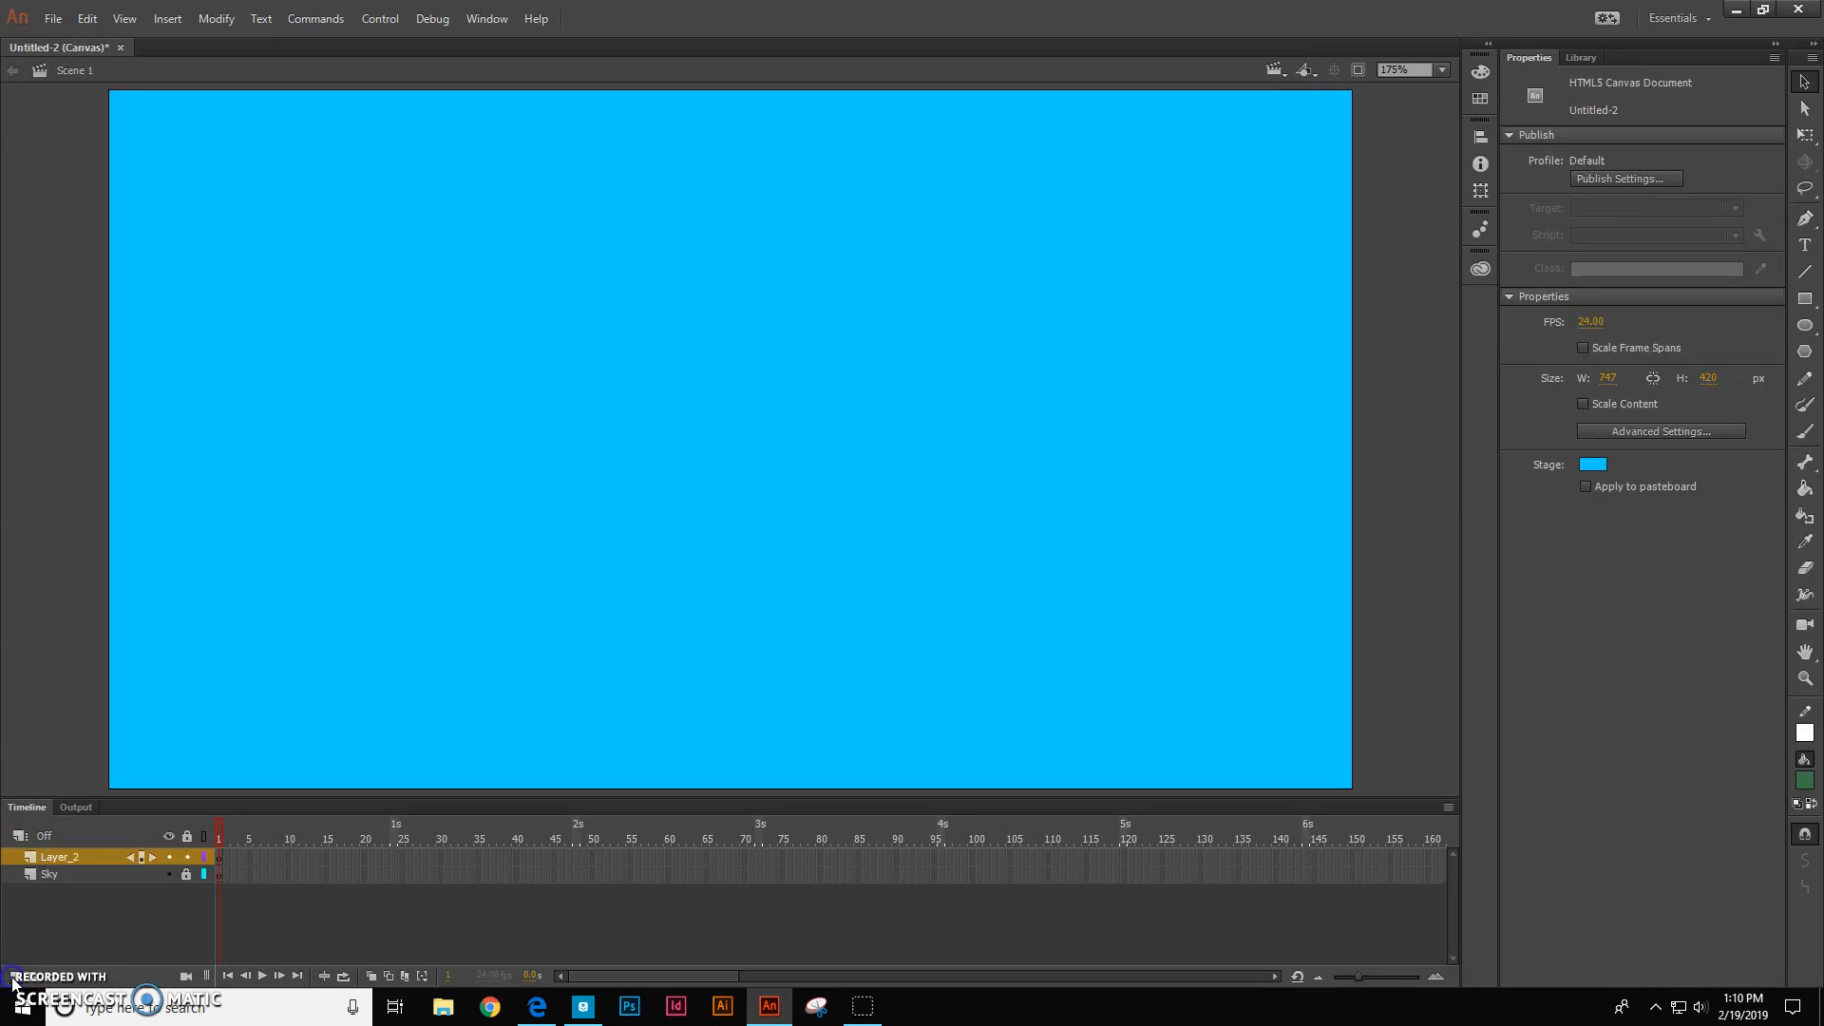
{"action": "mouse_move", "coordinate": [353, 881]}
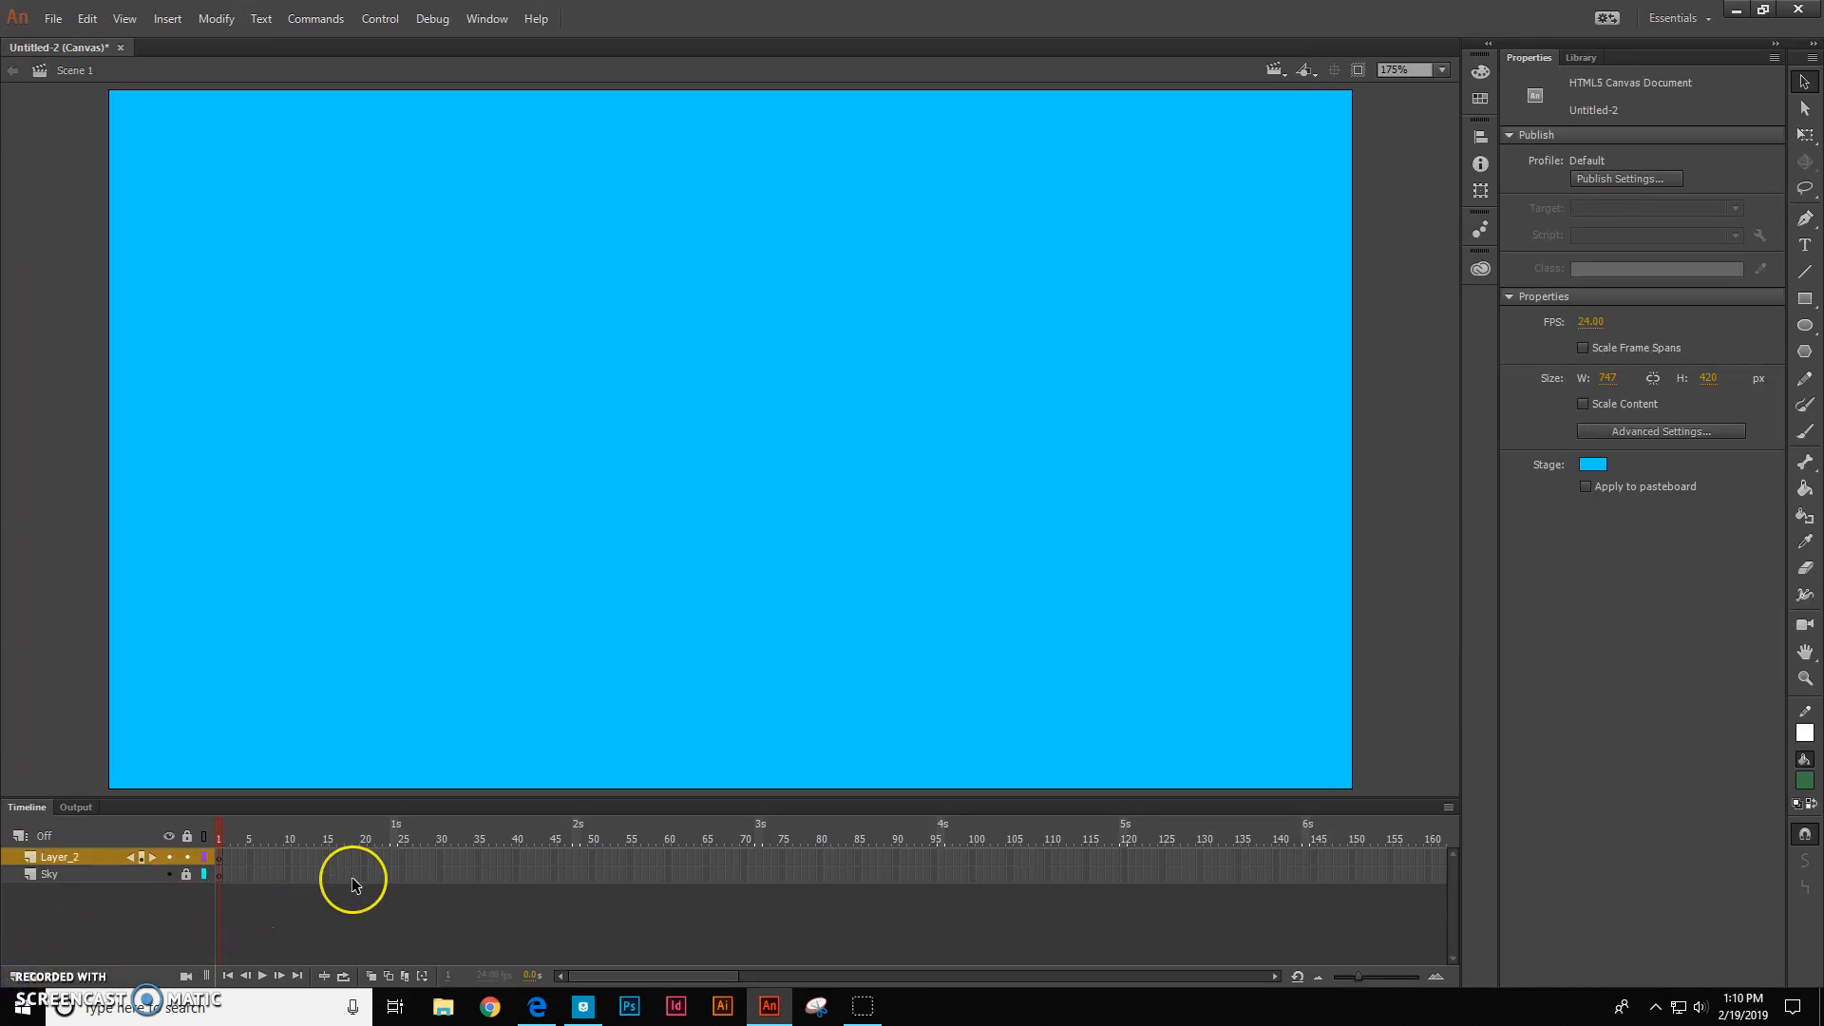
{"action": "mouse_move", "coordinate": [1088, 233]}
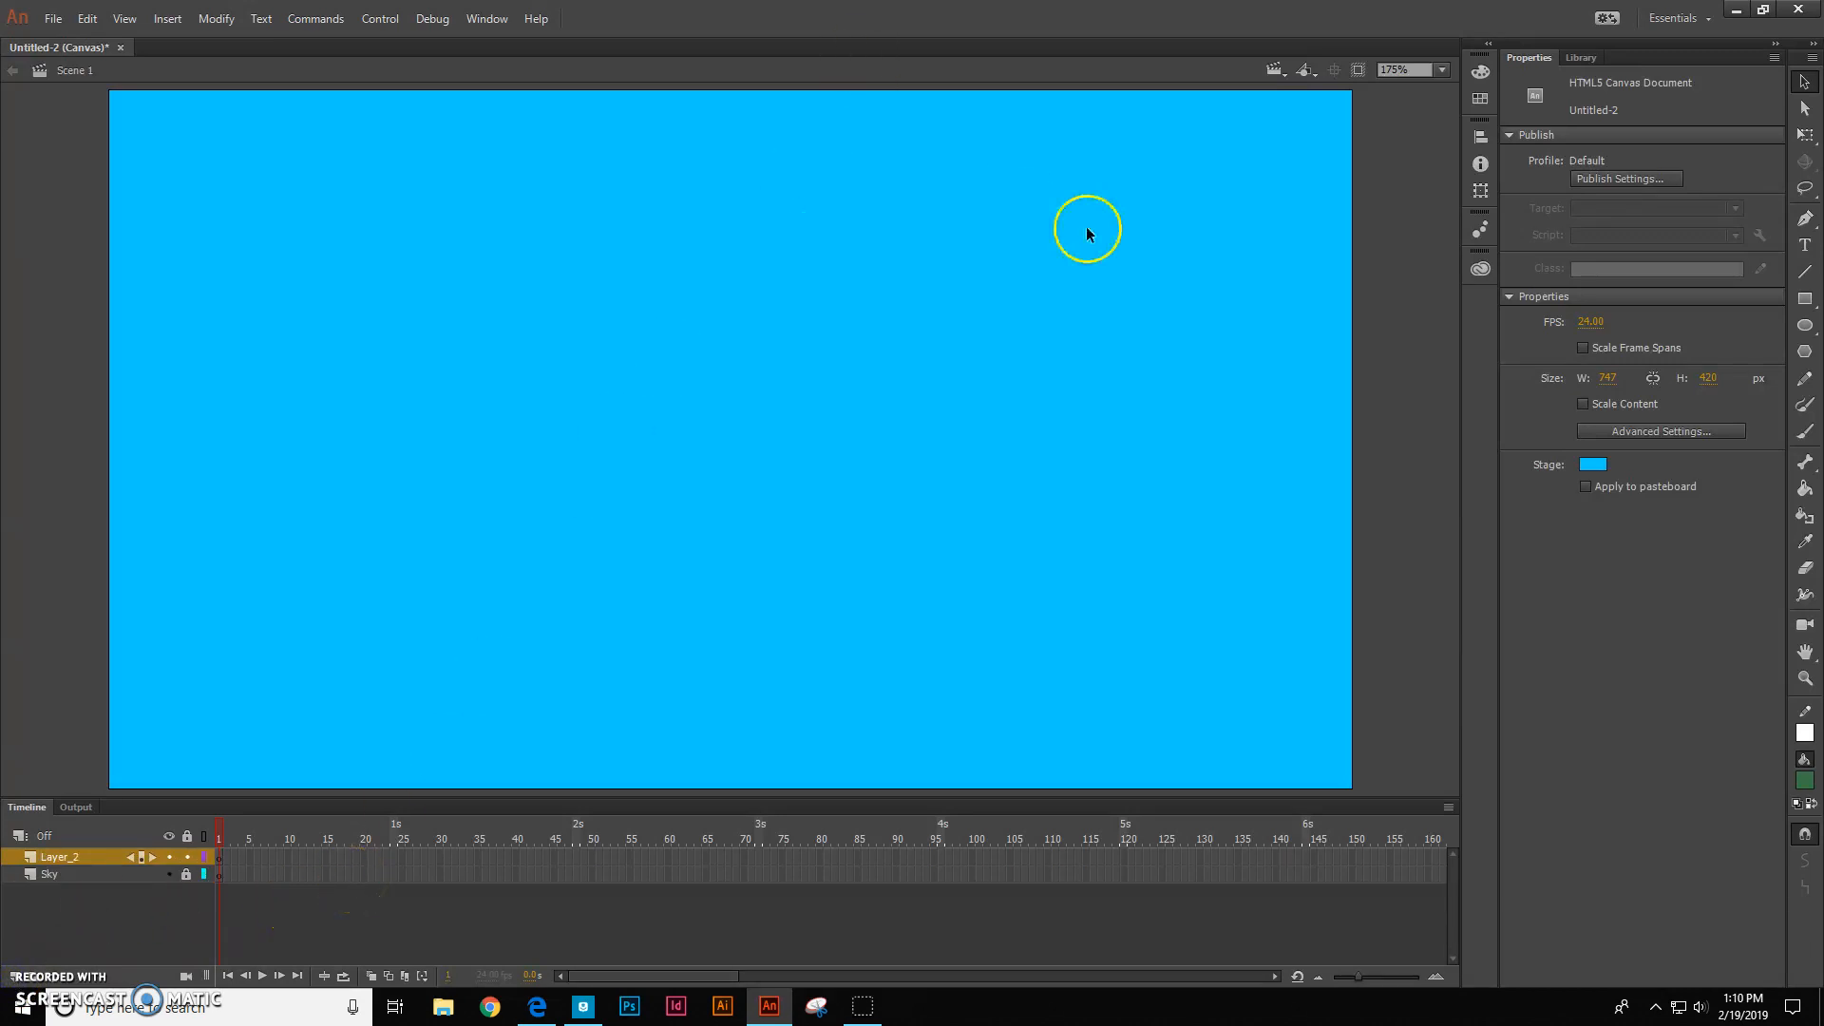
{"action": "mouse_move", "coordinate": [145, 825]}
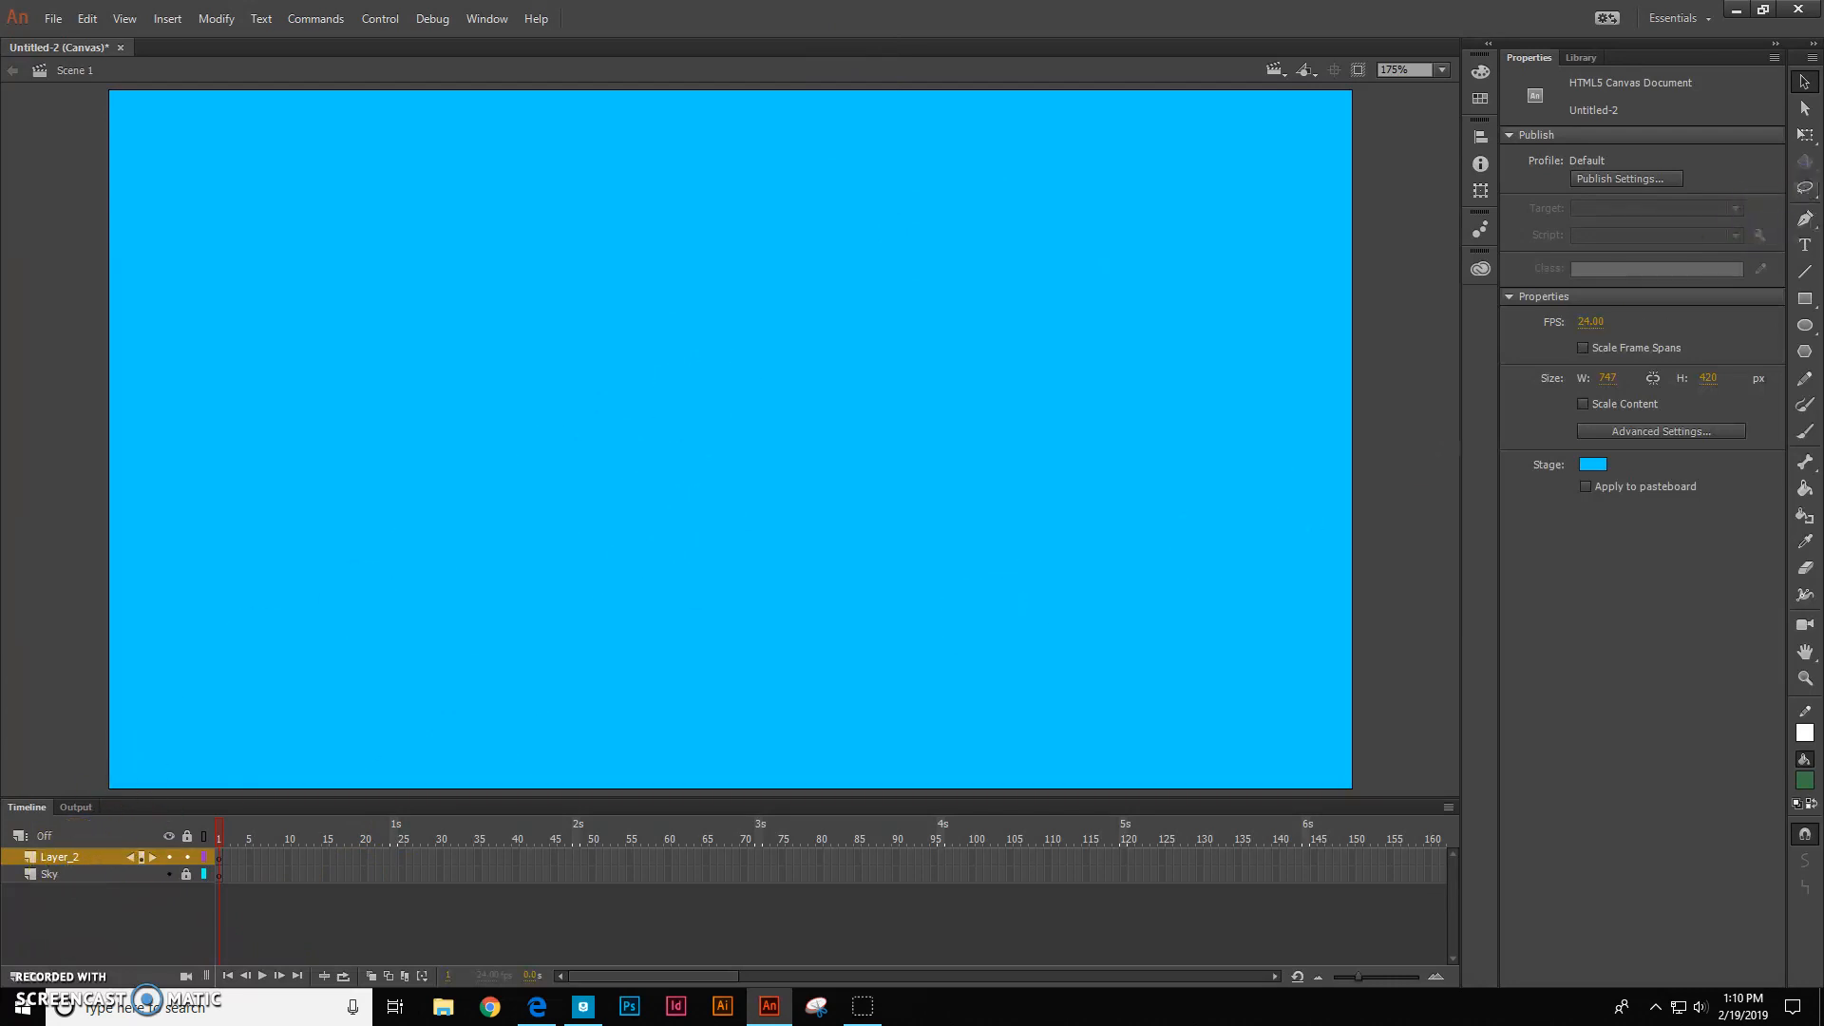
{"action": "mouse_move", "coordinate": [1768, 262]}
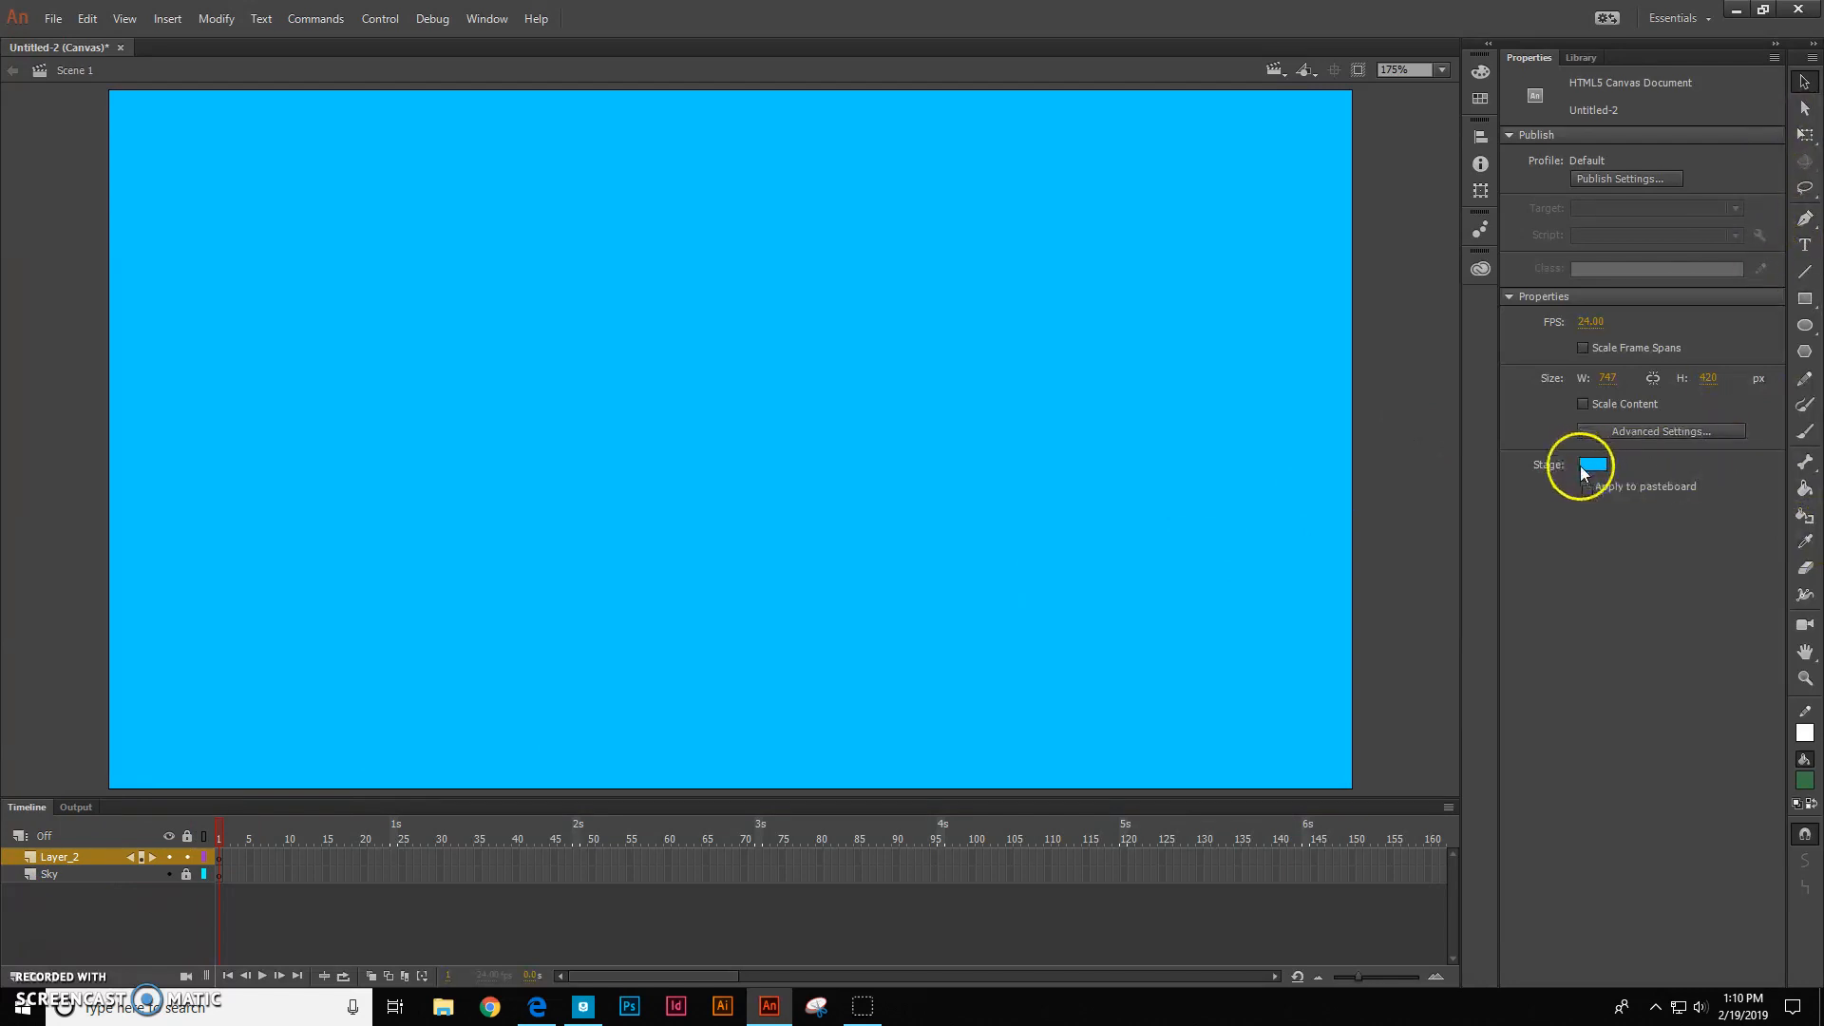
Select the basic Pen tool and set its stroke colour to green
{"action": "left_click", "coordinate": [1592, 465]}
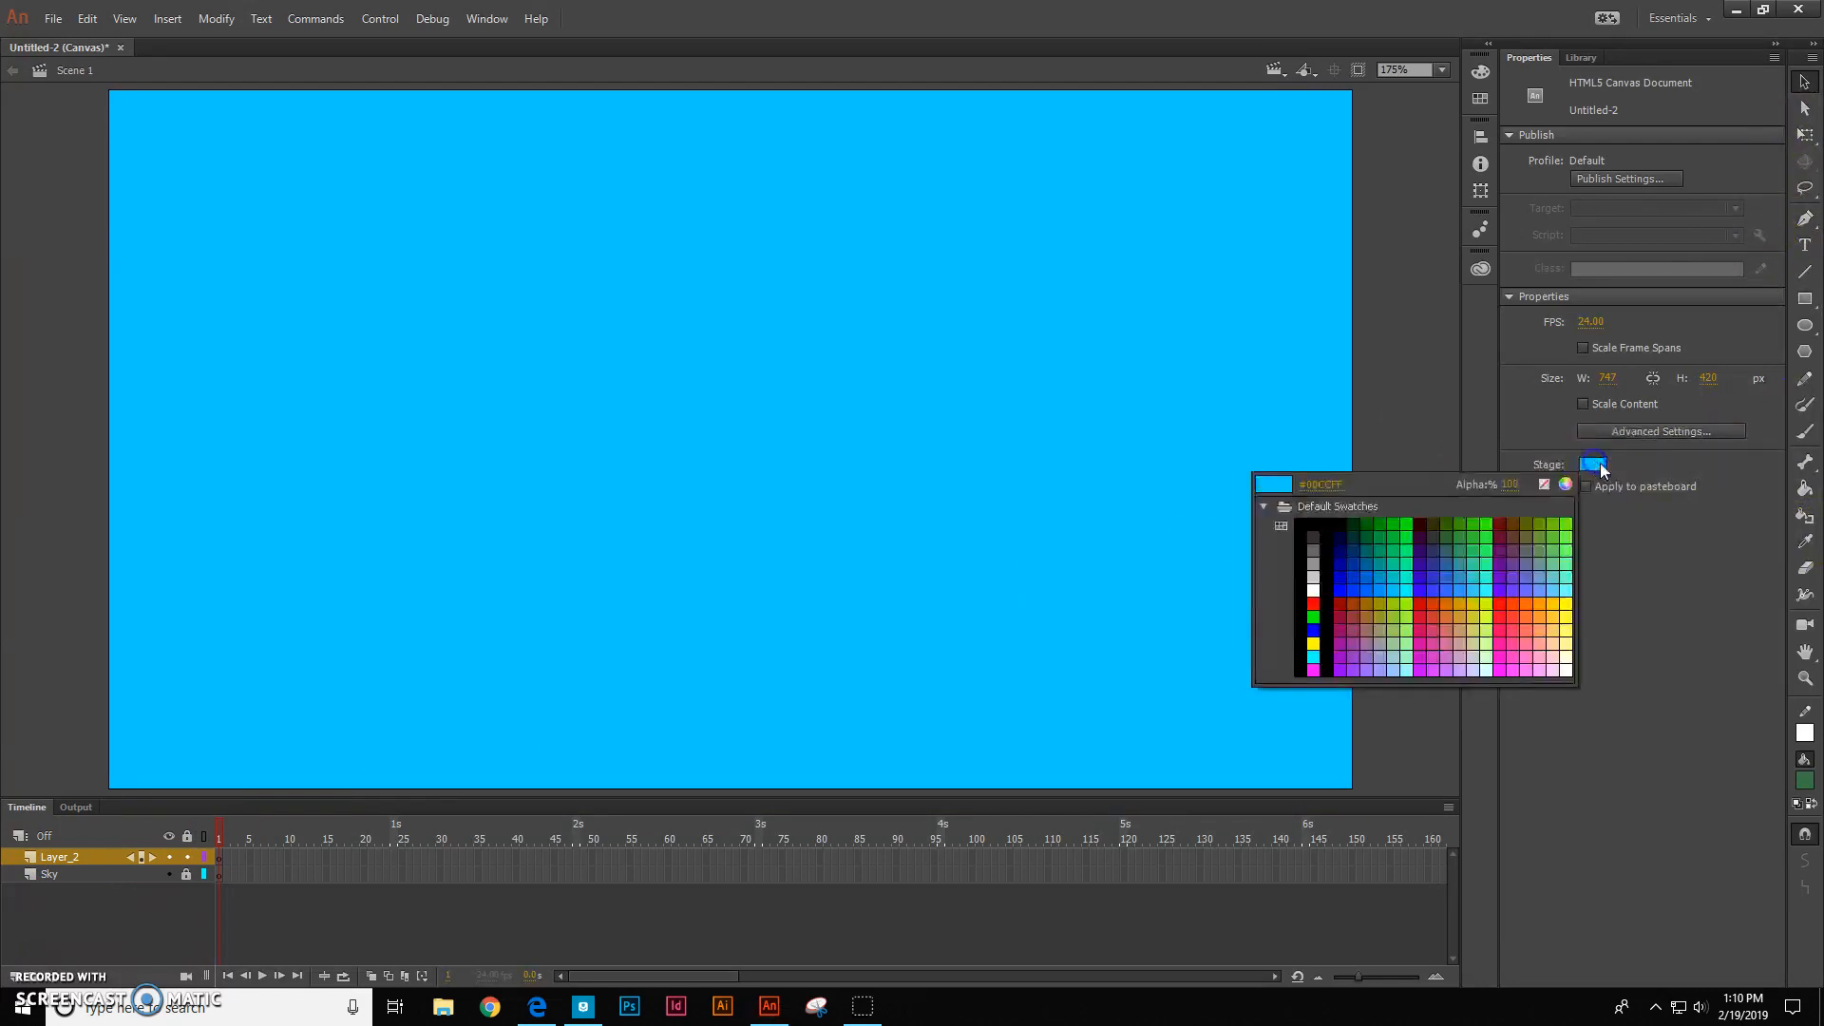
{"action": "left_click", "coordinate": [1802, 219]}
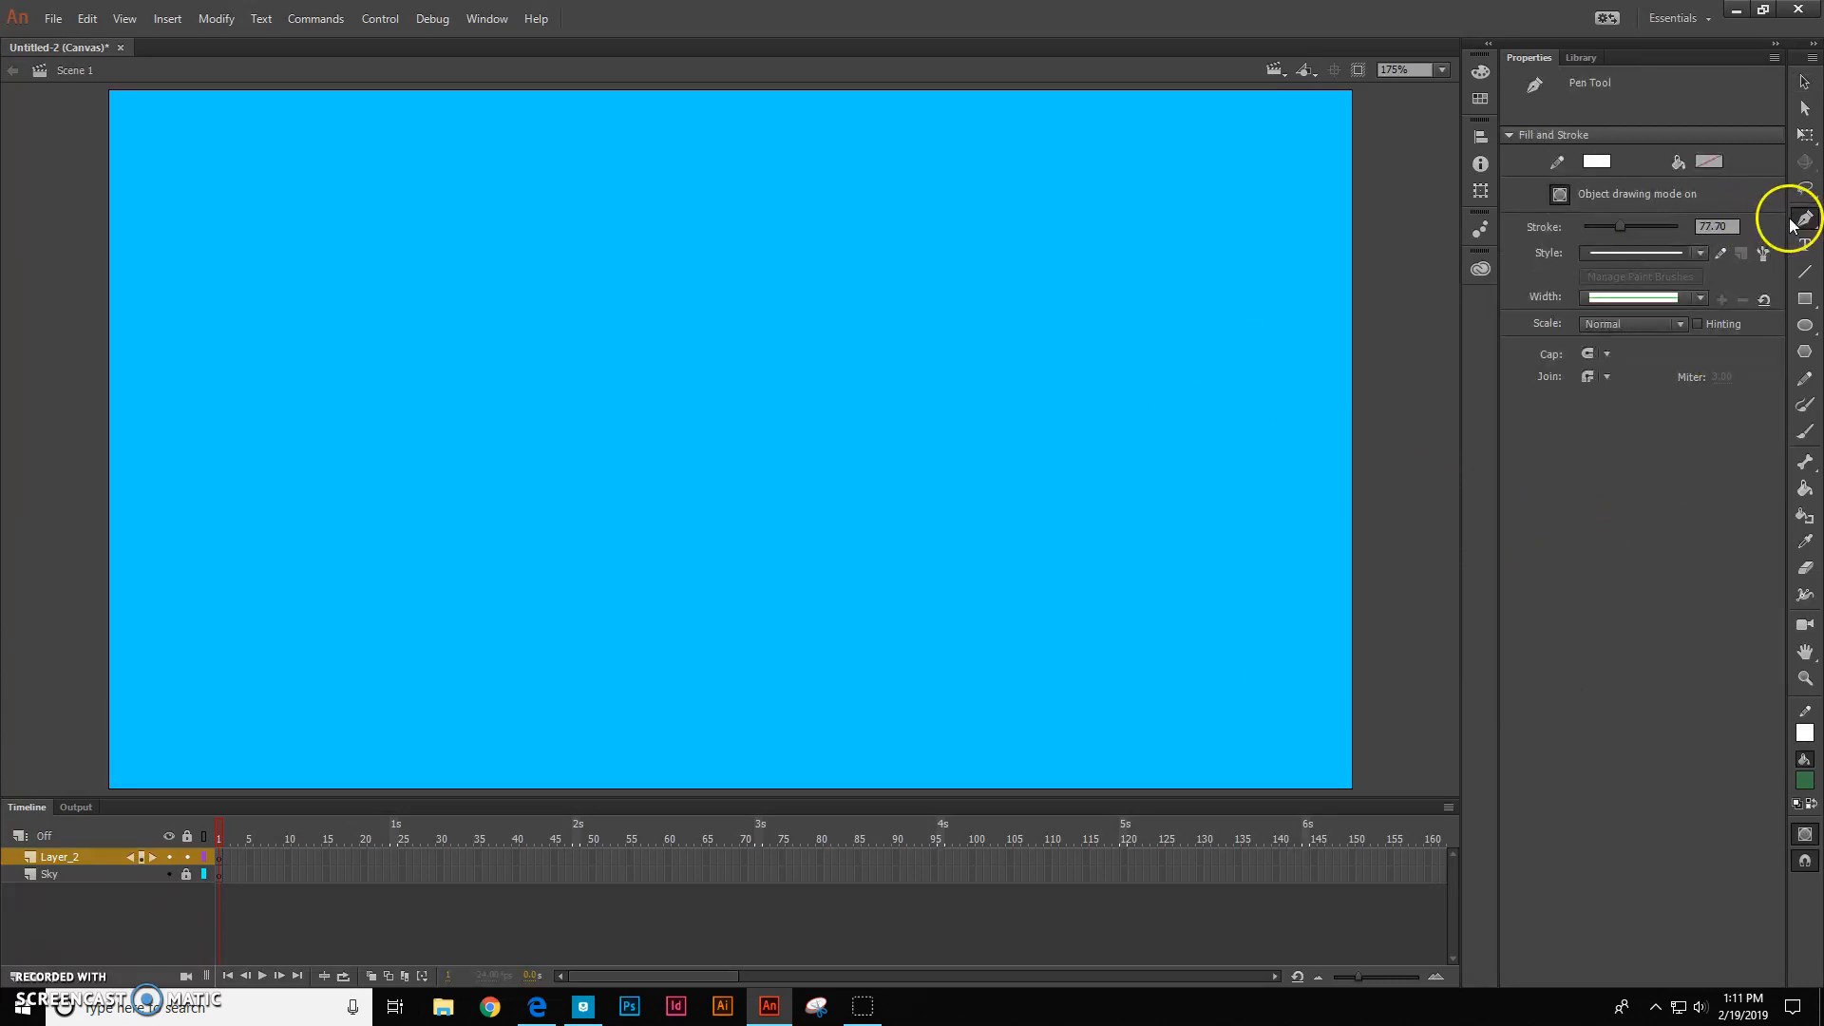
{"action": "left_click", "coordinate": [1807, 217]}
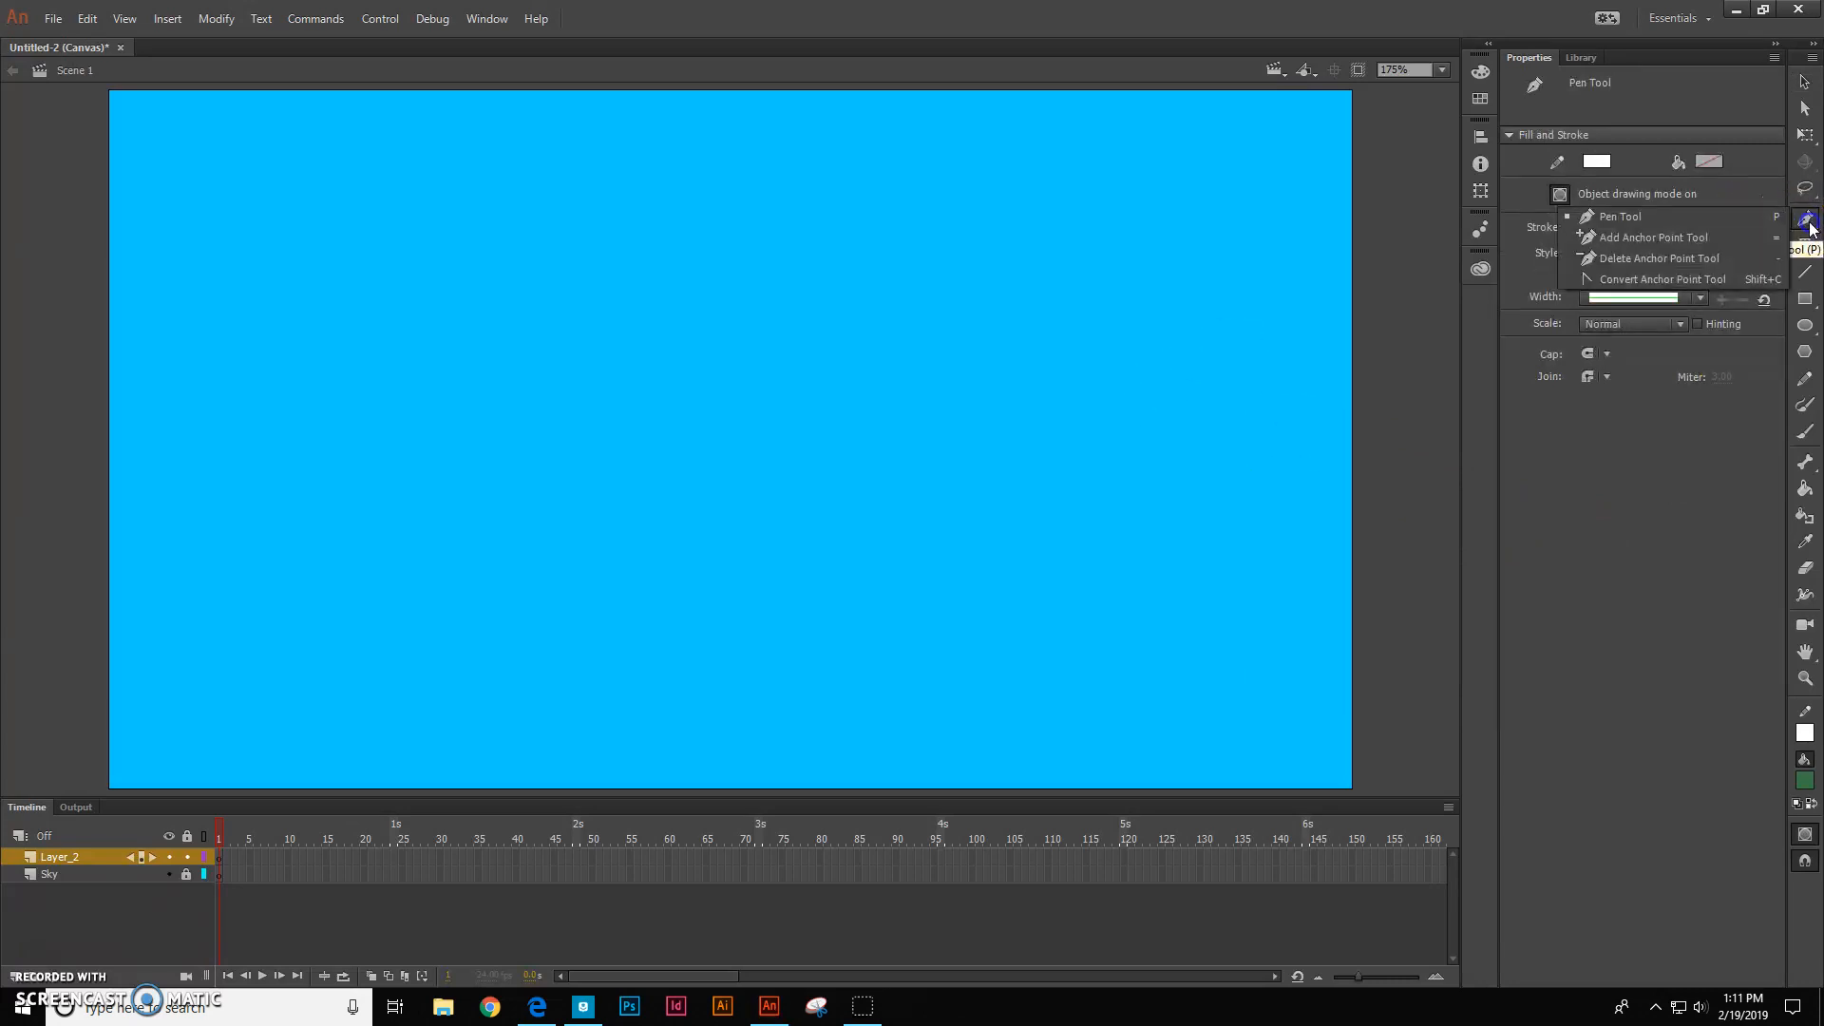
{"action": "left_click", "coordinate": [1810, 221]}
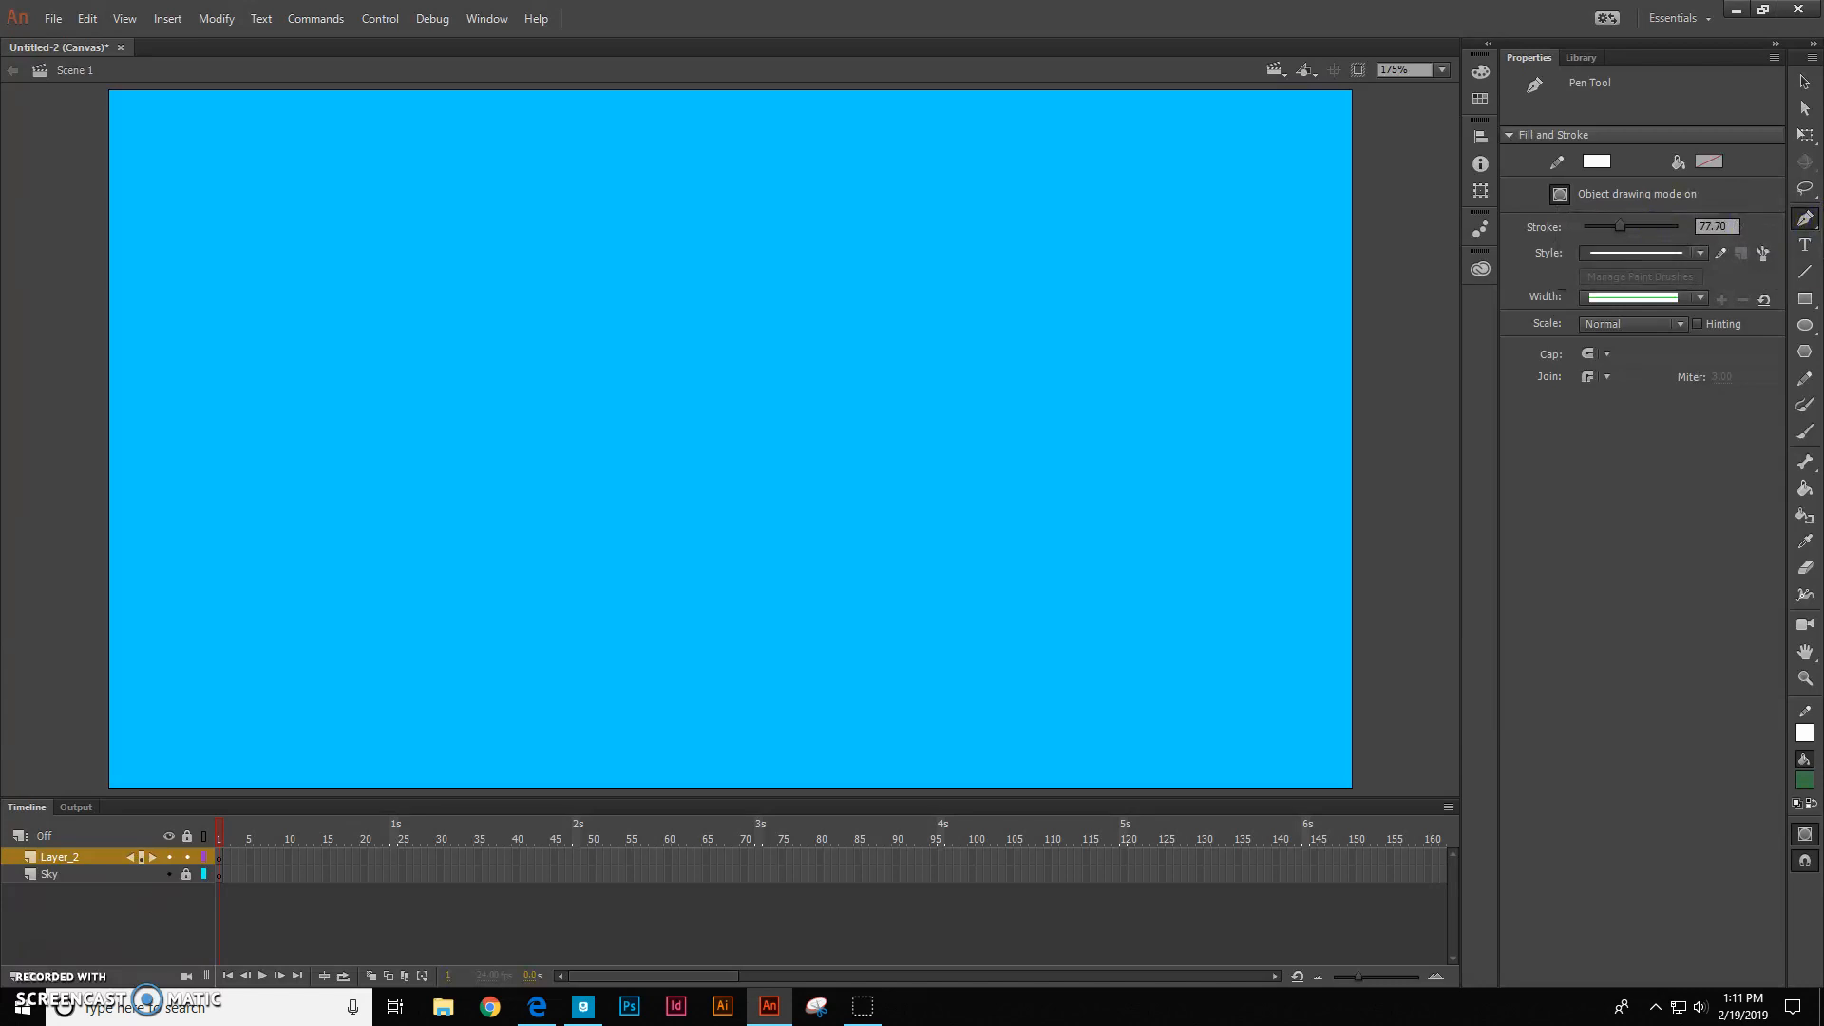
{"action": "mouse_move", "coordinate": [810, 451]}
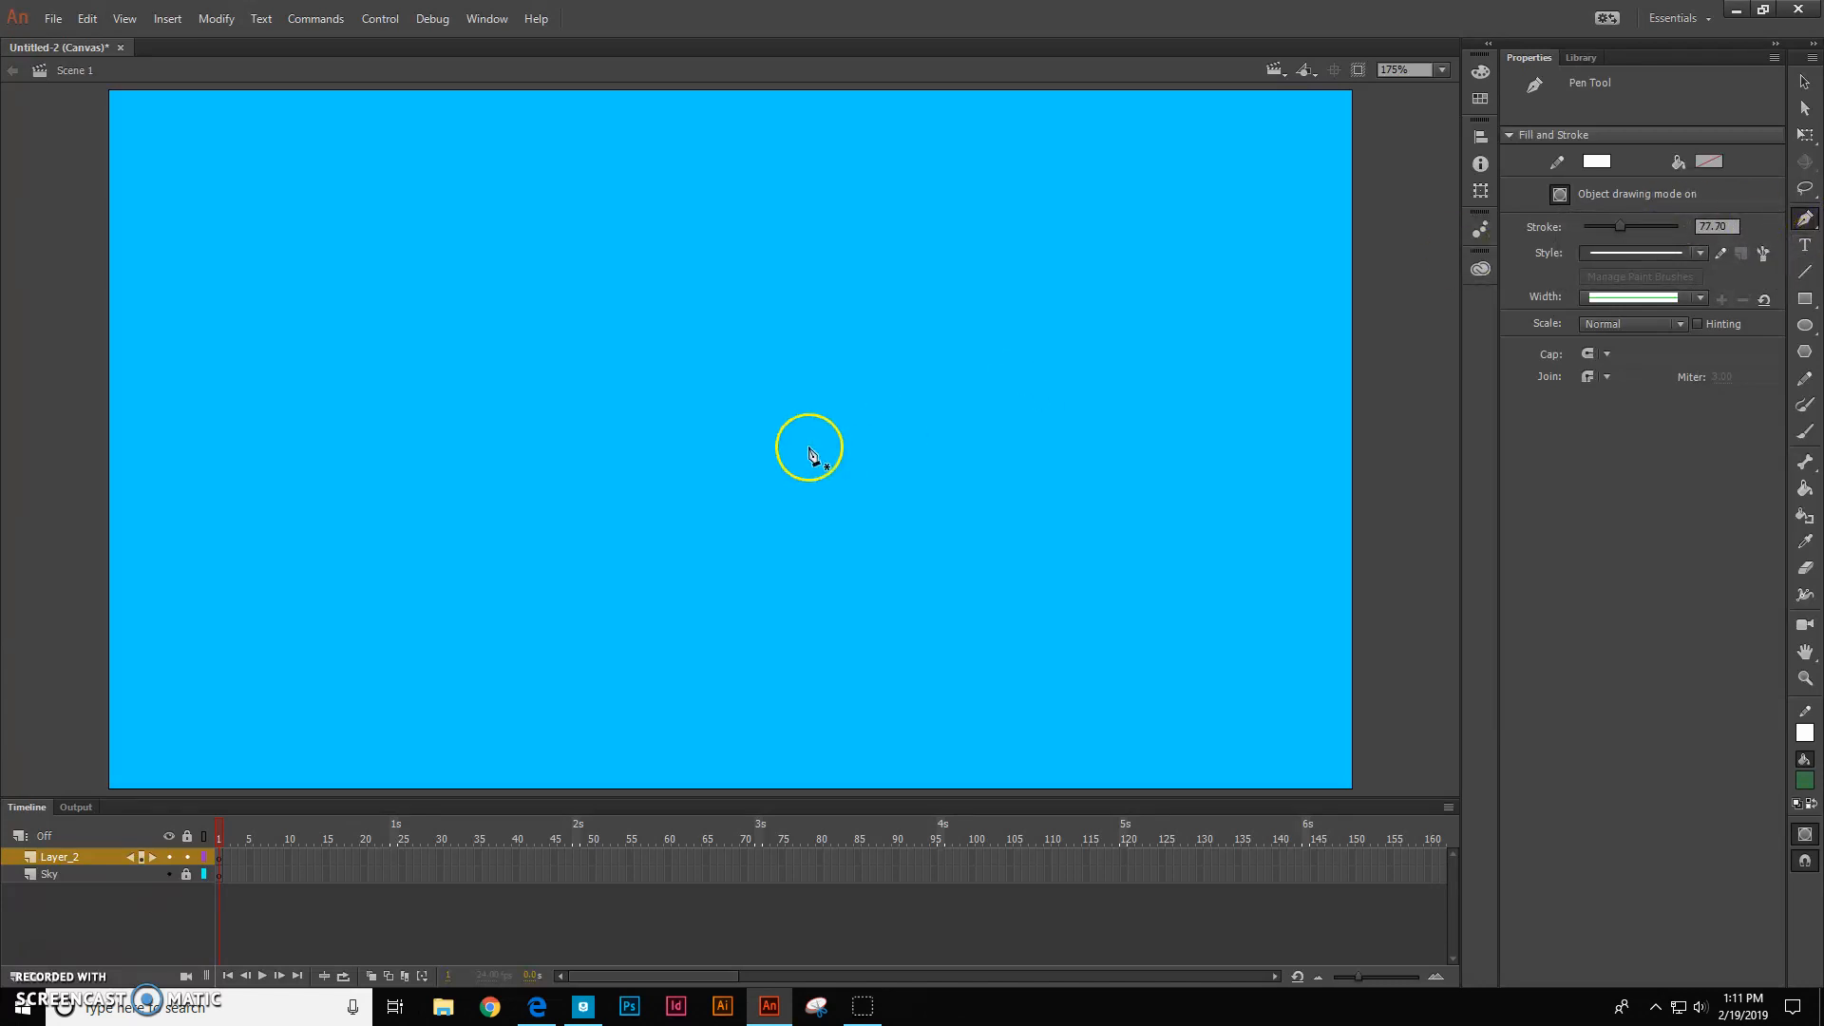
{"action": "mouse_move", "coordinate": [529, 766]}
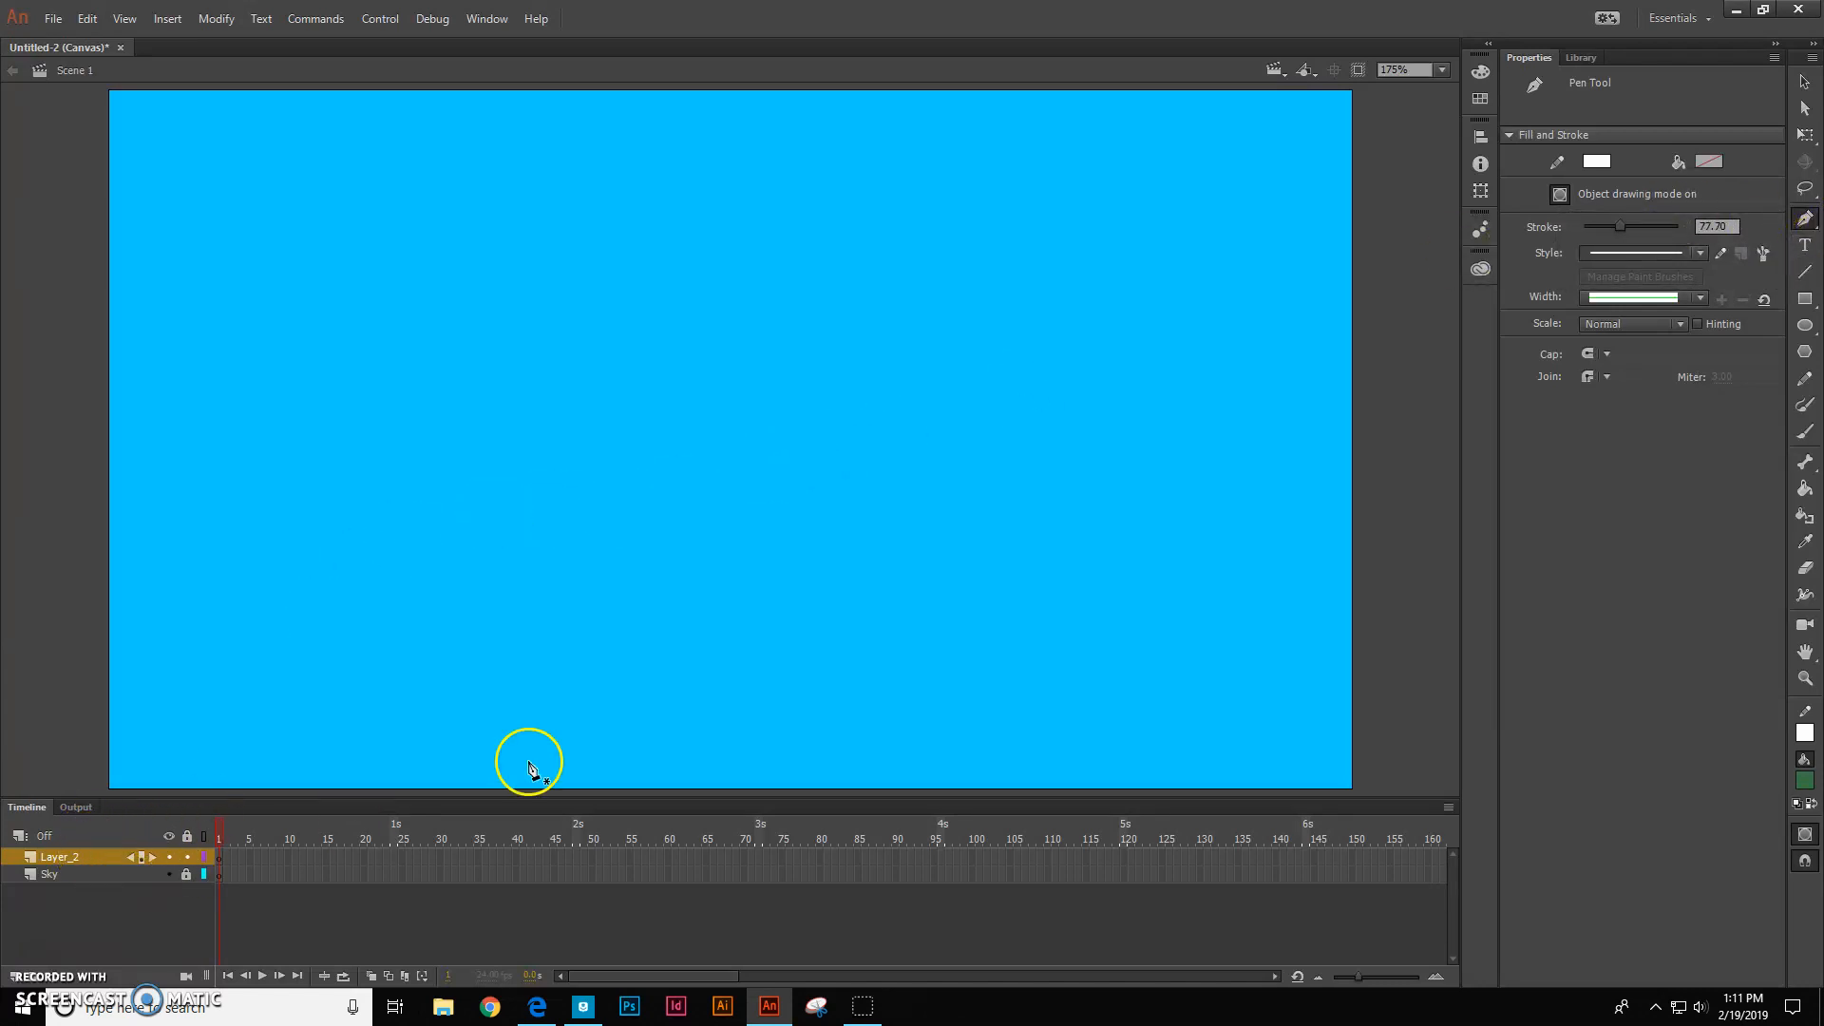
{"action": "mouse_move", "coordinate": [1596, 162]}
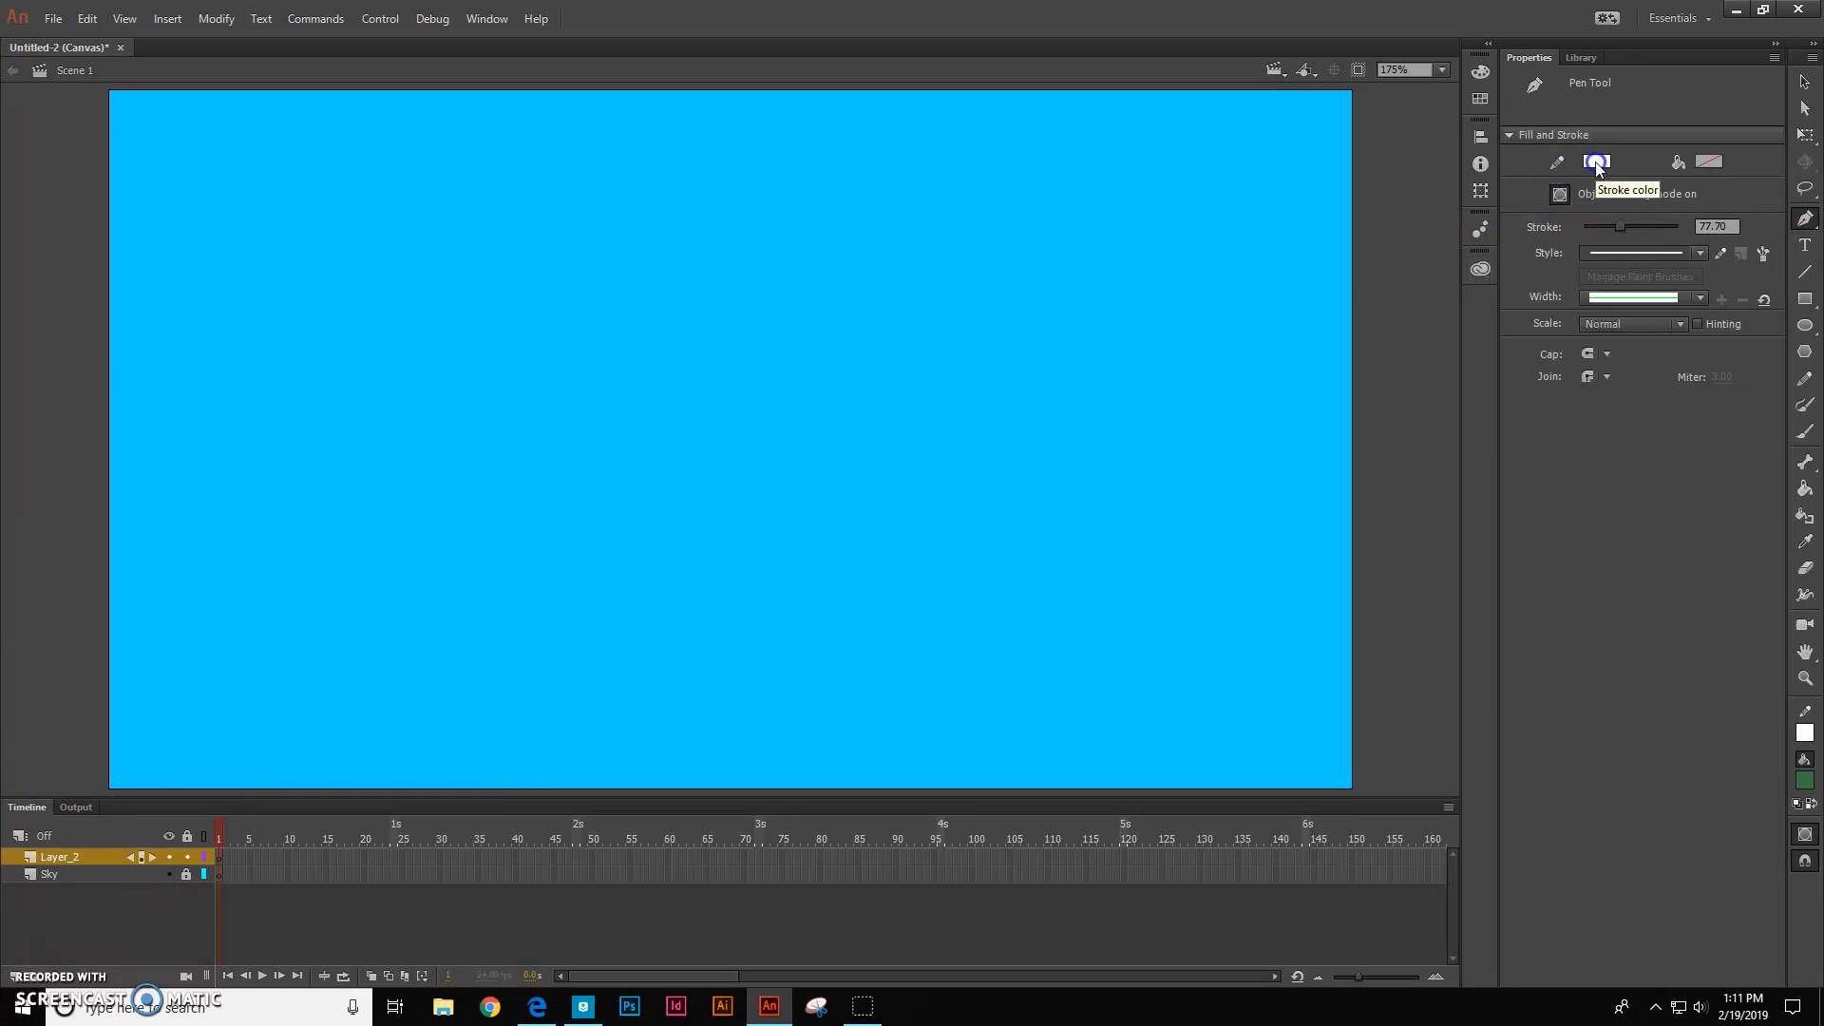
{"action": "left_click", "coordinate": [1597, 161]}
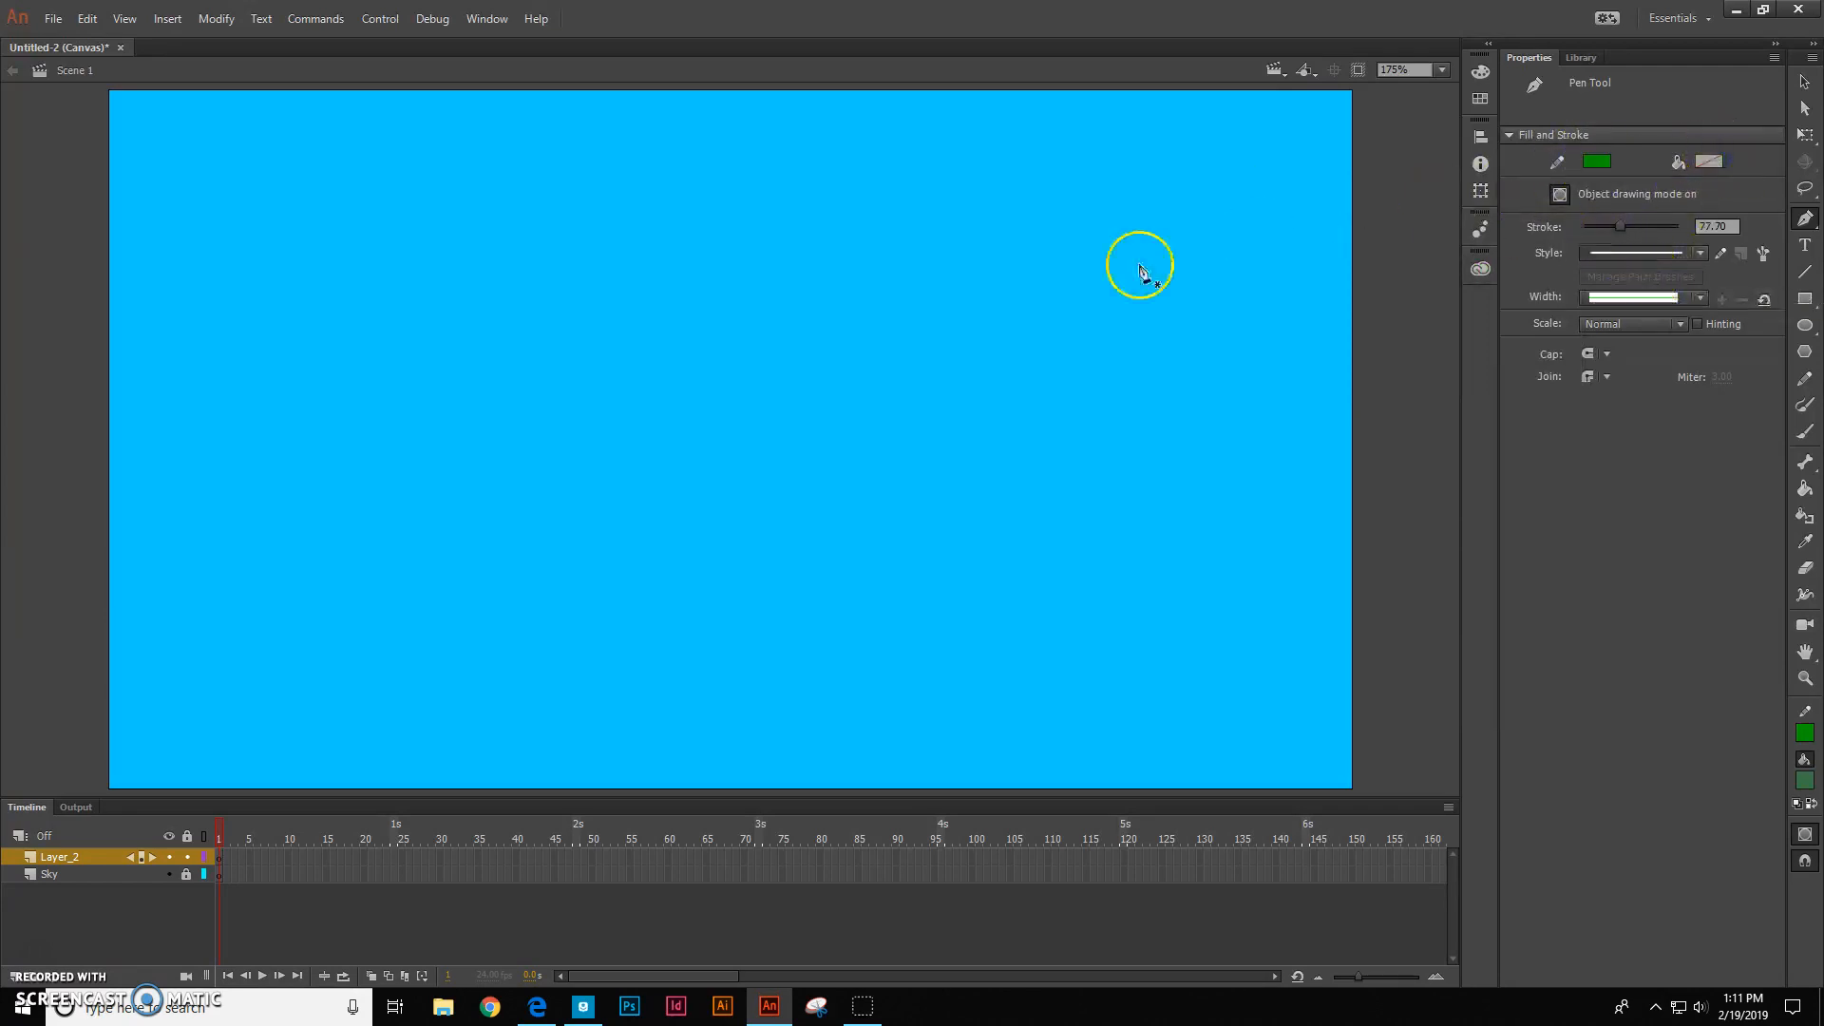
{"action": "mouse_move", "coordinate": [1559, 194]}
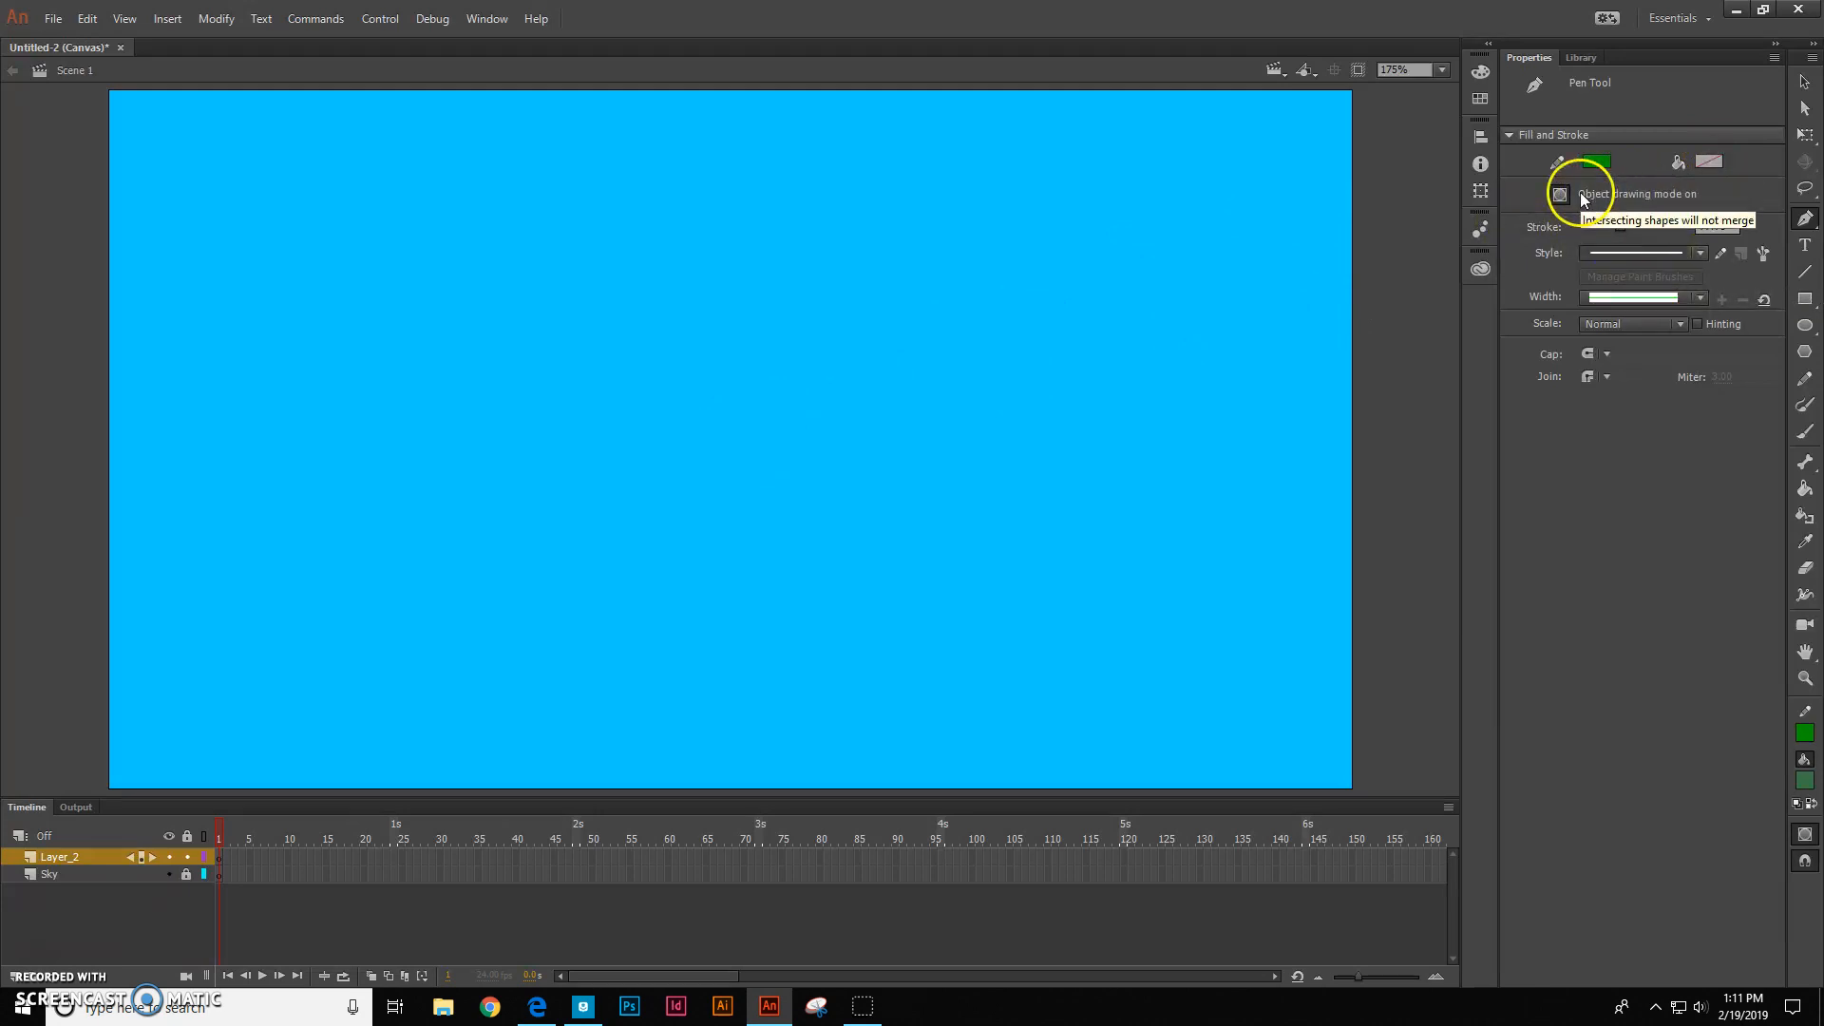
{"action": "mouse_move", "coordinate": [1696, 206]}
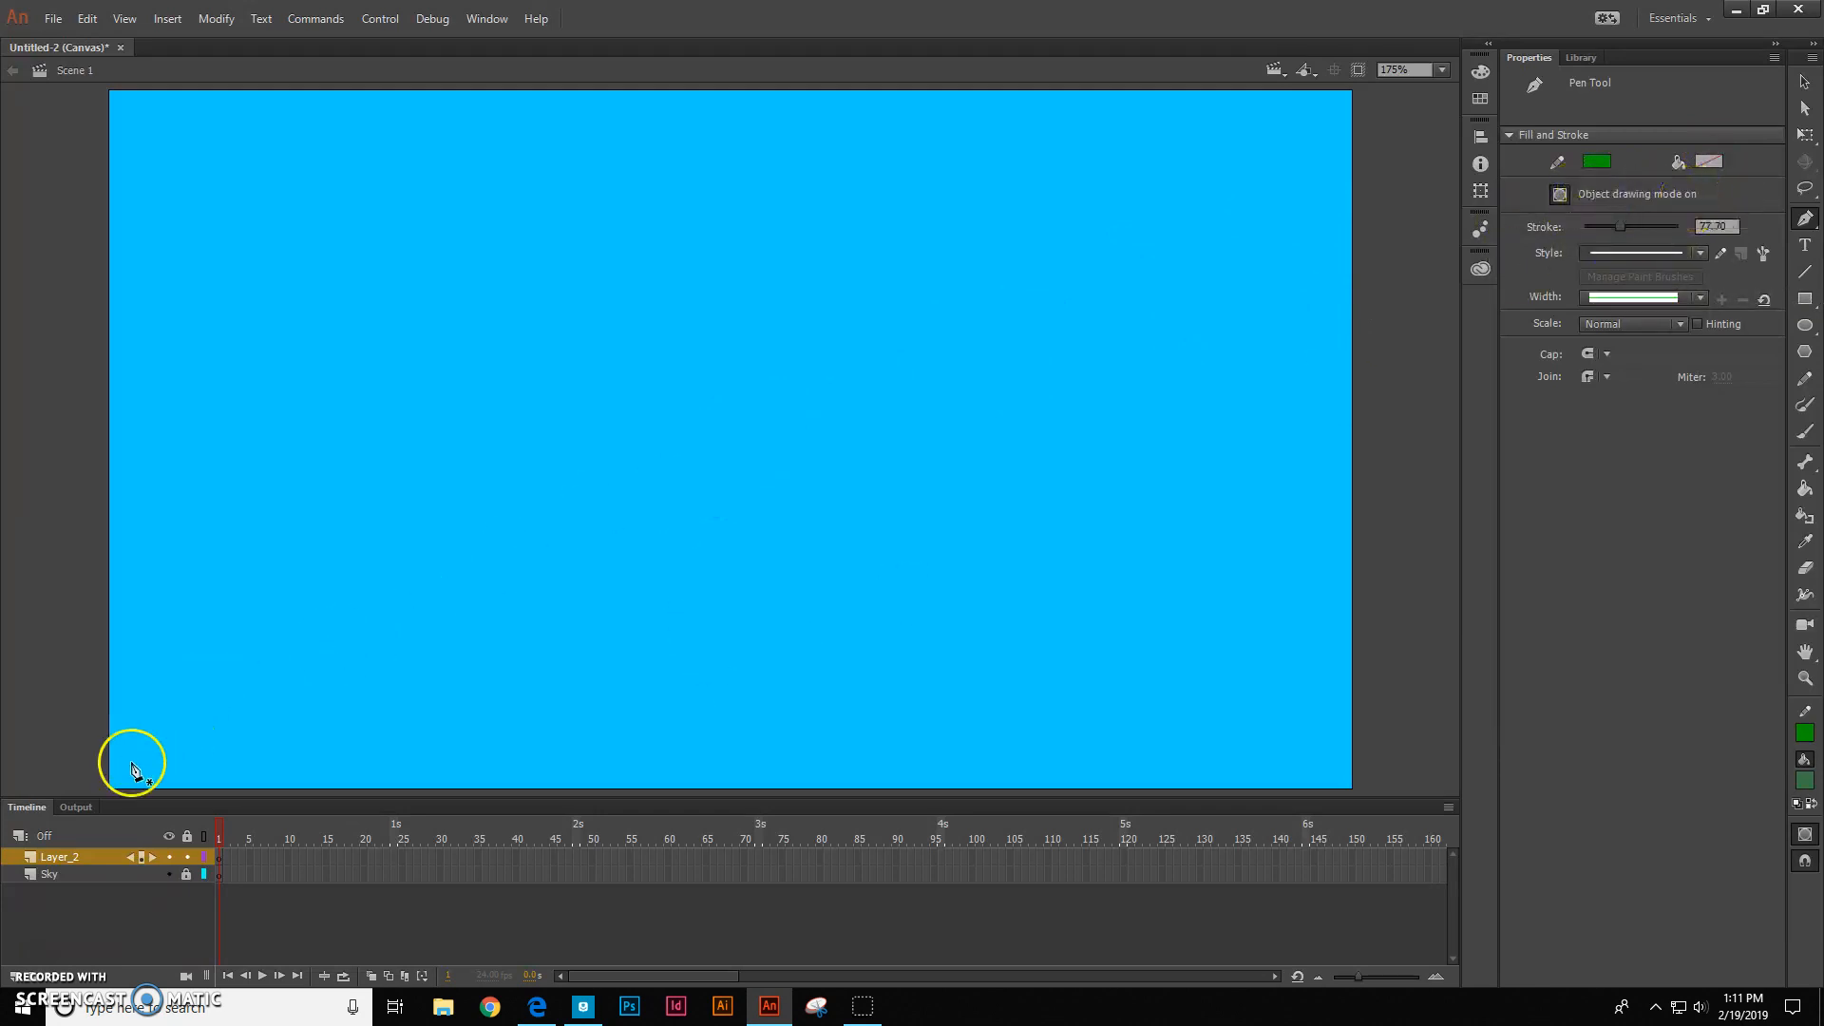
{"action": "mouse_move", "coordinate": [123, 613]}
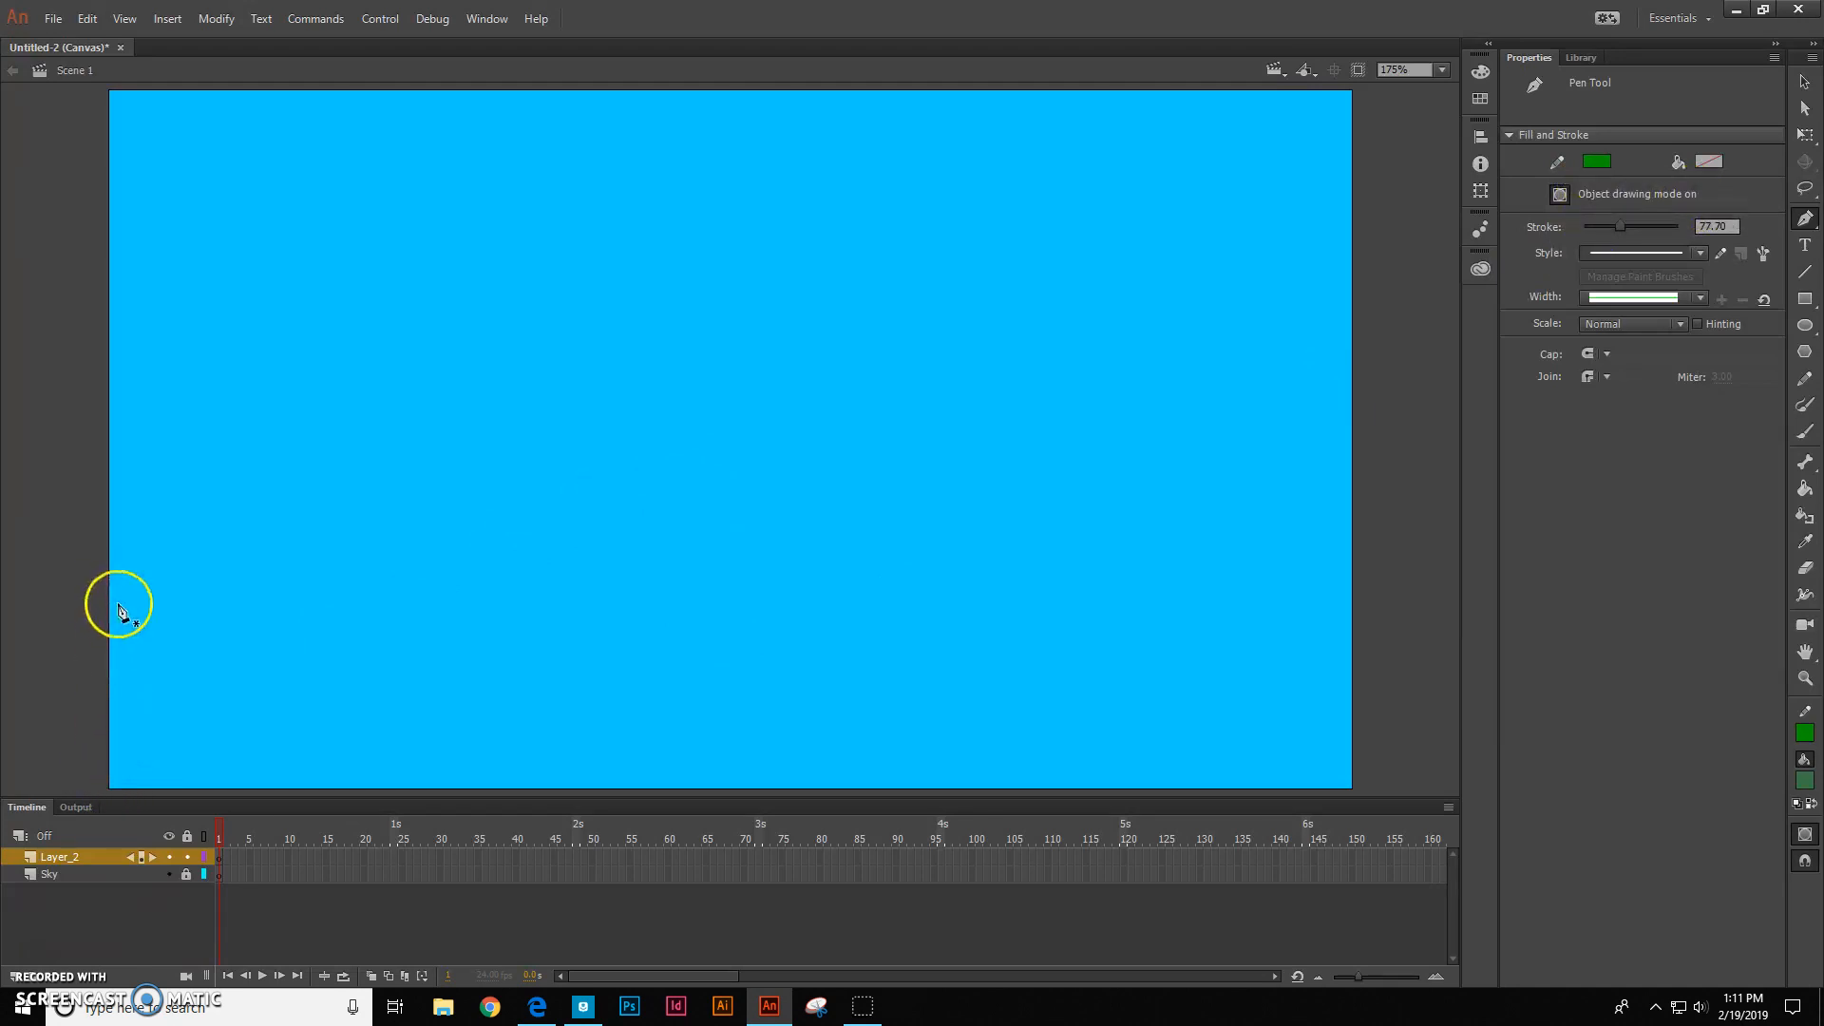
{"action": "mouse_move", "coordinate": [110, 628]}
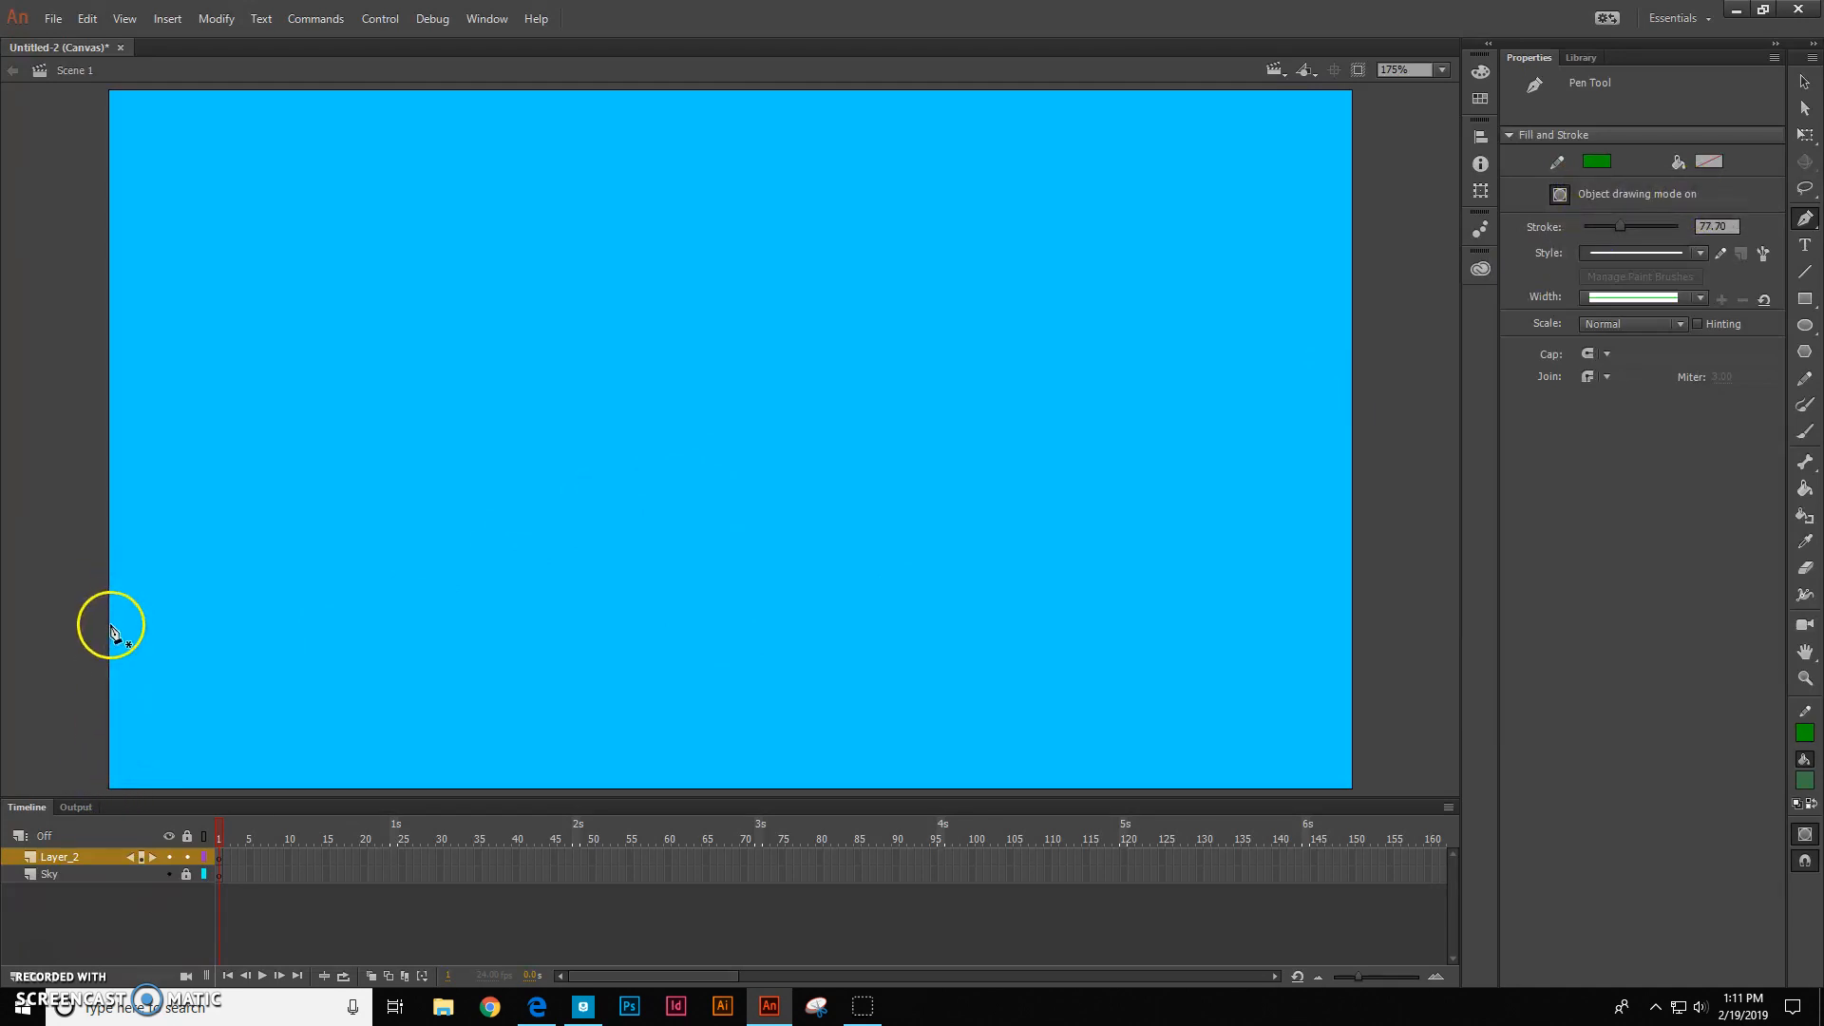
{"action": "mouse_move", "coordinate": [463, 426]}
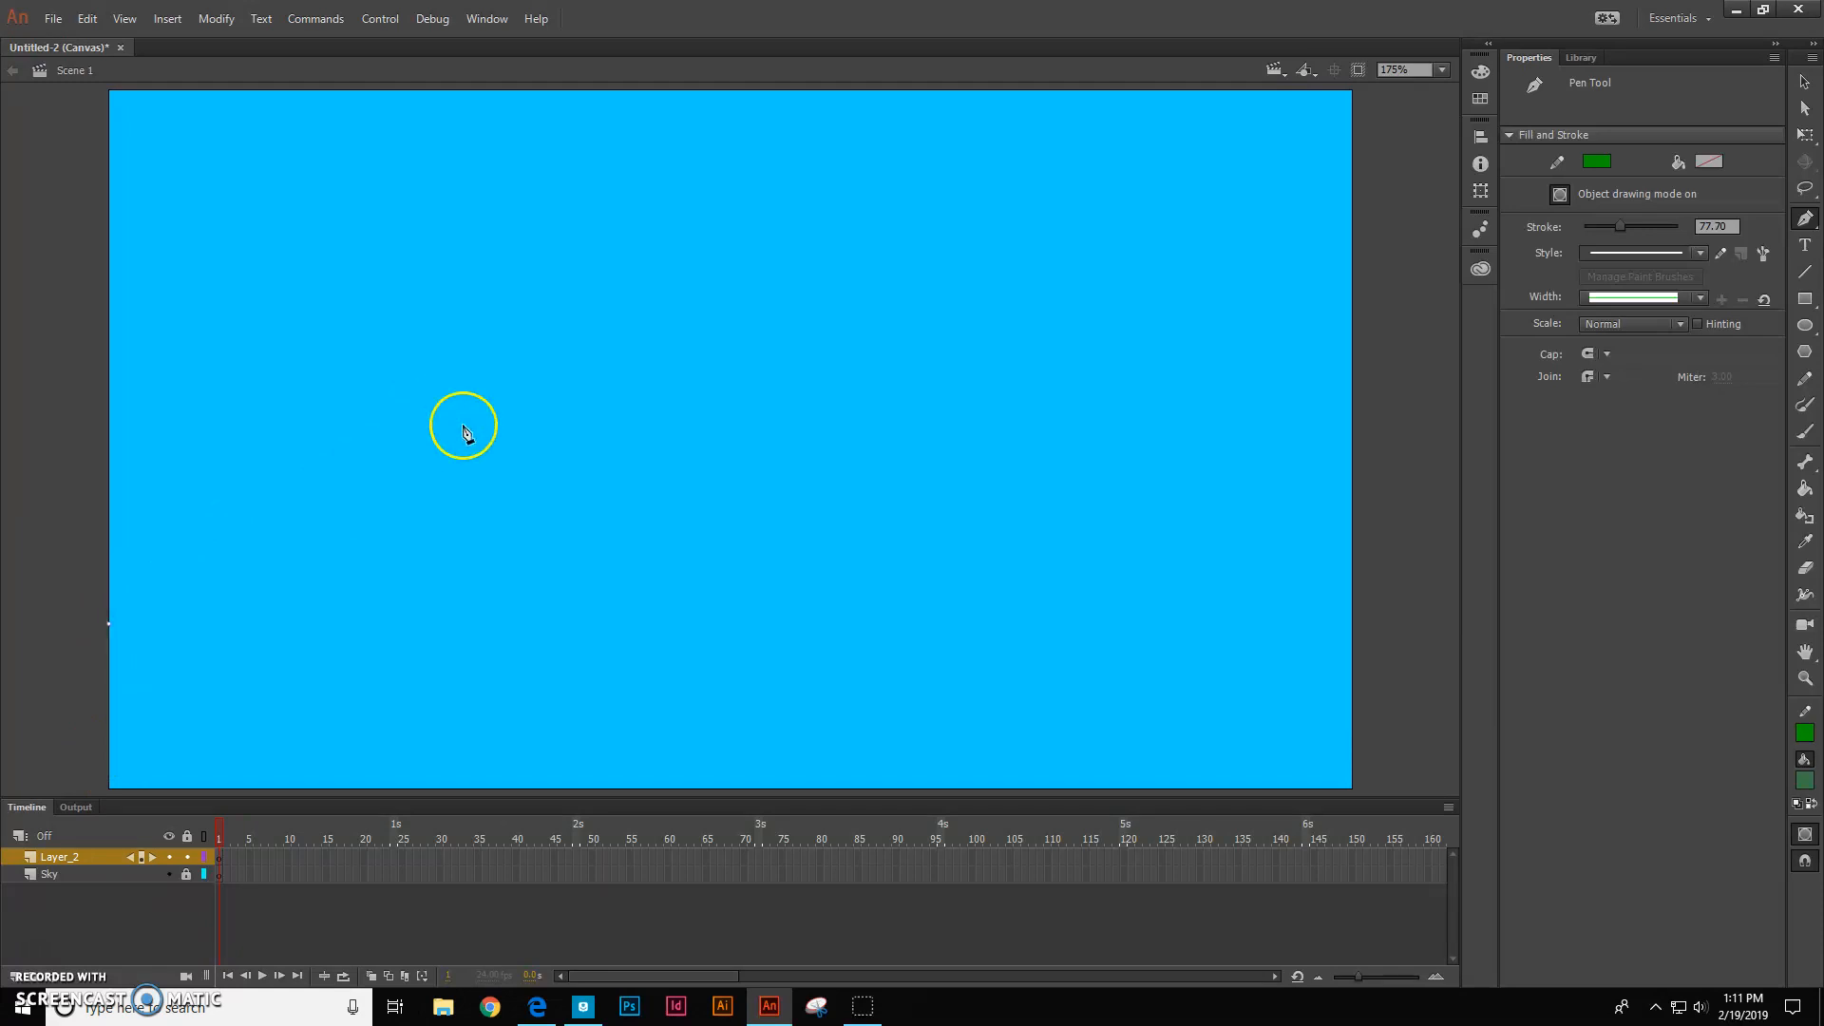
Undo the overly thick green pen line with Edit > Undo Pen
{"action": "left_click", "coordinate": [470, 405]}
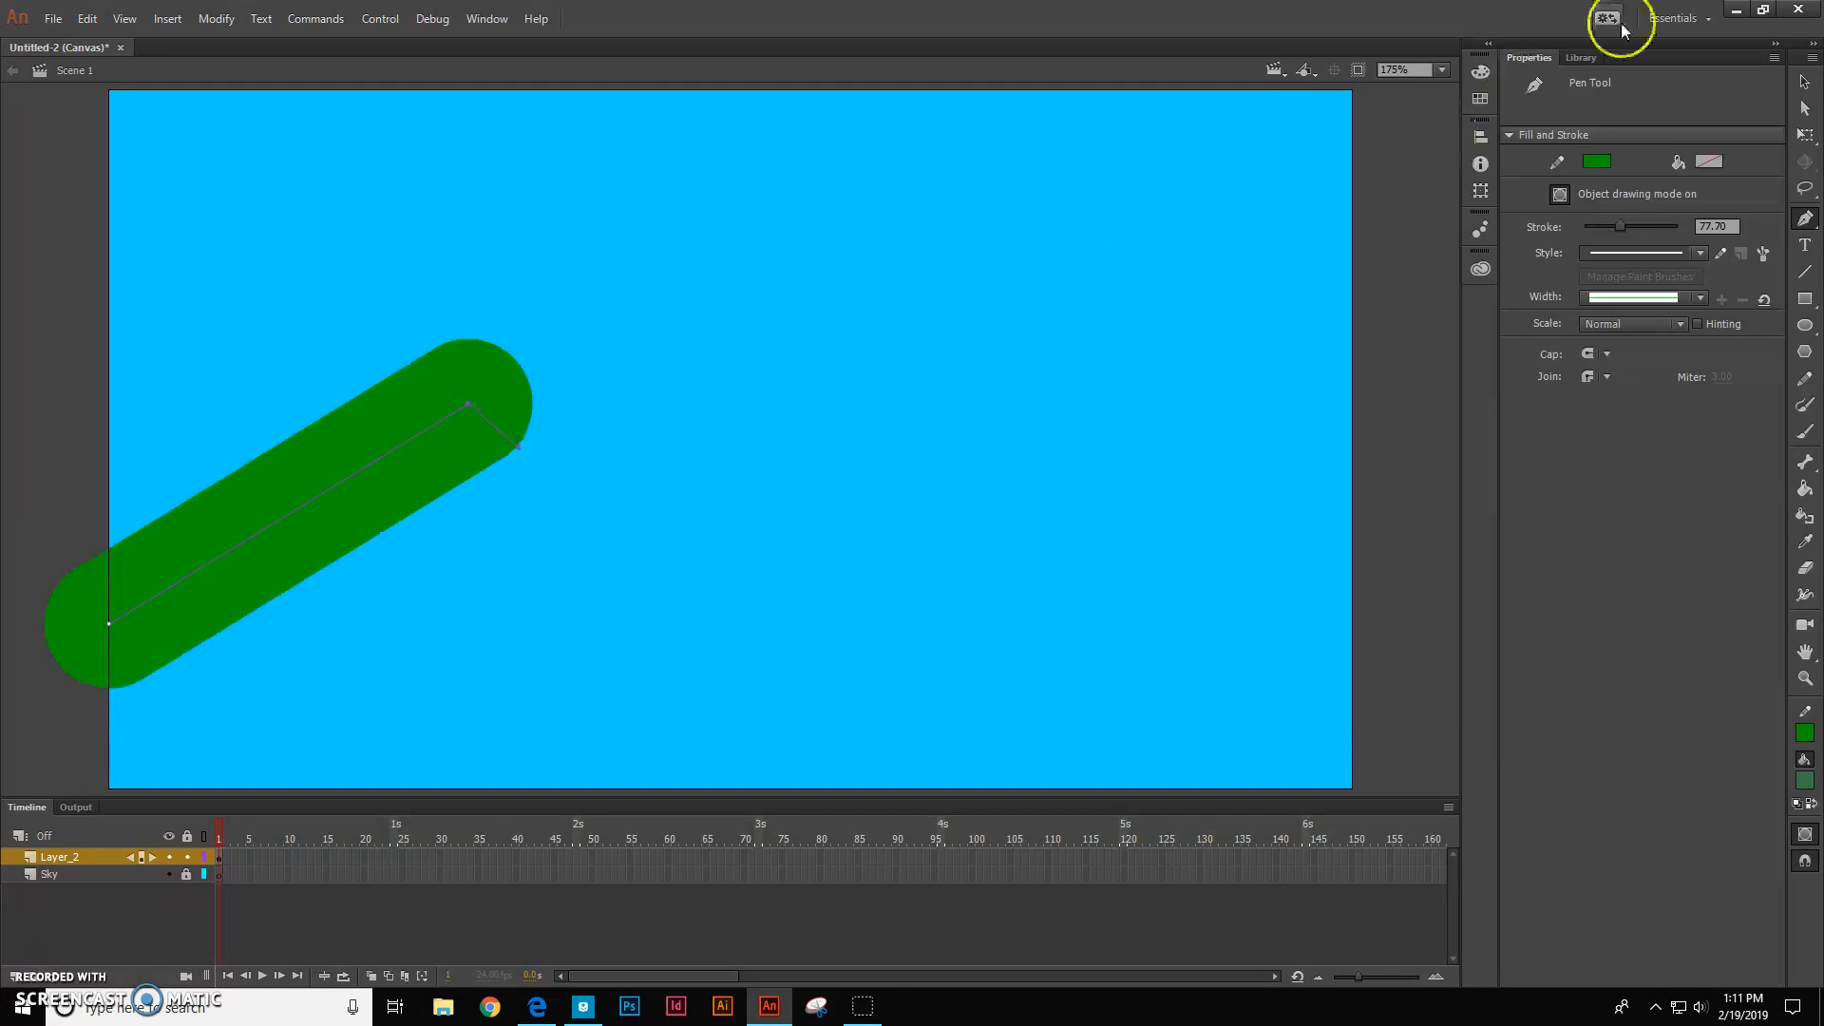
{"action": "left_click", "coordinate": [87, 19]}
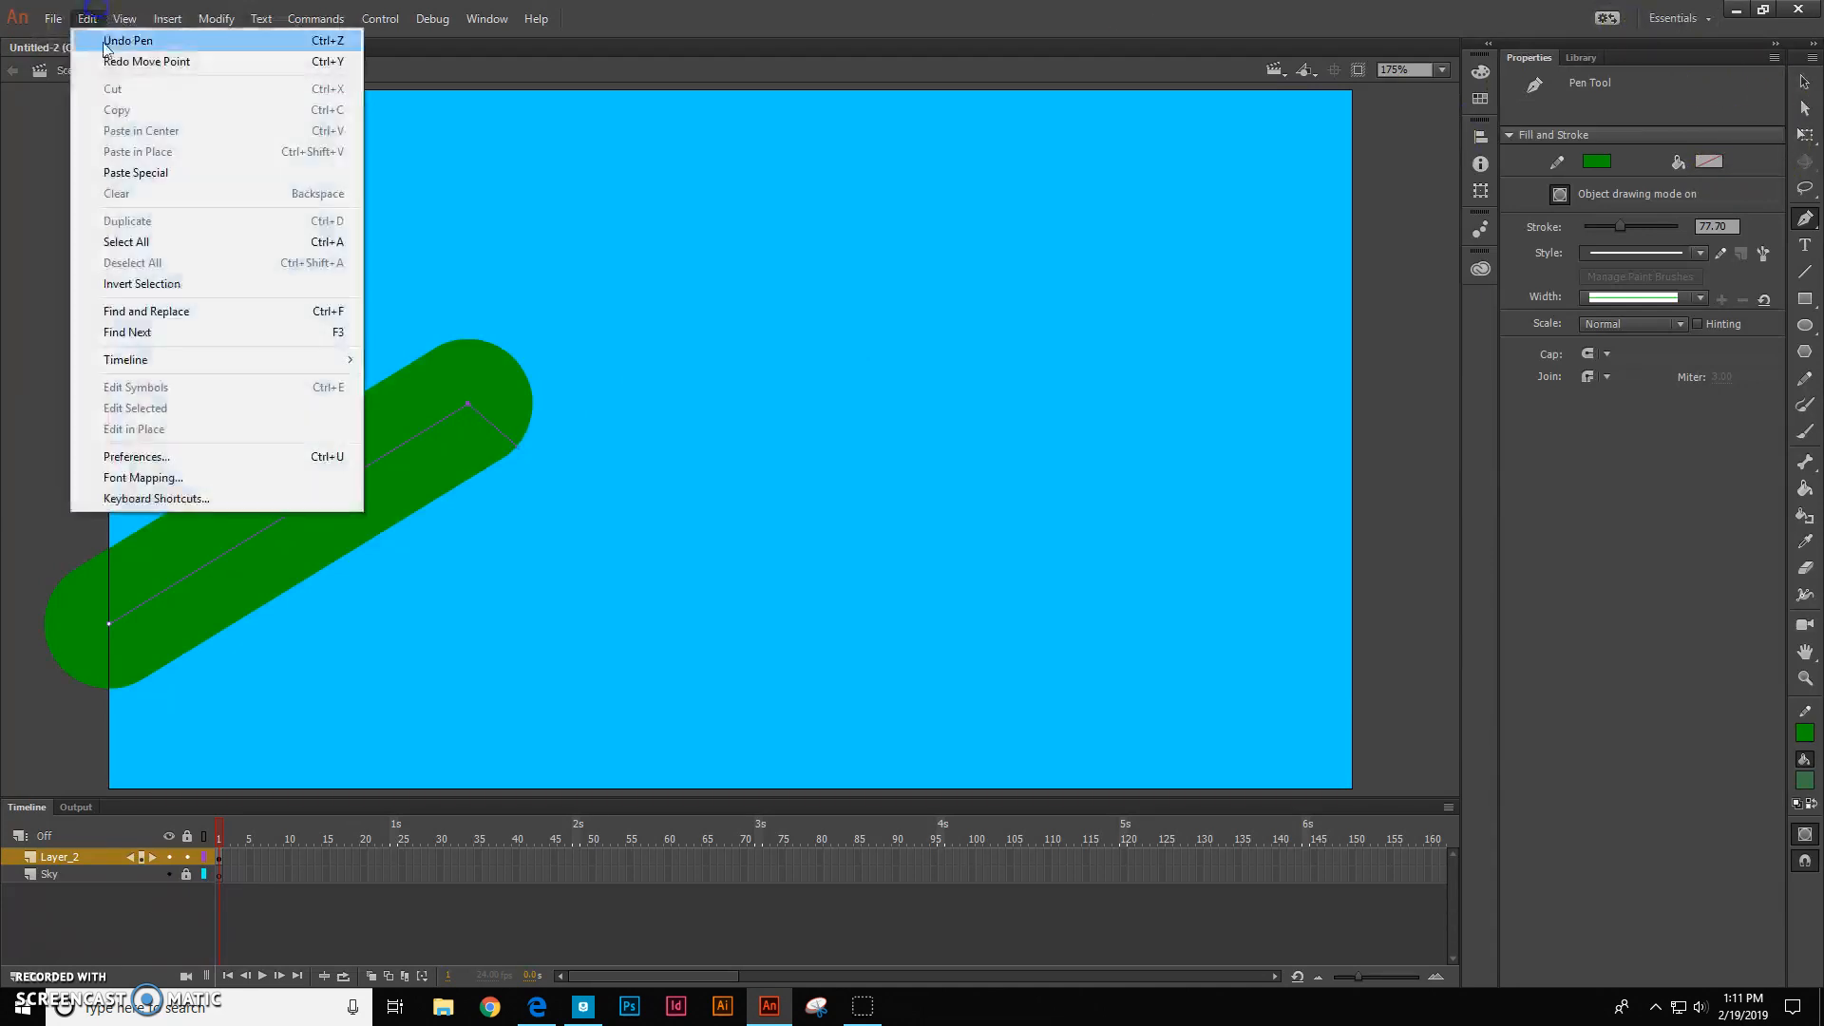
{"action": "left_click", "coordinate": [128, 41]}
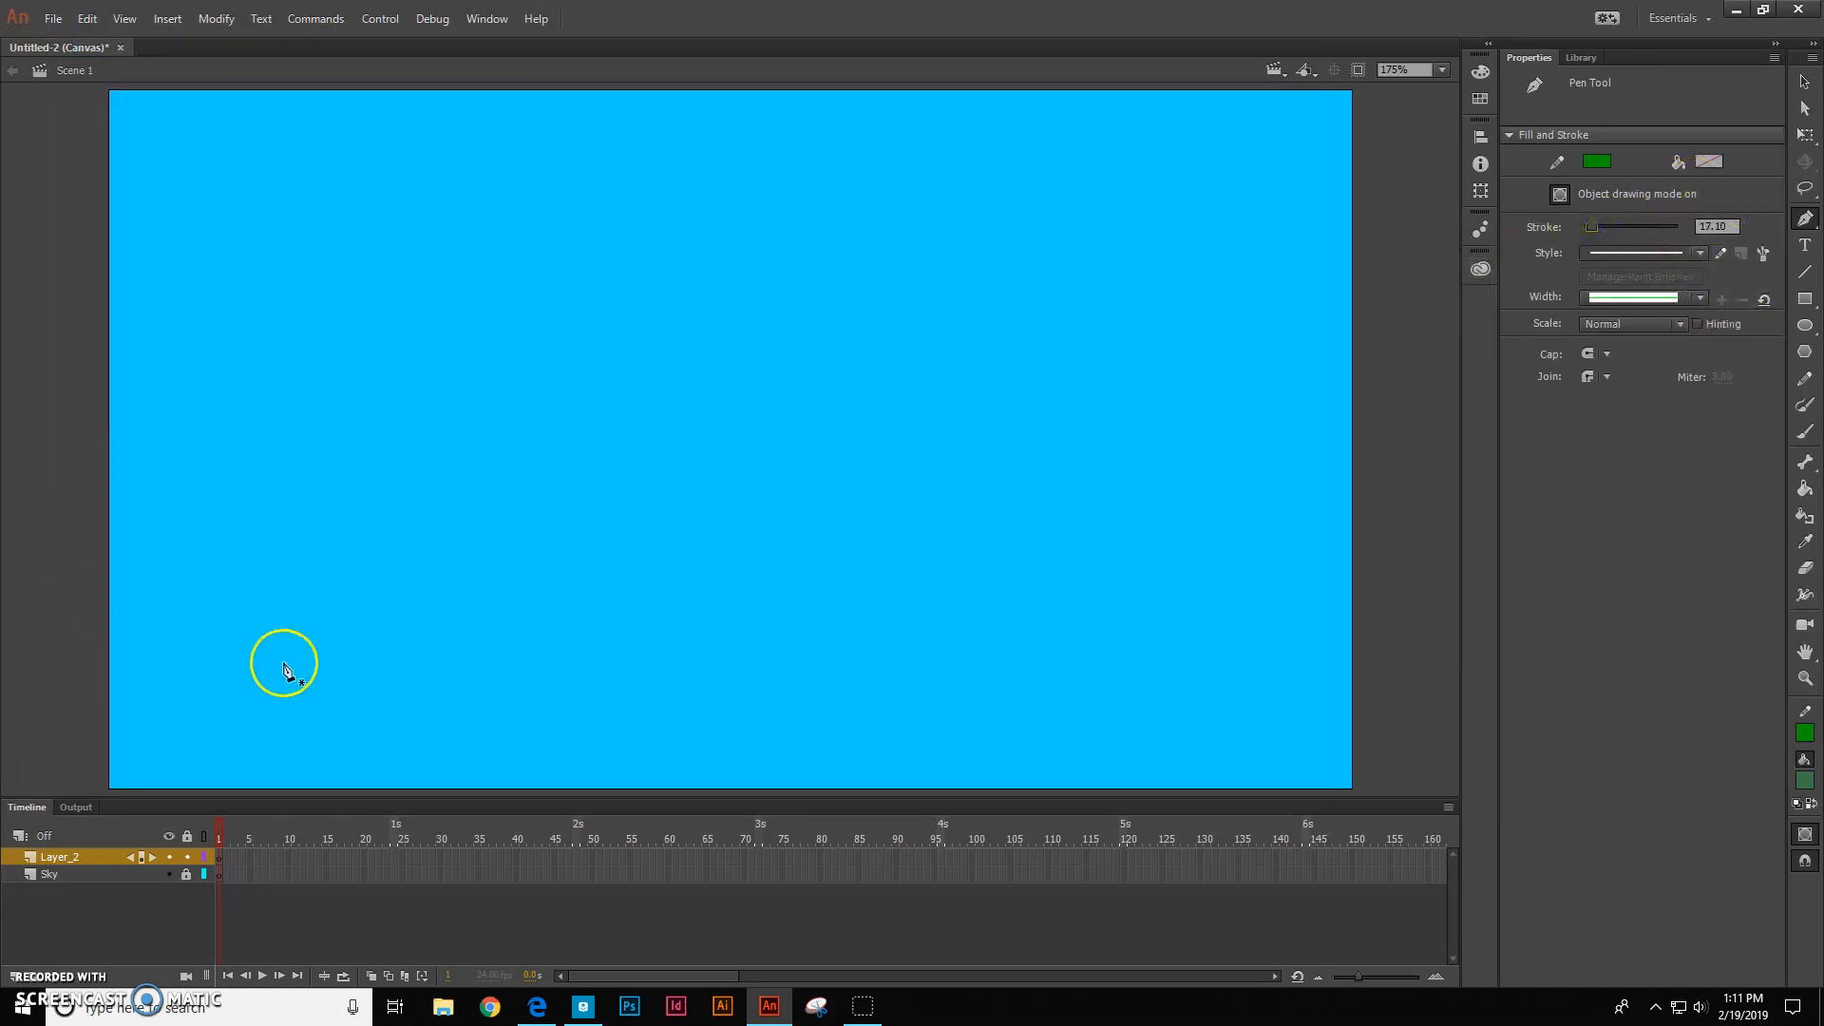
{"action": "mouse_move", "coordinate": [451, 436]}
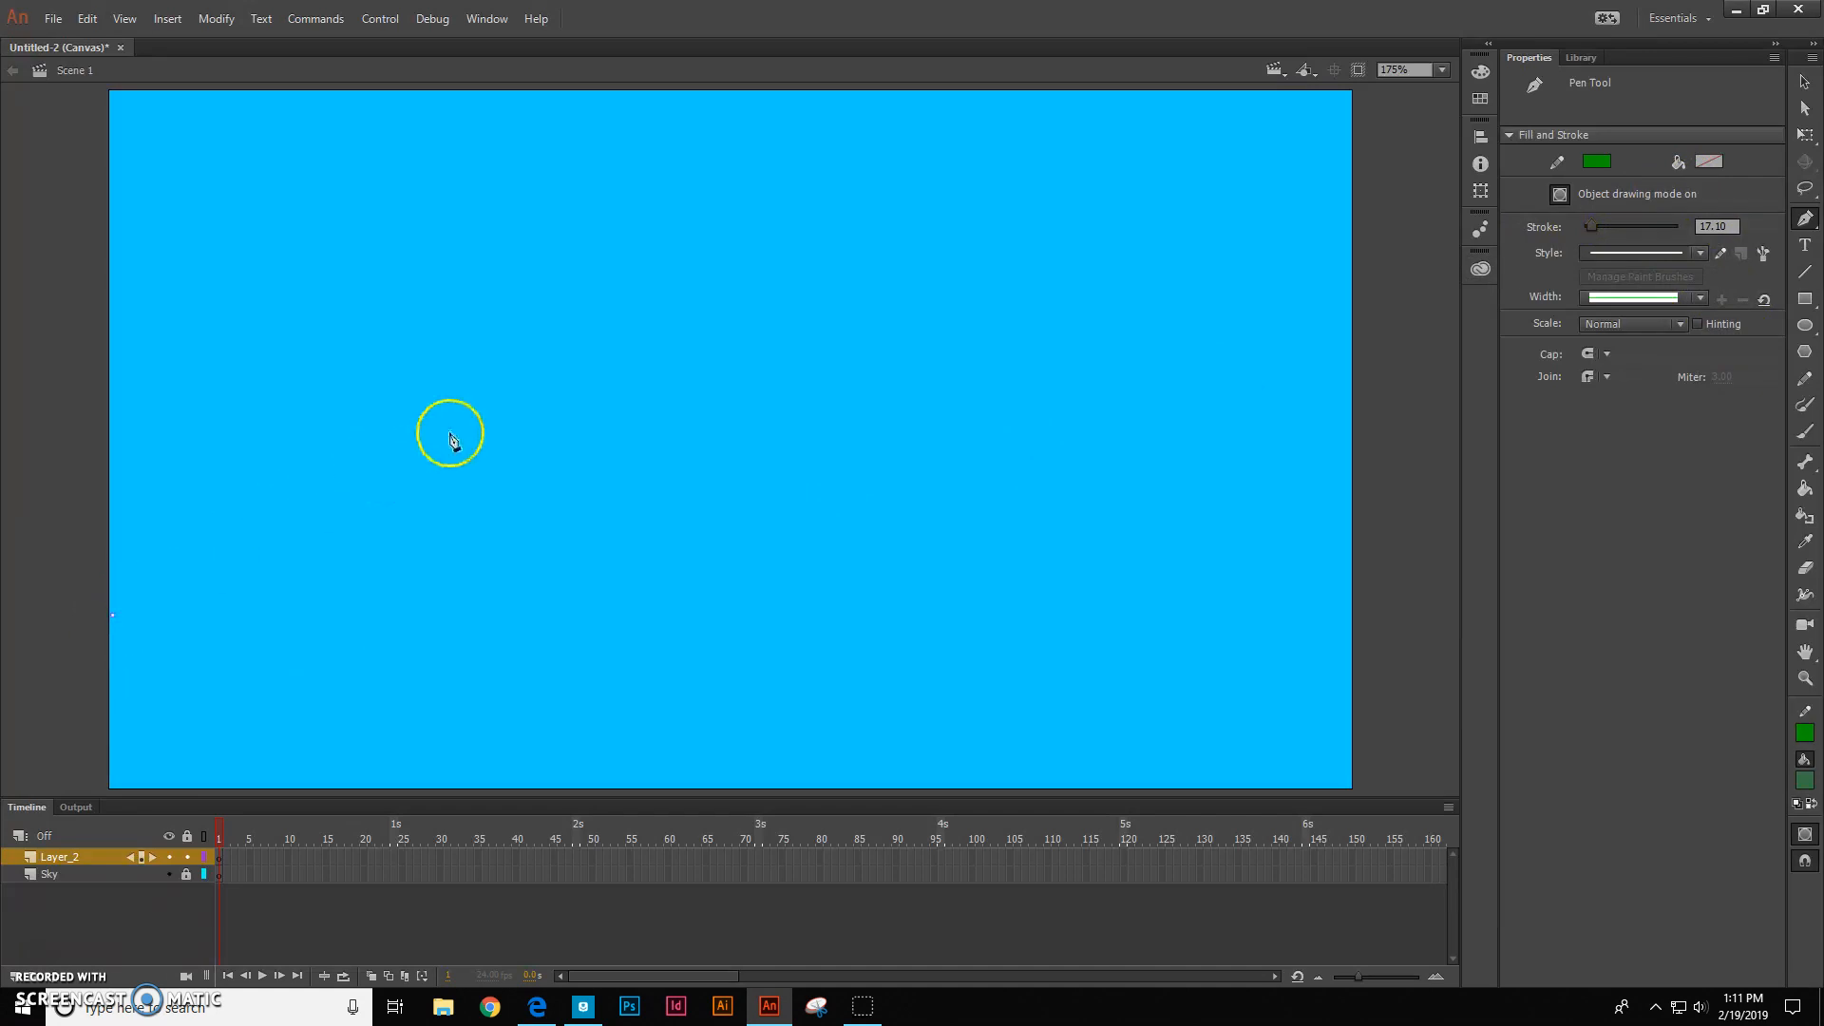
Place pen anchors from the stage's left edge to a curved hill peak
{"action": "left_click", "coordinate": [488, 467]}
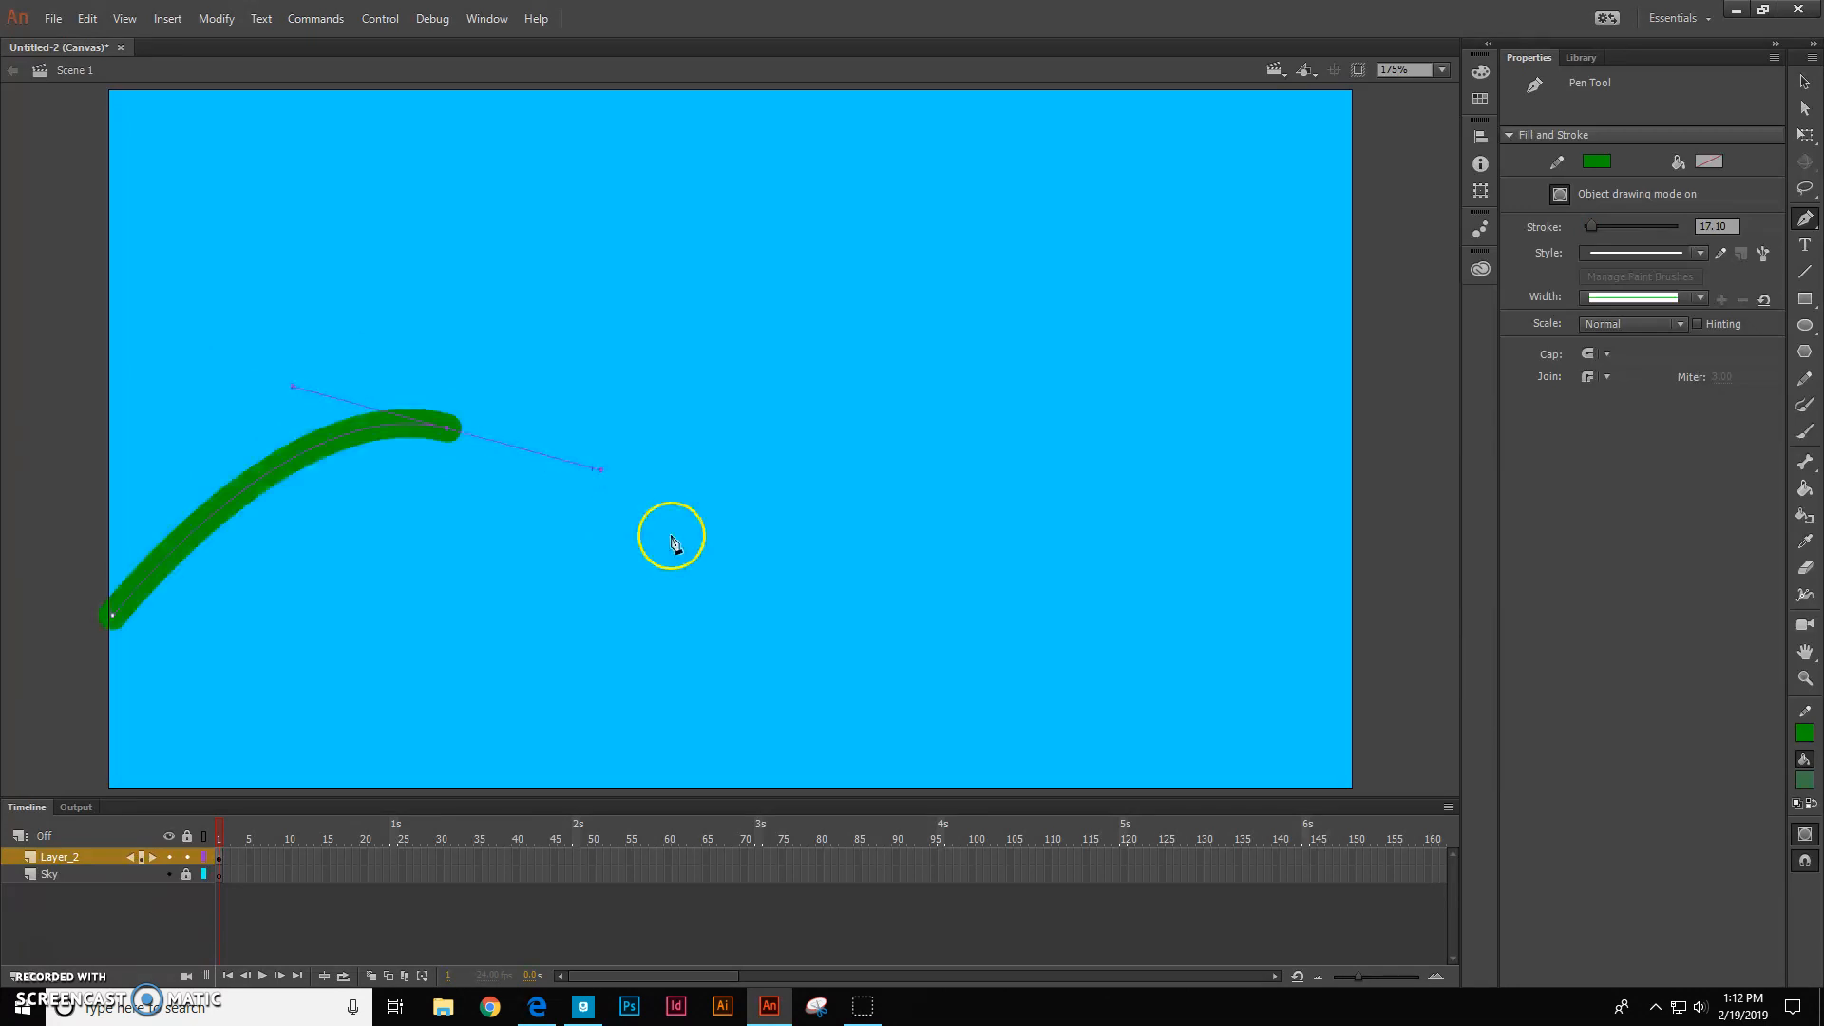
{"action": "left_click", "coordinate": [723, 626]}
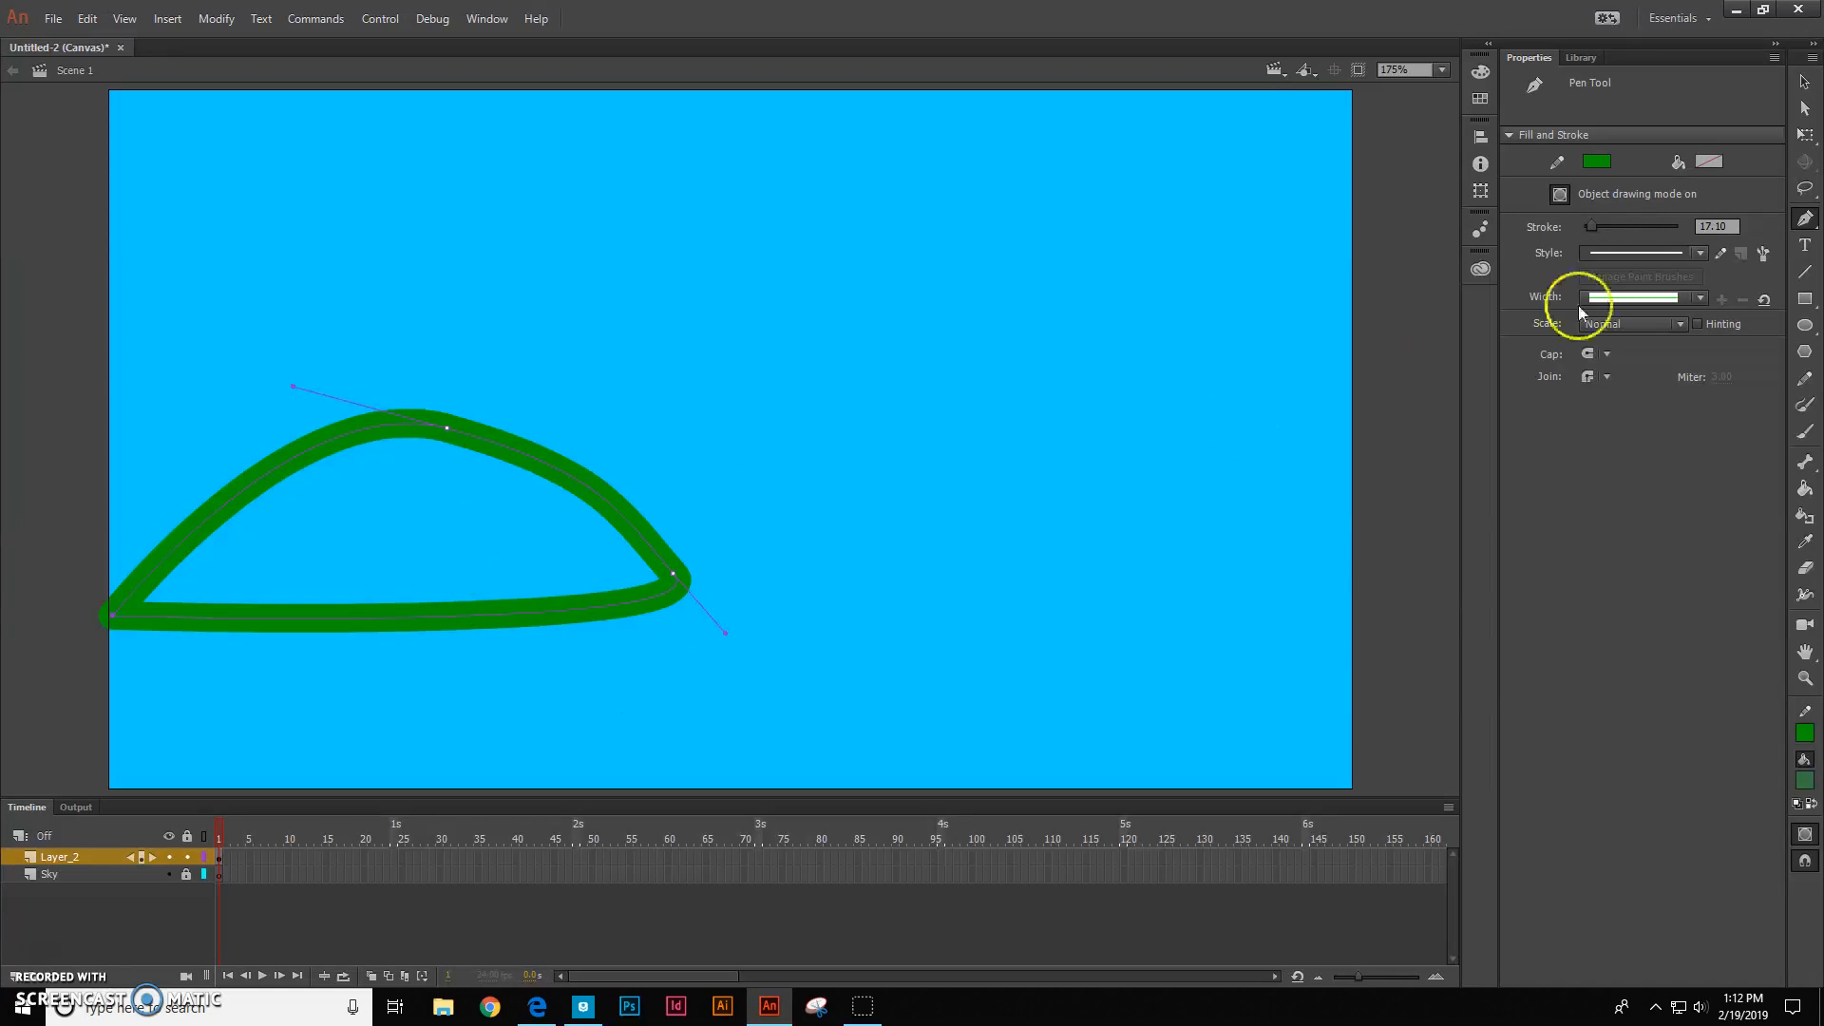
{"action": "mouse_move", "coordinate": [1758, 620]}
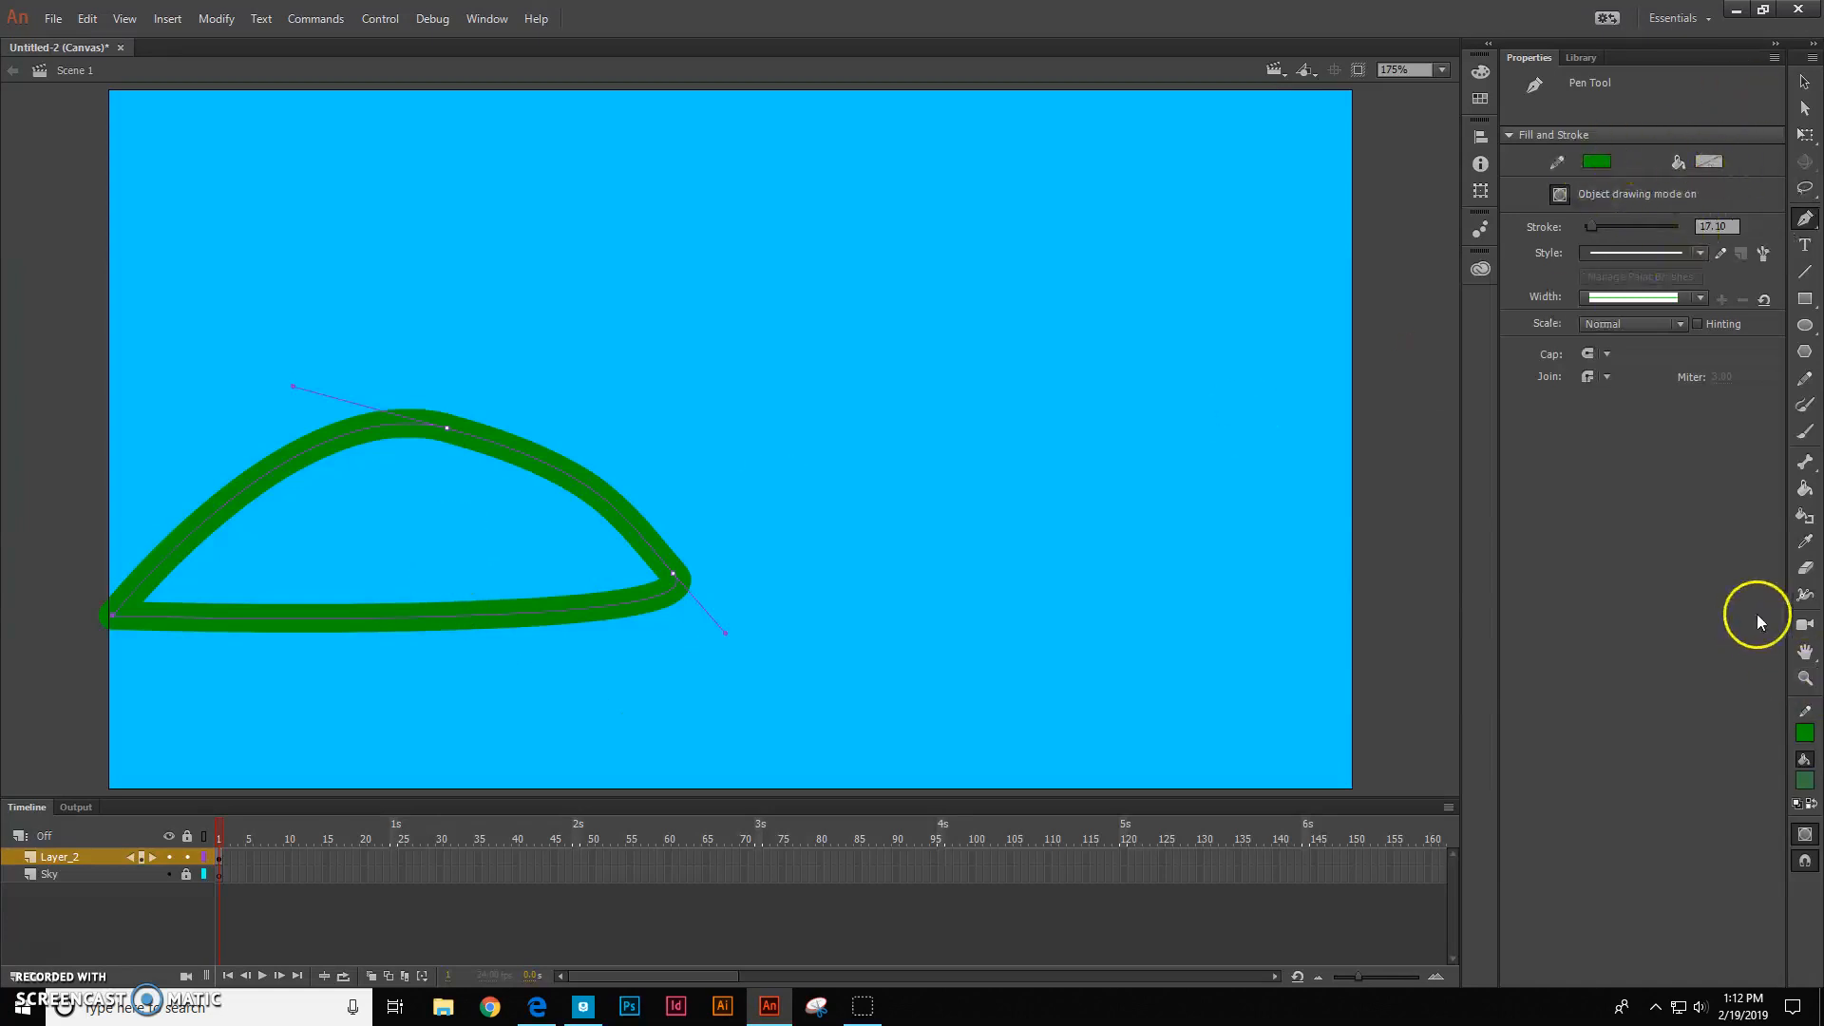
Fill the hill outline with solid green using the Paint Bucket
{"action": "left_click", "coordinate": [1805, 487]}
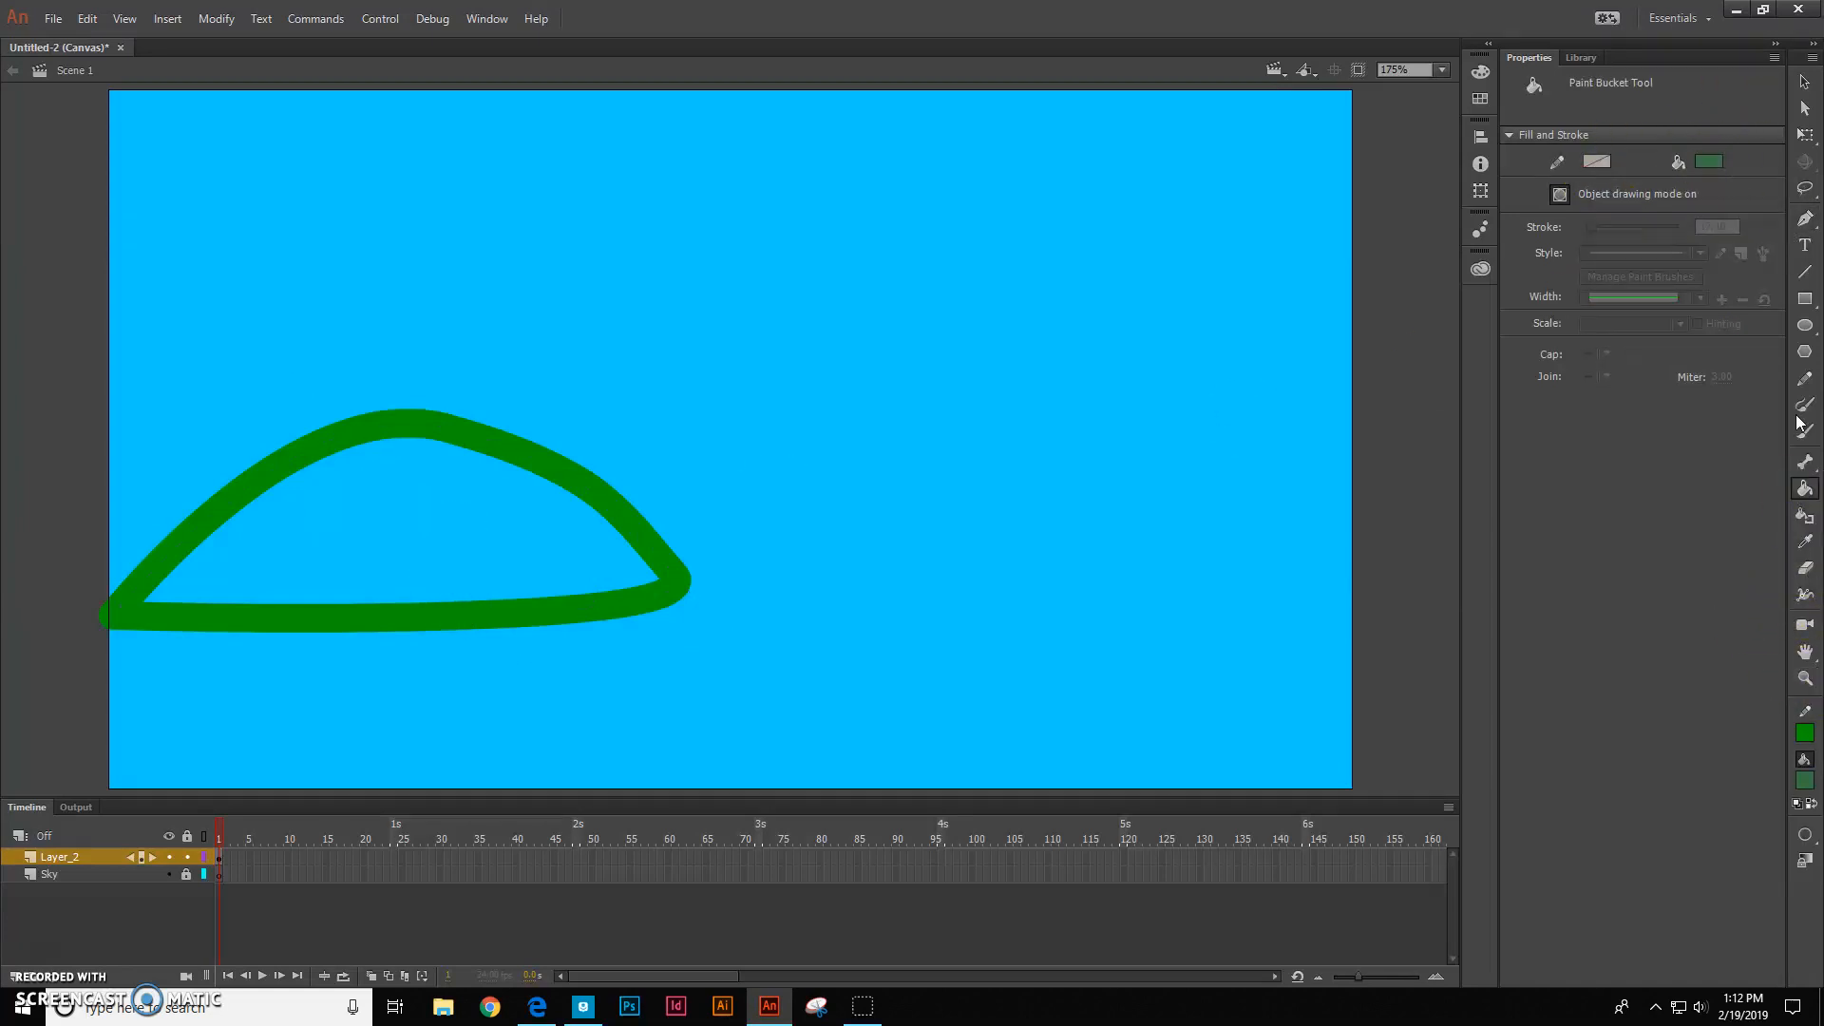
{"action": "left_click", "coordinate": [408, 524]}
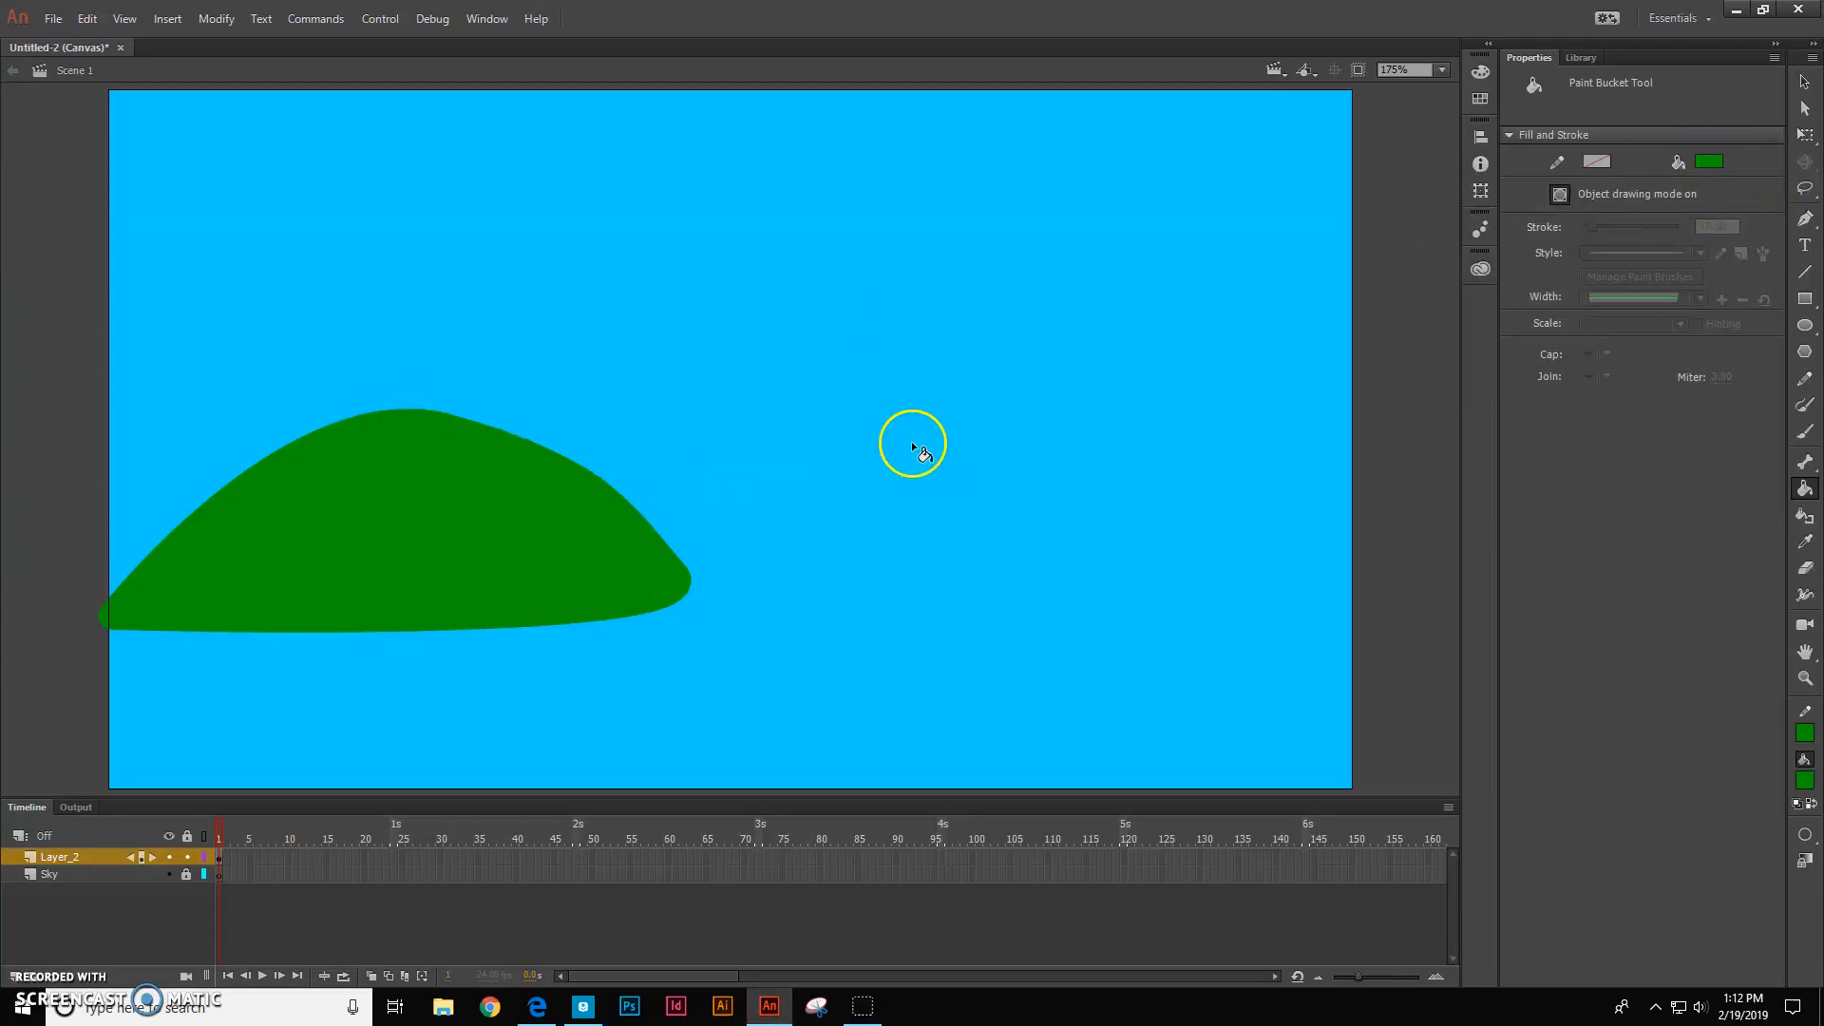
{"action": "left_click", "coordinate": [1709, 161]}
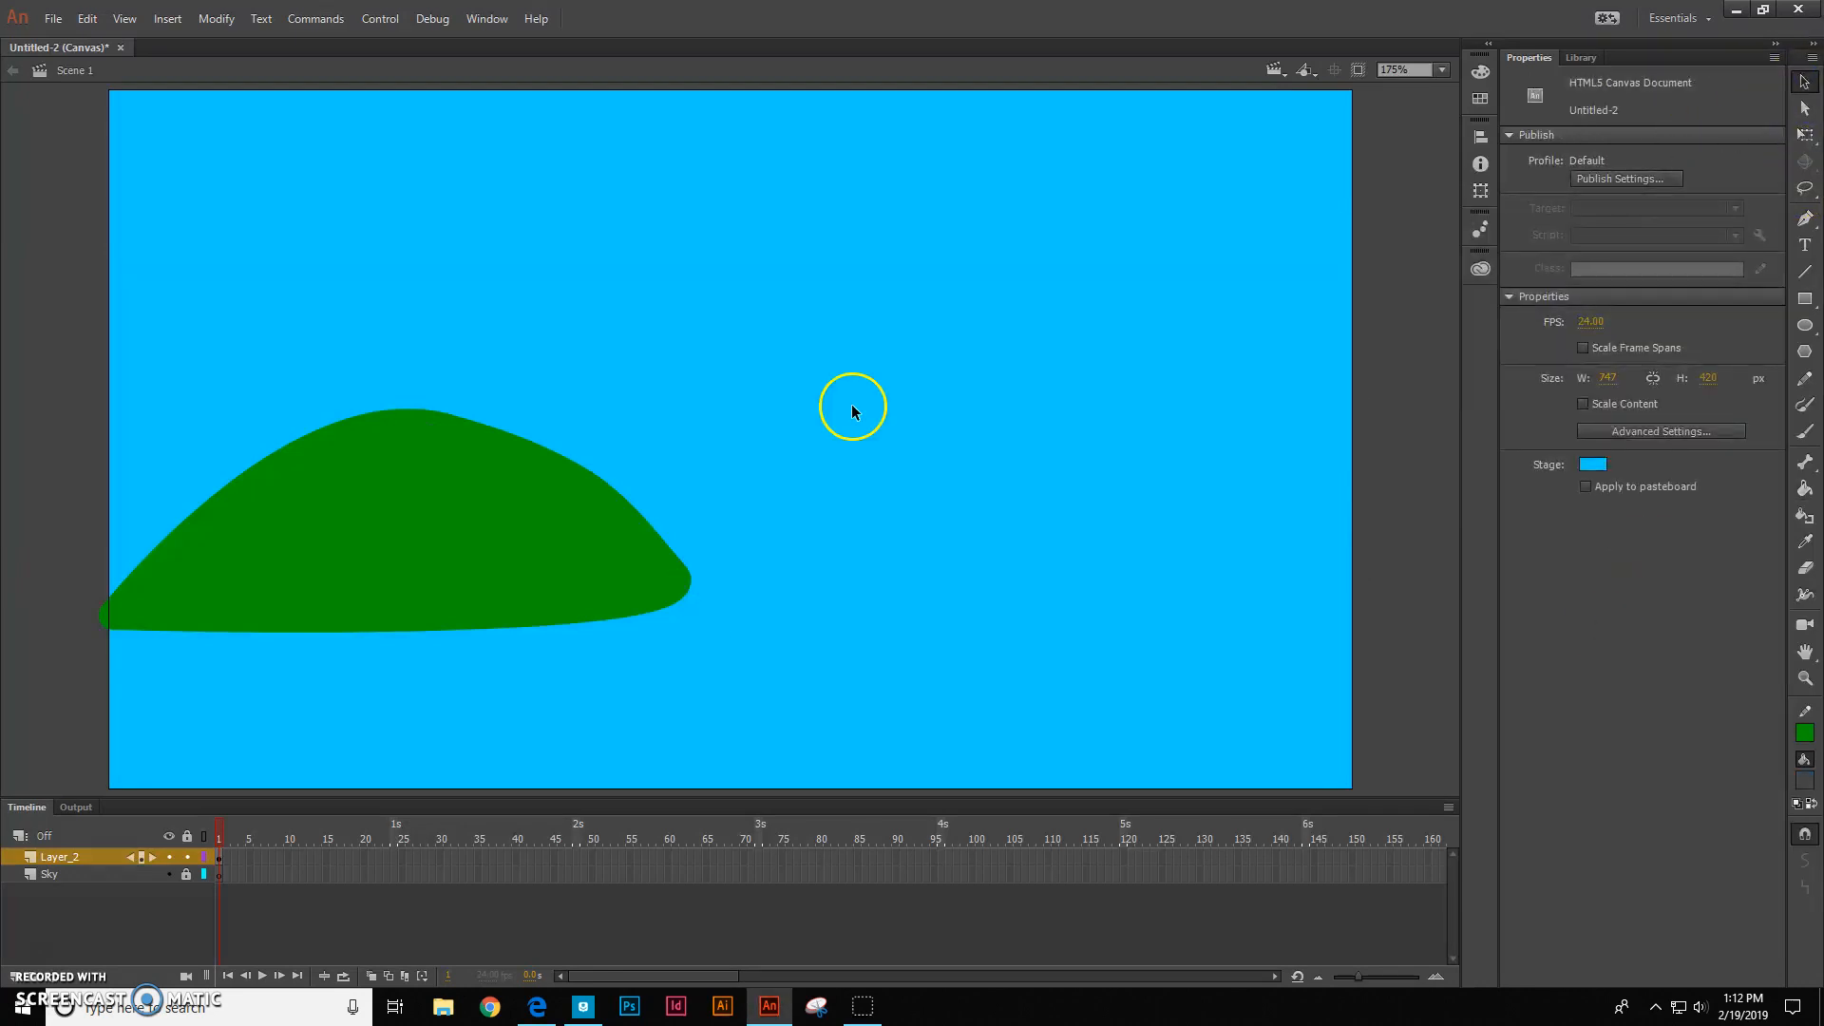
Select the green hill shape for reshaping
{"action": "left_click", "coordinate": [663, 615]}
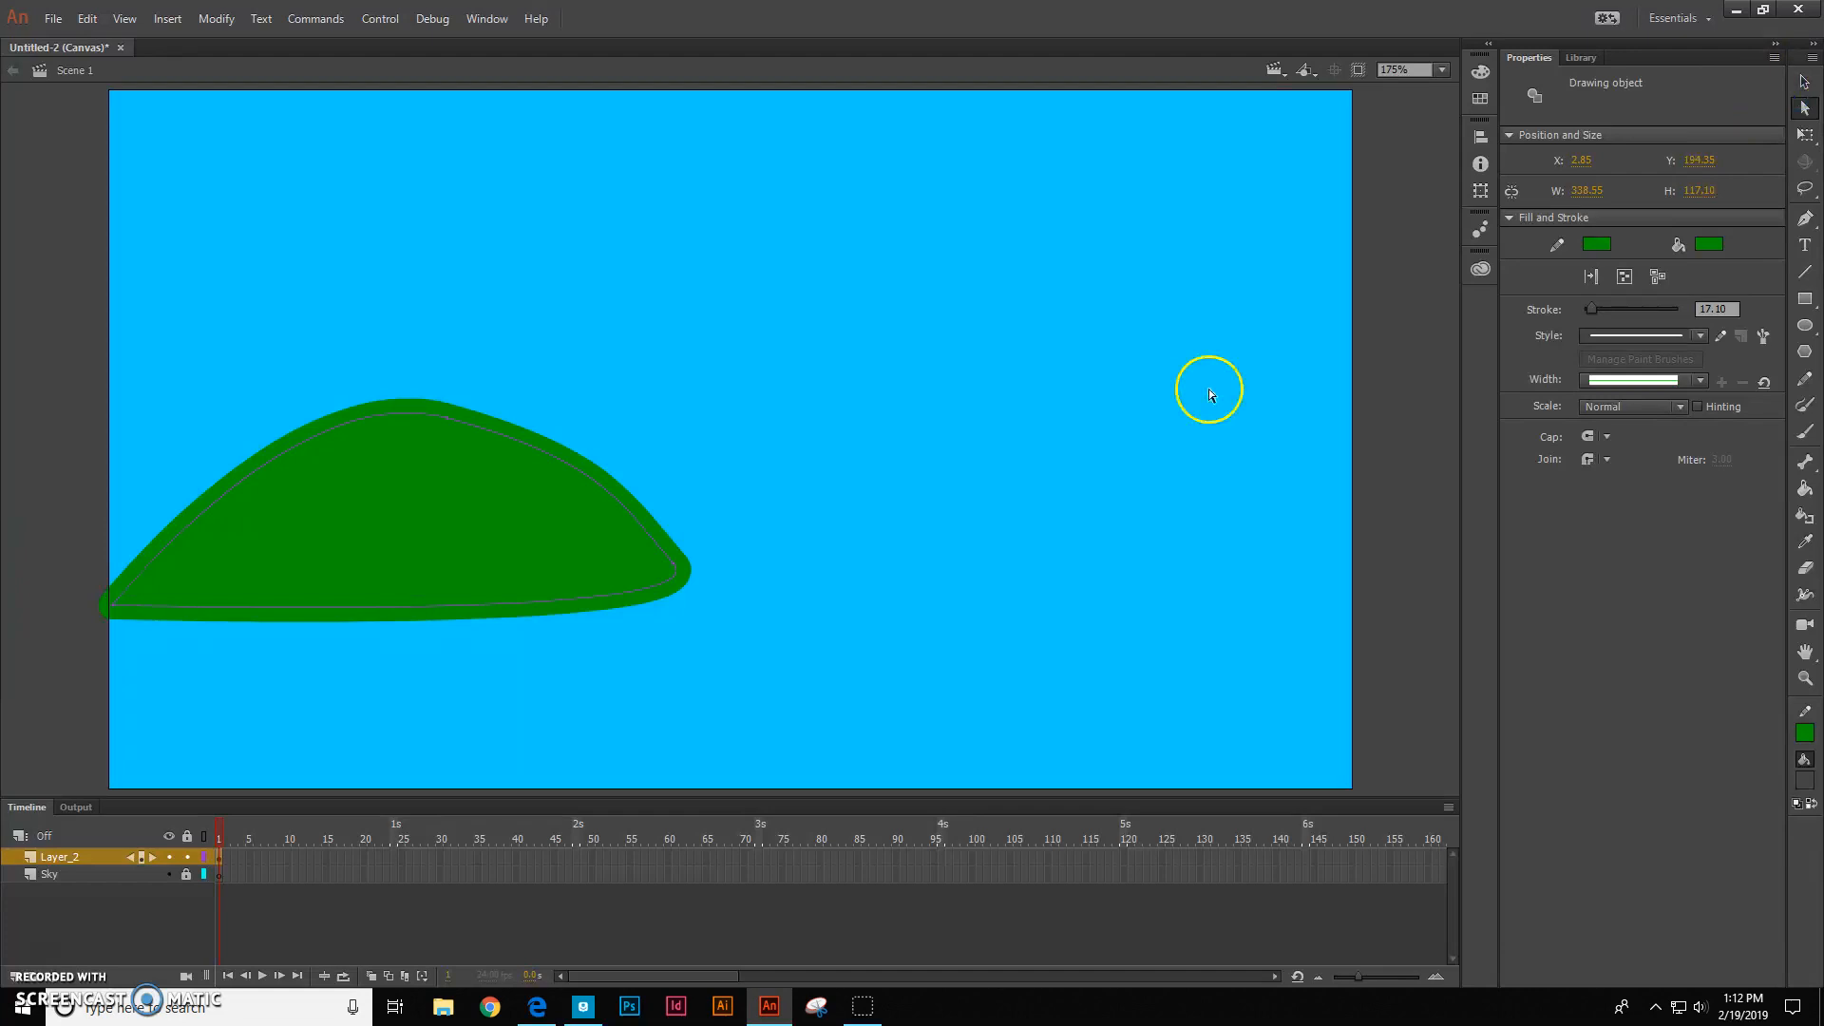
{"action": "mouse_move", "coordinate": [1801, 108]}
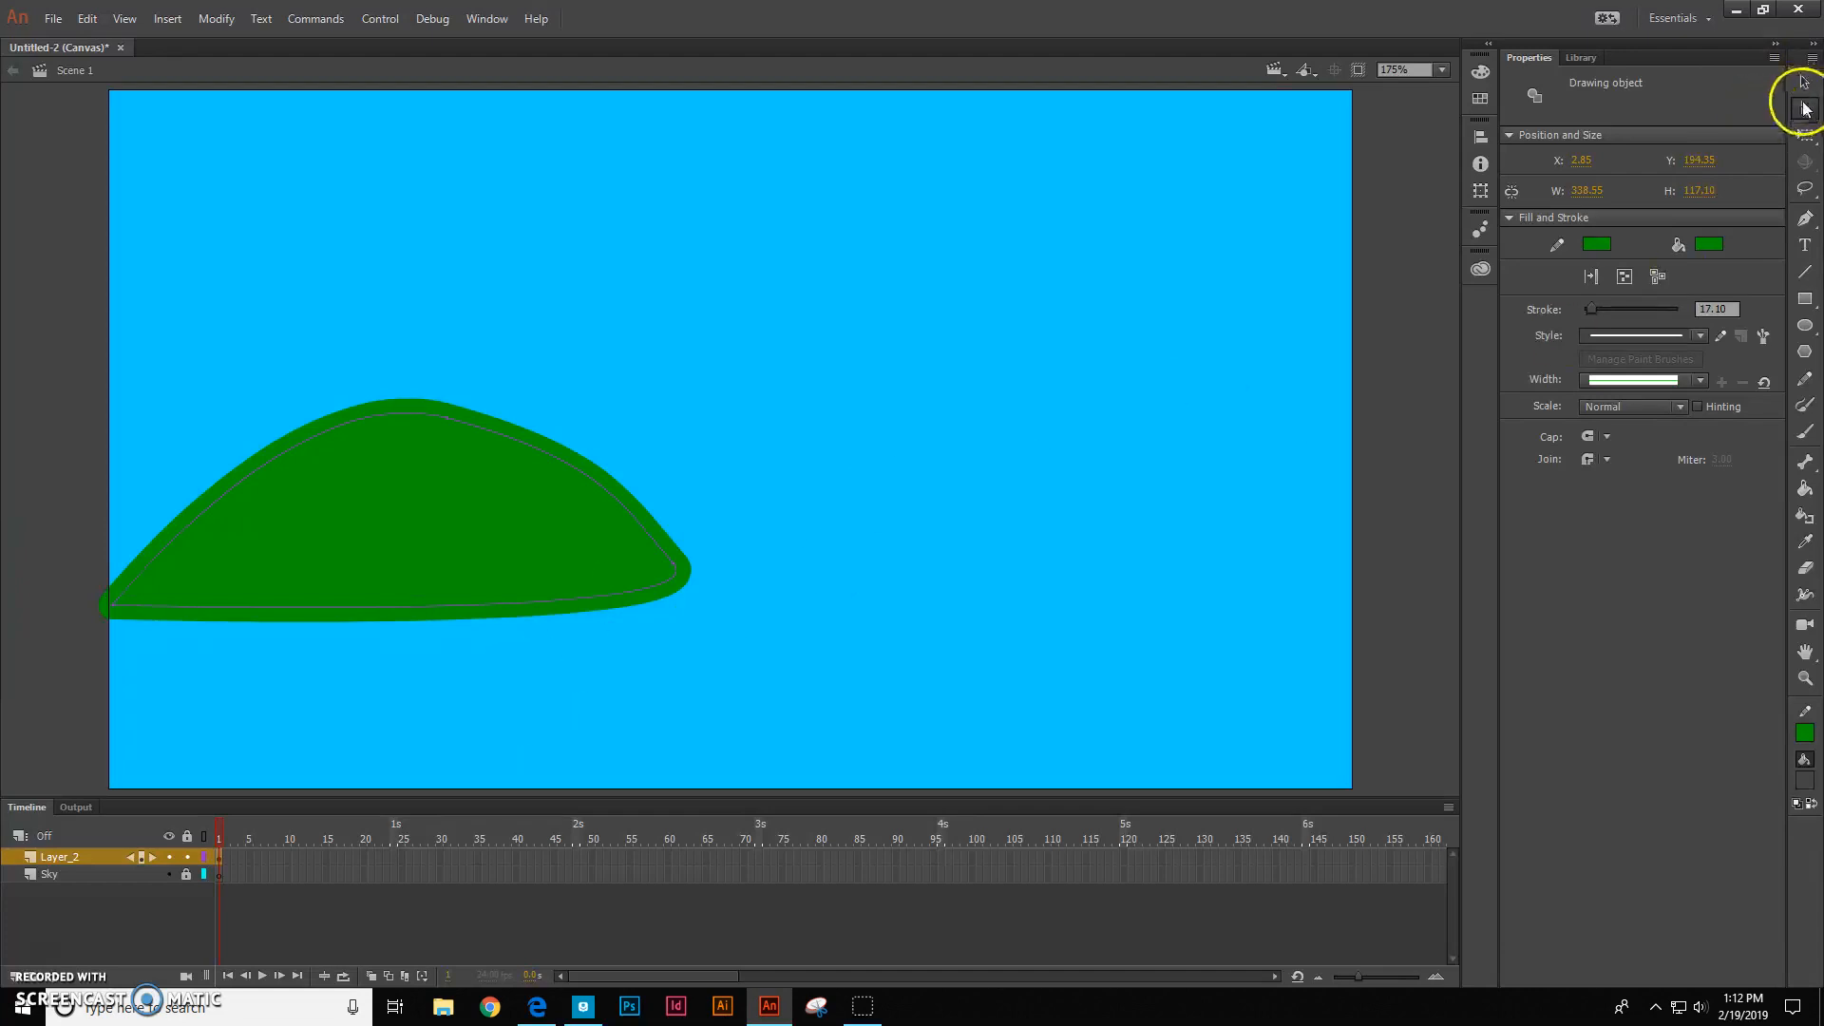
{"action": "mouse_move", "coordinate": [848, 567]}
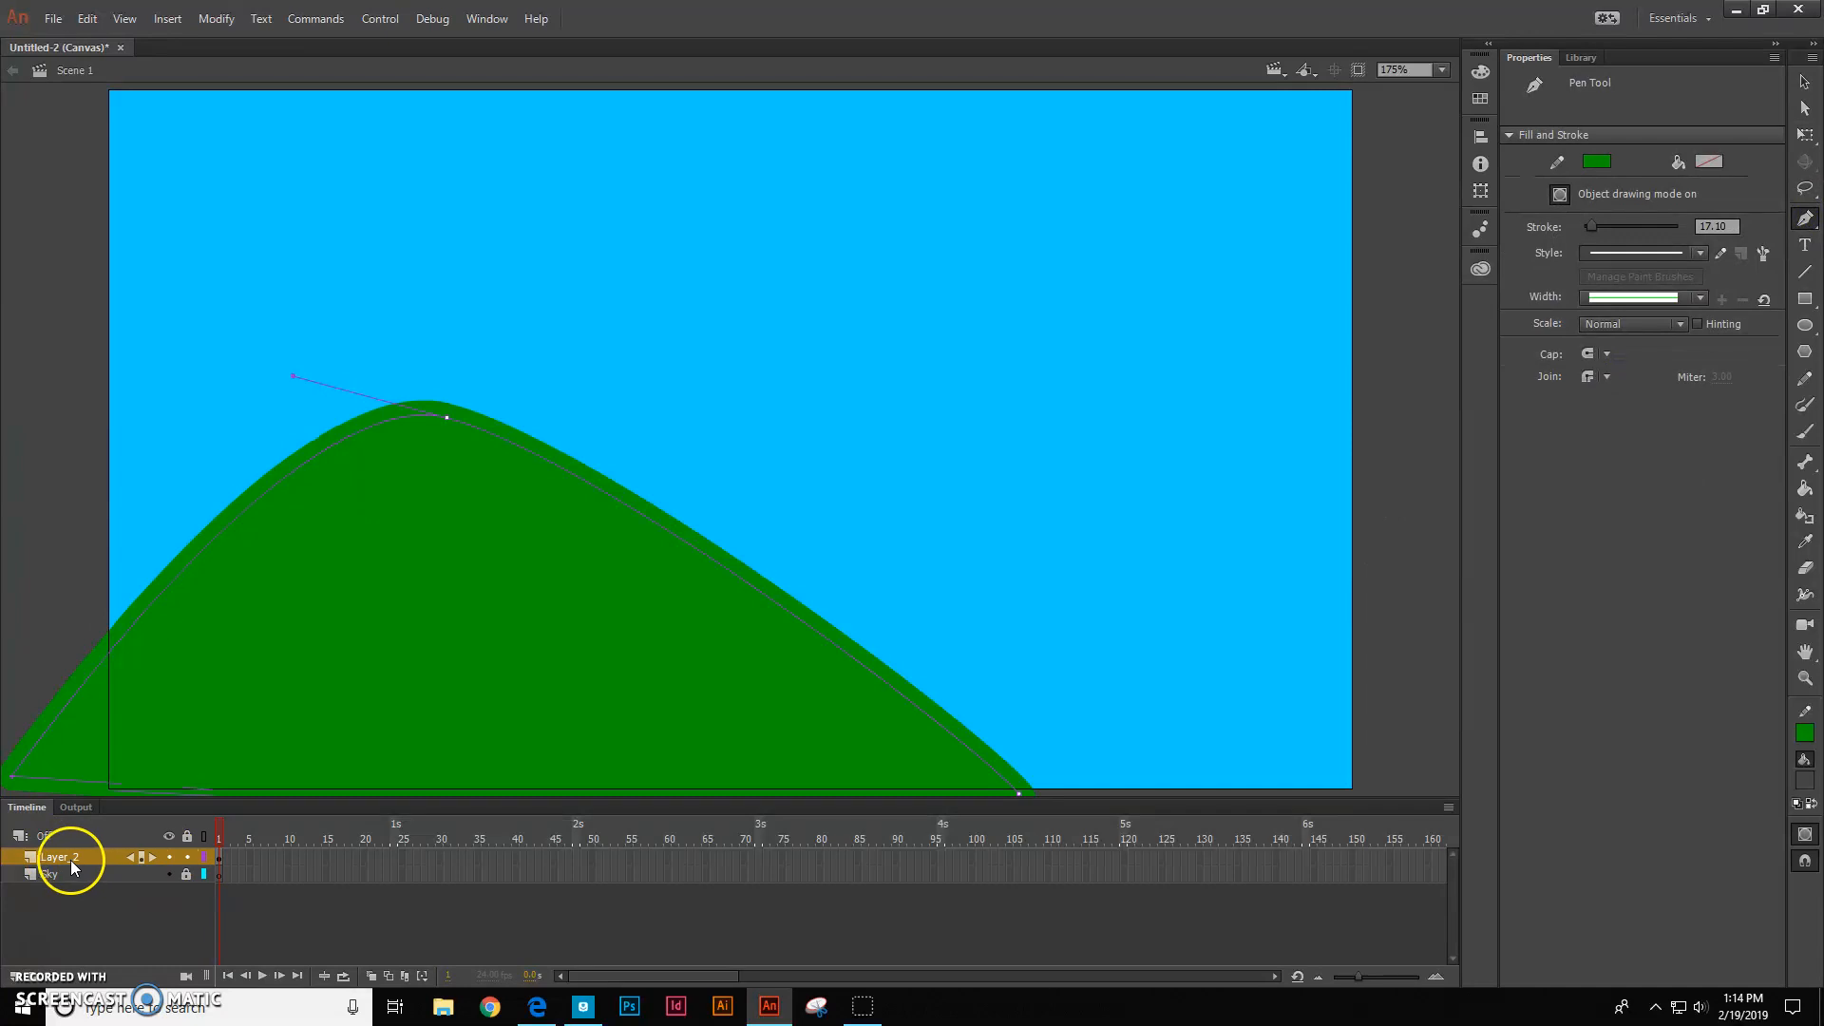
Rename Layer_2 to Hill 1 and begin the second hill with the Pen tool
{"action": "double_click", "coordinate": [58, 856]}
{"action": "type", "text": "Hill 1"}
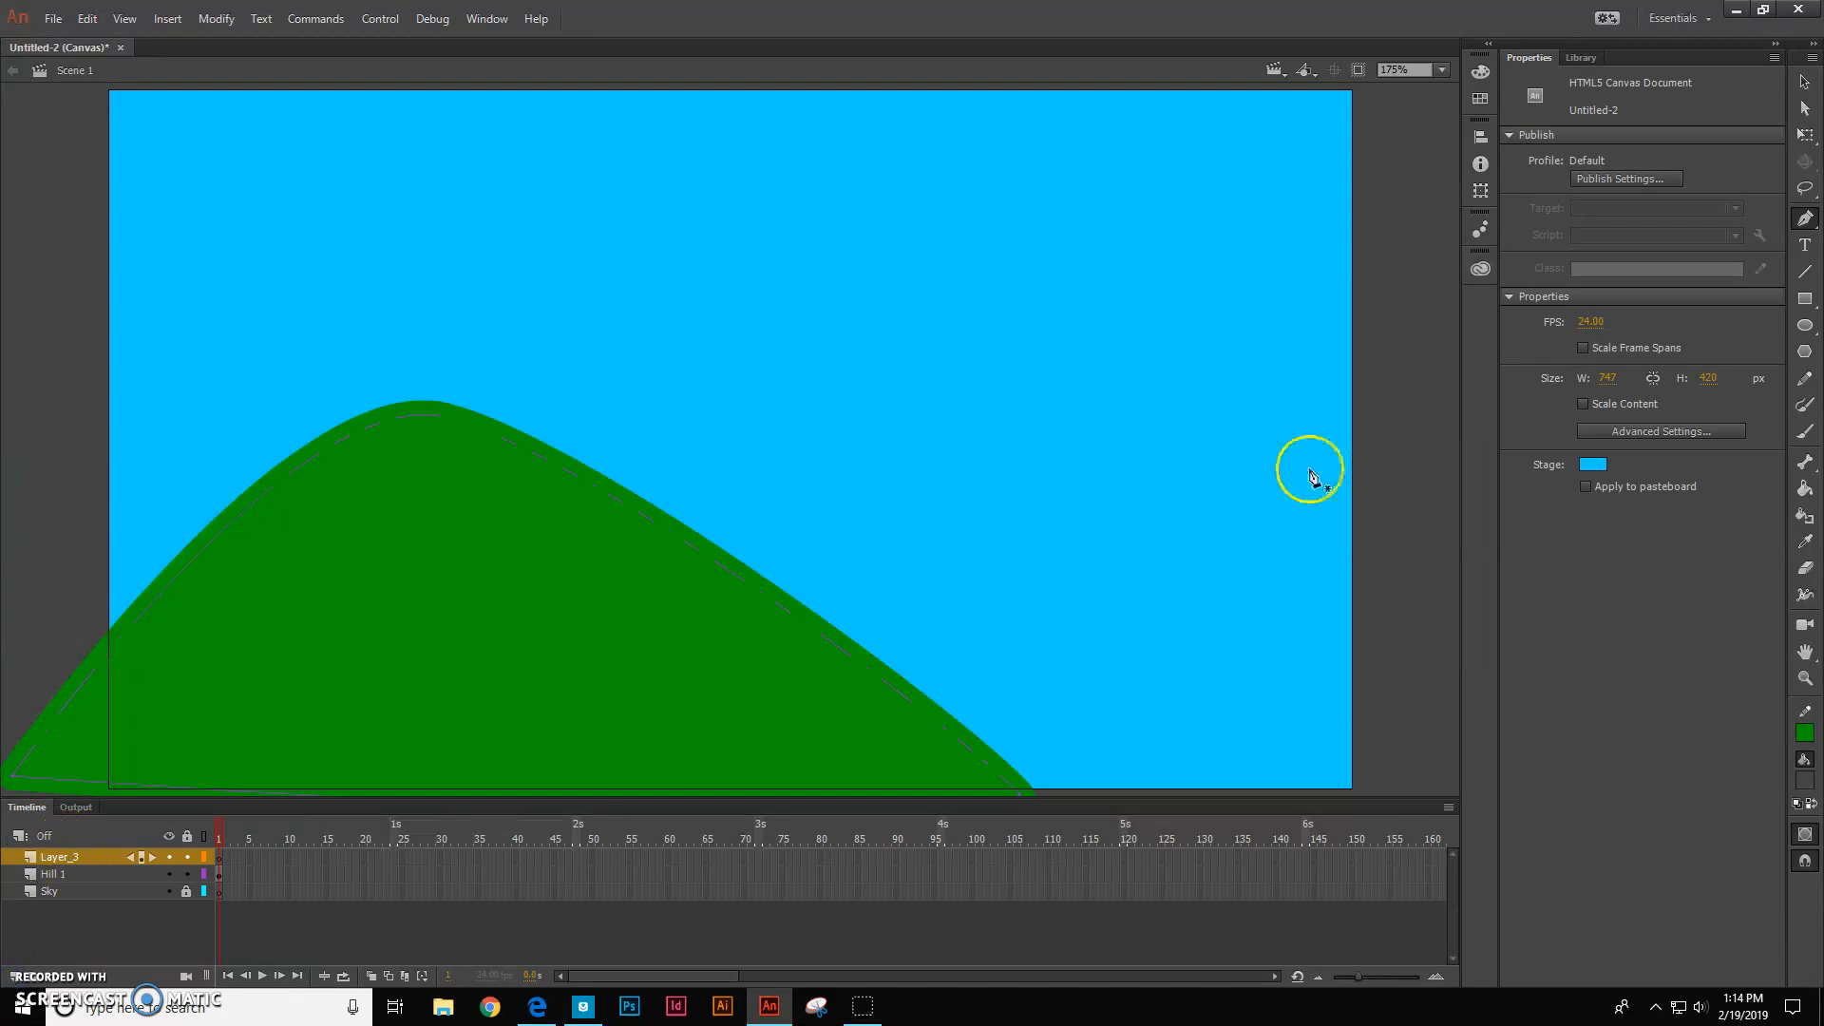
{"action": "left_click", "coordinate": [1804, 218]}
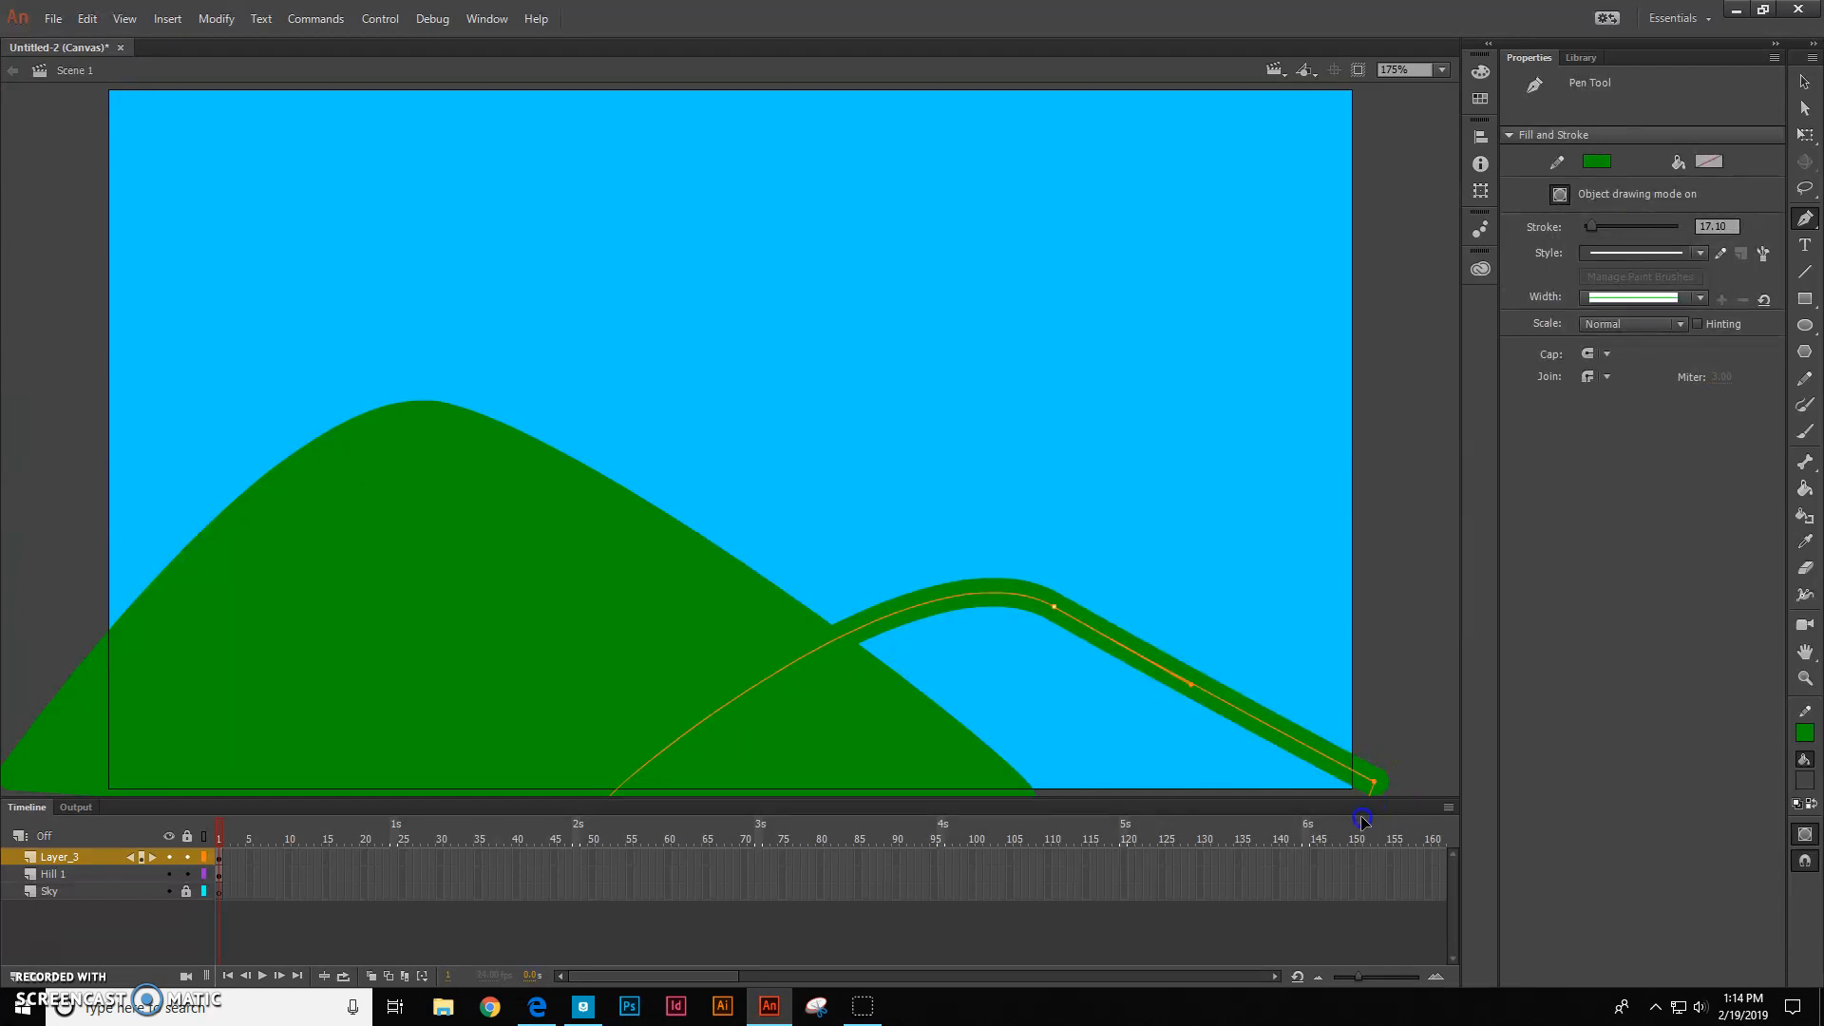
{"action": "mouse_move", "coordinate": [1291, 823]}
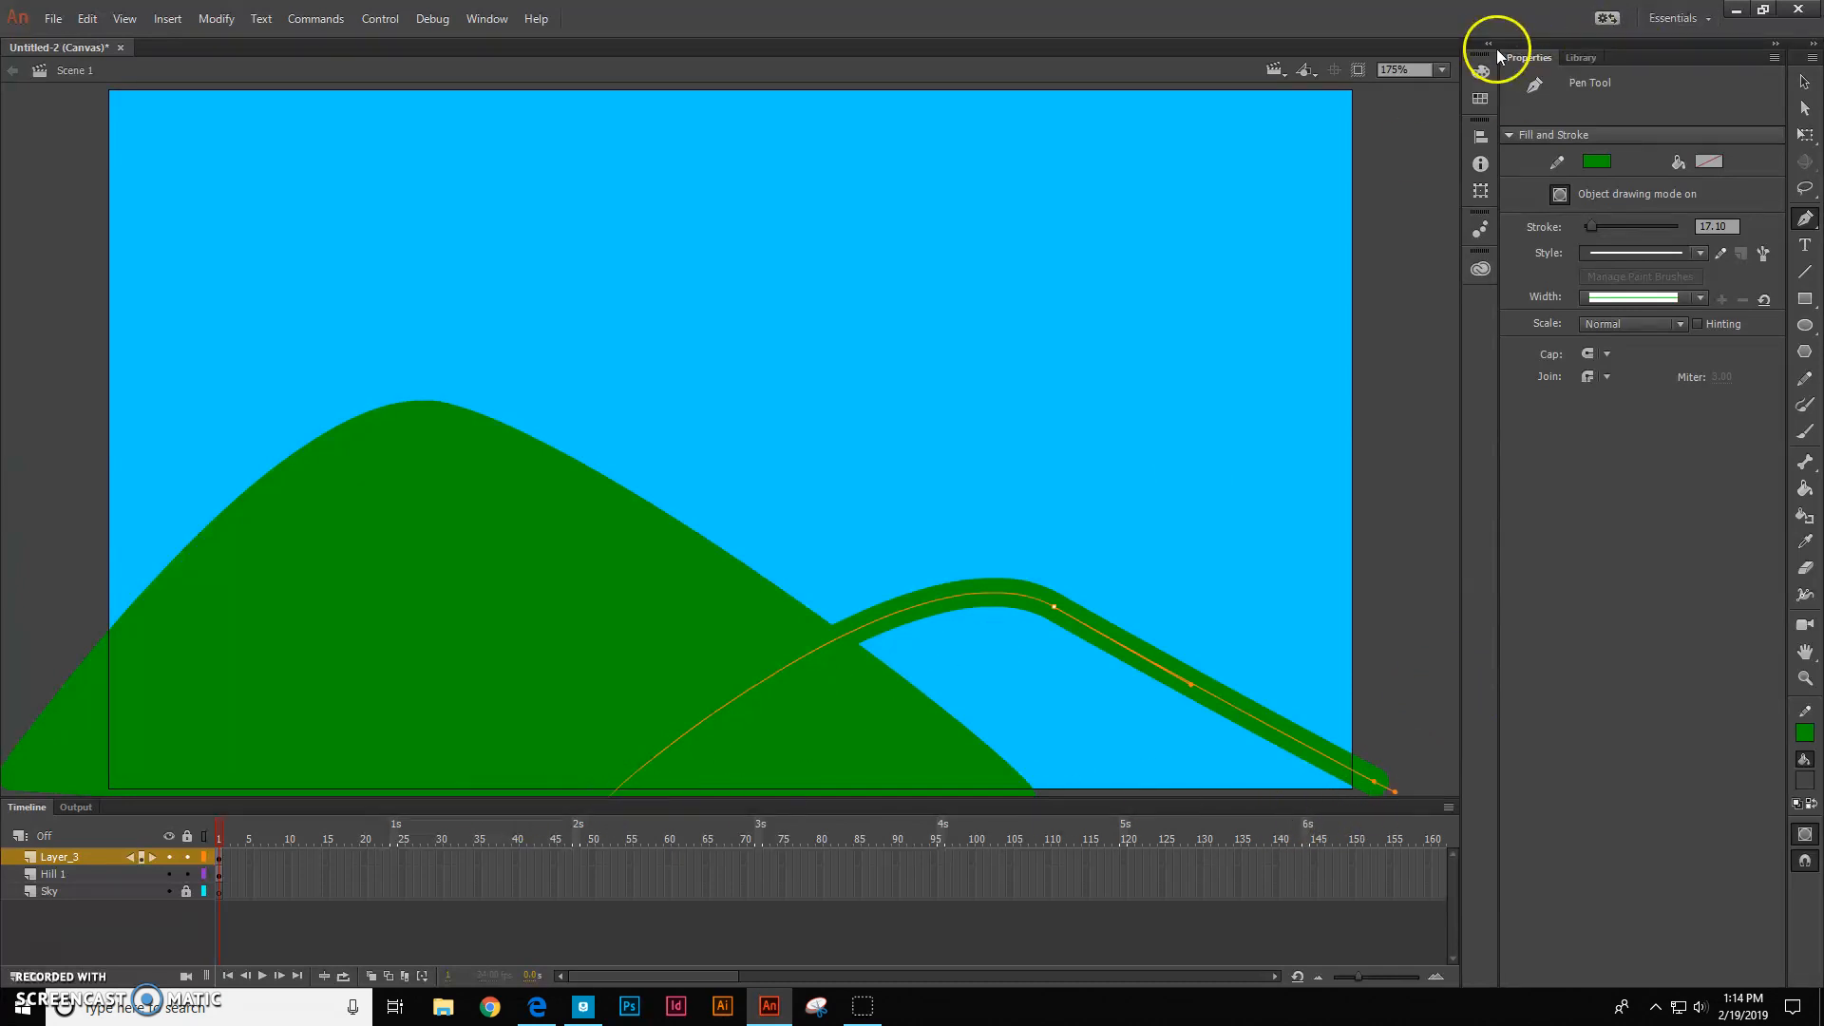
Zoom to show the whole stage and fill the second hill green with the Paint Bucket
{"action": "left_click", "coordinate": [1442, 70]}
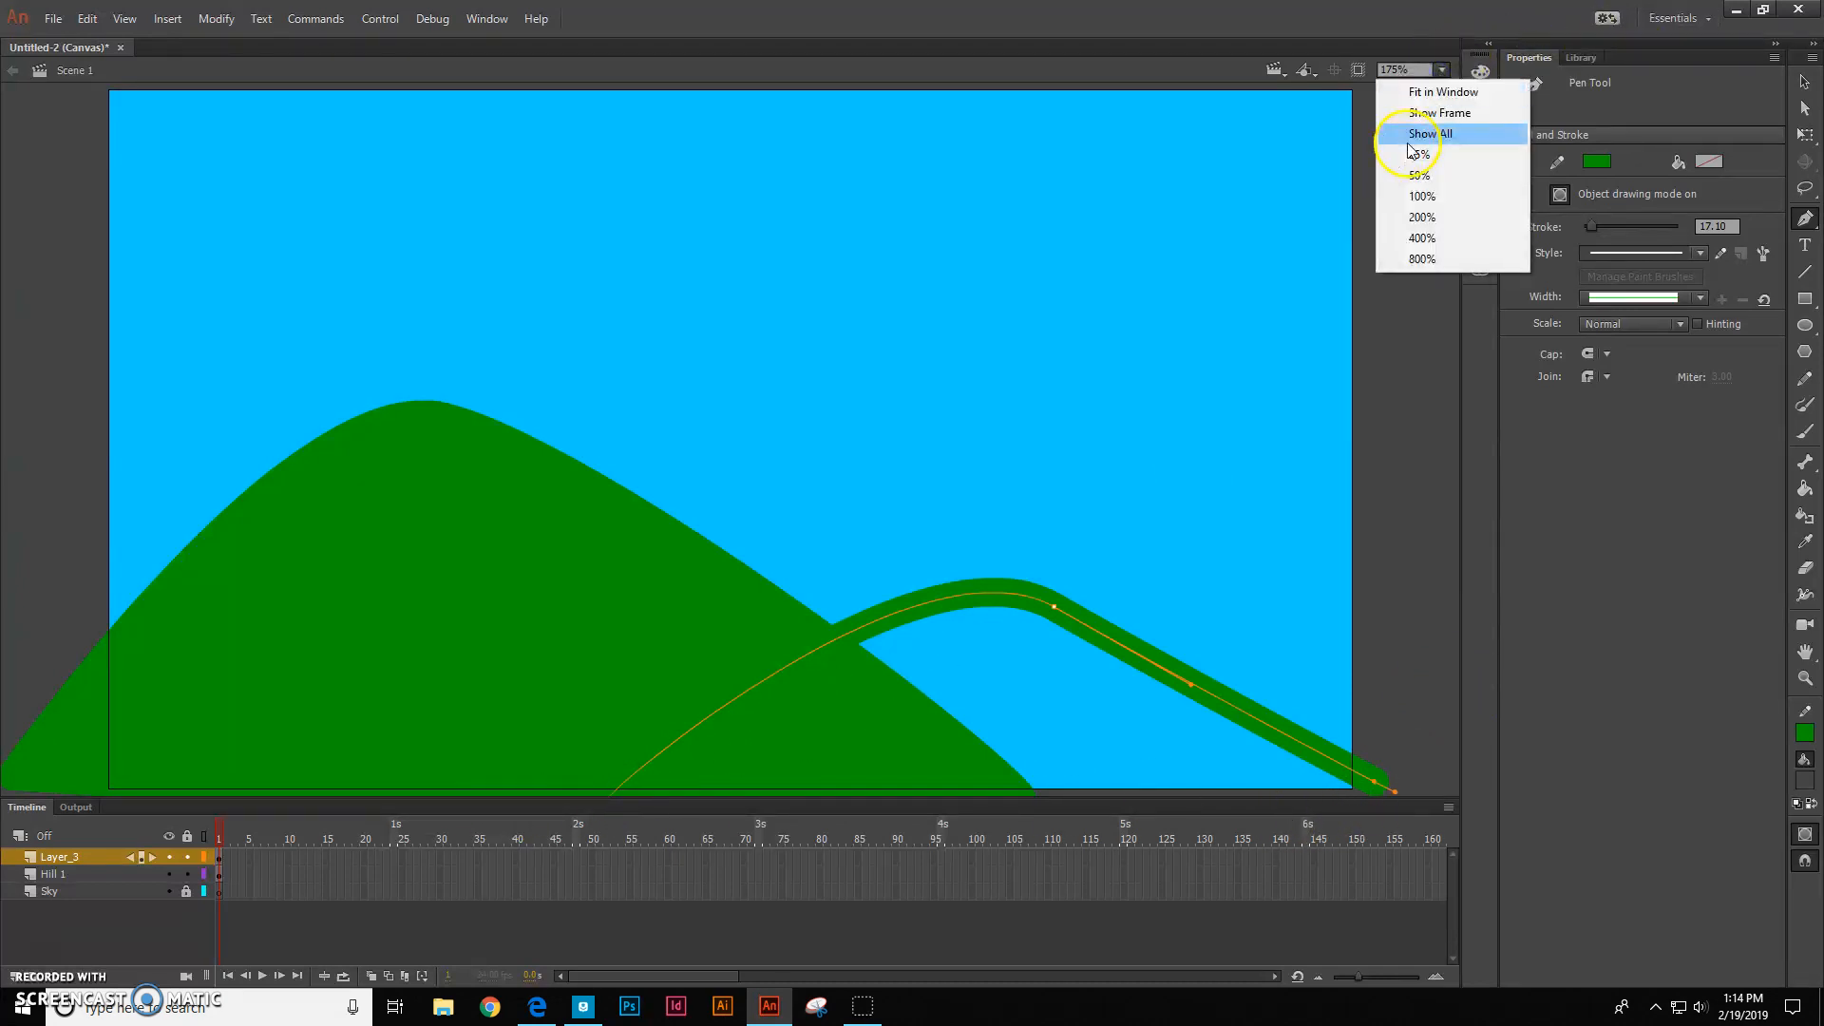
{"action": "left_click", "coordinate": [1421, 196]}
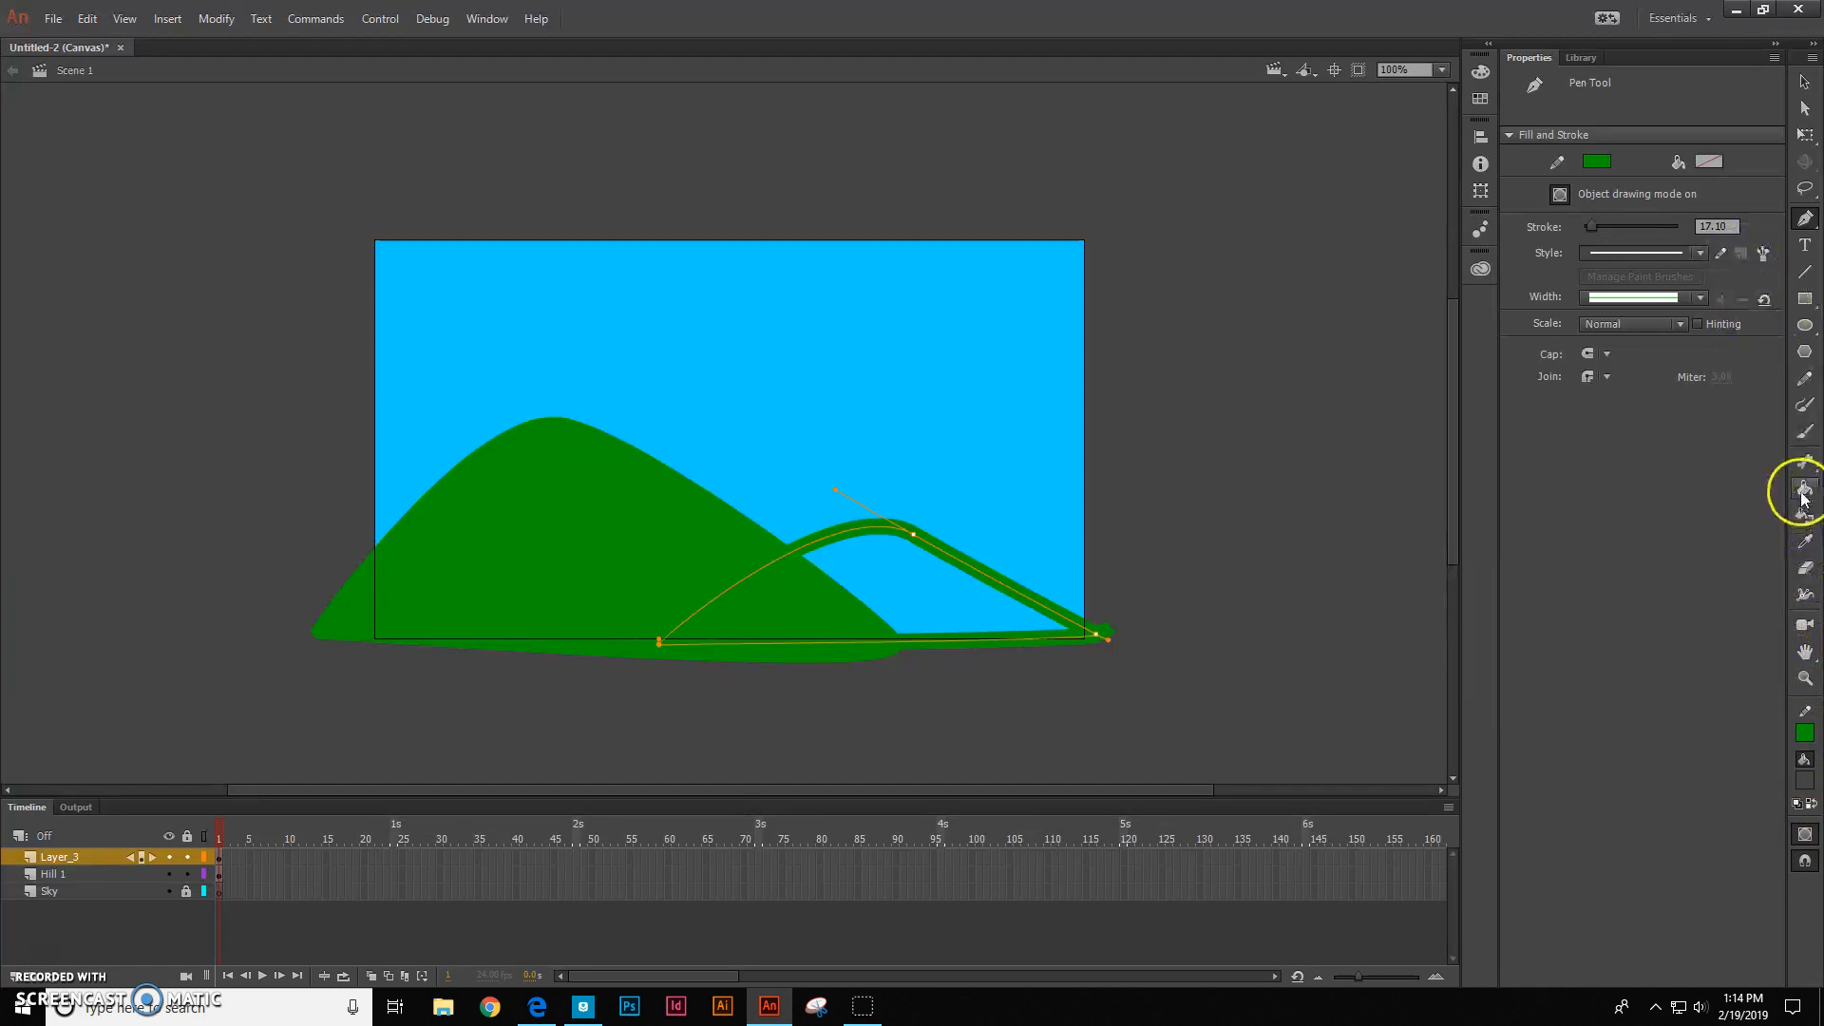
{"action": "left_click", "coordinate": [1802, 487]}
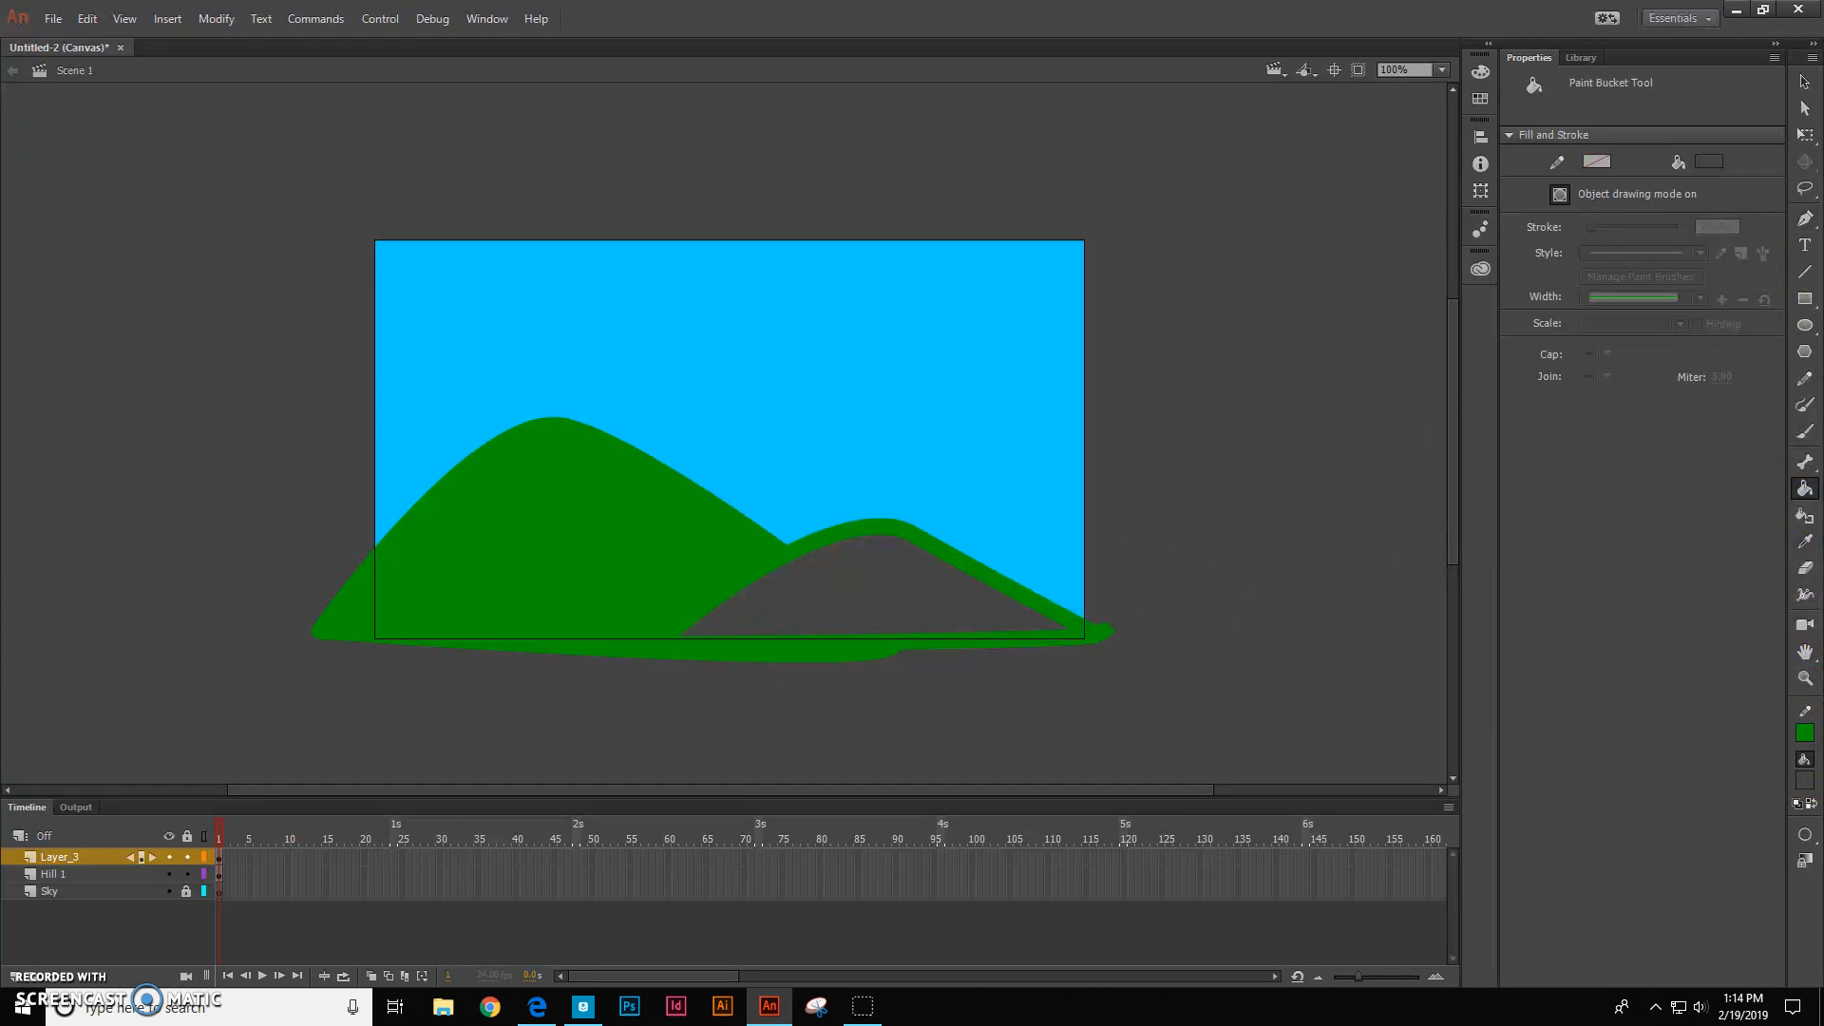
{"action": "left_click", "coordinate": [1710, 161]}
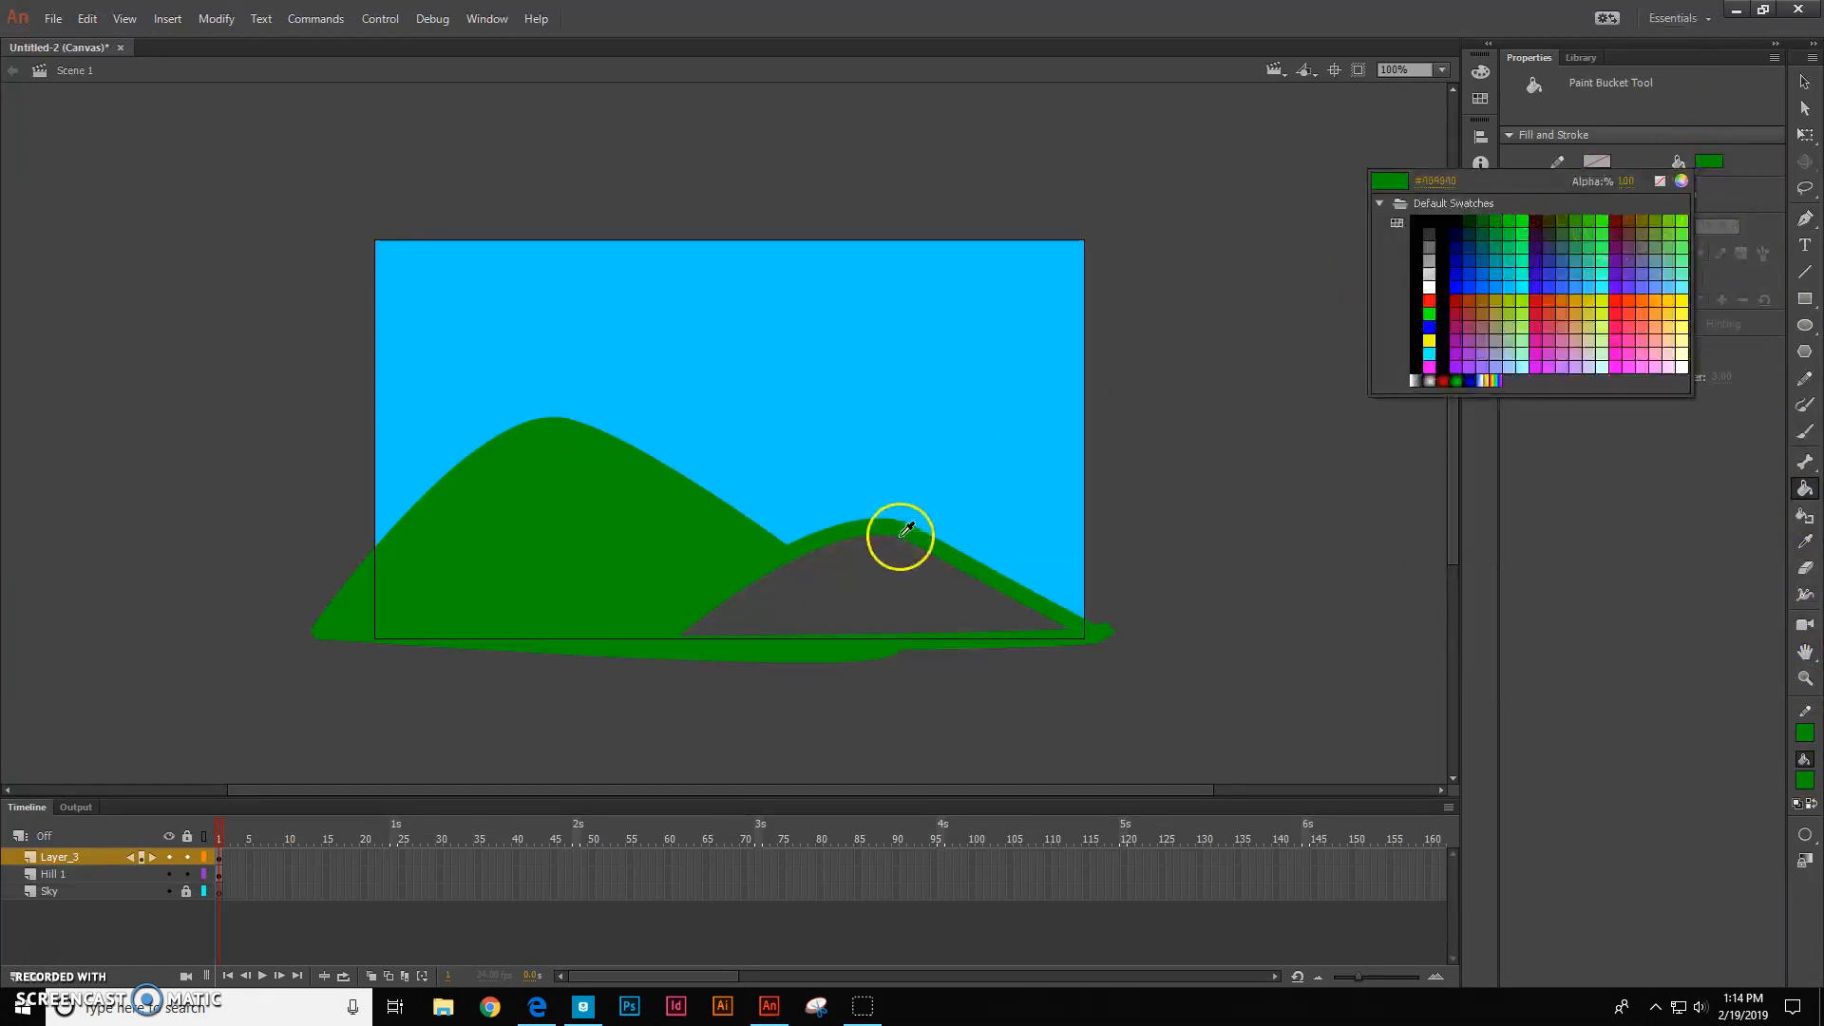
{"action": "left_click", "coordinate": [902, 535]}
{"action": "type", "text": "Hill 2"}
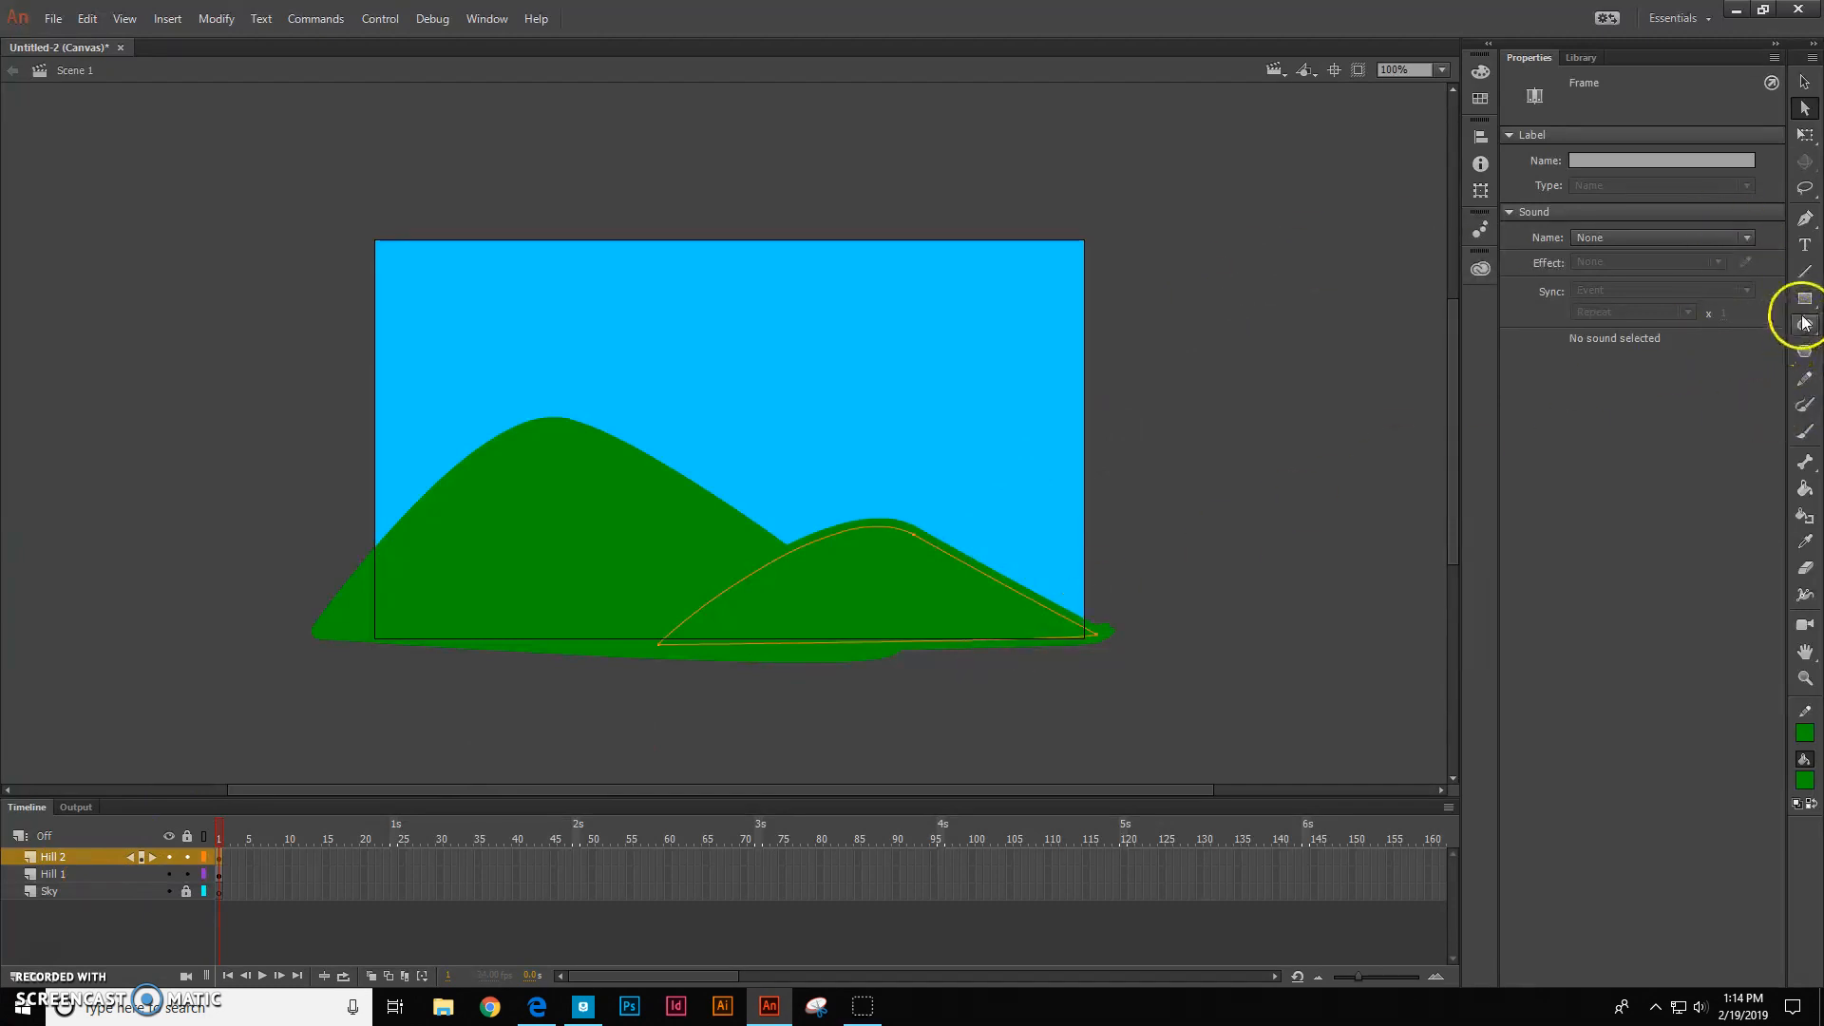
{"action": "mouse_move", "coordinate": [374, 600]}
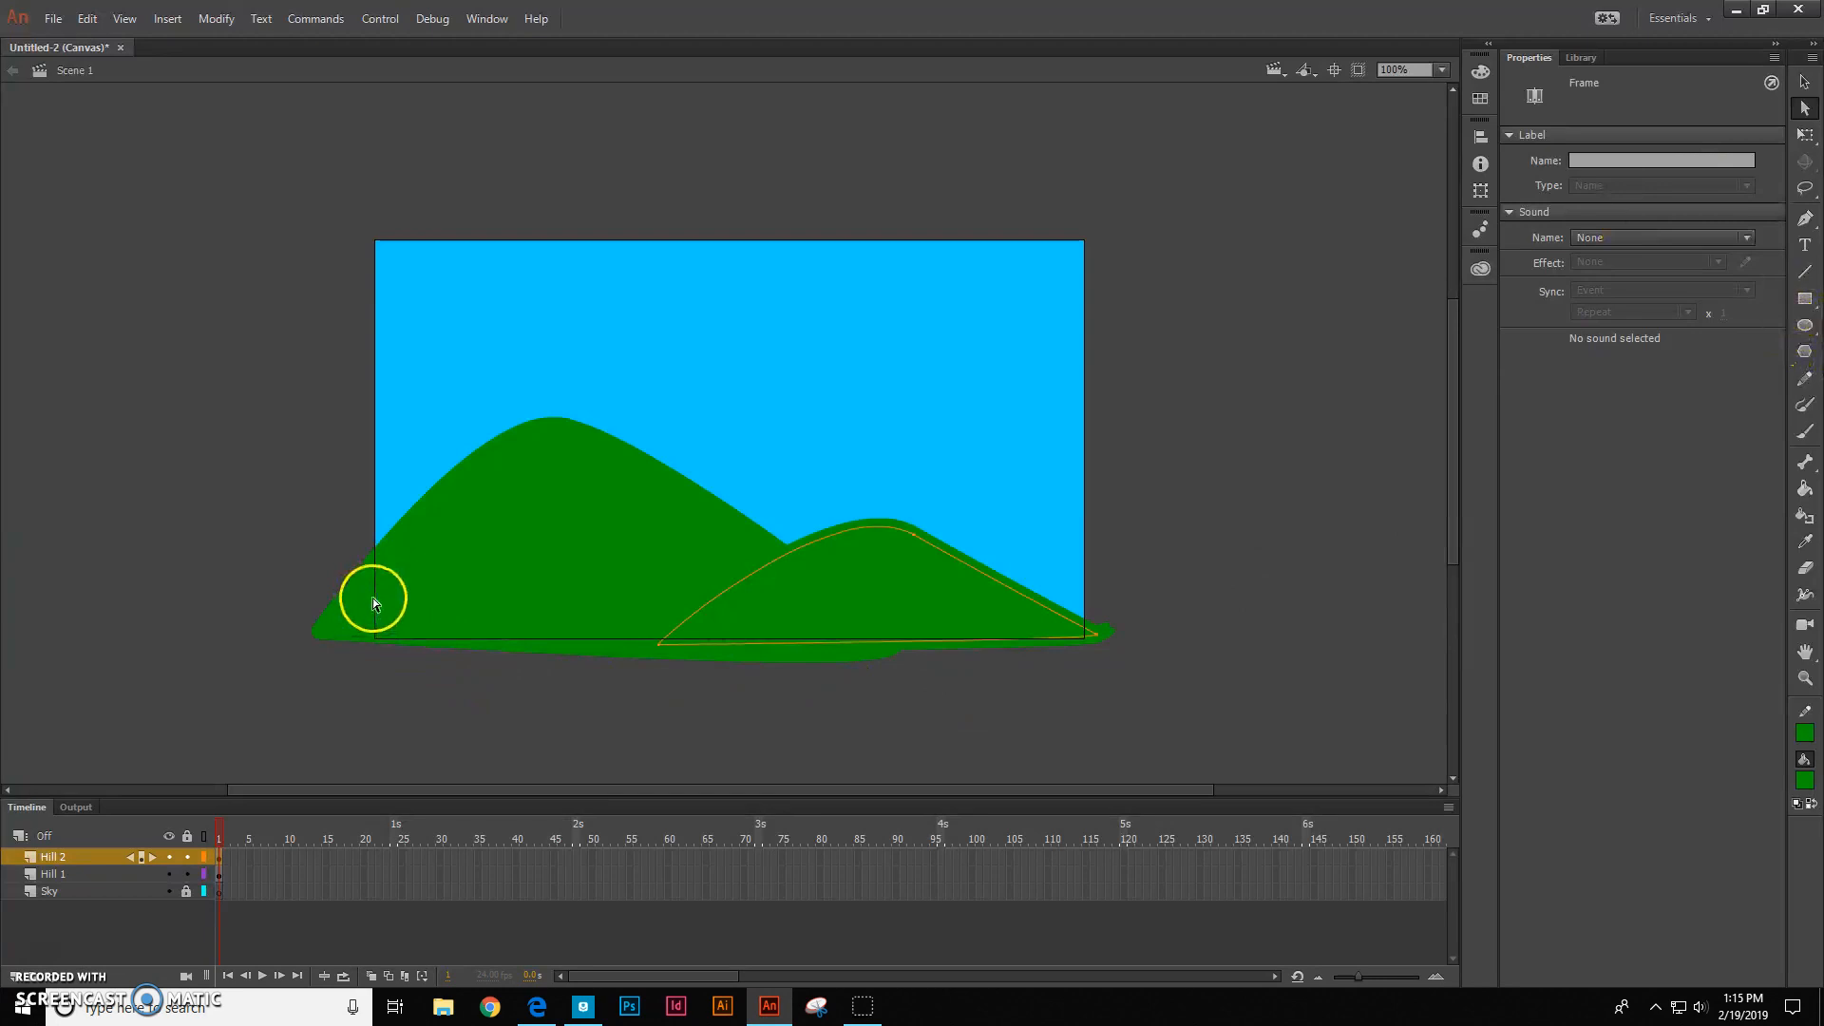
{"action": "mouse_move", "coordinate": [667, 924]}
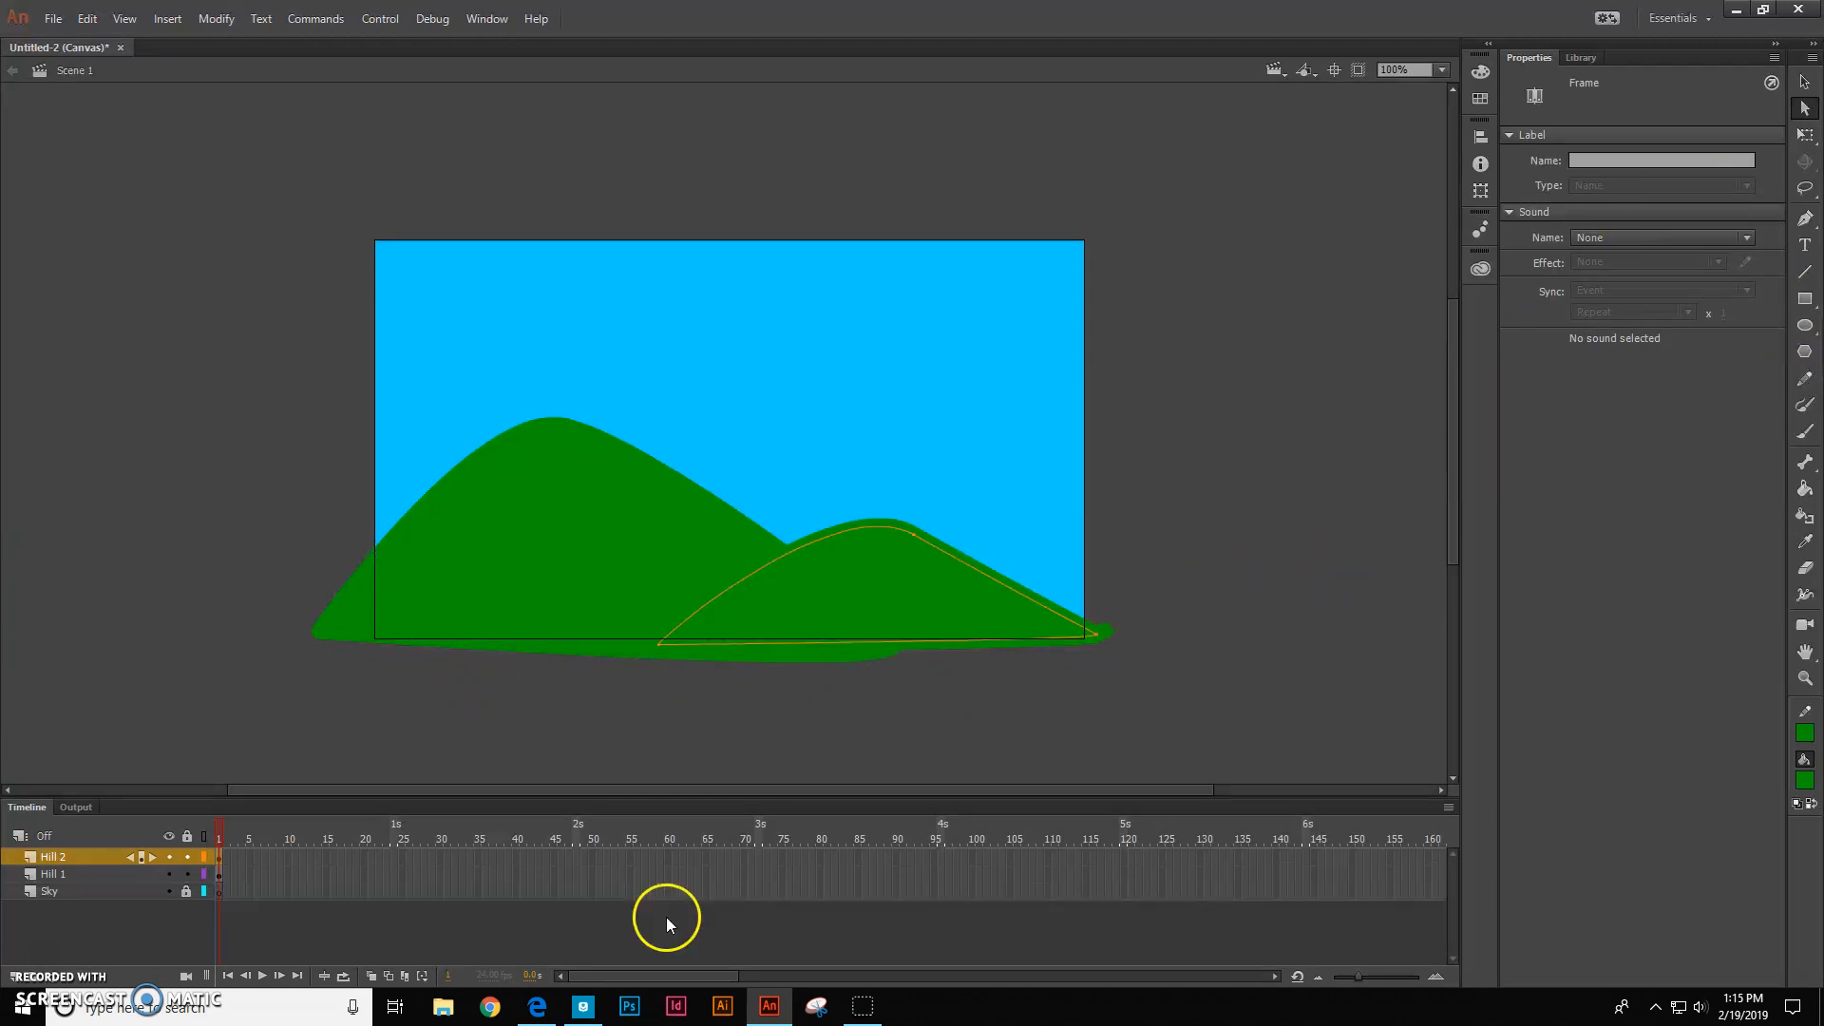
{"action": "mouse_move", "coordinate": [11, 989]}
{"action": "type", "text": "Walkway"}
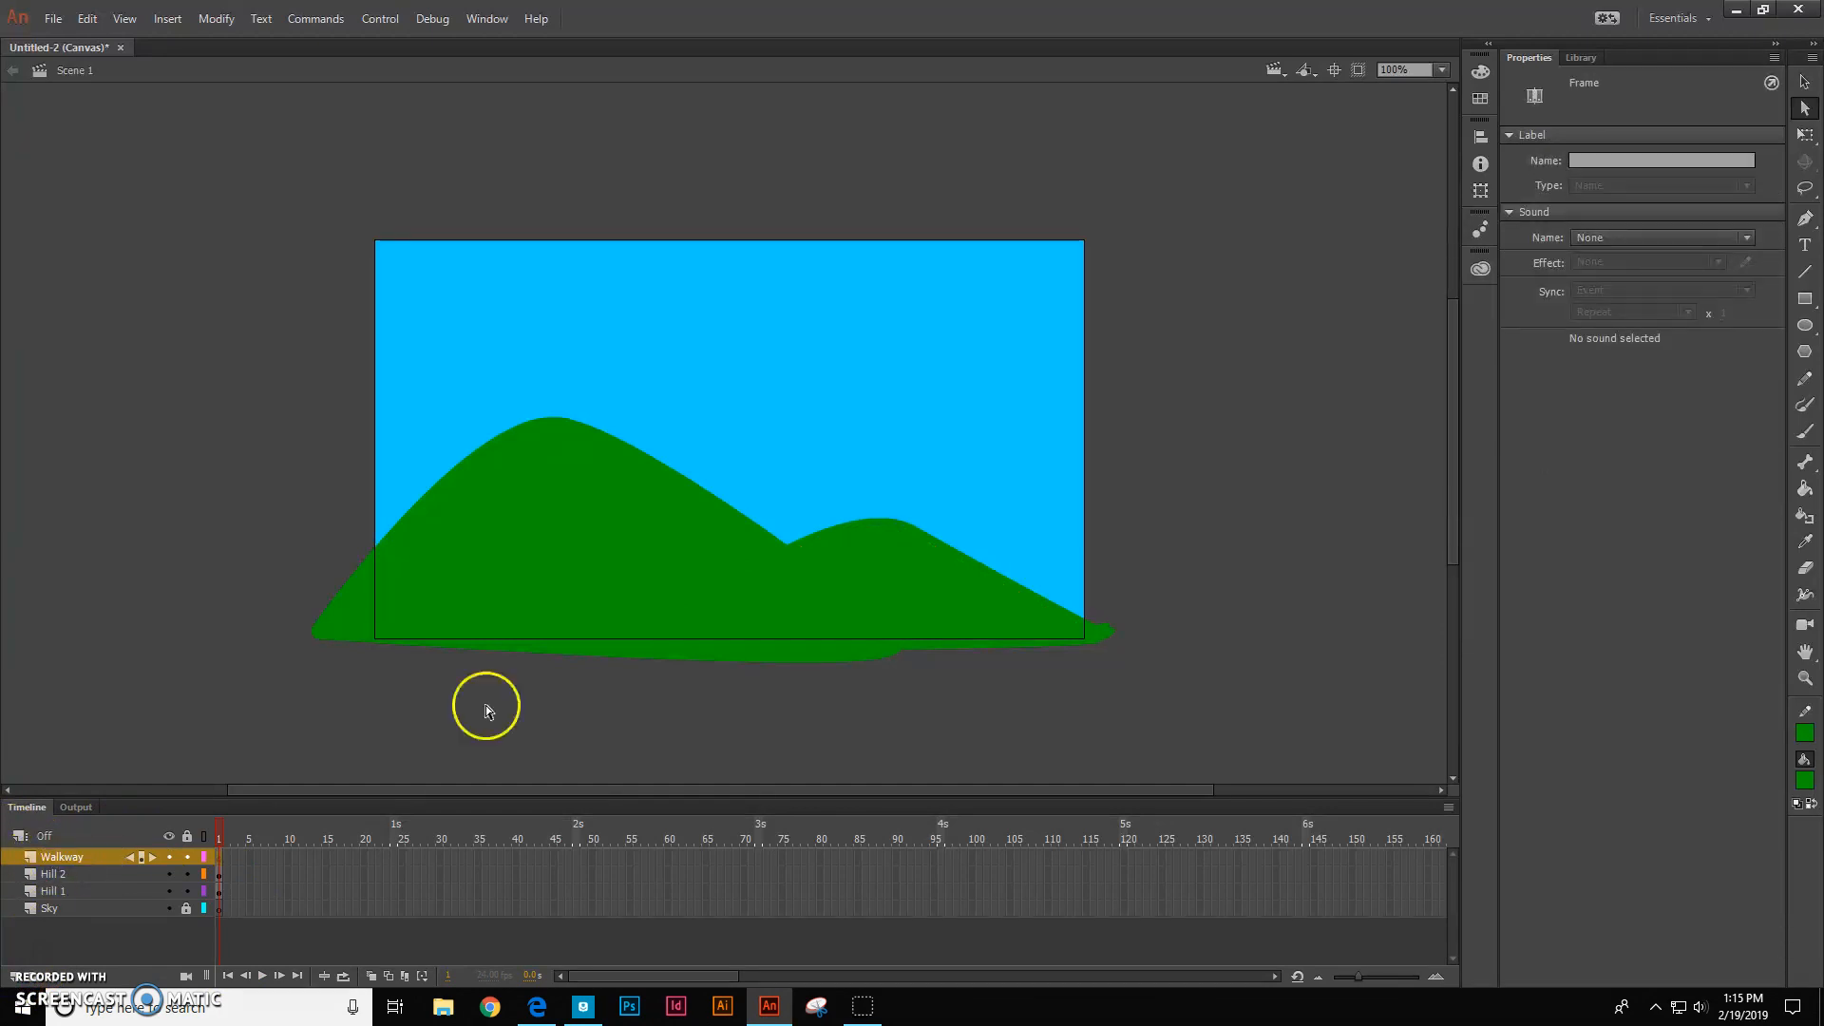
Pick the Rectangle tool with gray fill and gray stroke, and select the stroke width value
{"action": "left_click", "coordinate": [1803, 300]}
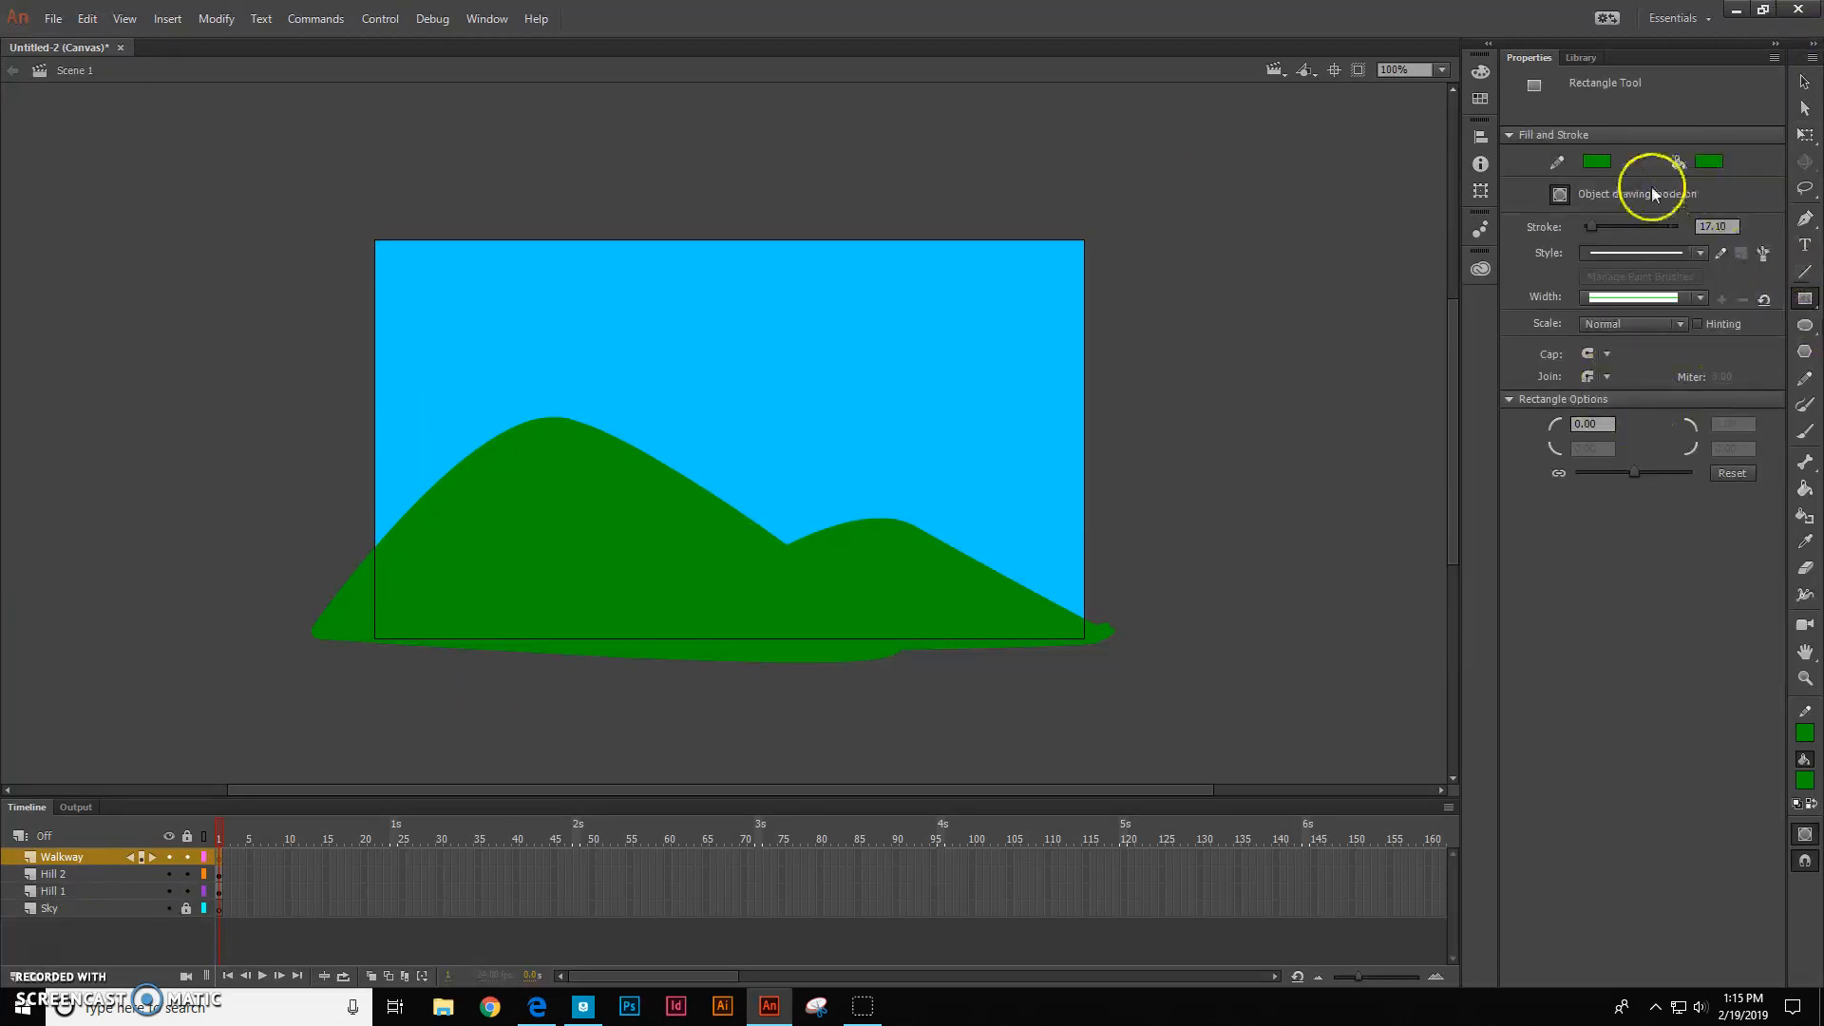
{"action": "left_click", "coordinate": [1710, 161]}
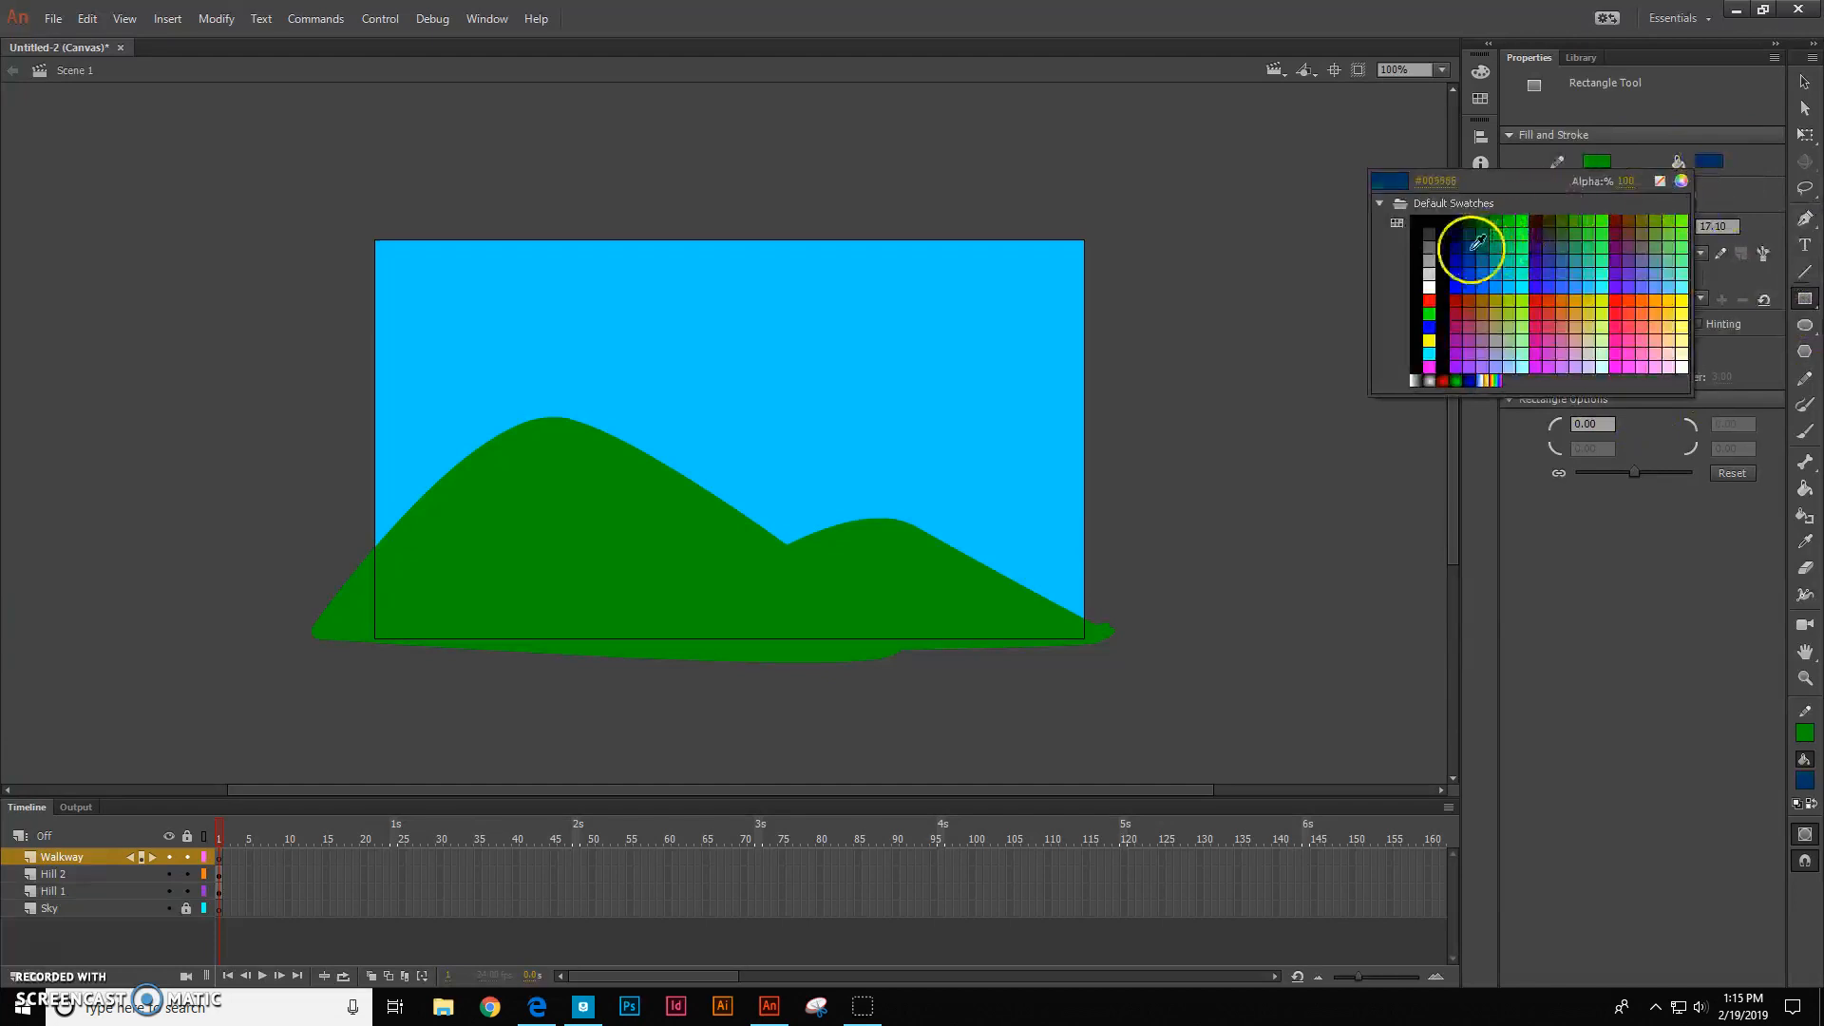
{"action": "left_click", "coordinate": [1596, 162]}
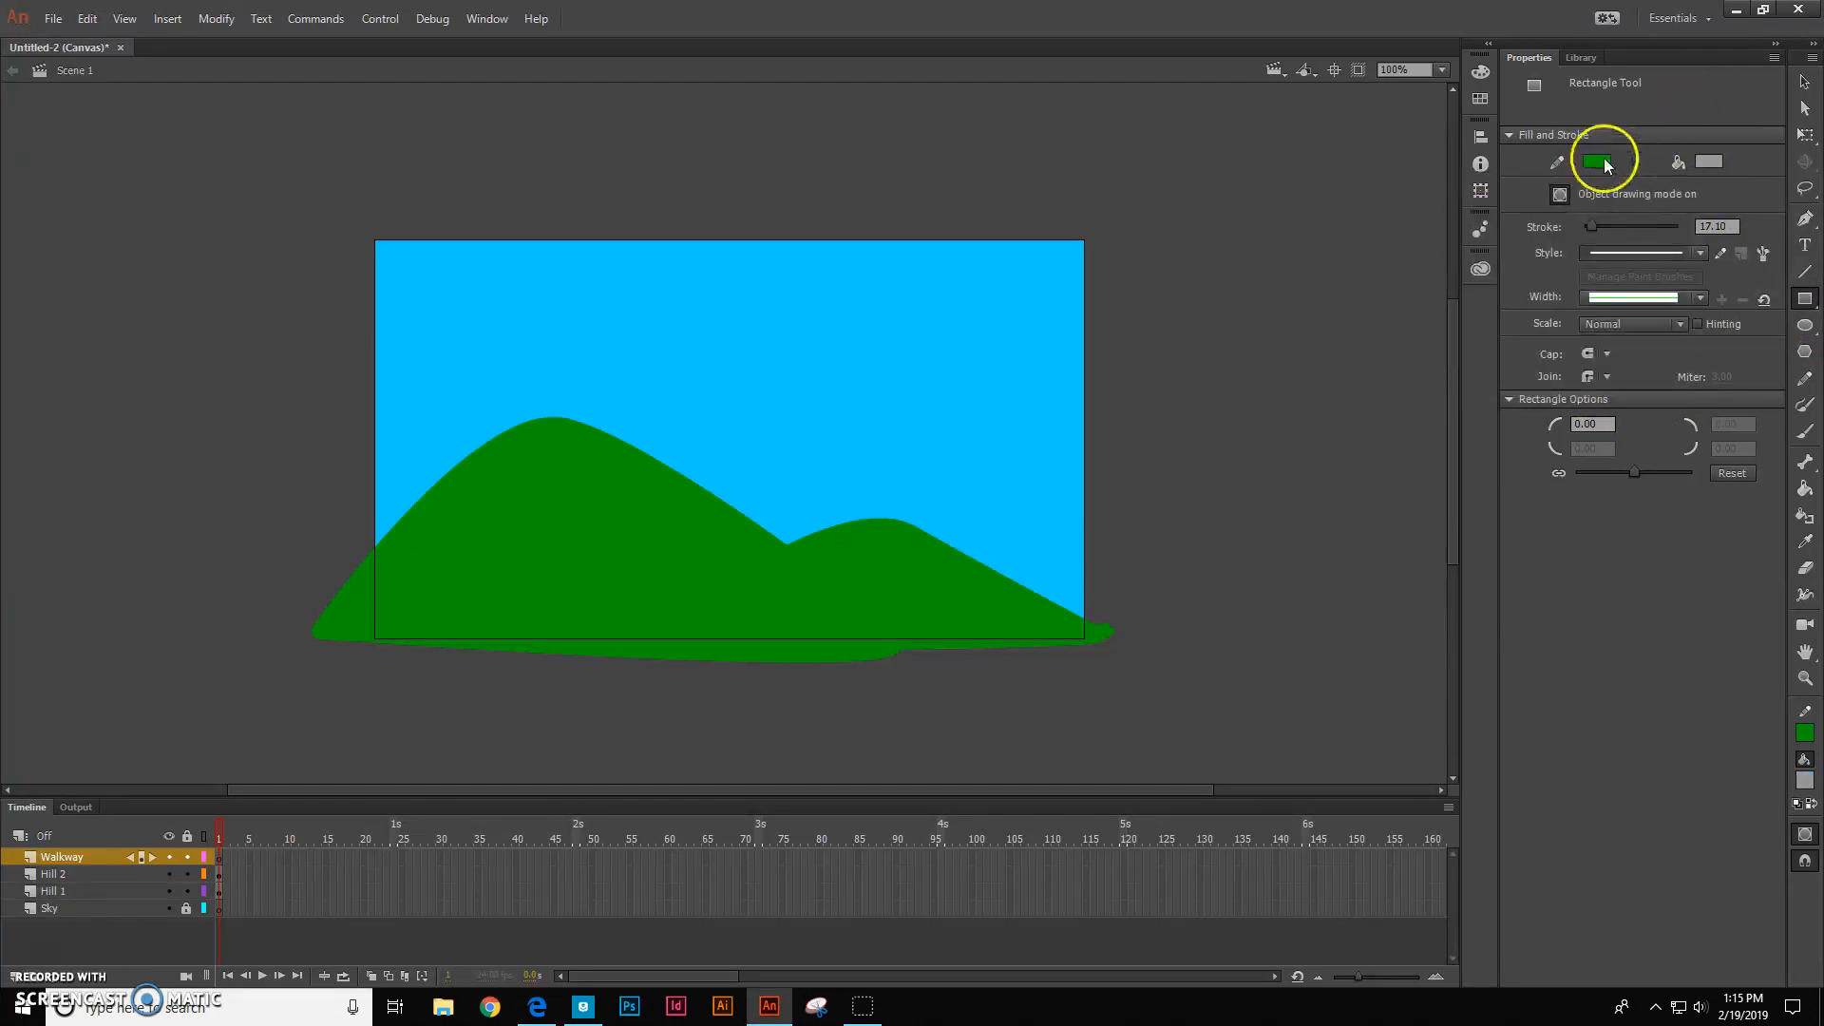
{"action": "left_click", "coordinate": [1596, 162]}
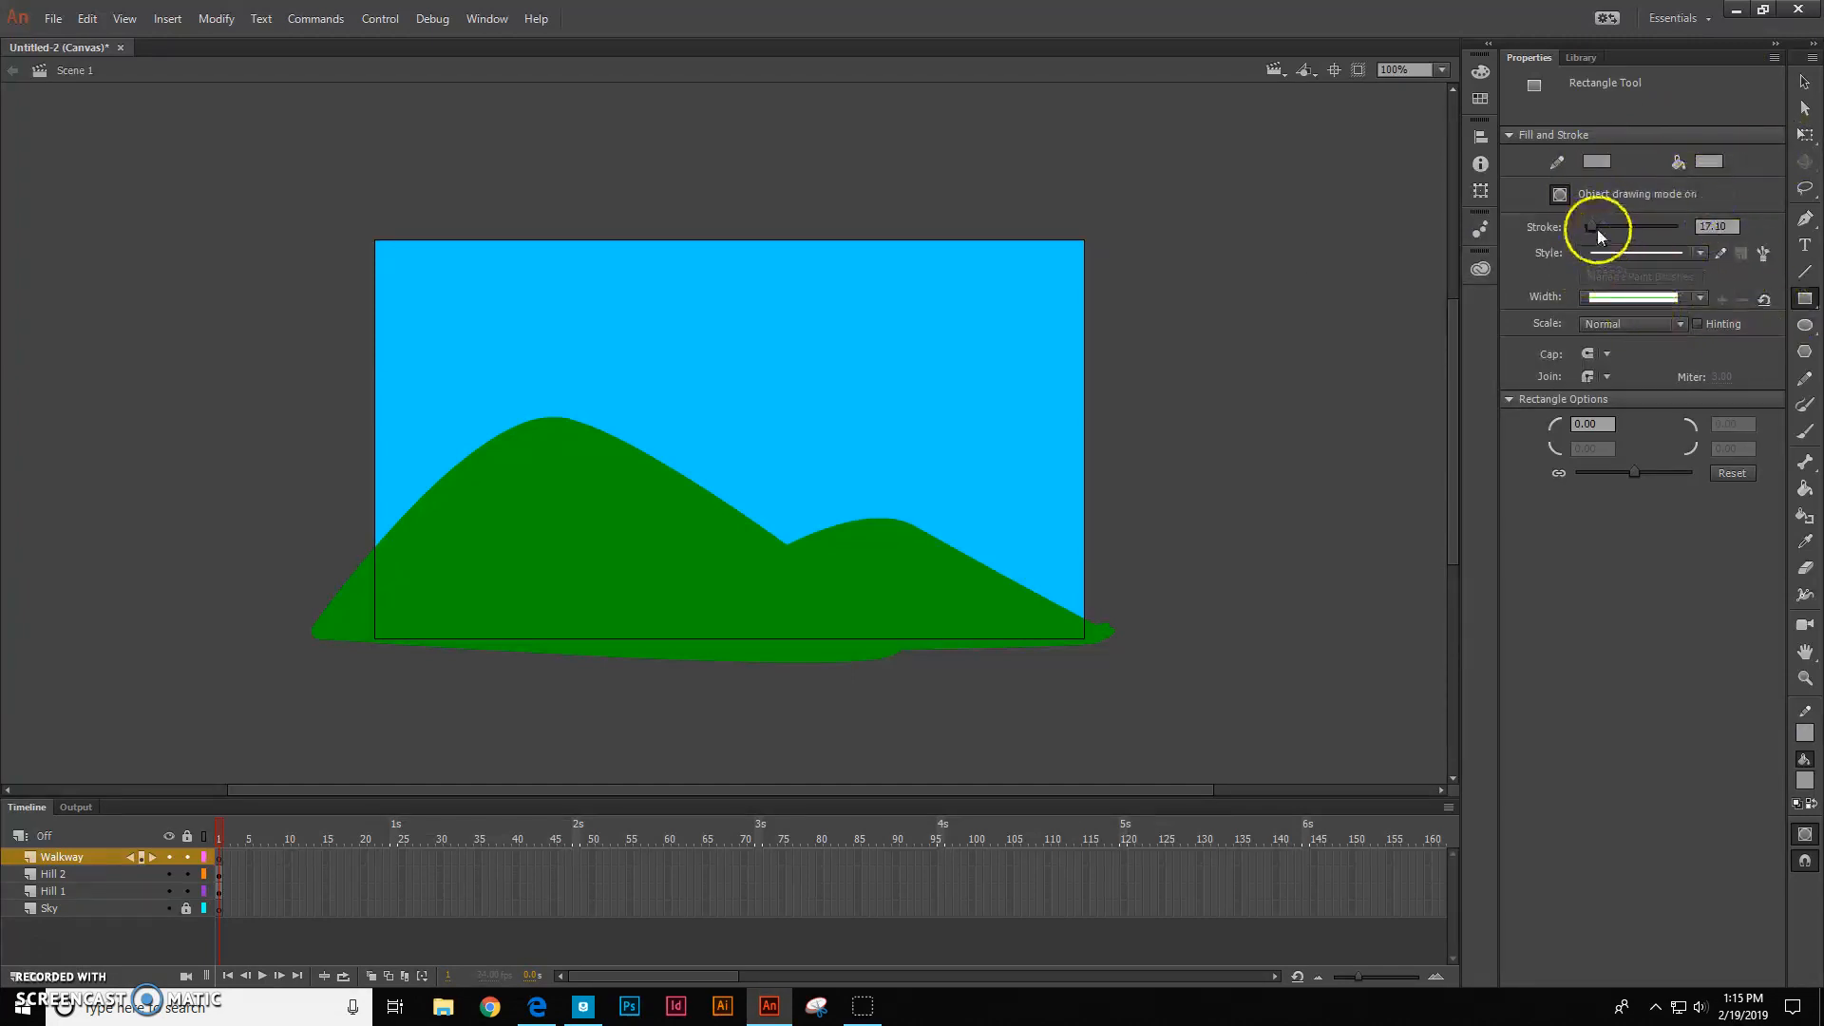
{"action": "triple_click", "coordinate": [1716, 226]}
{"action": "type", "text": "2"}
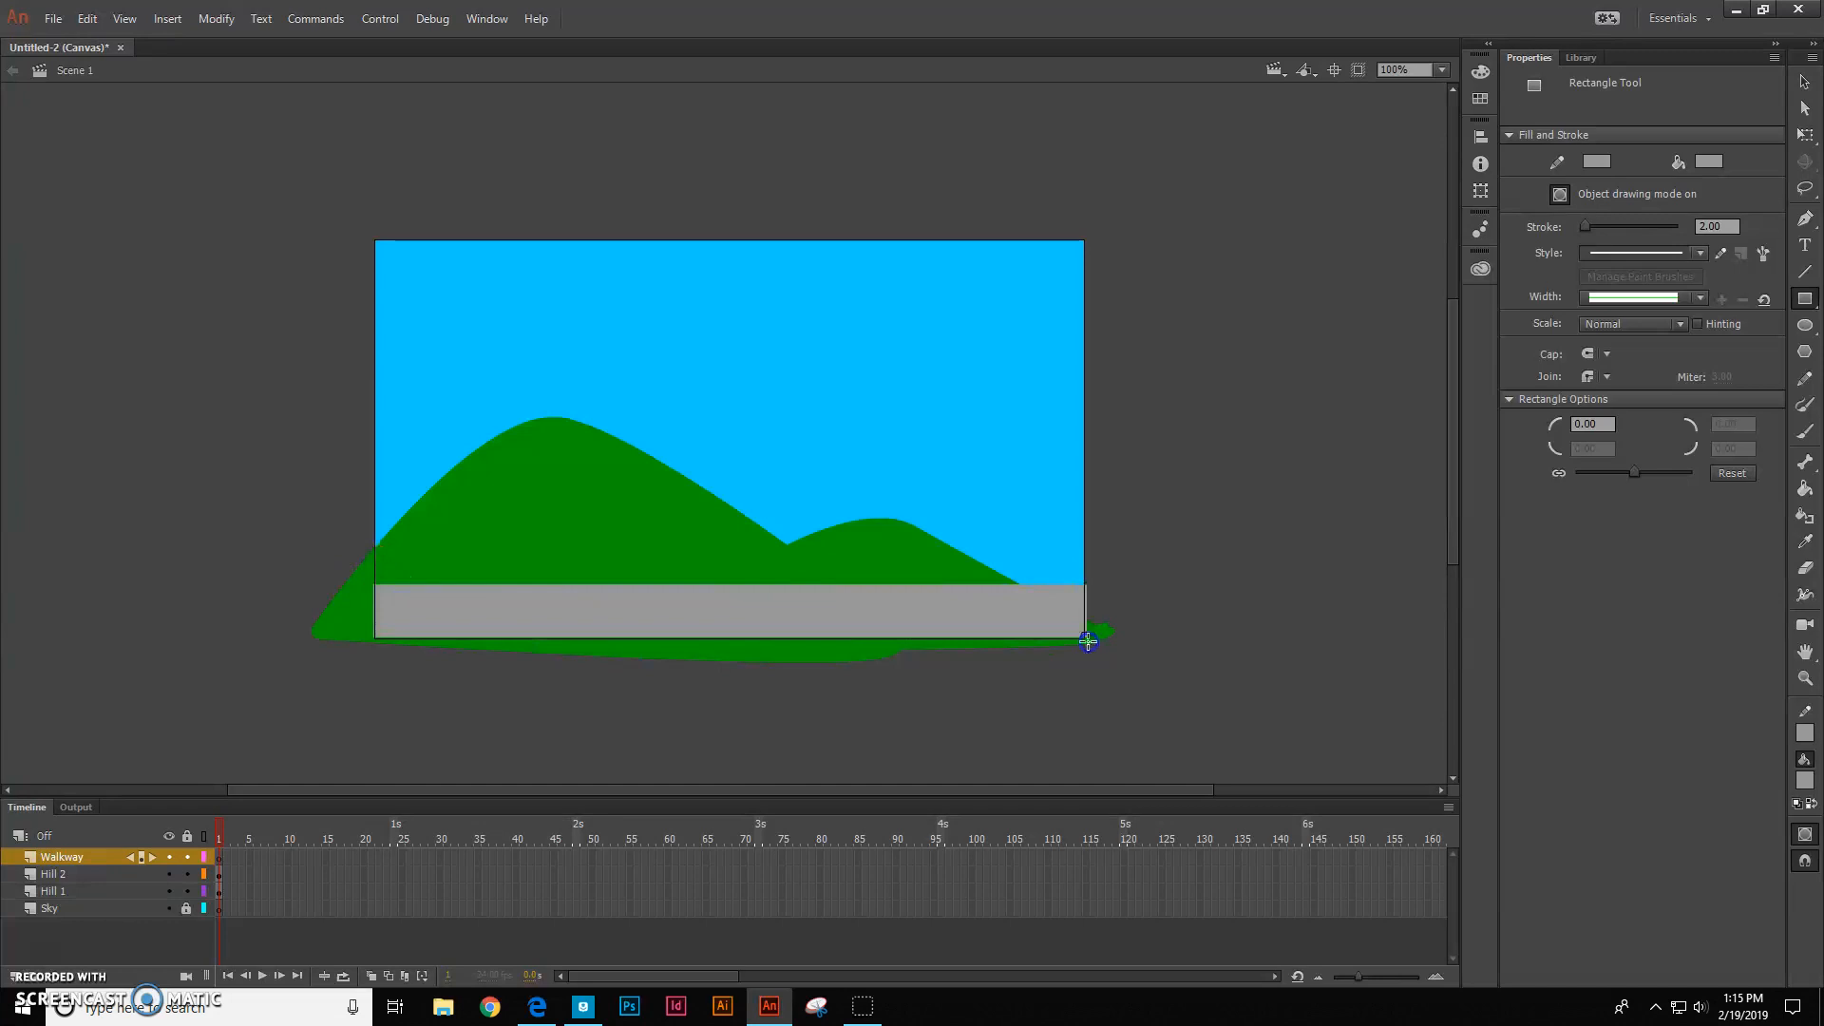
{"action": "mouse_move", "coordinate": [1076, 648]}
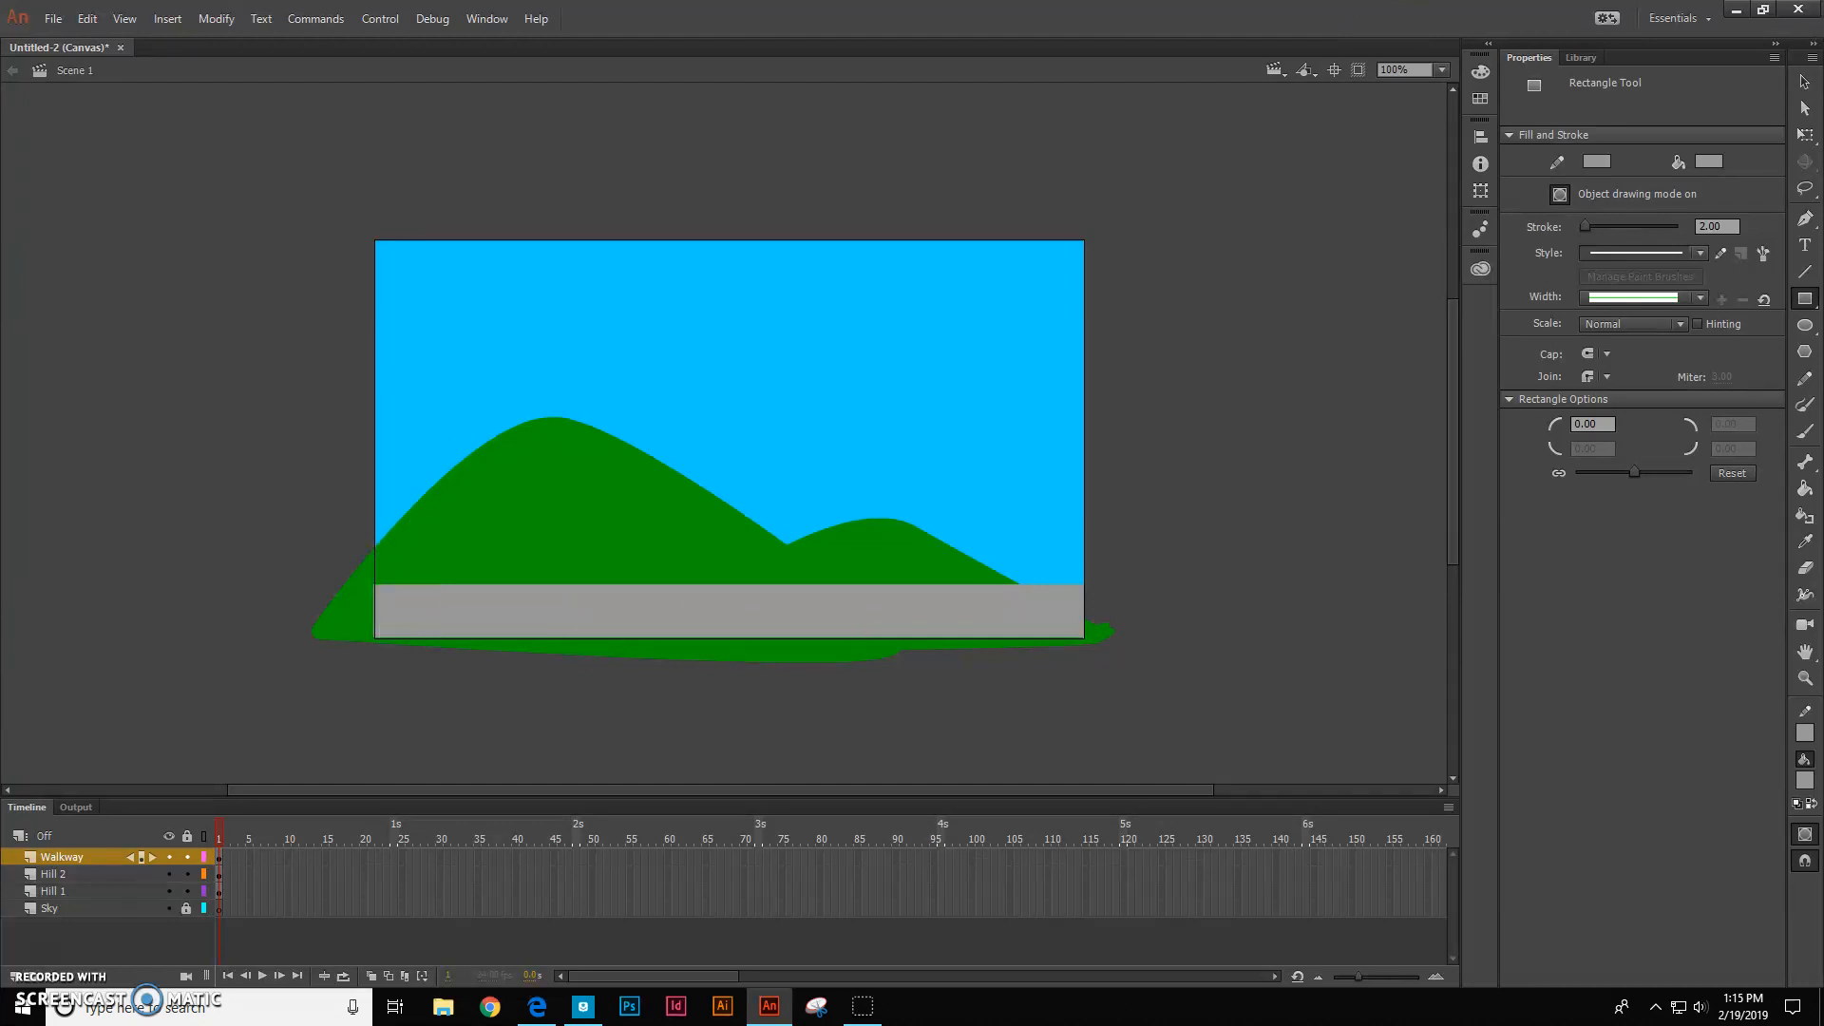
{"action": "mouse_move", "coordinate": [1803, 93]}
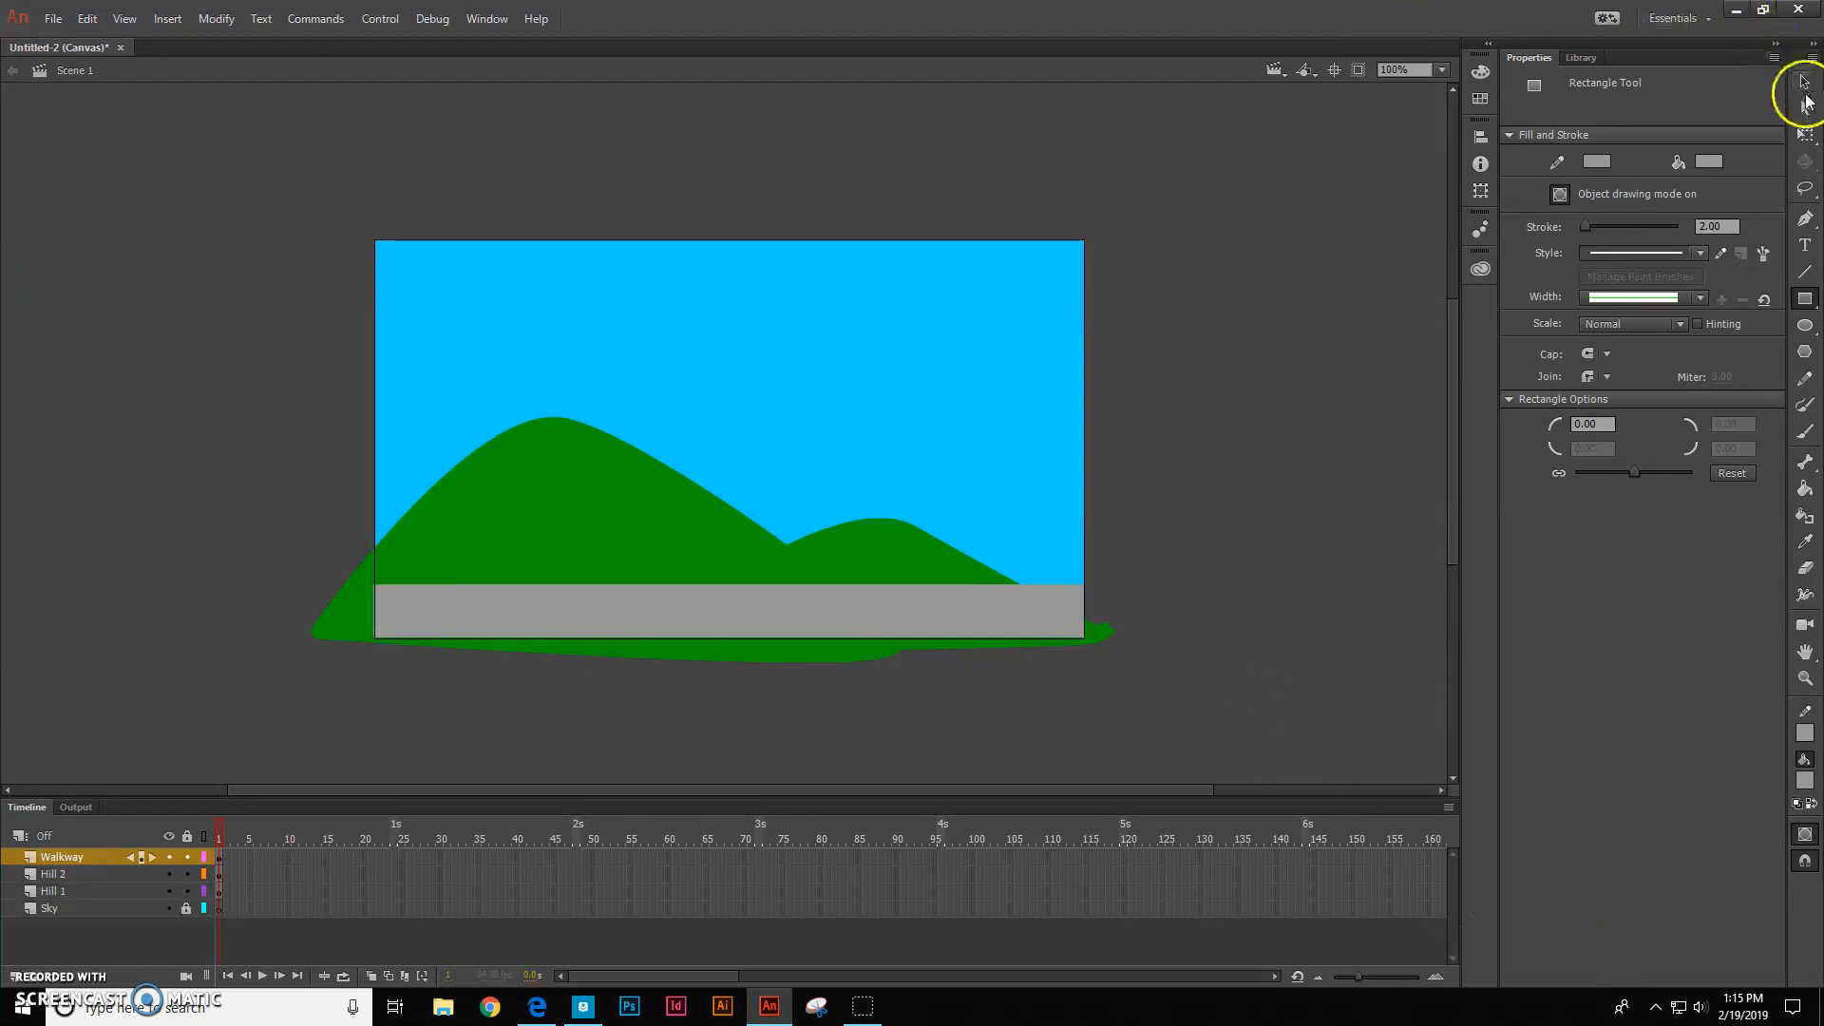
{"action": "mouse_move", "coordinate": [1803, 82]}
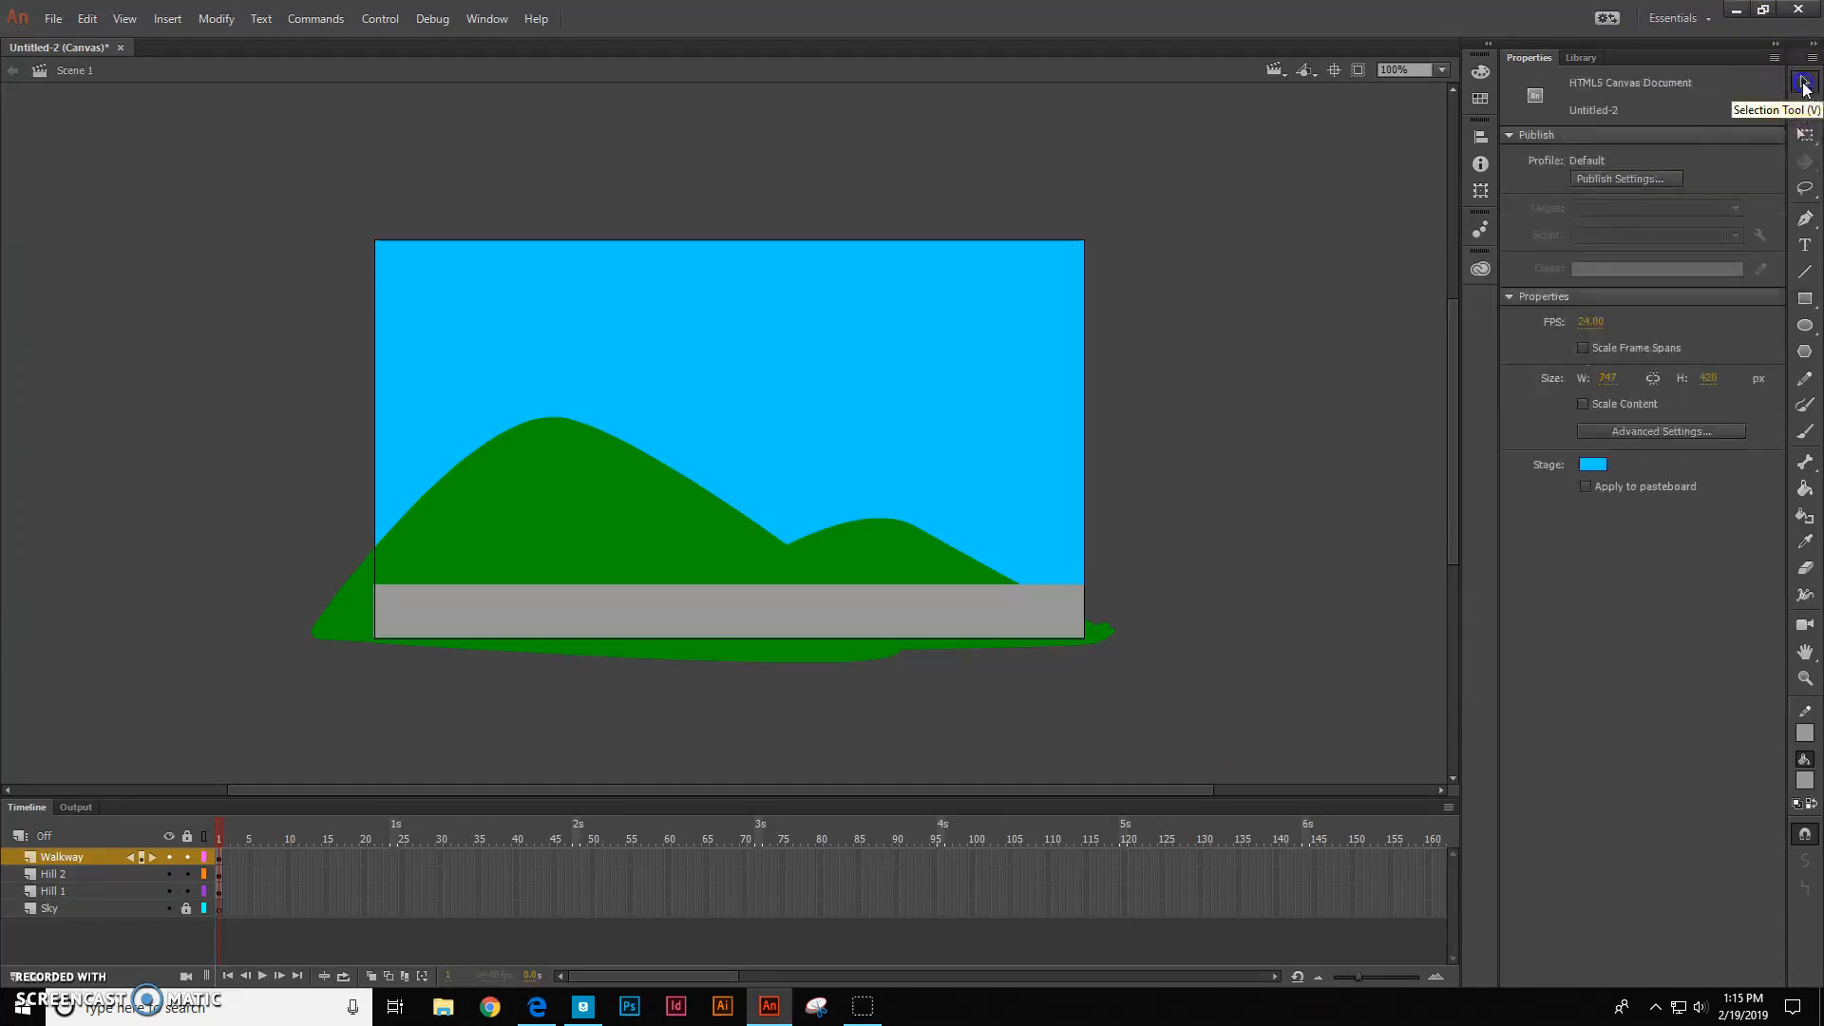
With the Selection tool, deselect everything on stage and lock the Hill 1 layer
{"action": "left_click", "coordinate": [719, 613]}
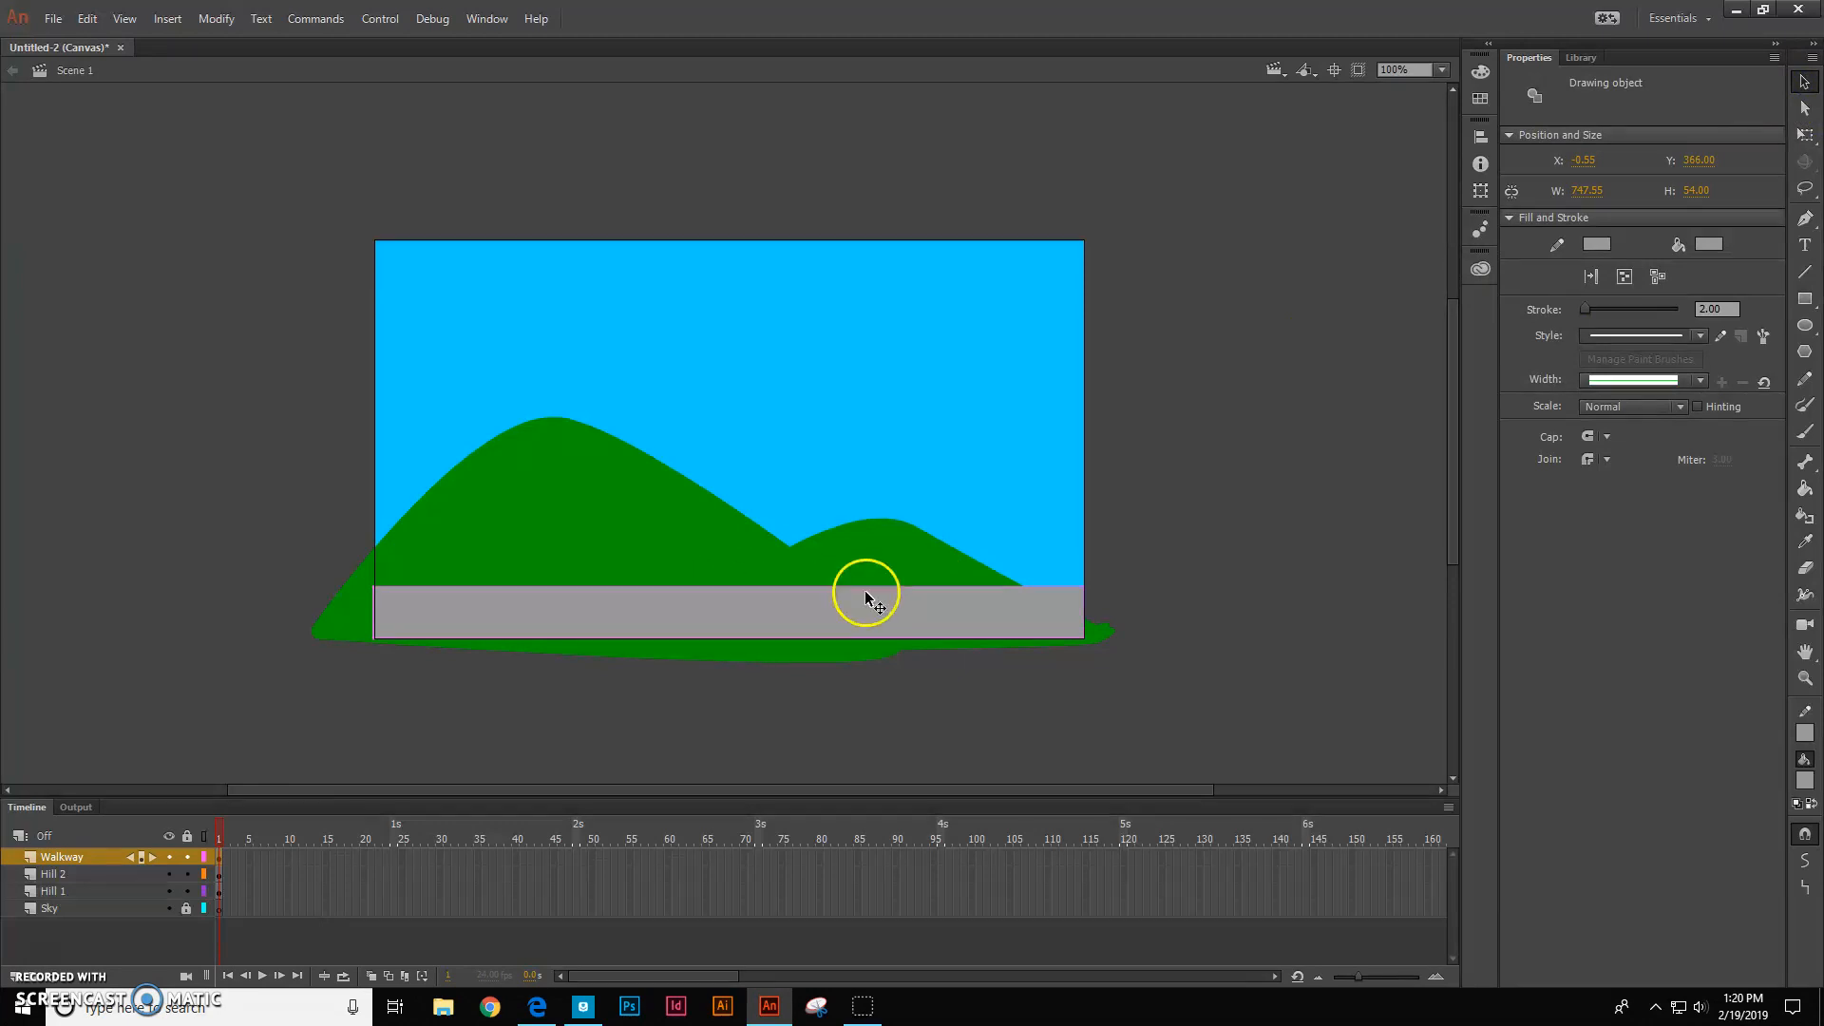
{"action": "mouse_move", "coordinate": [669, 600]}
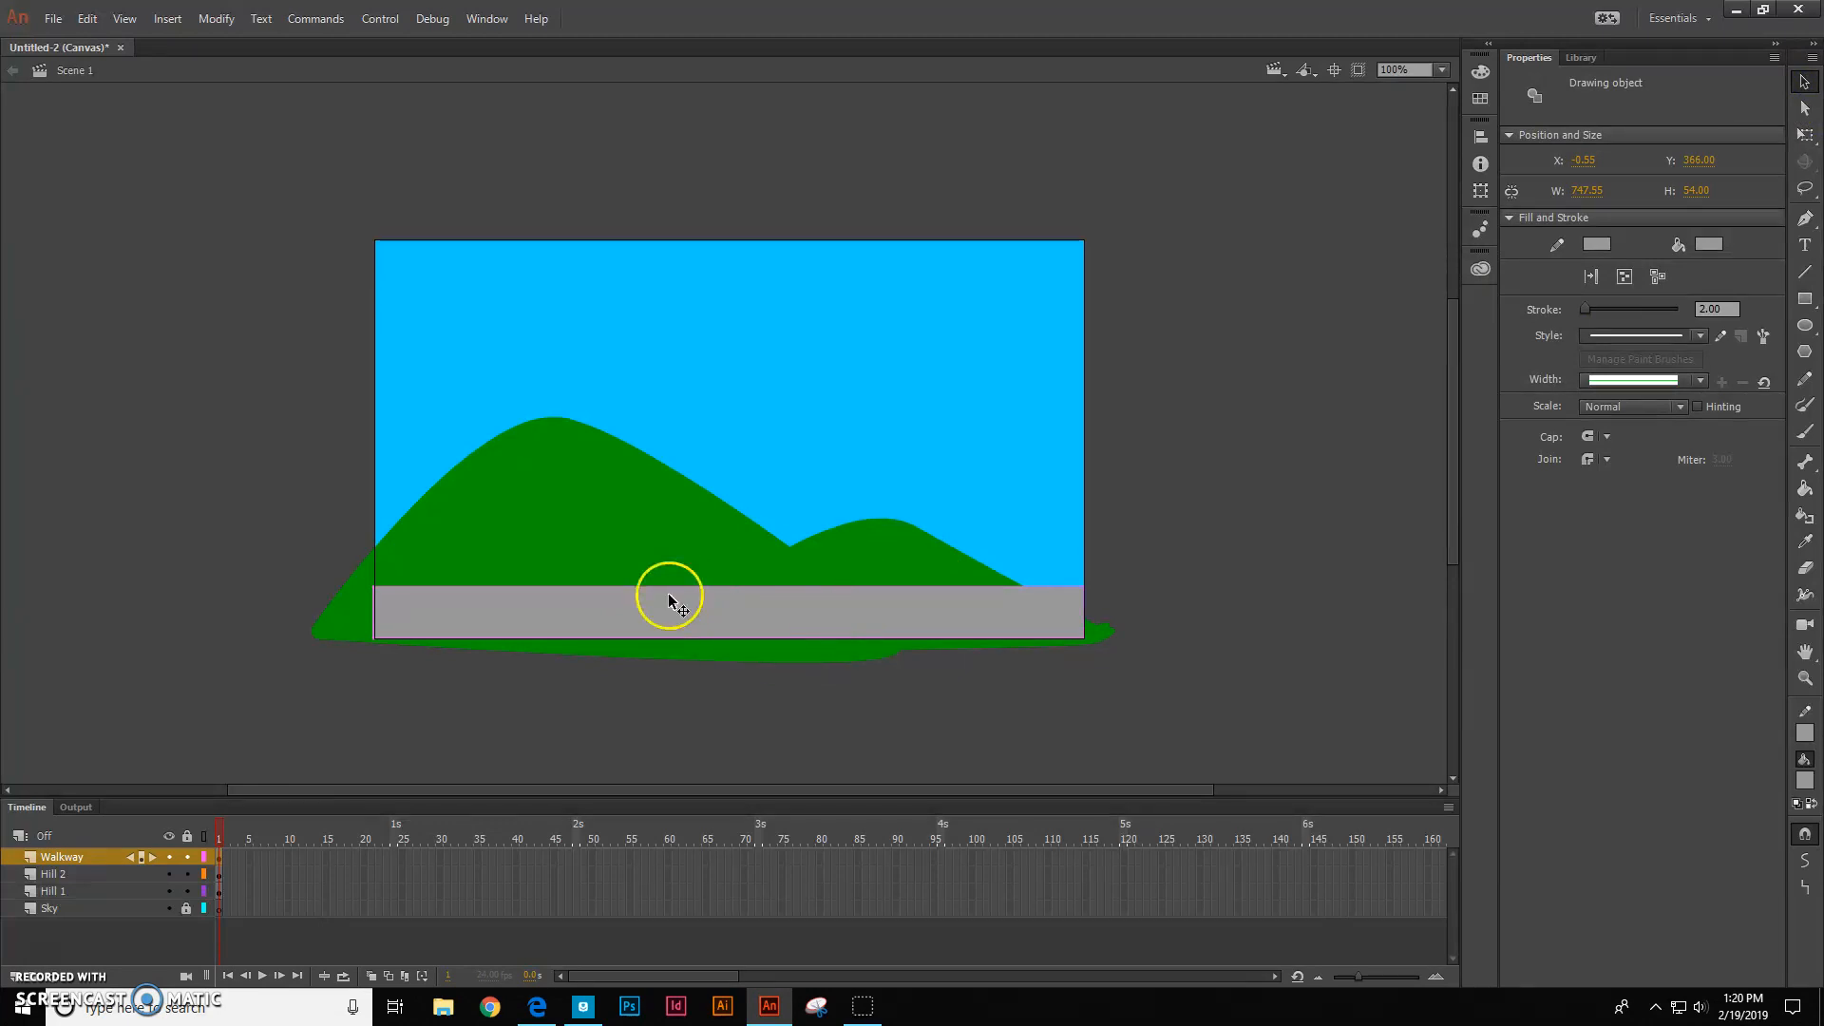
{"action": "mouse_move", "coordinate": [995, 555]}
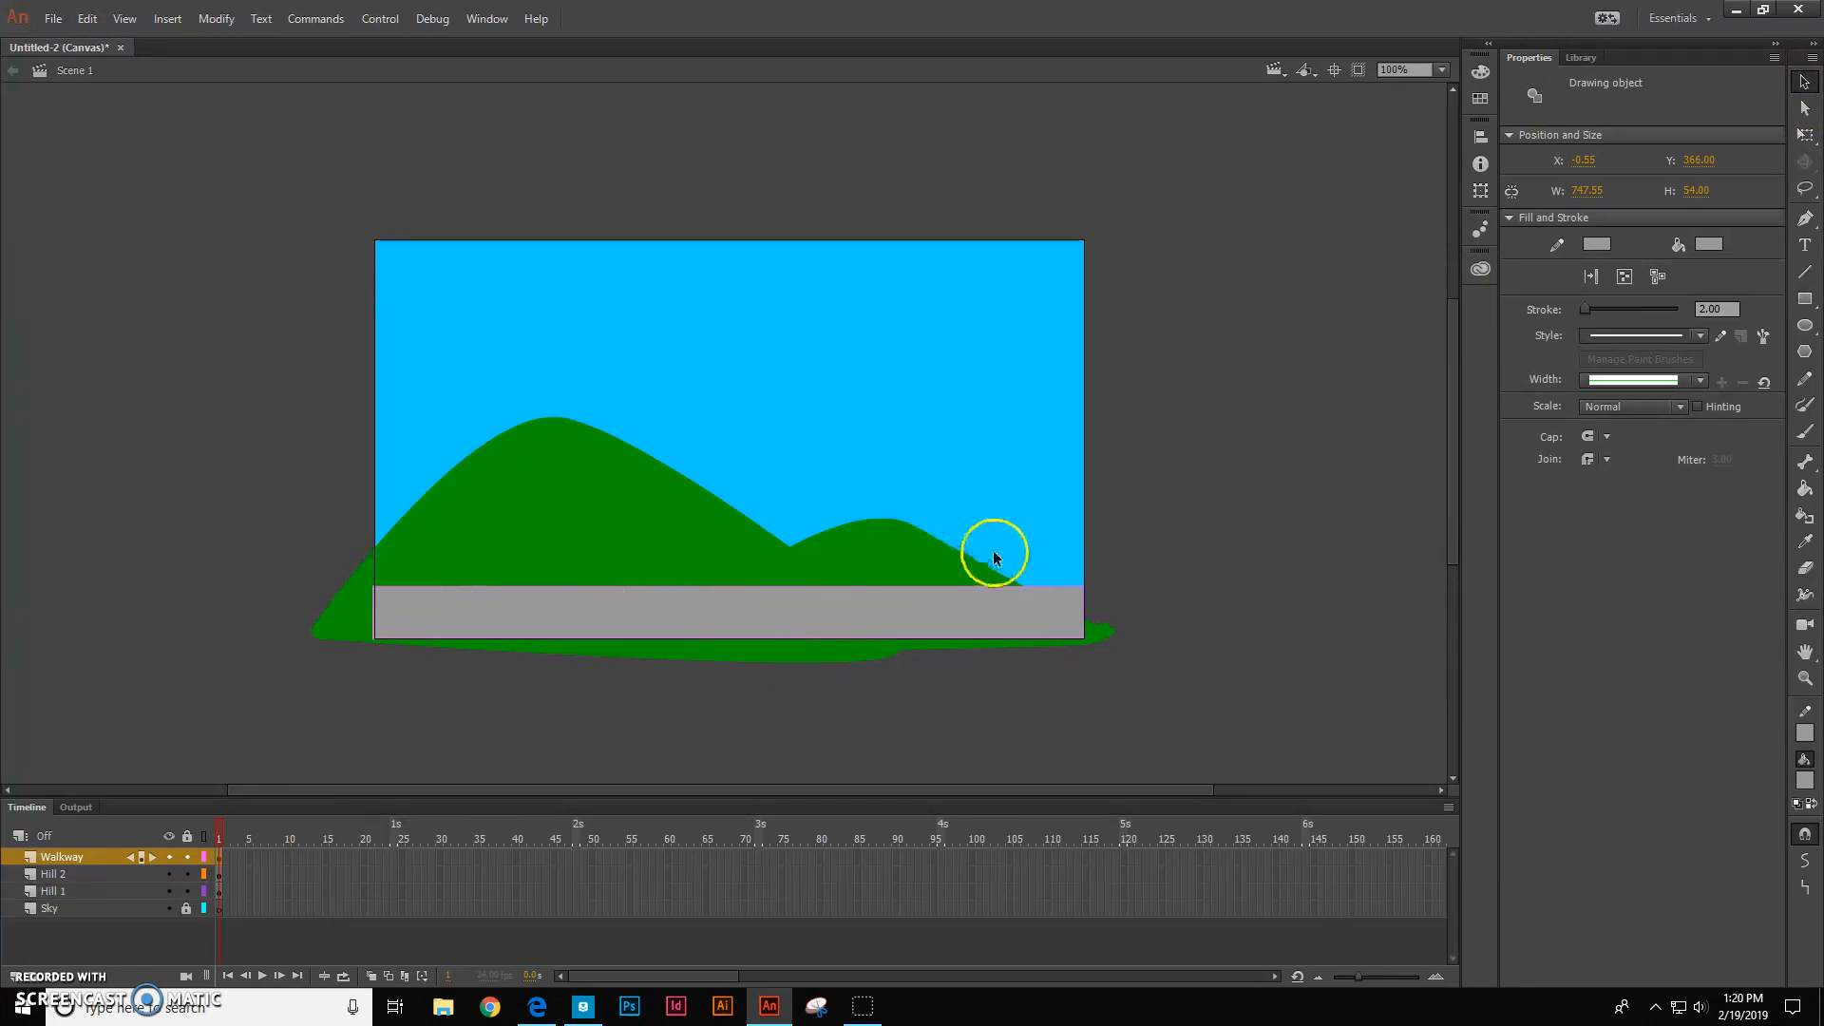
{"action": "mouse_move", "coordinate": [384, 633]}
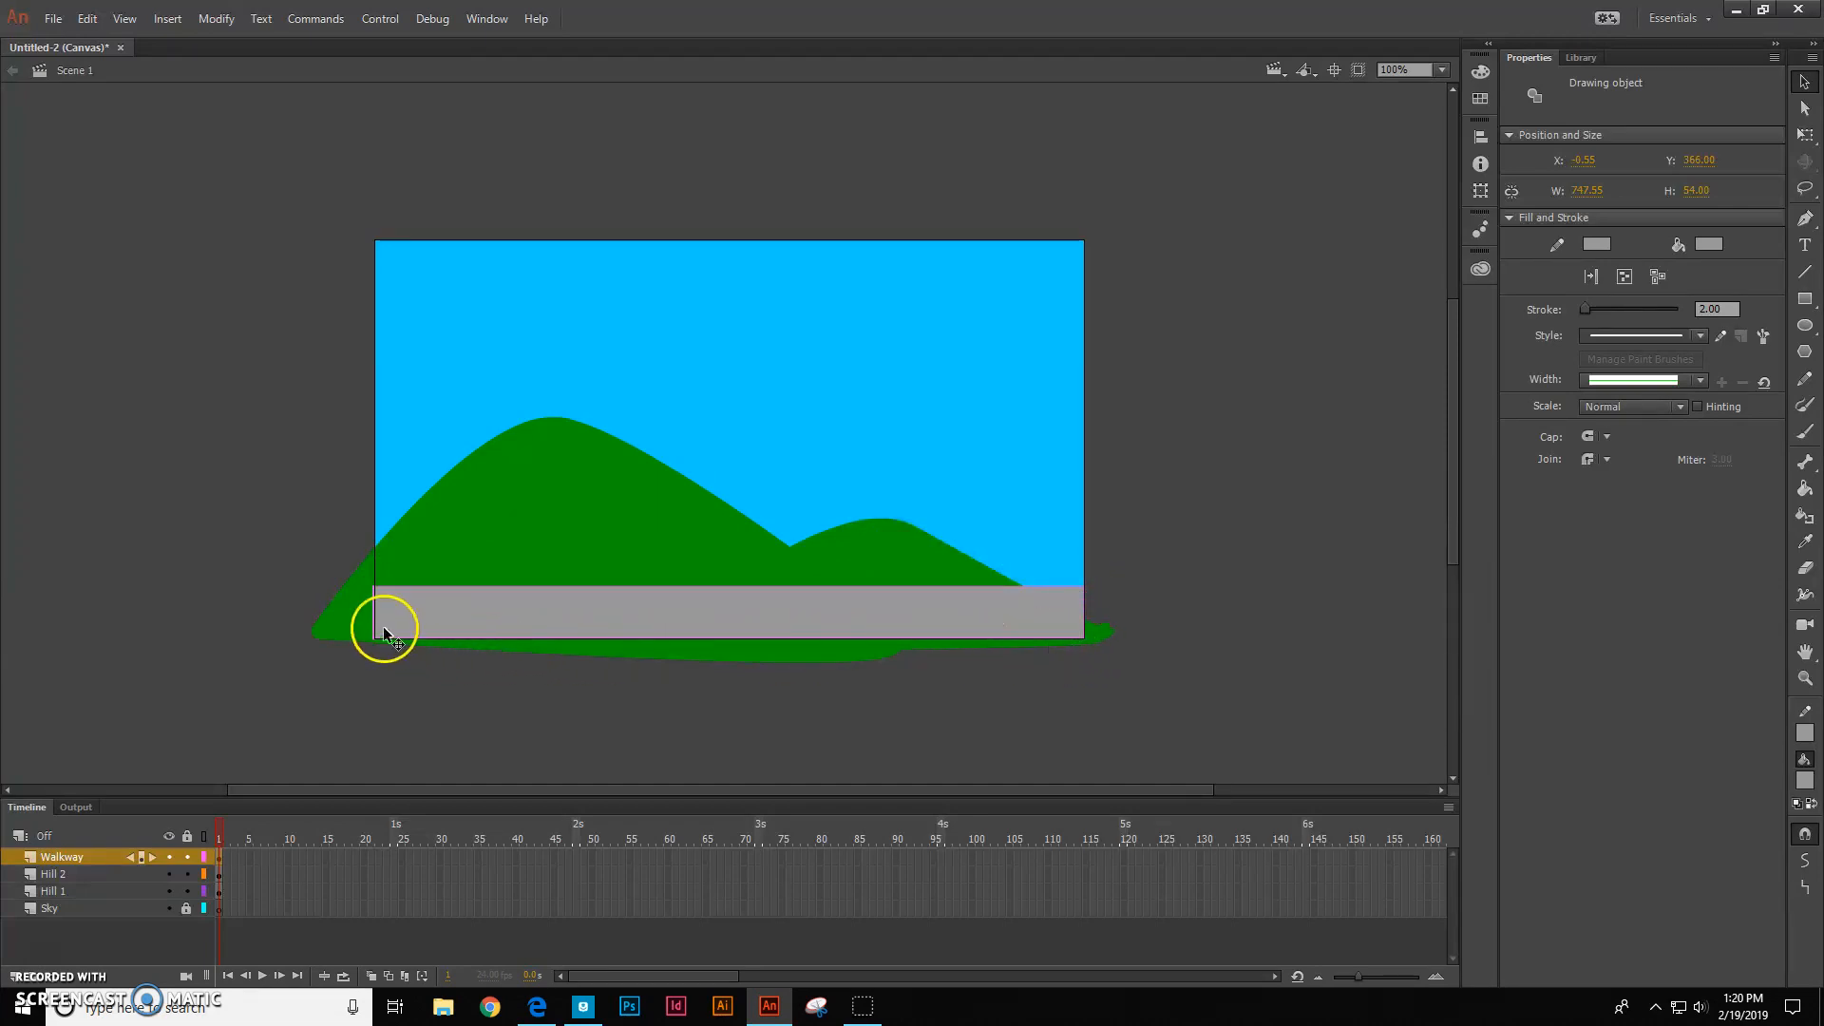
{"action": "mouse_move", "coordinate": [1141, 498]}
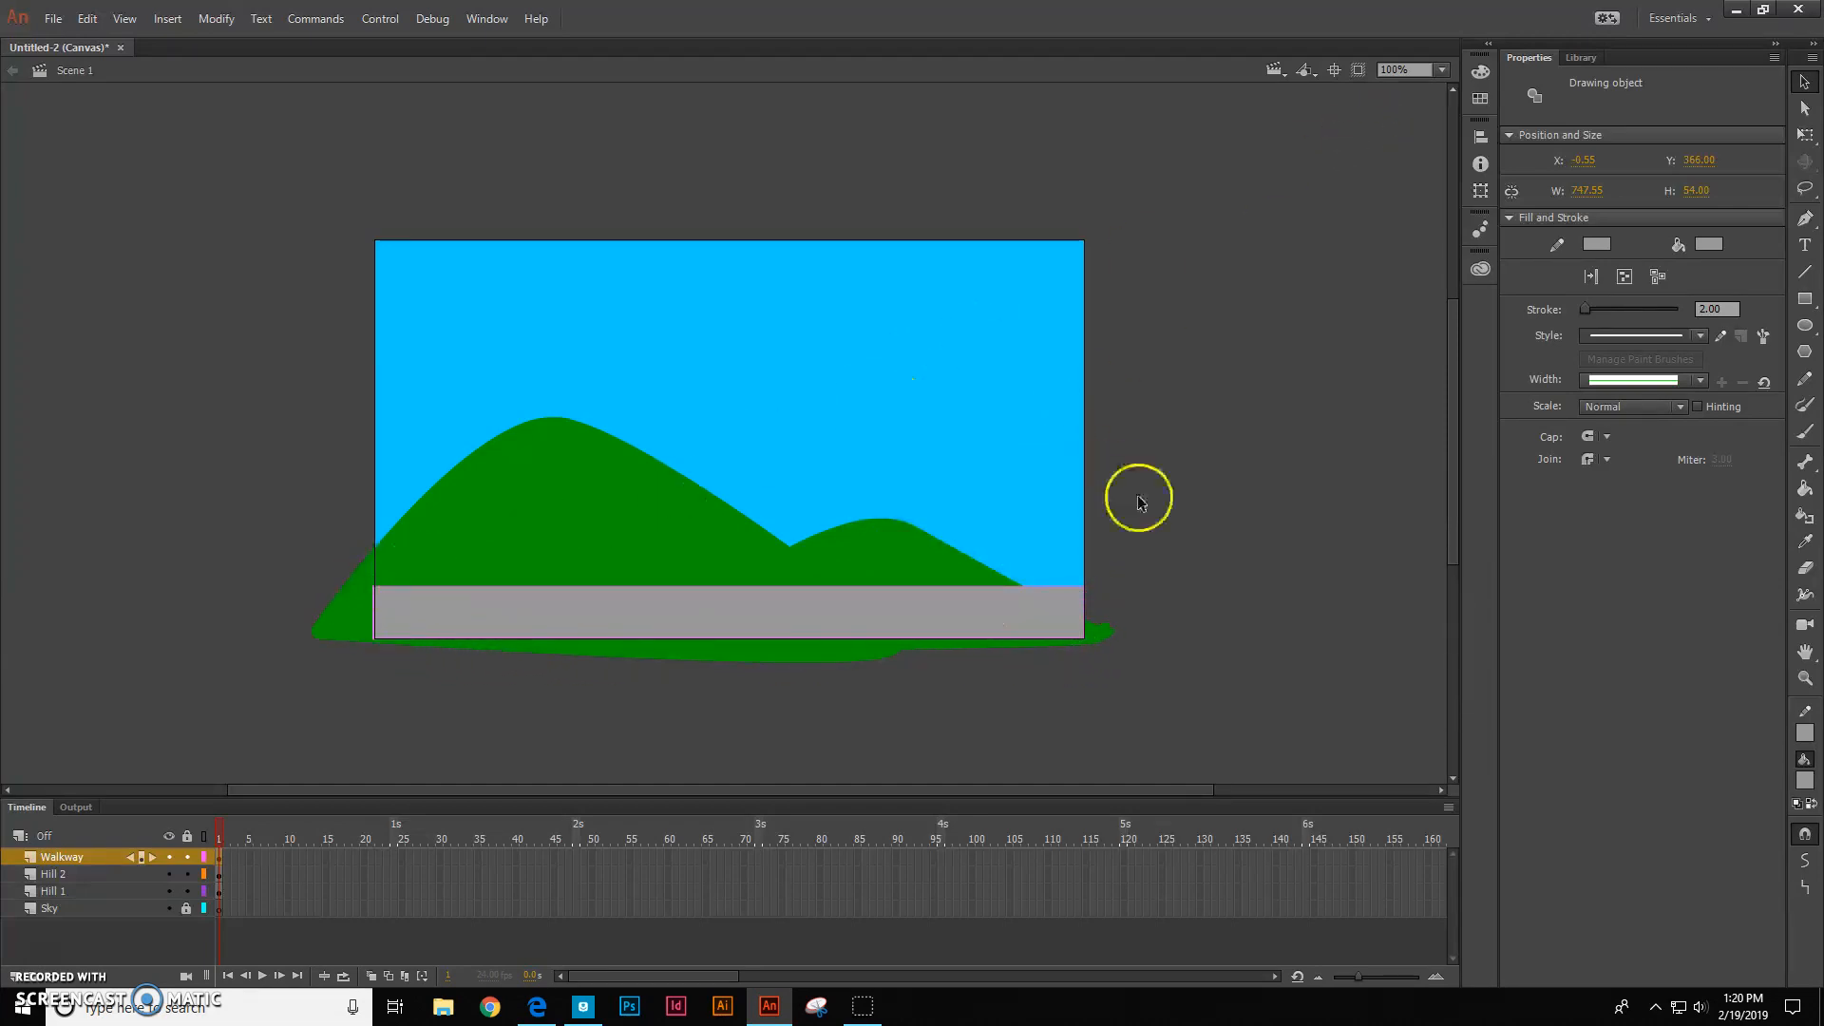
{"action": "left_click", "coordinate": [1237, 419]}
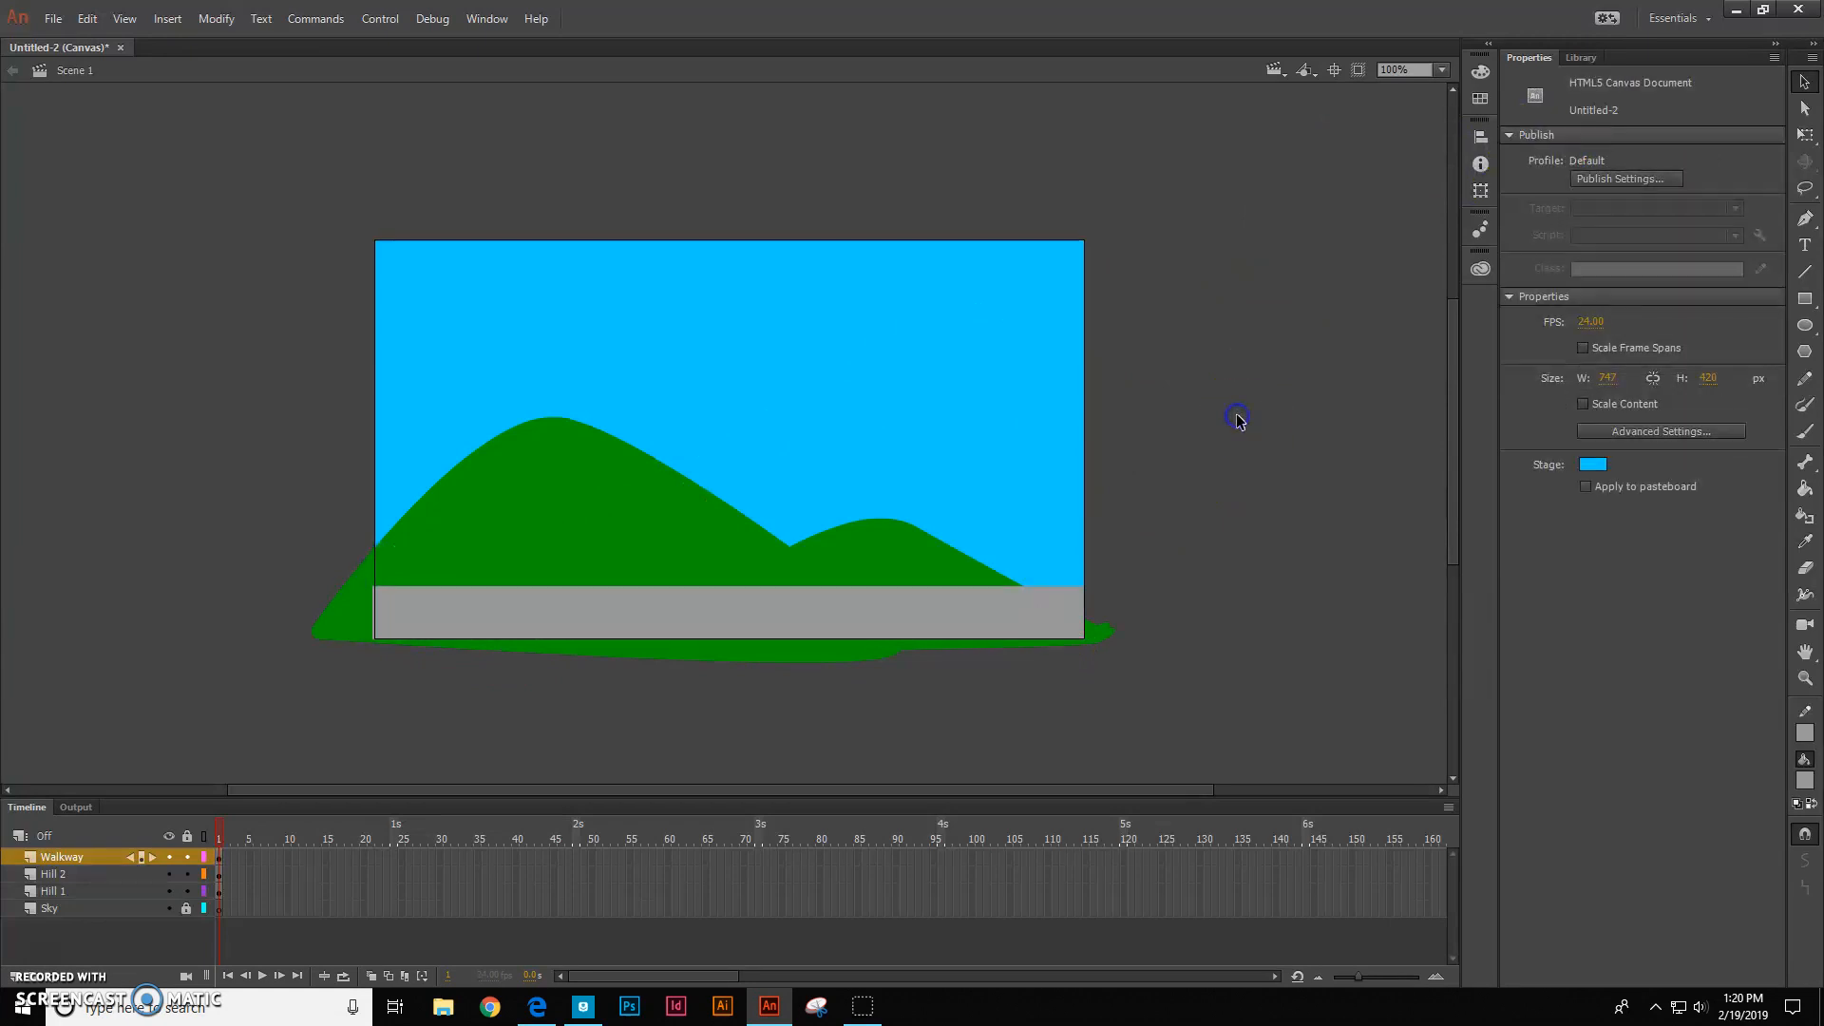
{"action": "mouse_move", "coordinate": [1694, 84]}
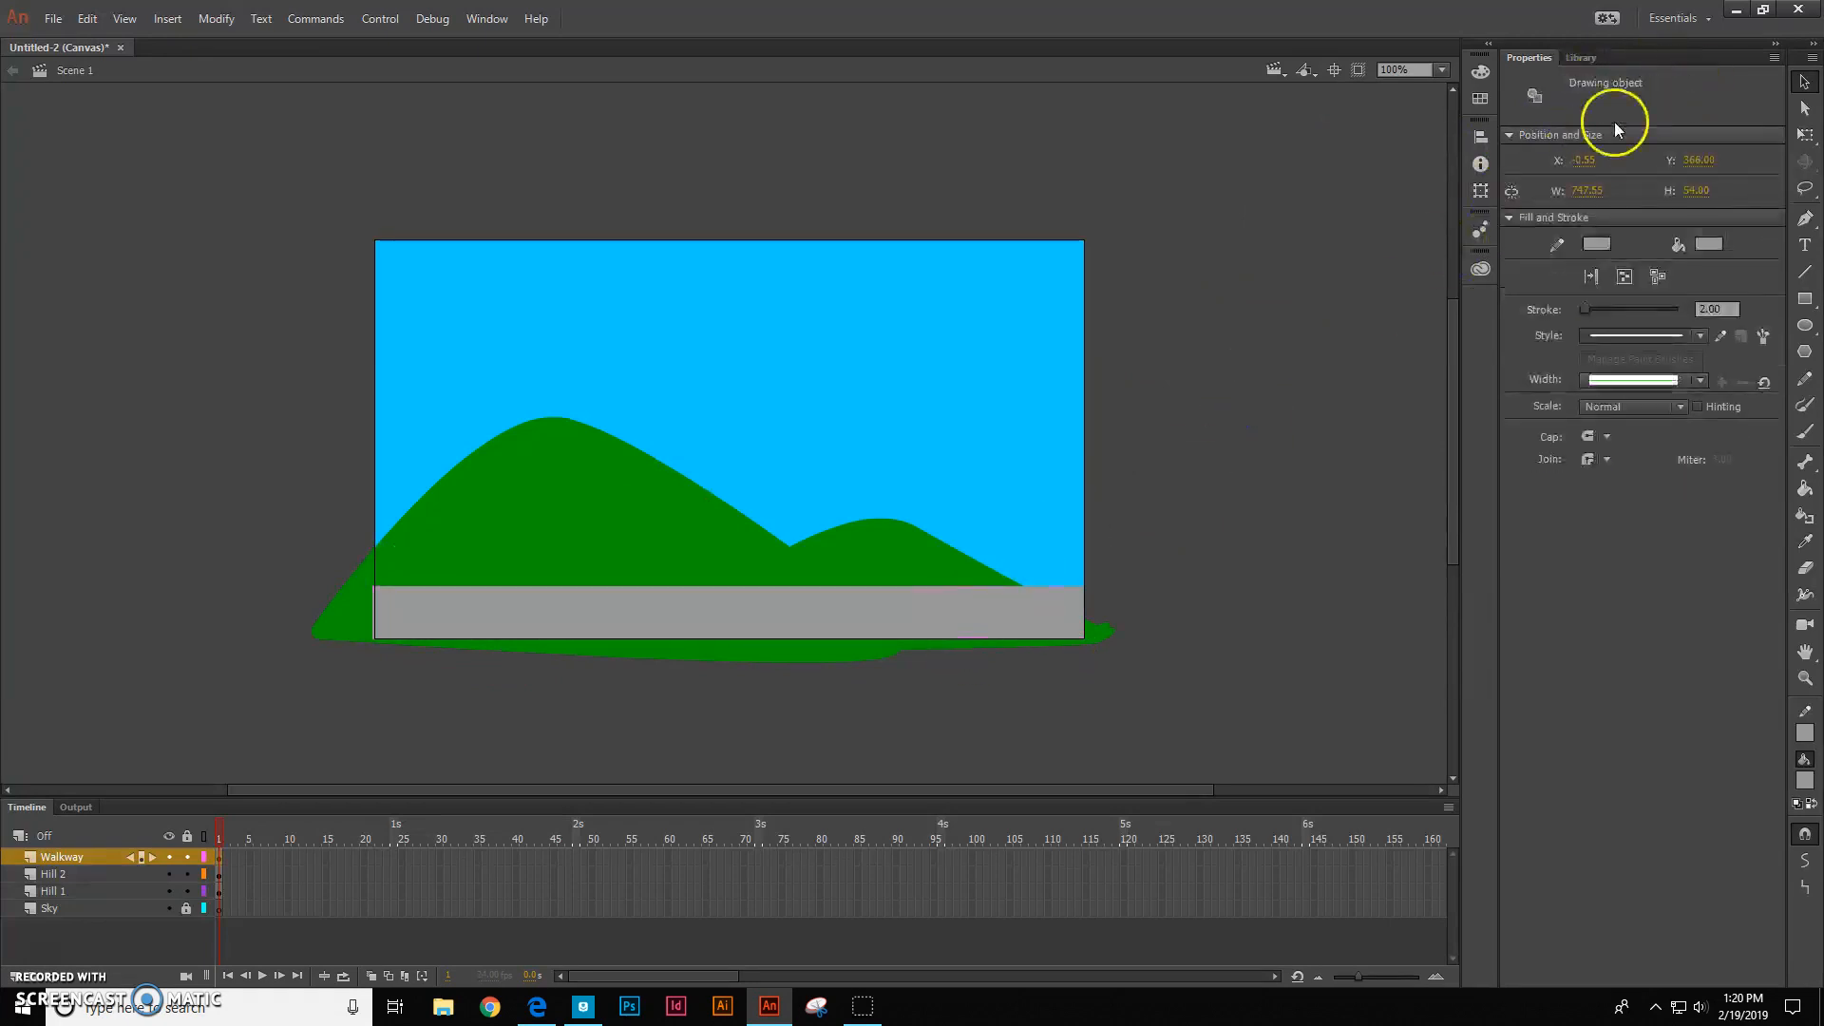
{"action": "left_click", "coordinate": [1213, 525]}
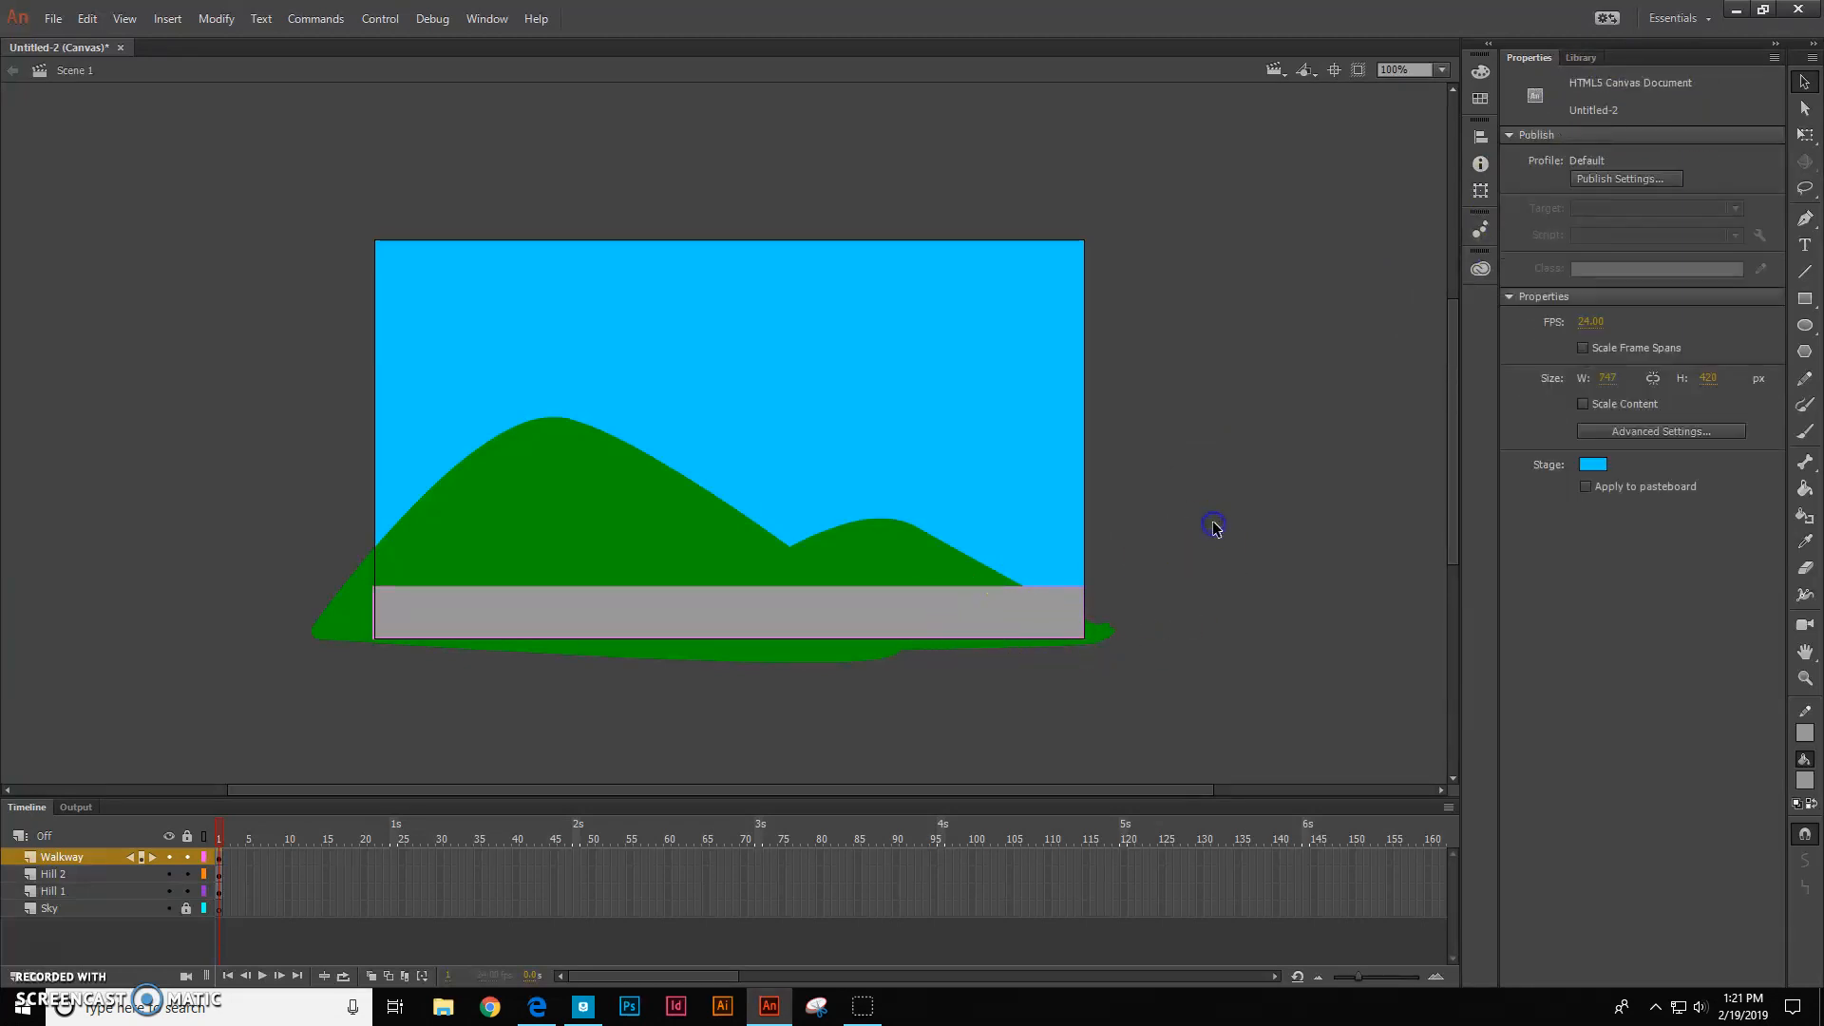
{"action": "mouse_move", "coordinate": [35, 885]}
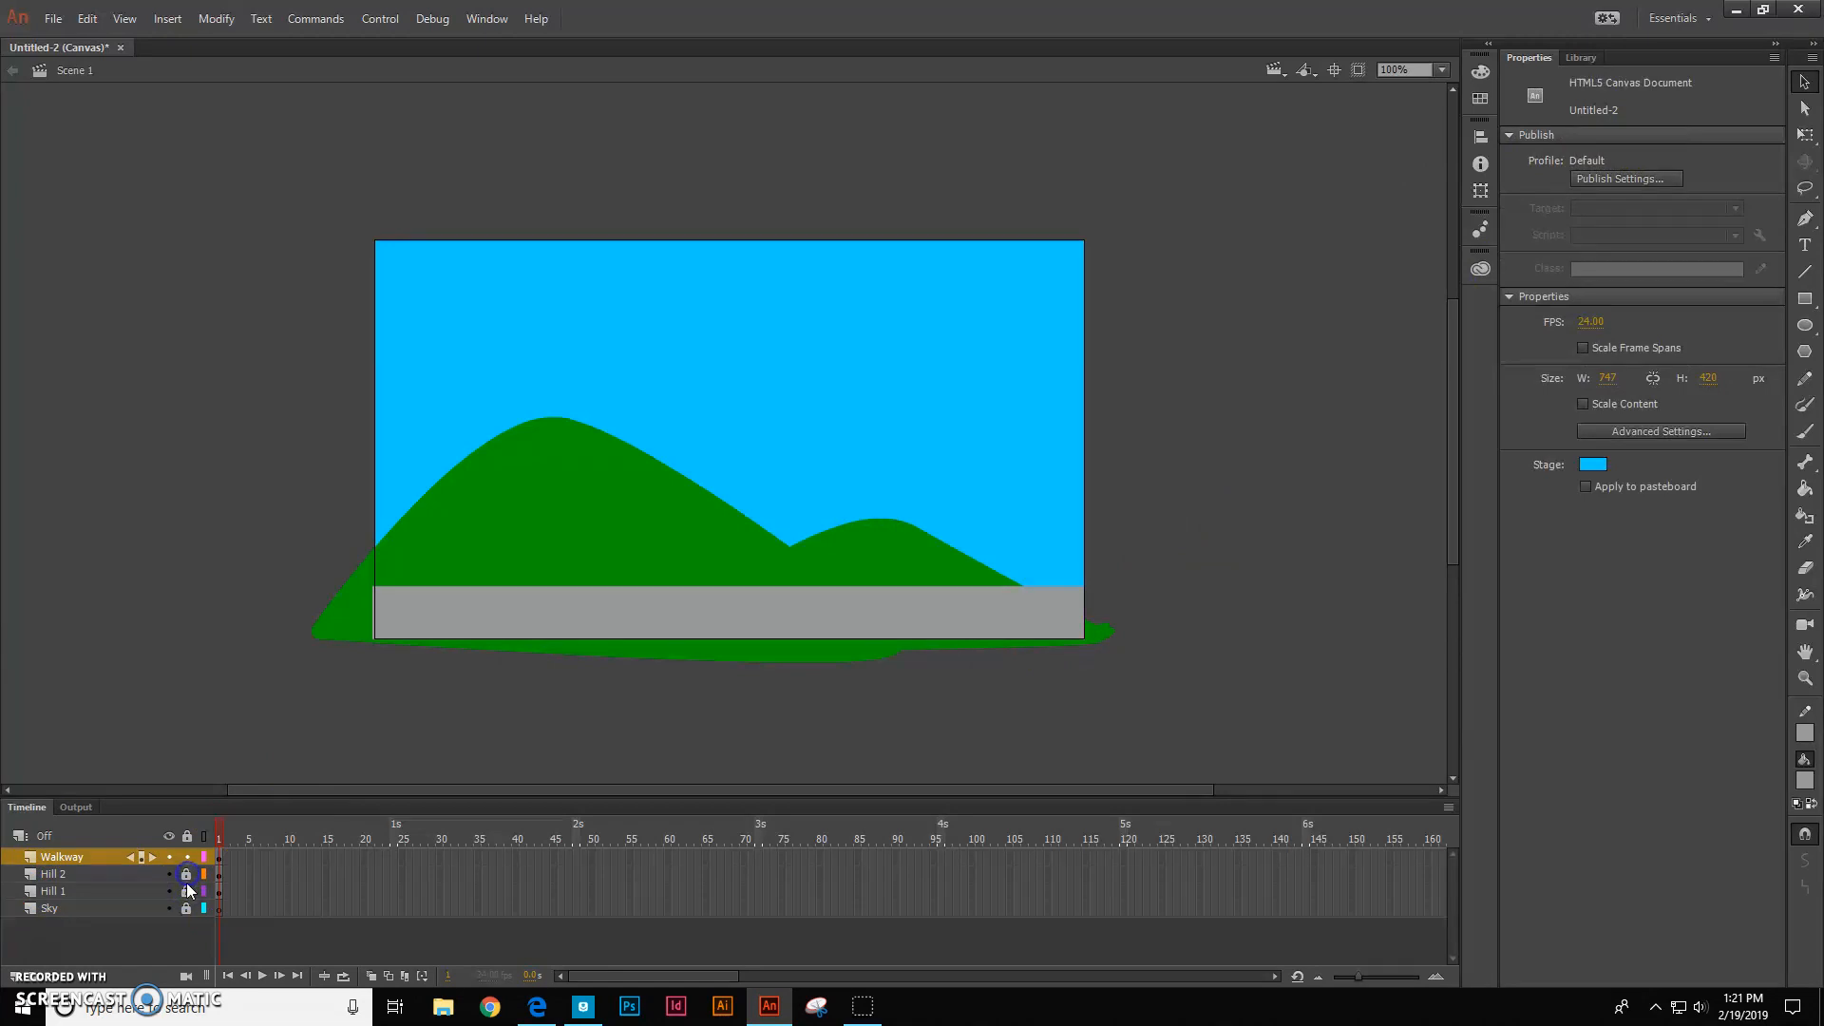
{"action": "left_click", "coordinate": [186, 908]}
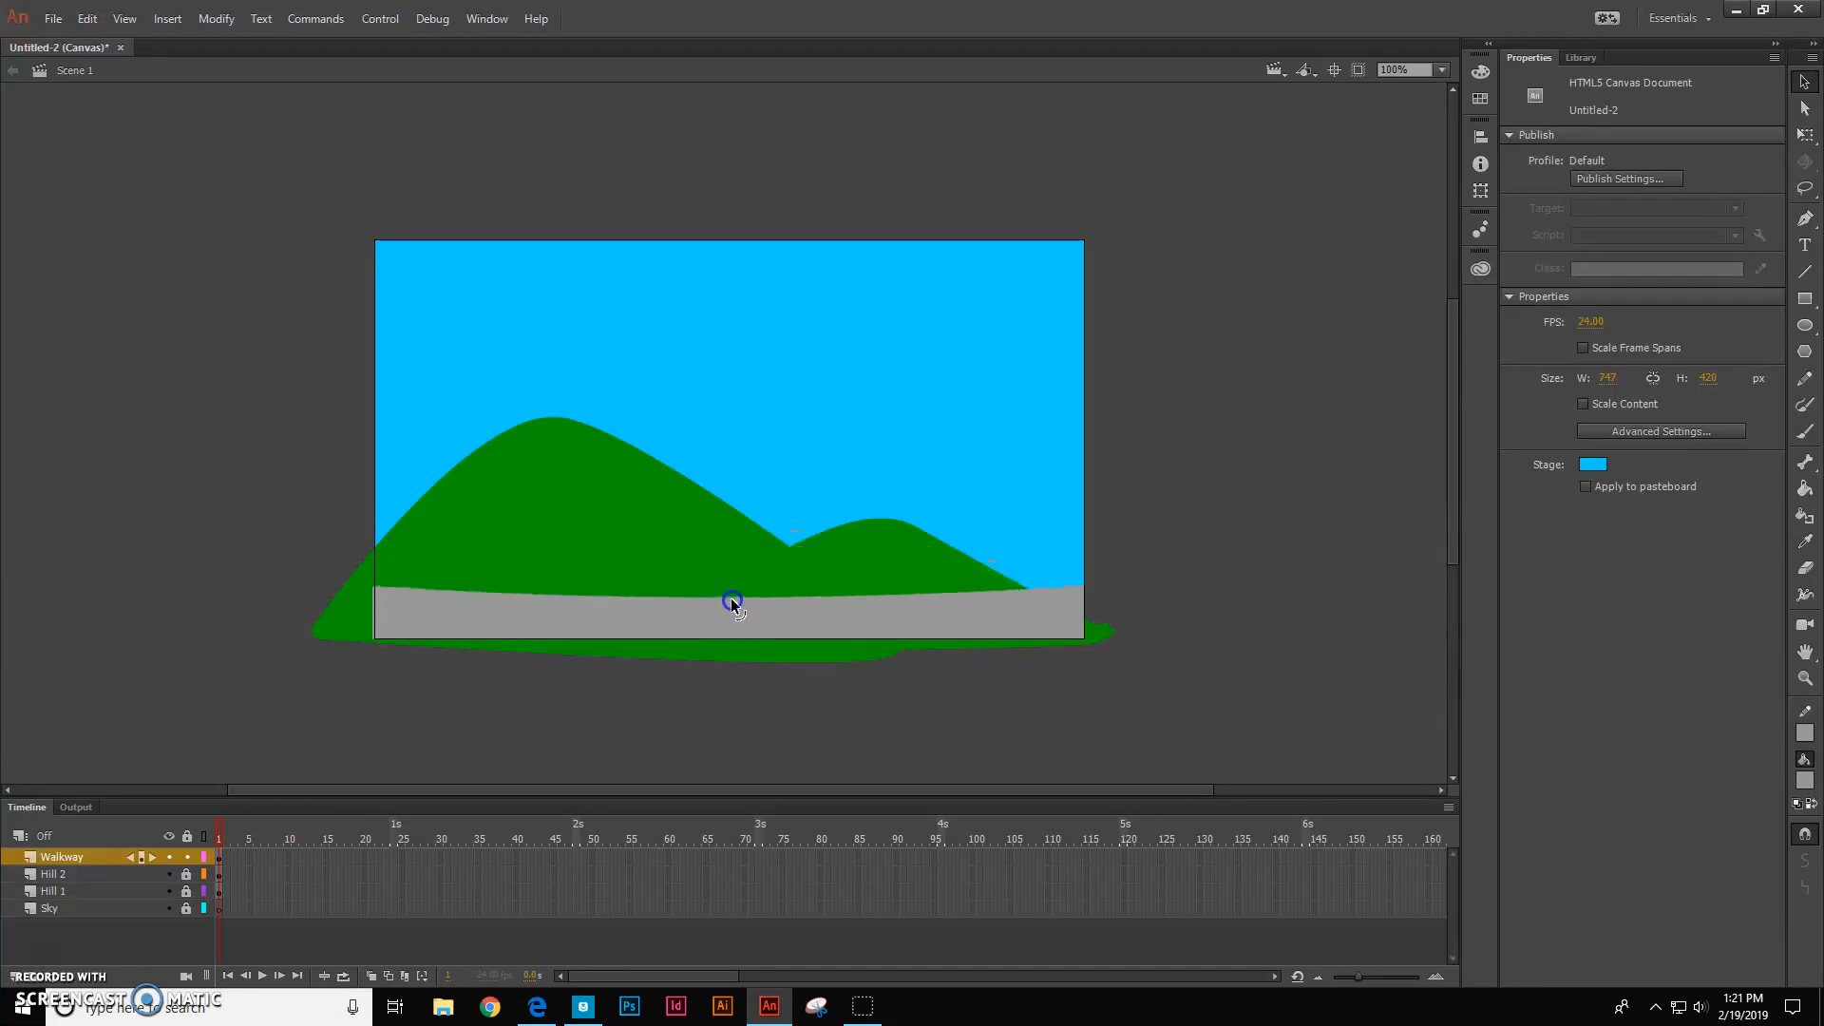
{"action": "mouse_move", "coordinate": [1203, 543]}
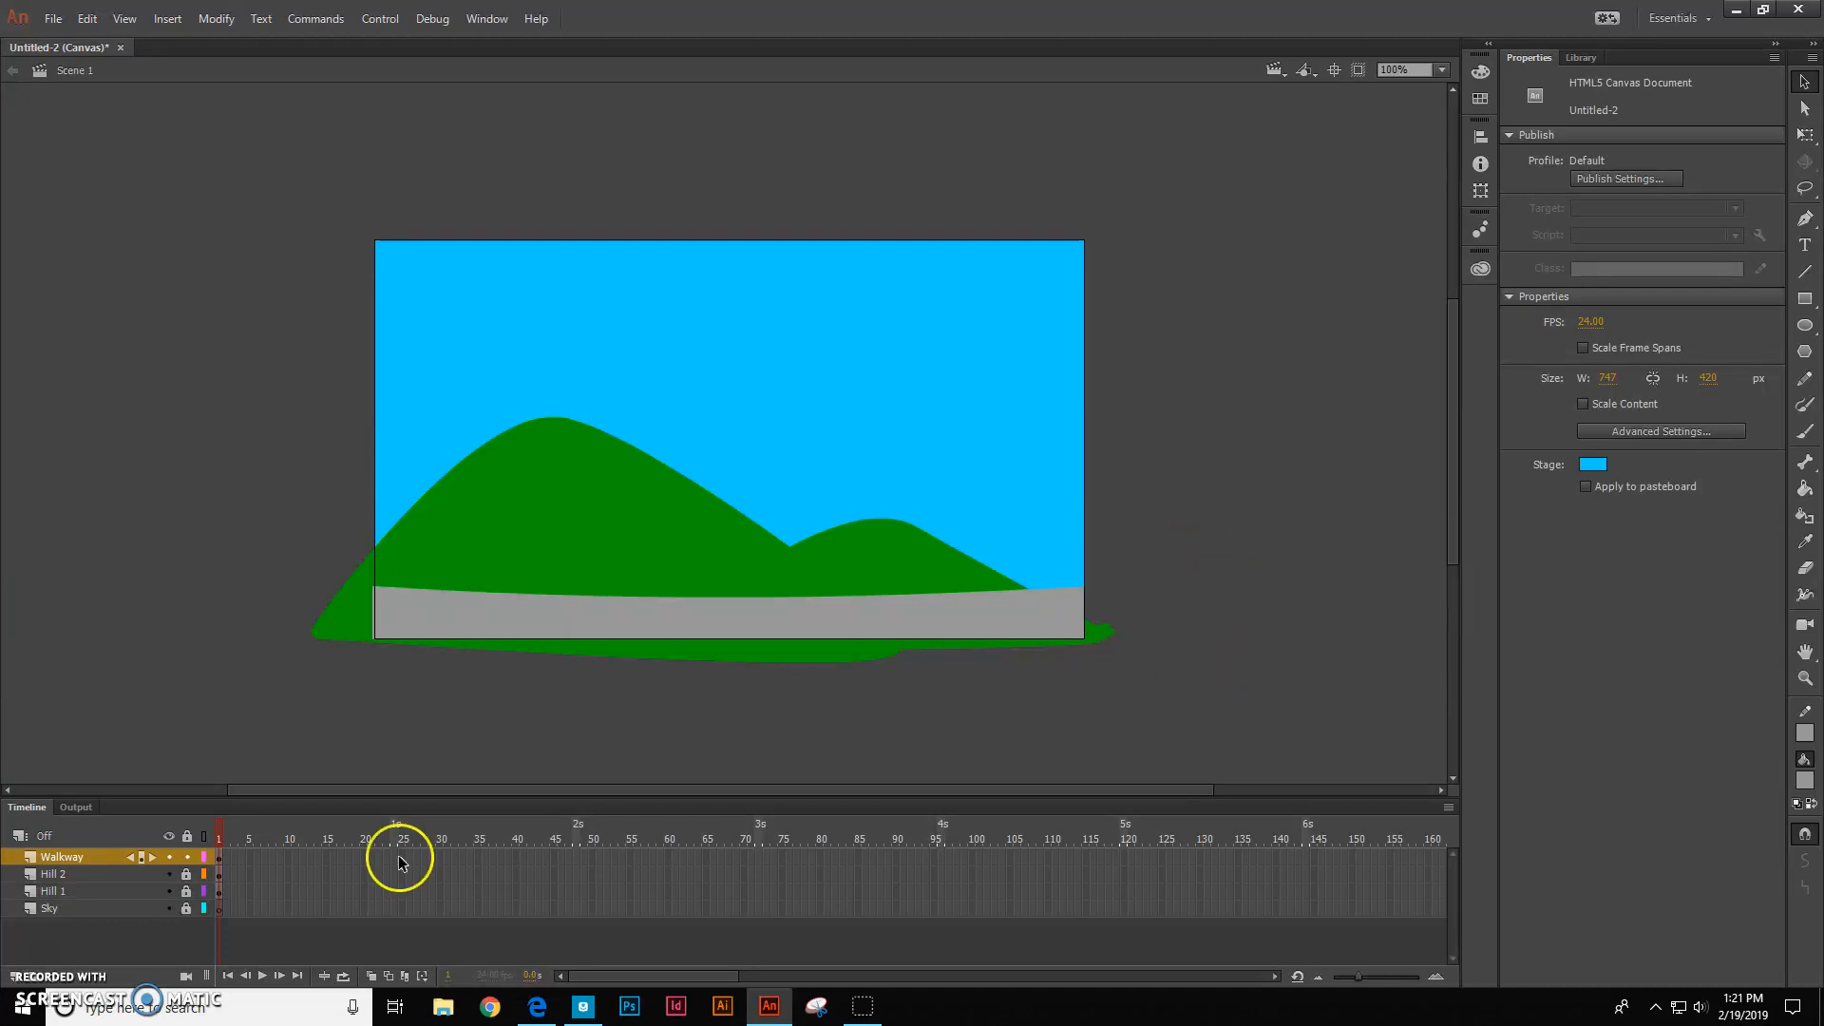
{"action": "mouse_move", "coordinate": [786, 393]}
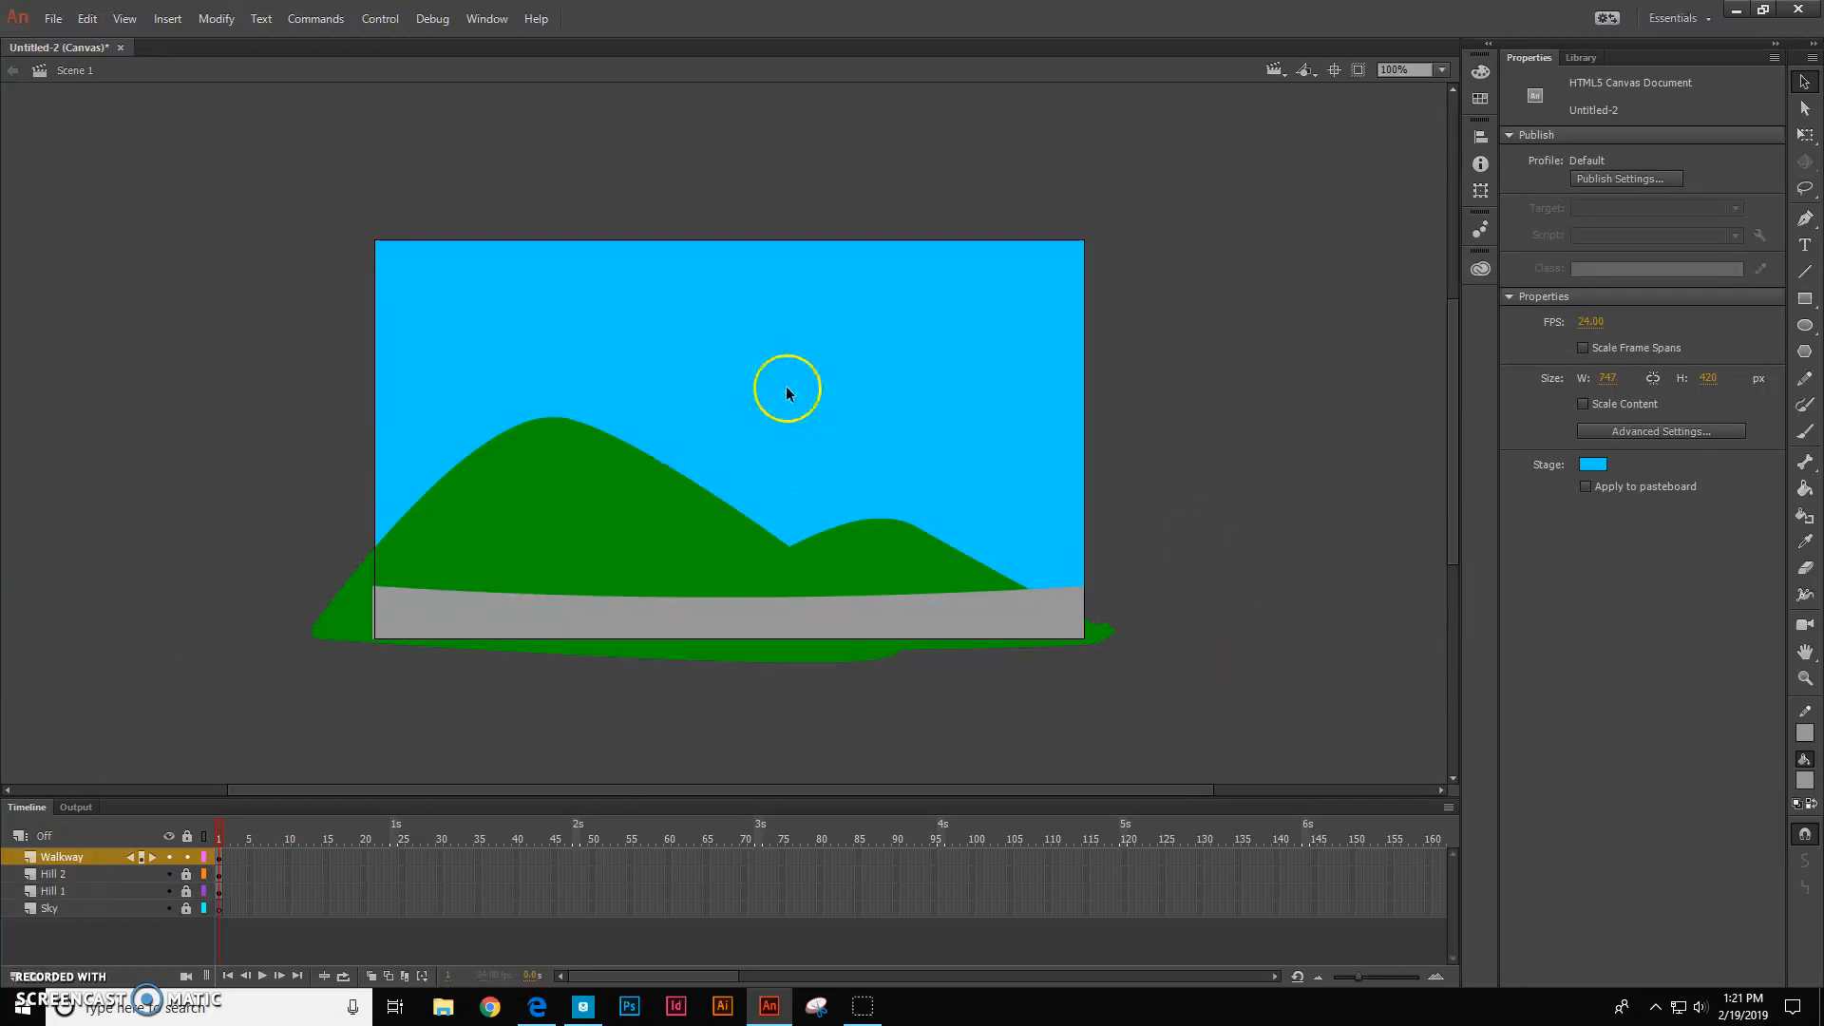
{"action": "mouse_move", "coordinate": [826, 451]}
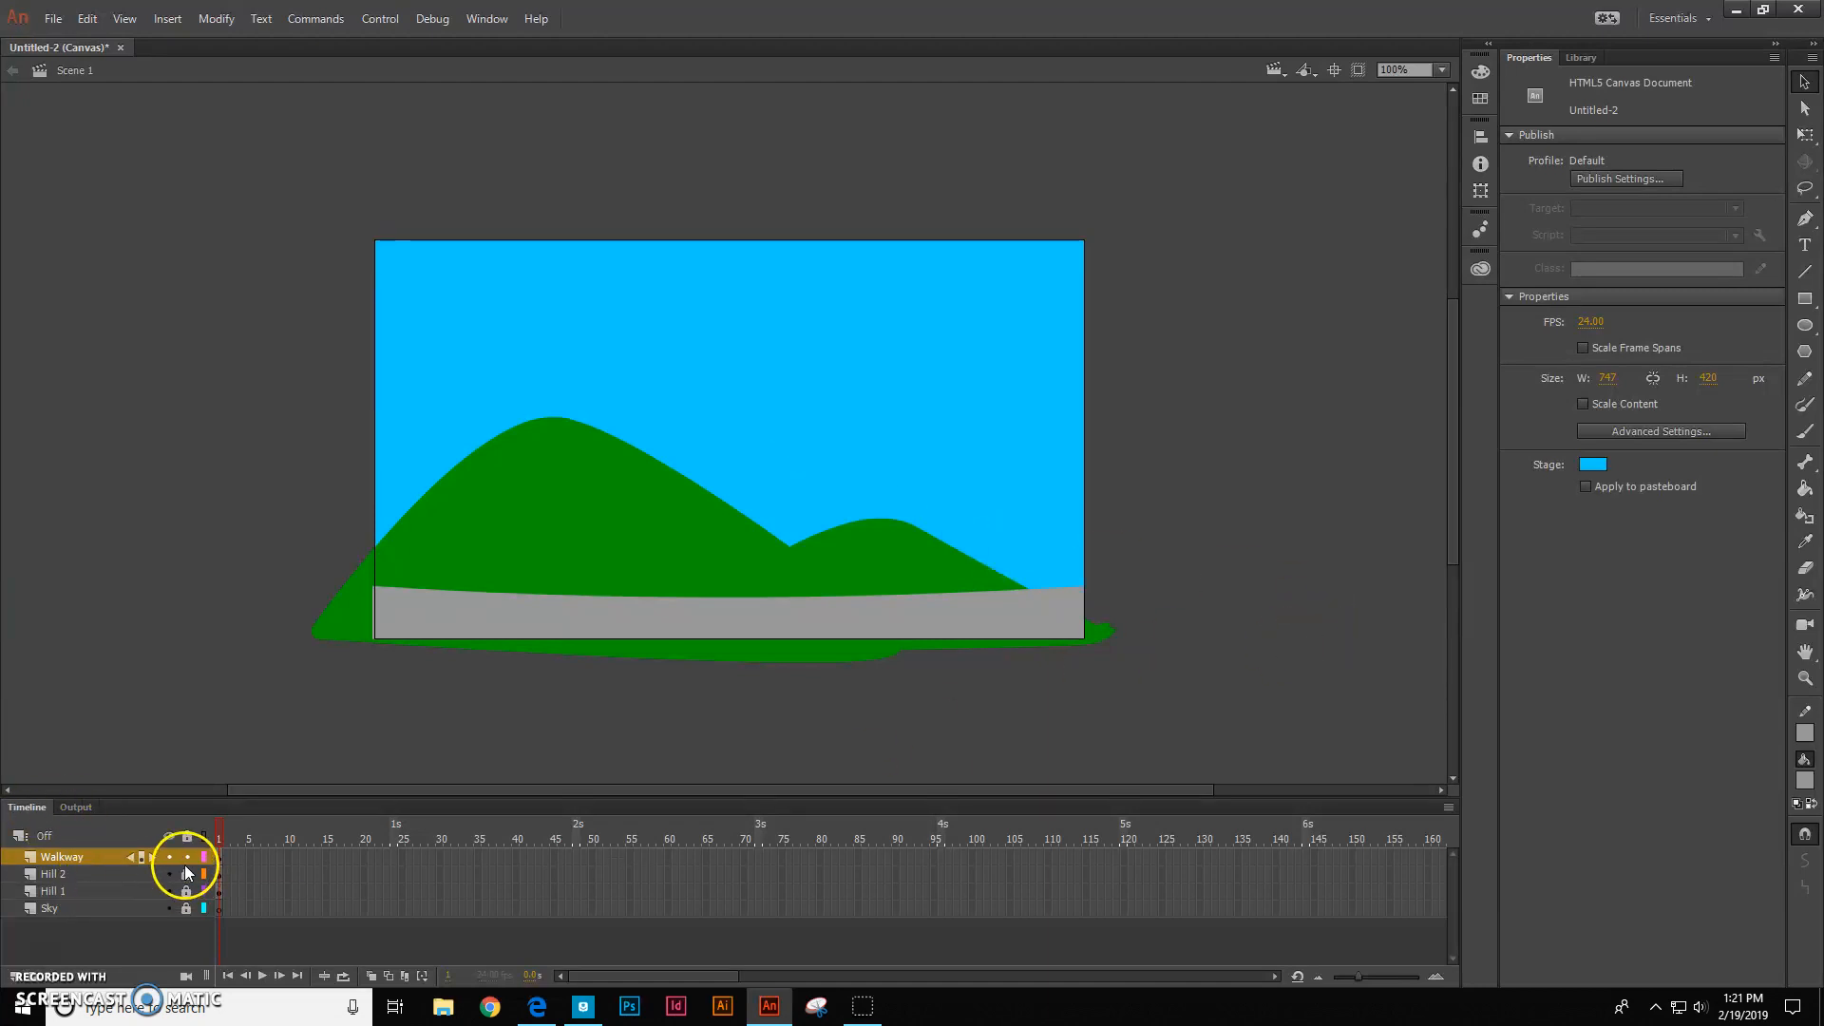
Lock the Walkway layer
{"action": "left_click", "coordinate": [185, 856]}
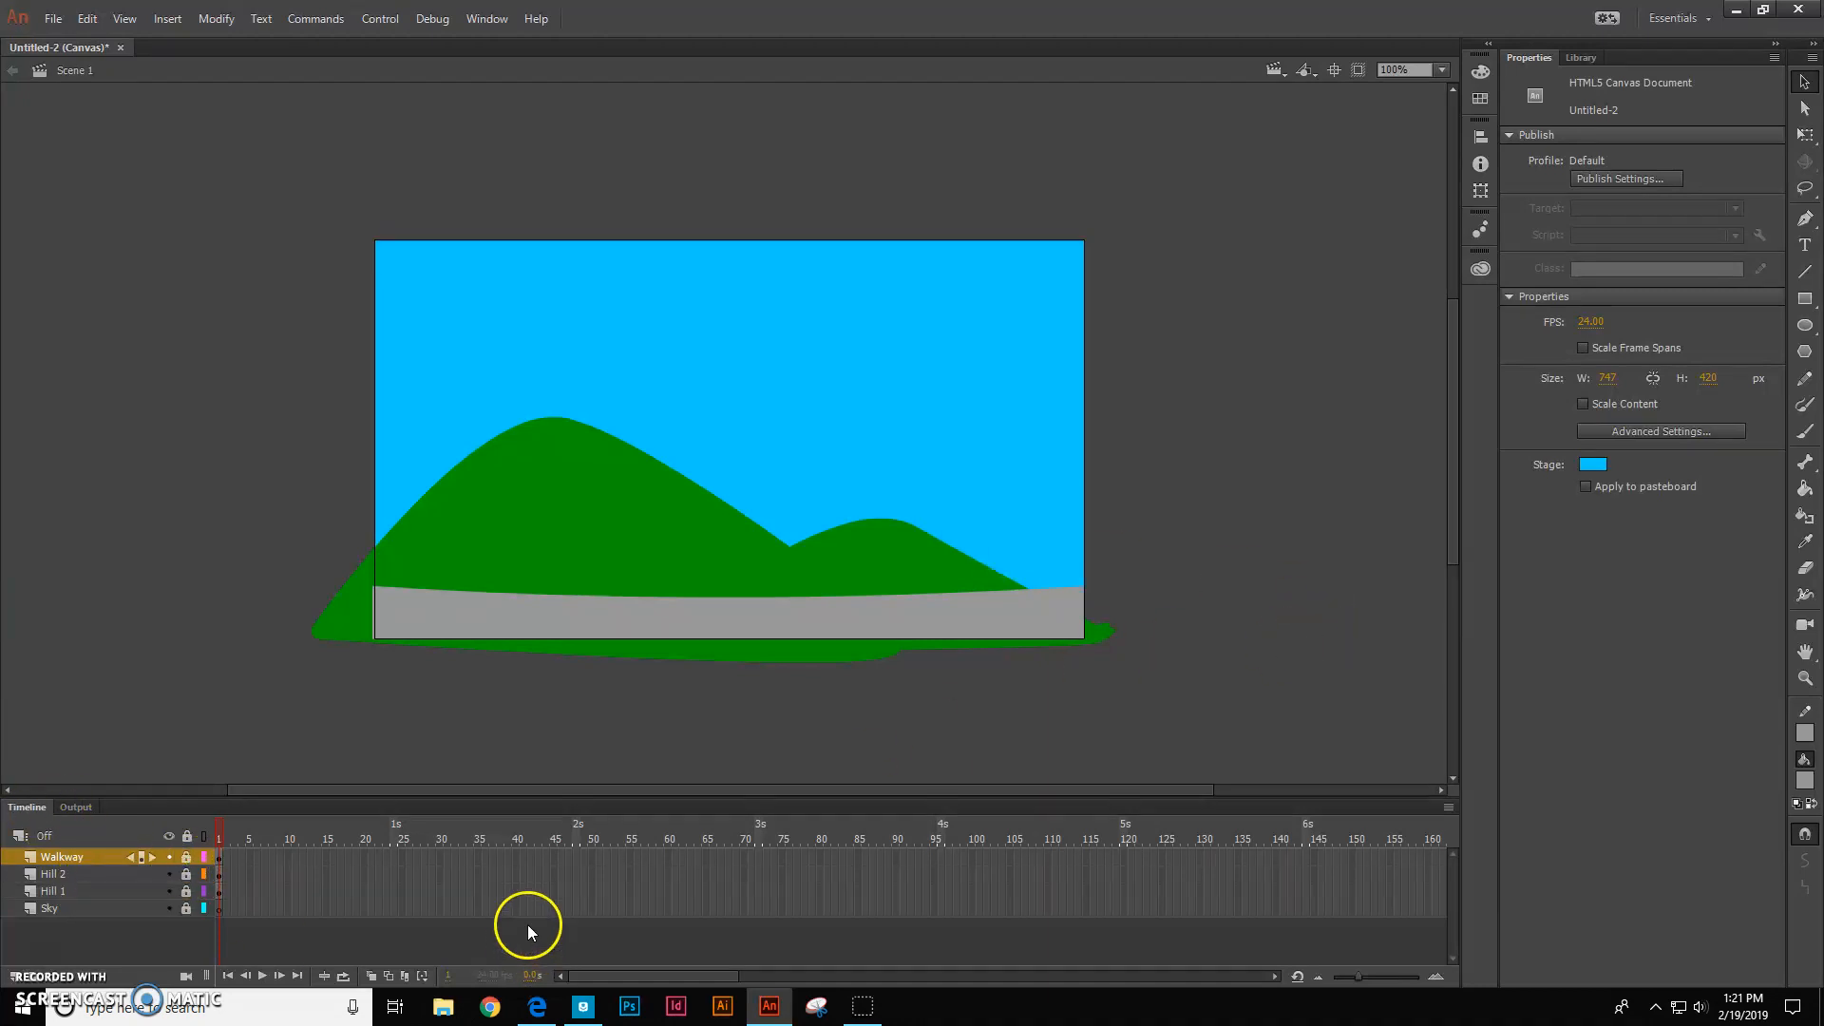
{"action": "mouse_move", "coordinate": [899, 615]}
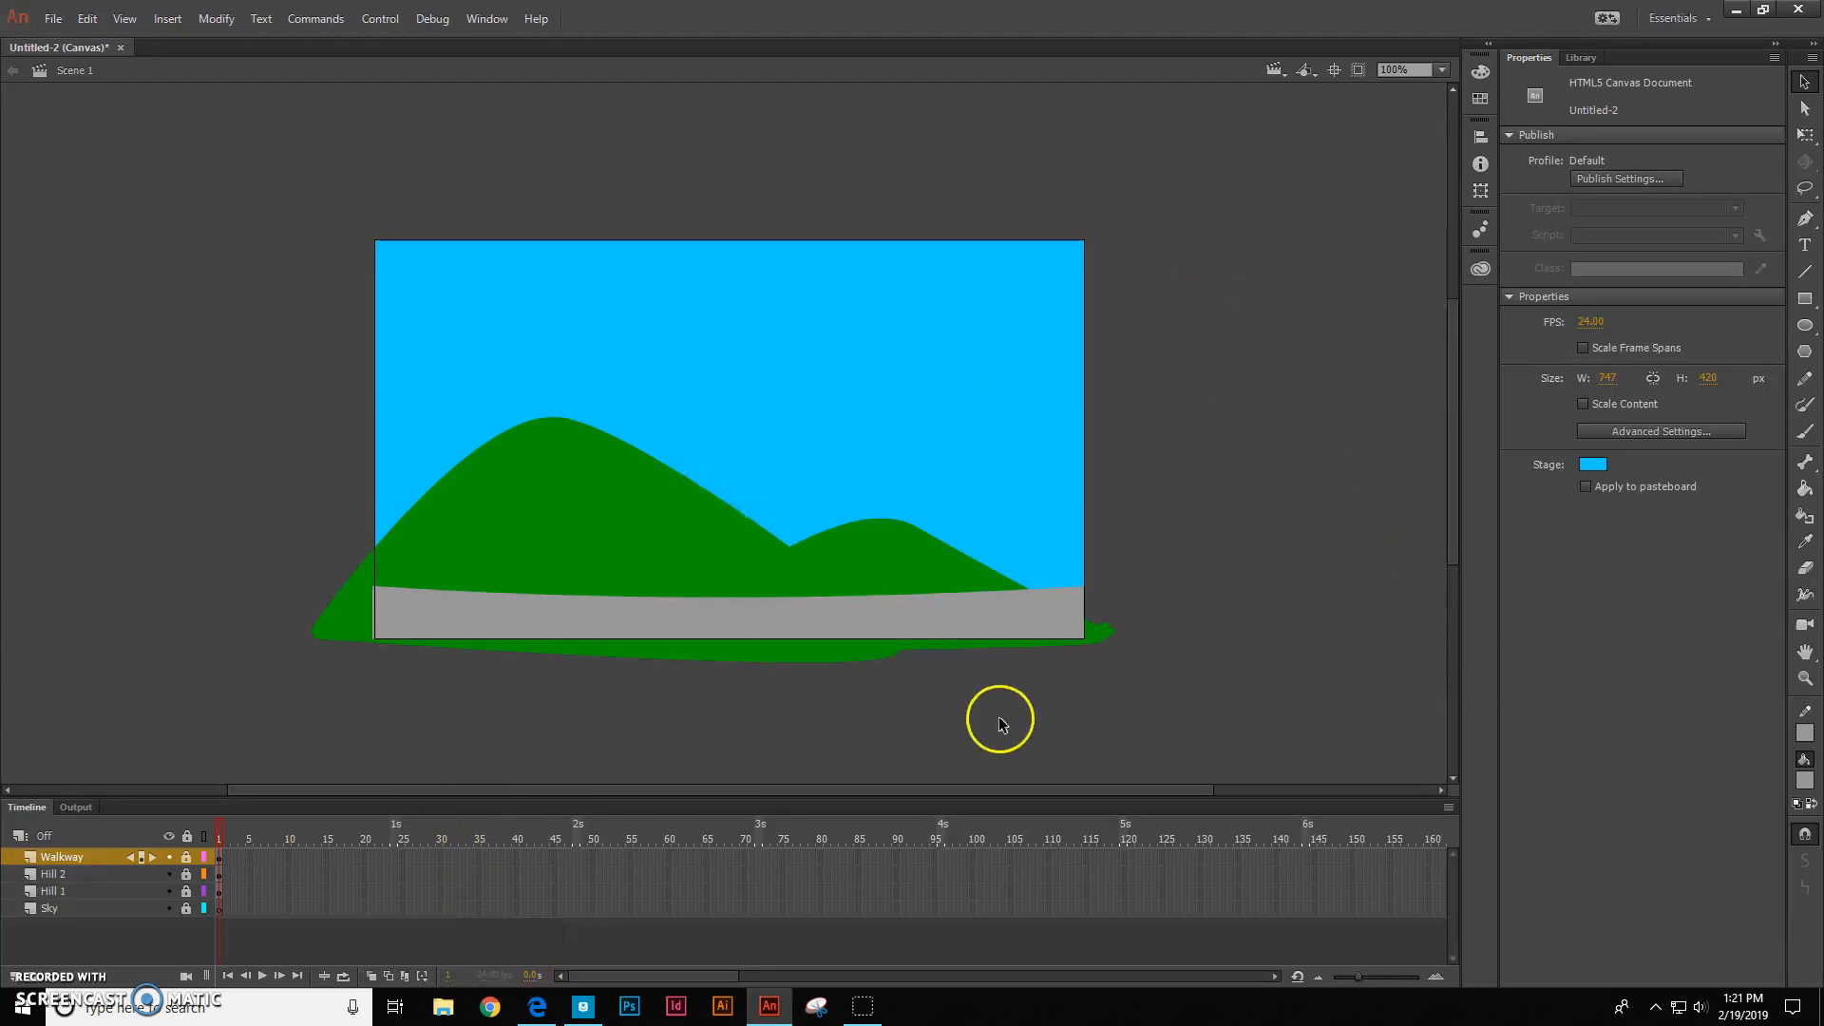
{"action": "mouse_move", "coordinate": [191, 750]}
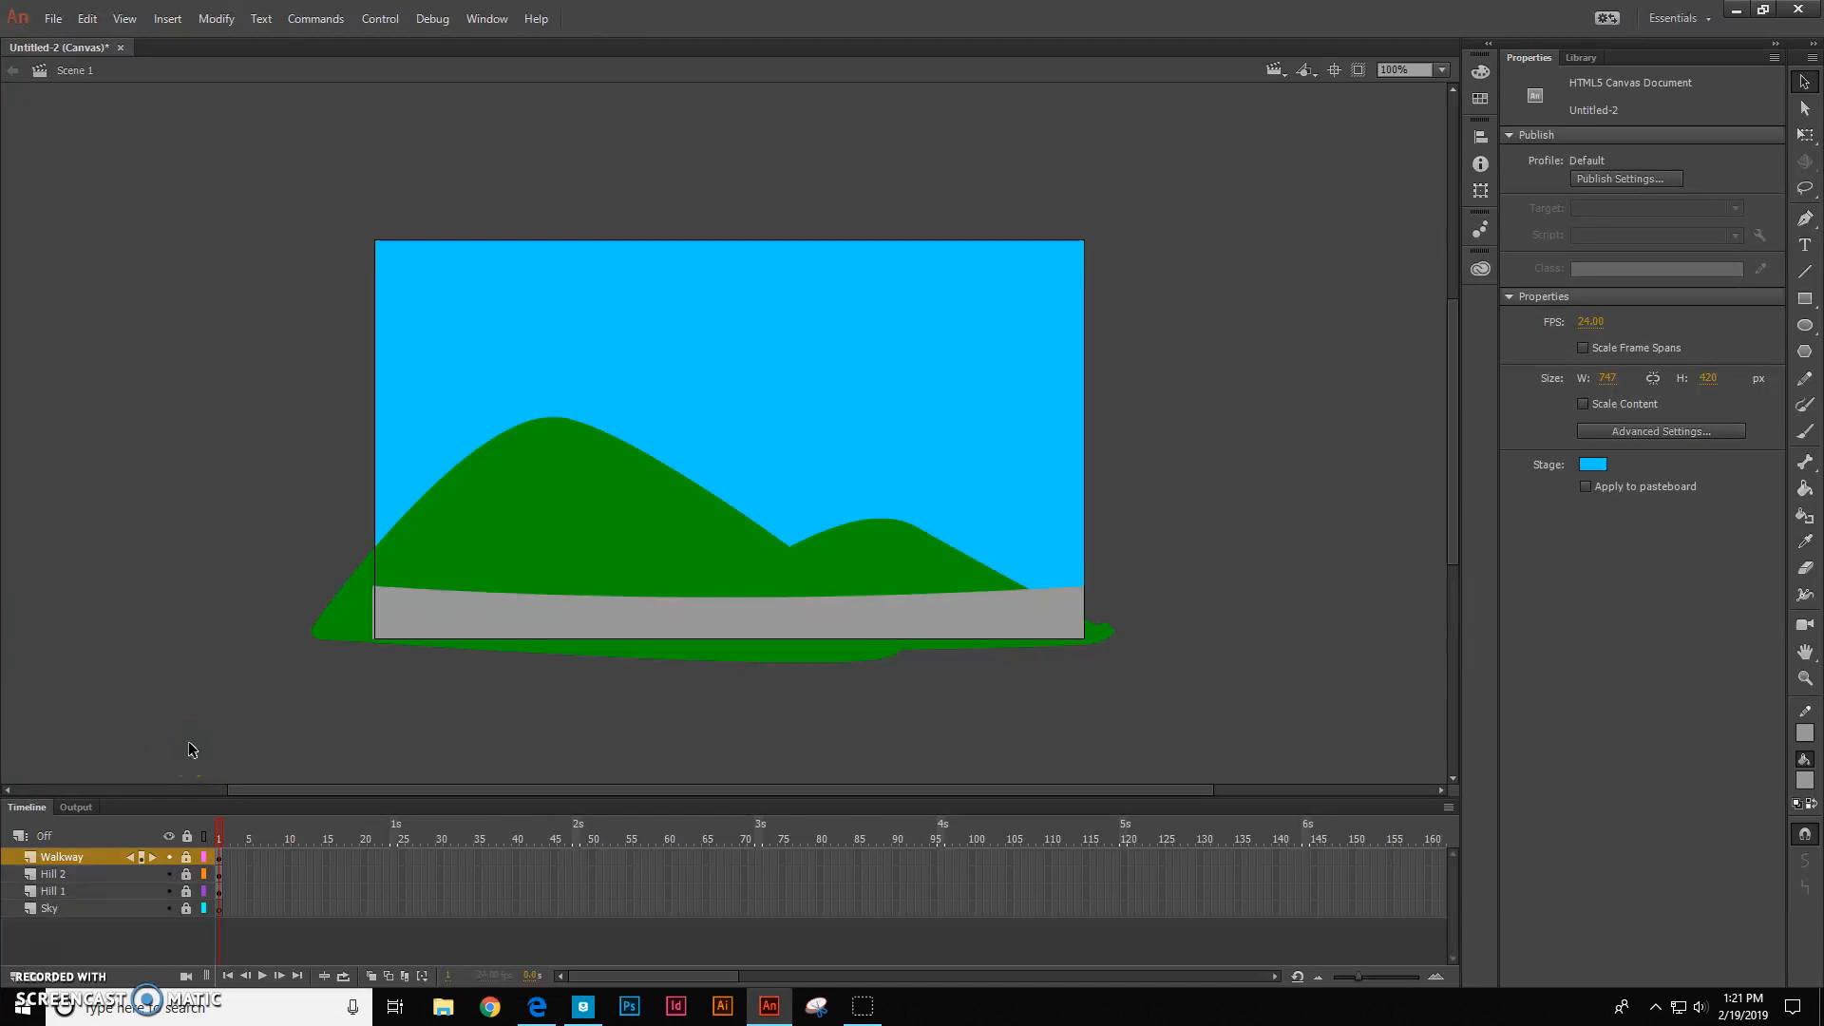
{"action": "mouse_move", "coordinate": [1339, 343]}
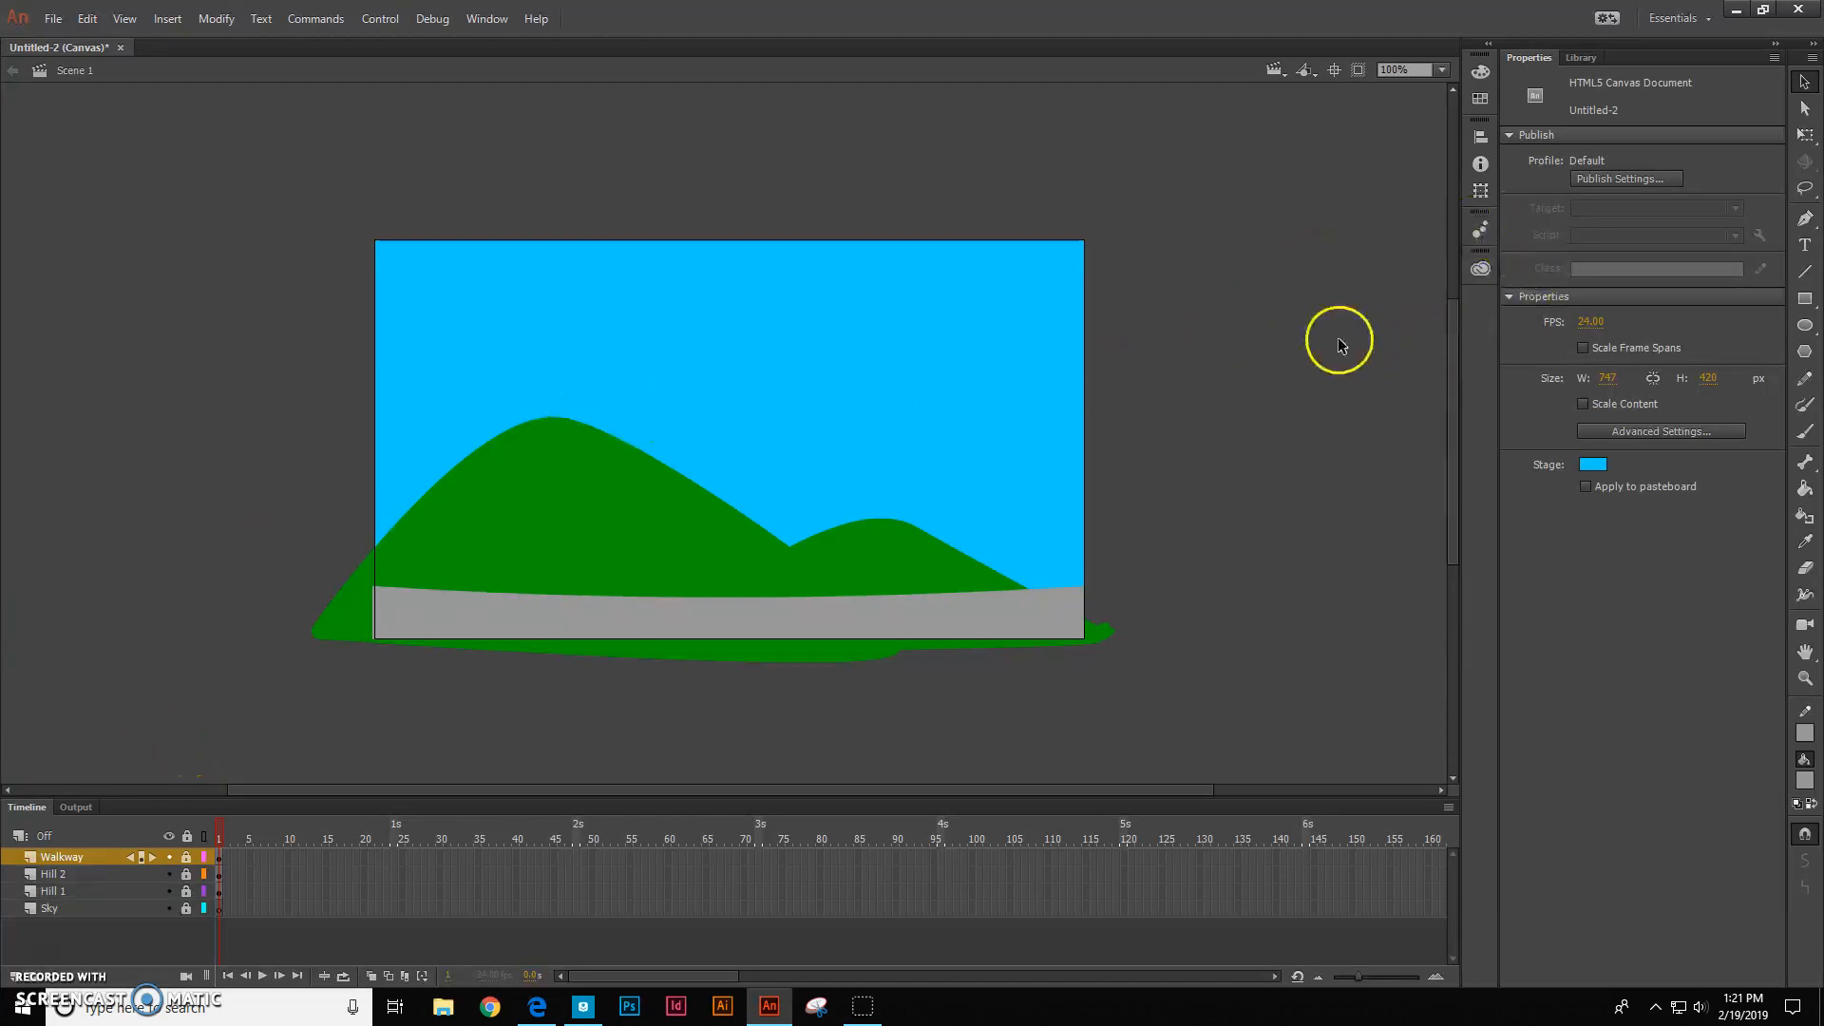
{"action": "mouse_move", "coordinate": [413, 518]}
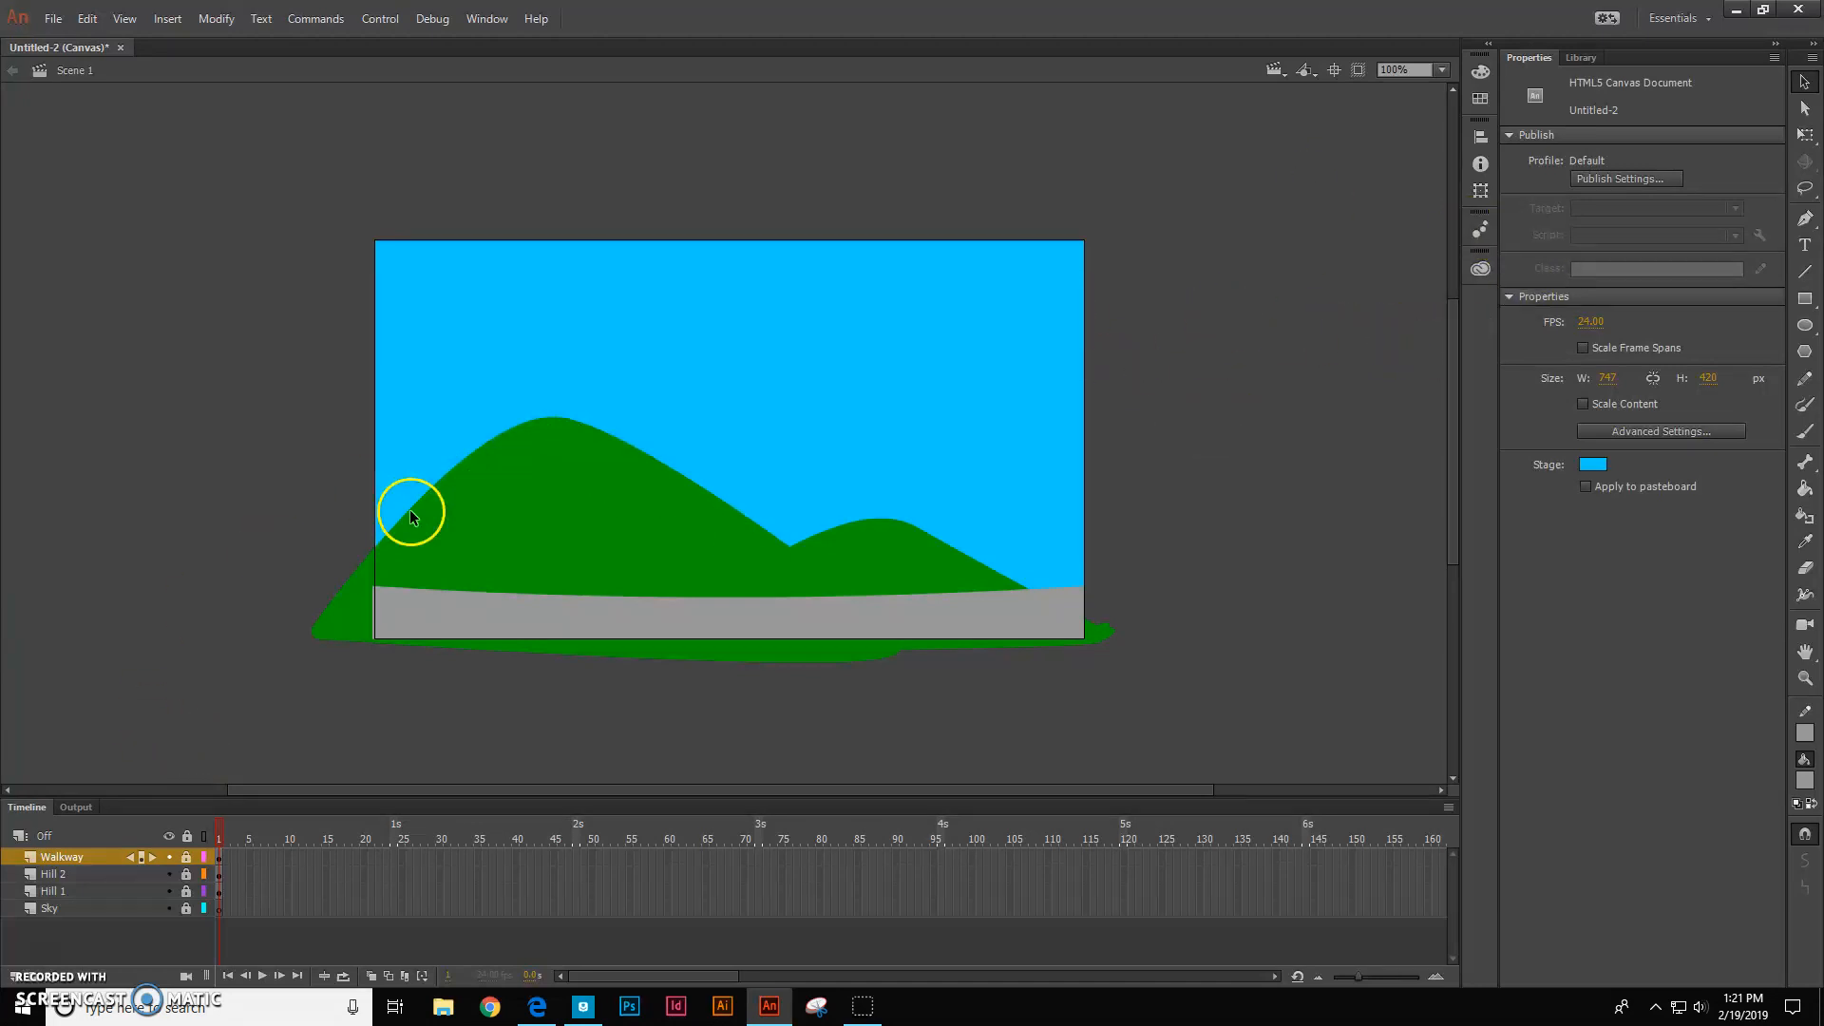
{"action": "mouse_move", "coordinate": [1495, 253]}
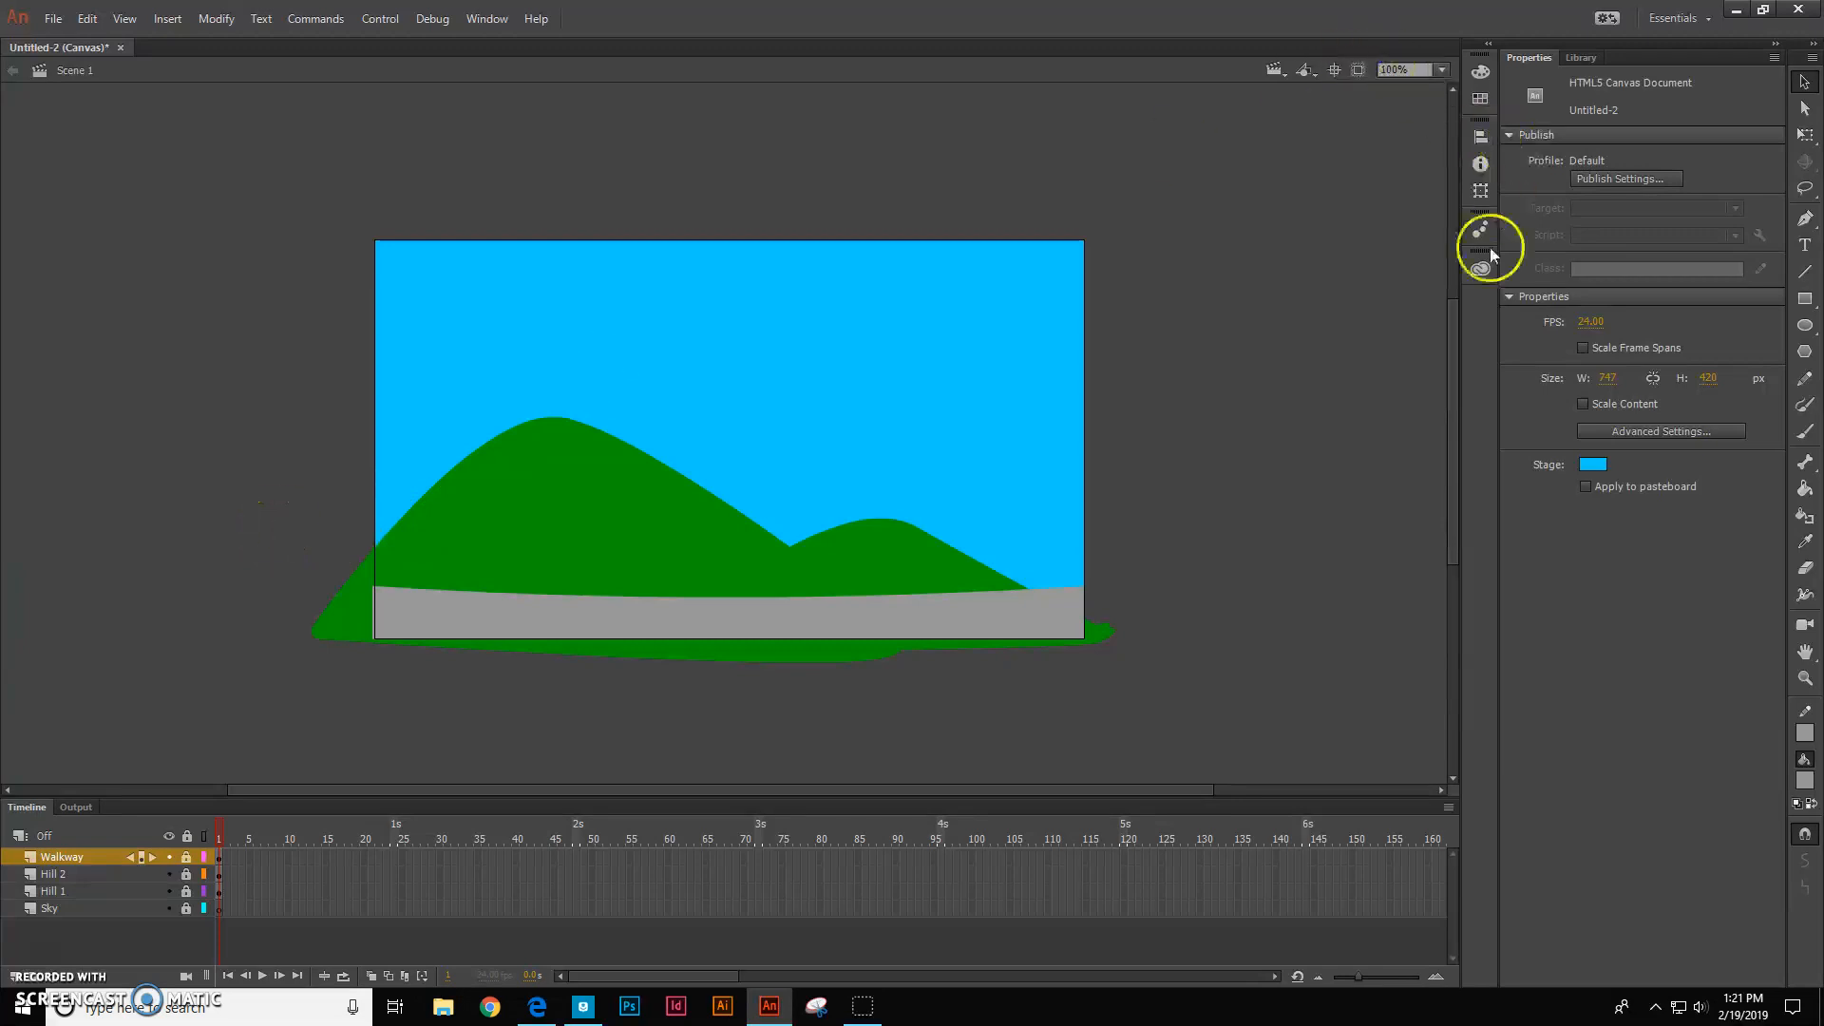
{"action": "mouse_move", "coordinate": [1658, 166]}
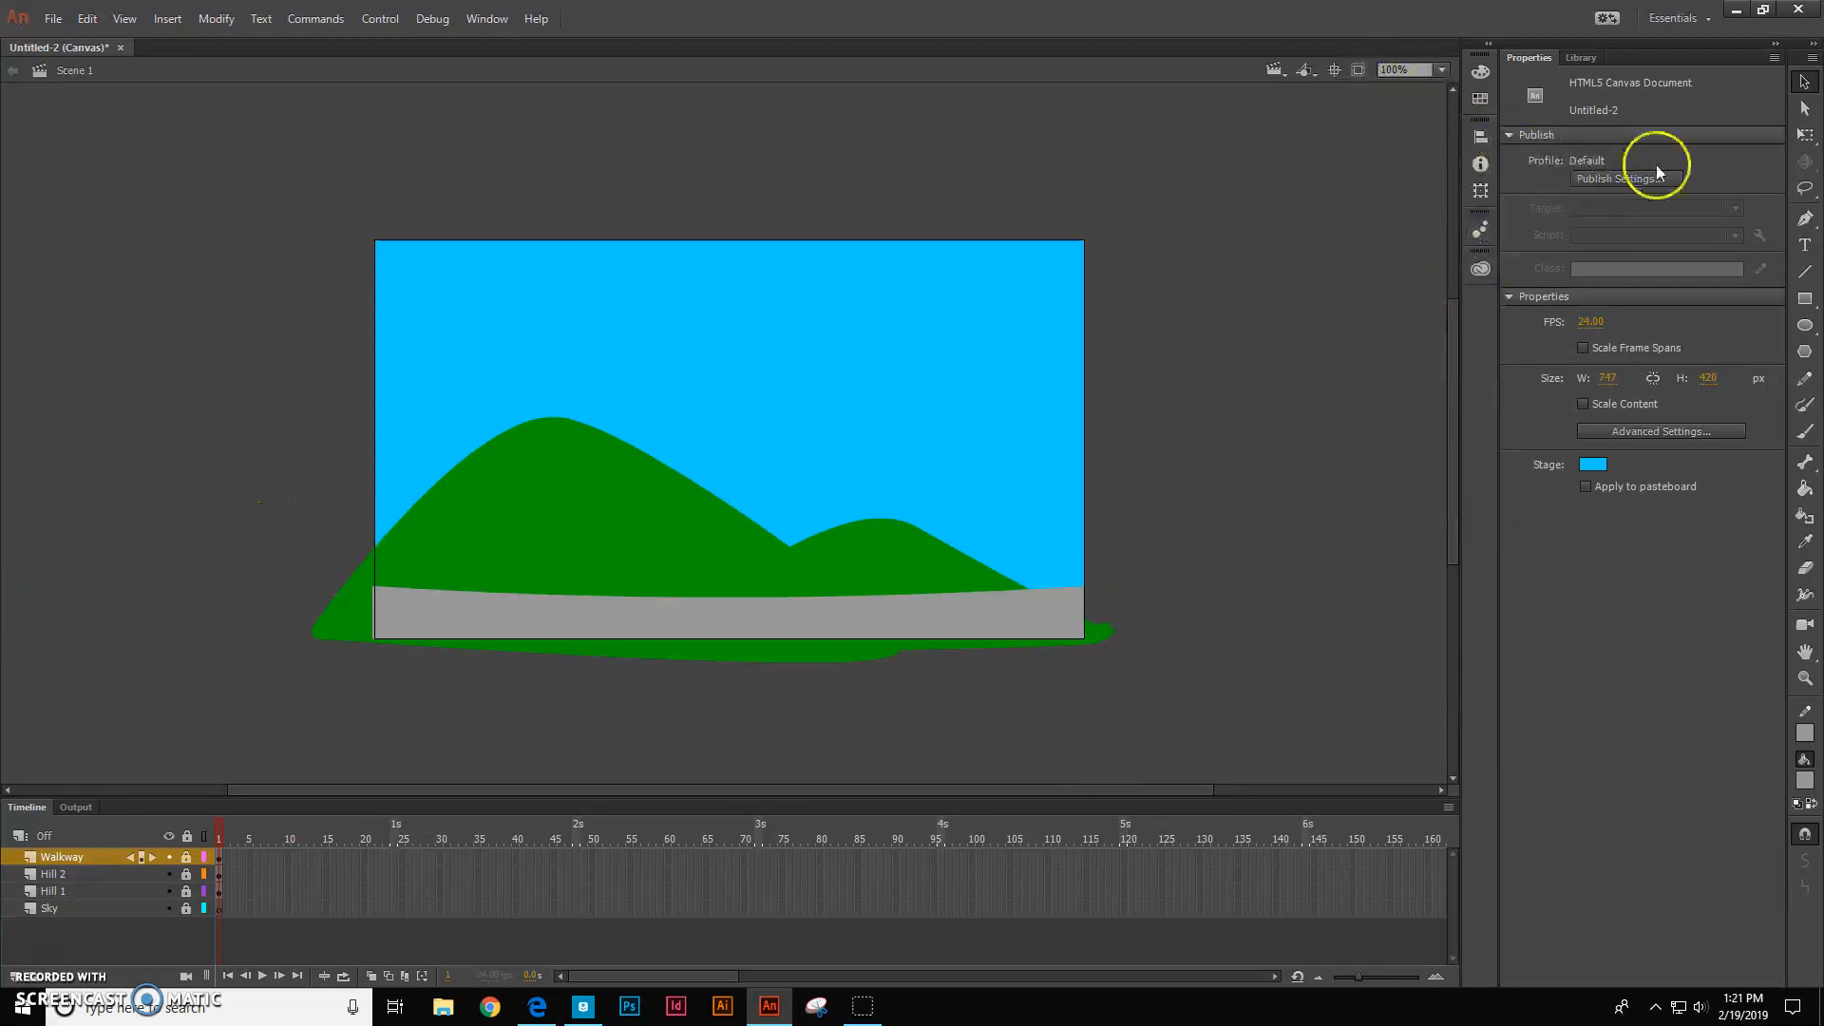
{"action": "mouse_move", "coordinate": [1804, 414]}
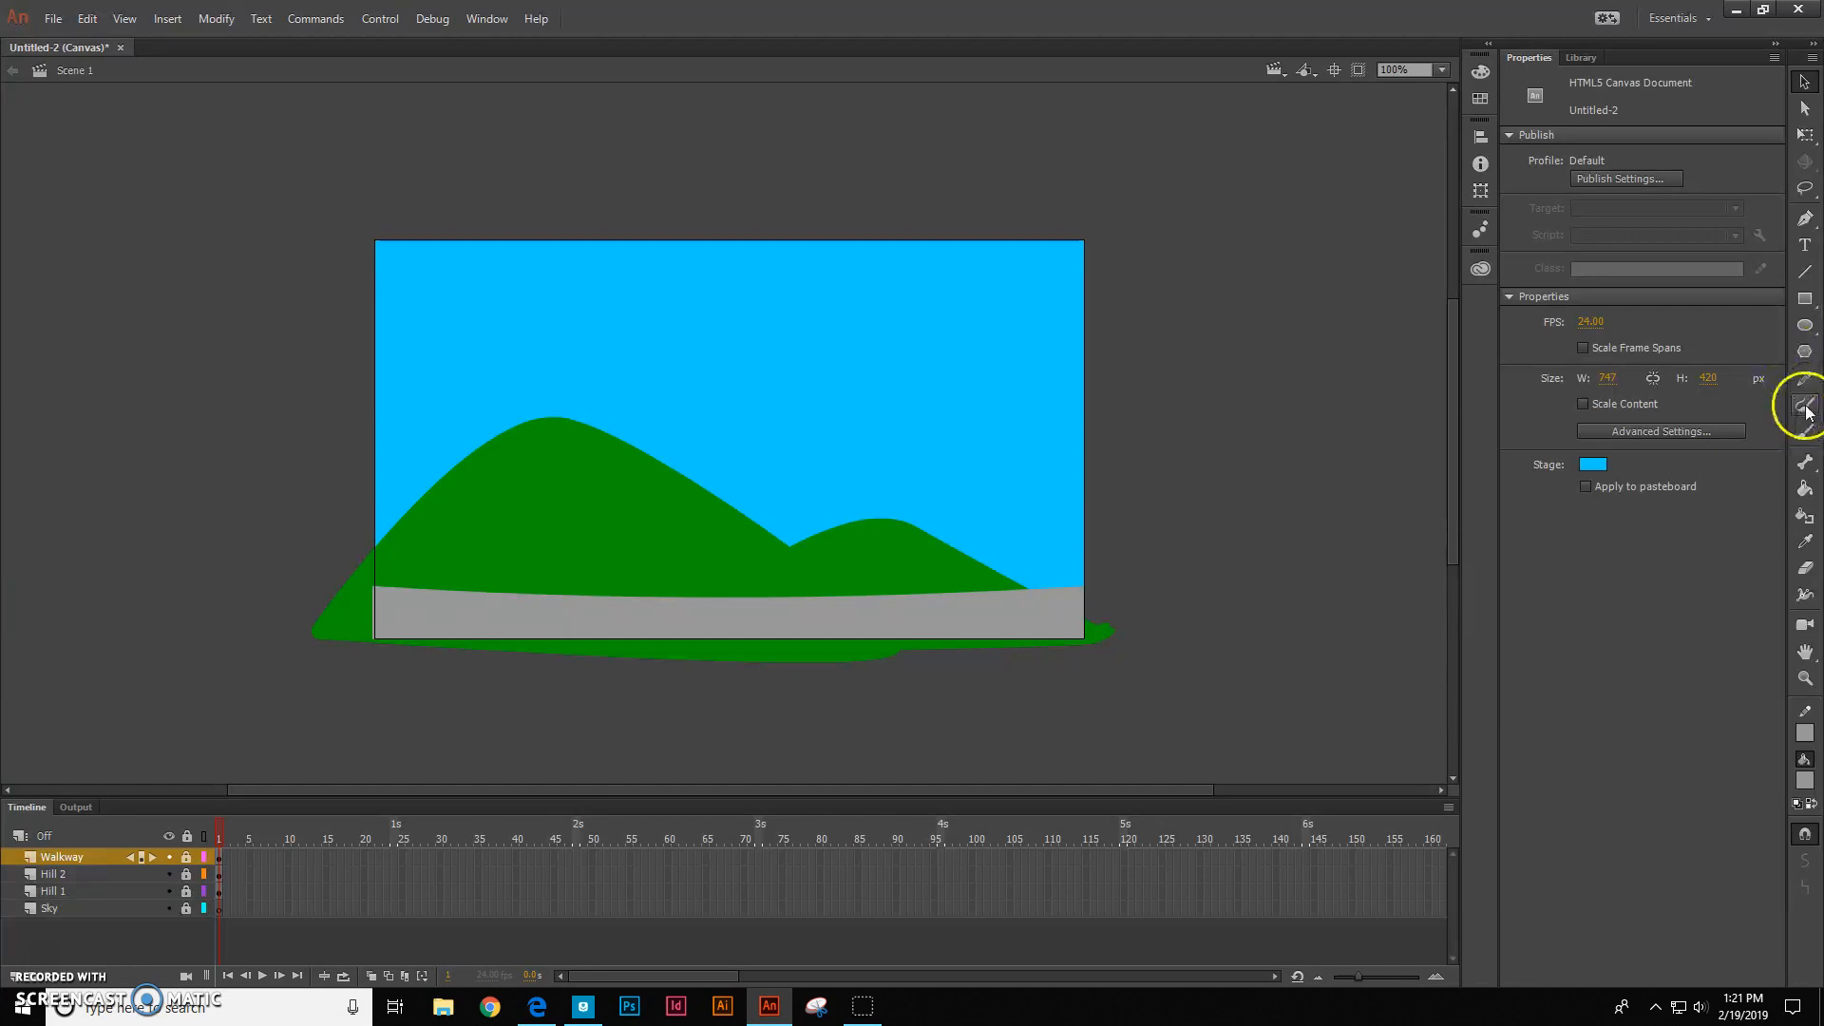
Activate the Paint Brush tool and set its colour to white
{"action": "left_click", "coordinate": [1804, 405]}
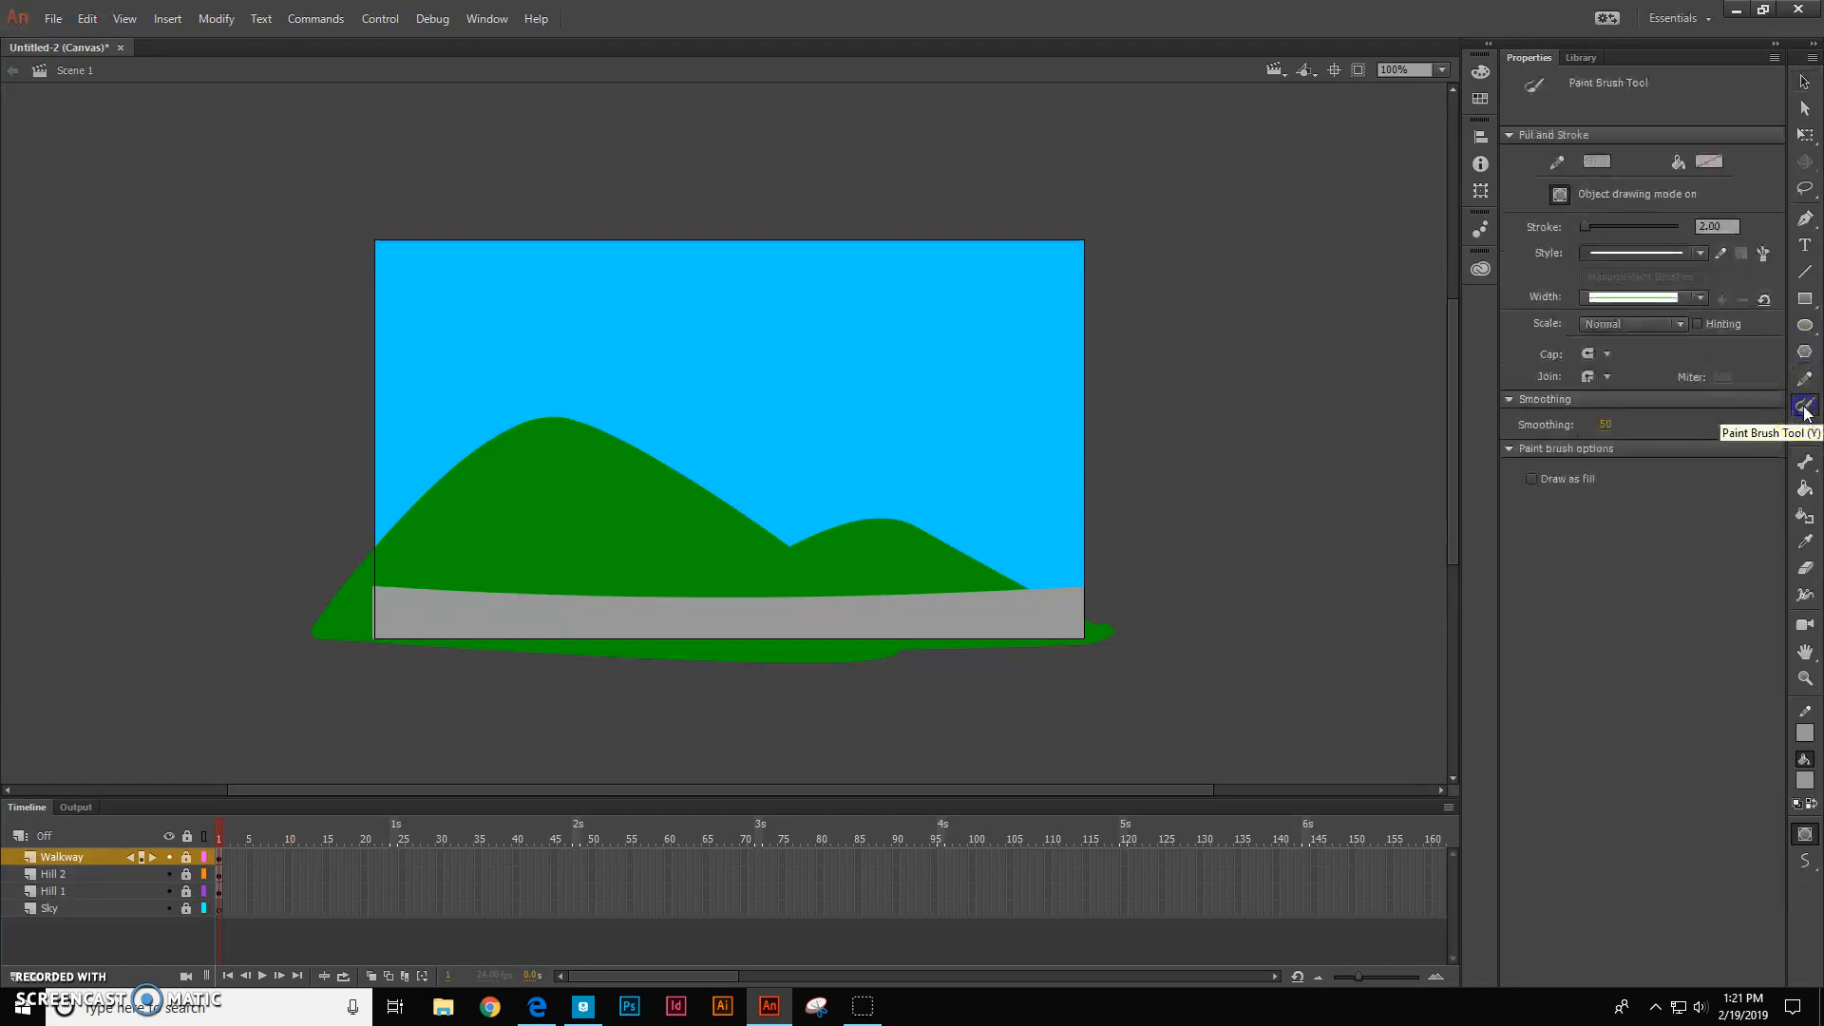
{"action": "mouse_move", "coordinate": [1752, 183]}
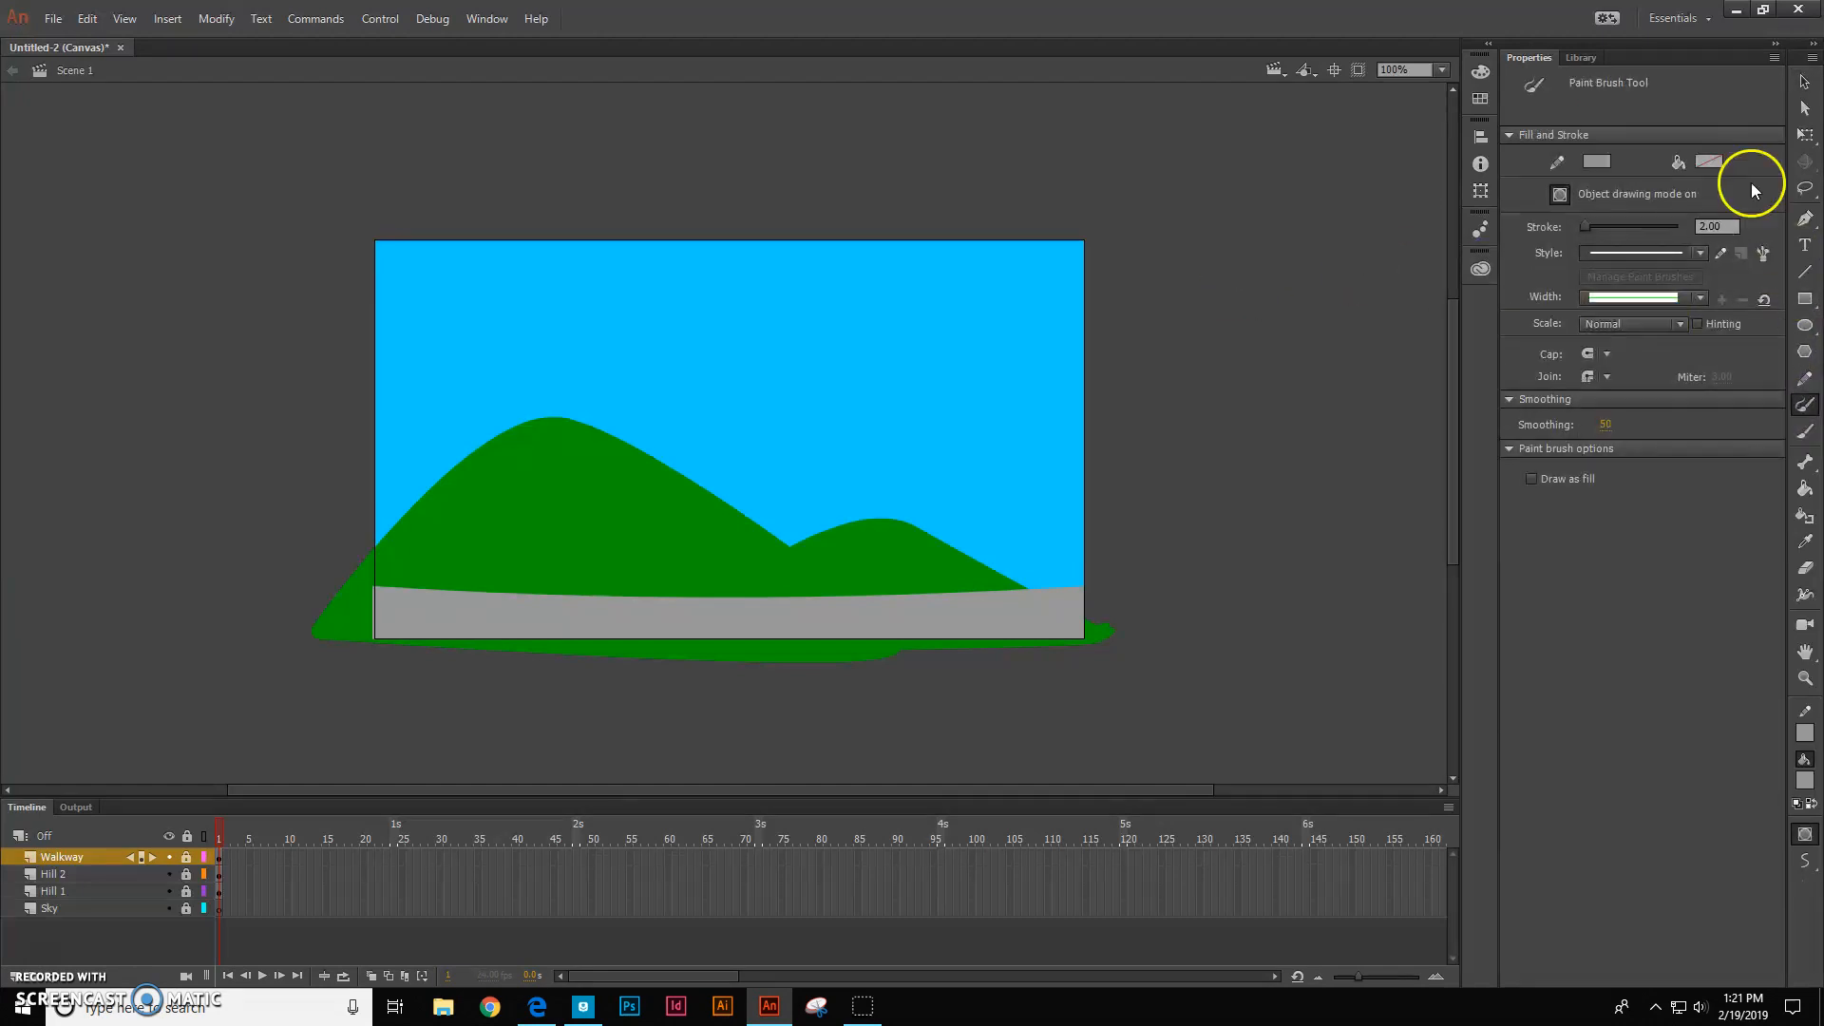
{"action": "left_click", "coordinate": [1597, 161]}
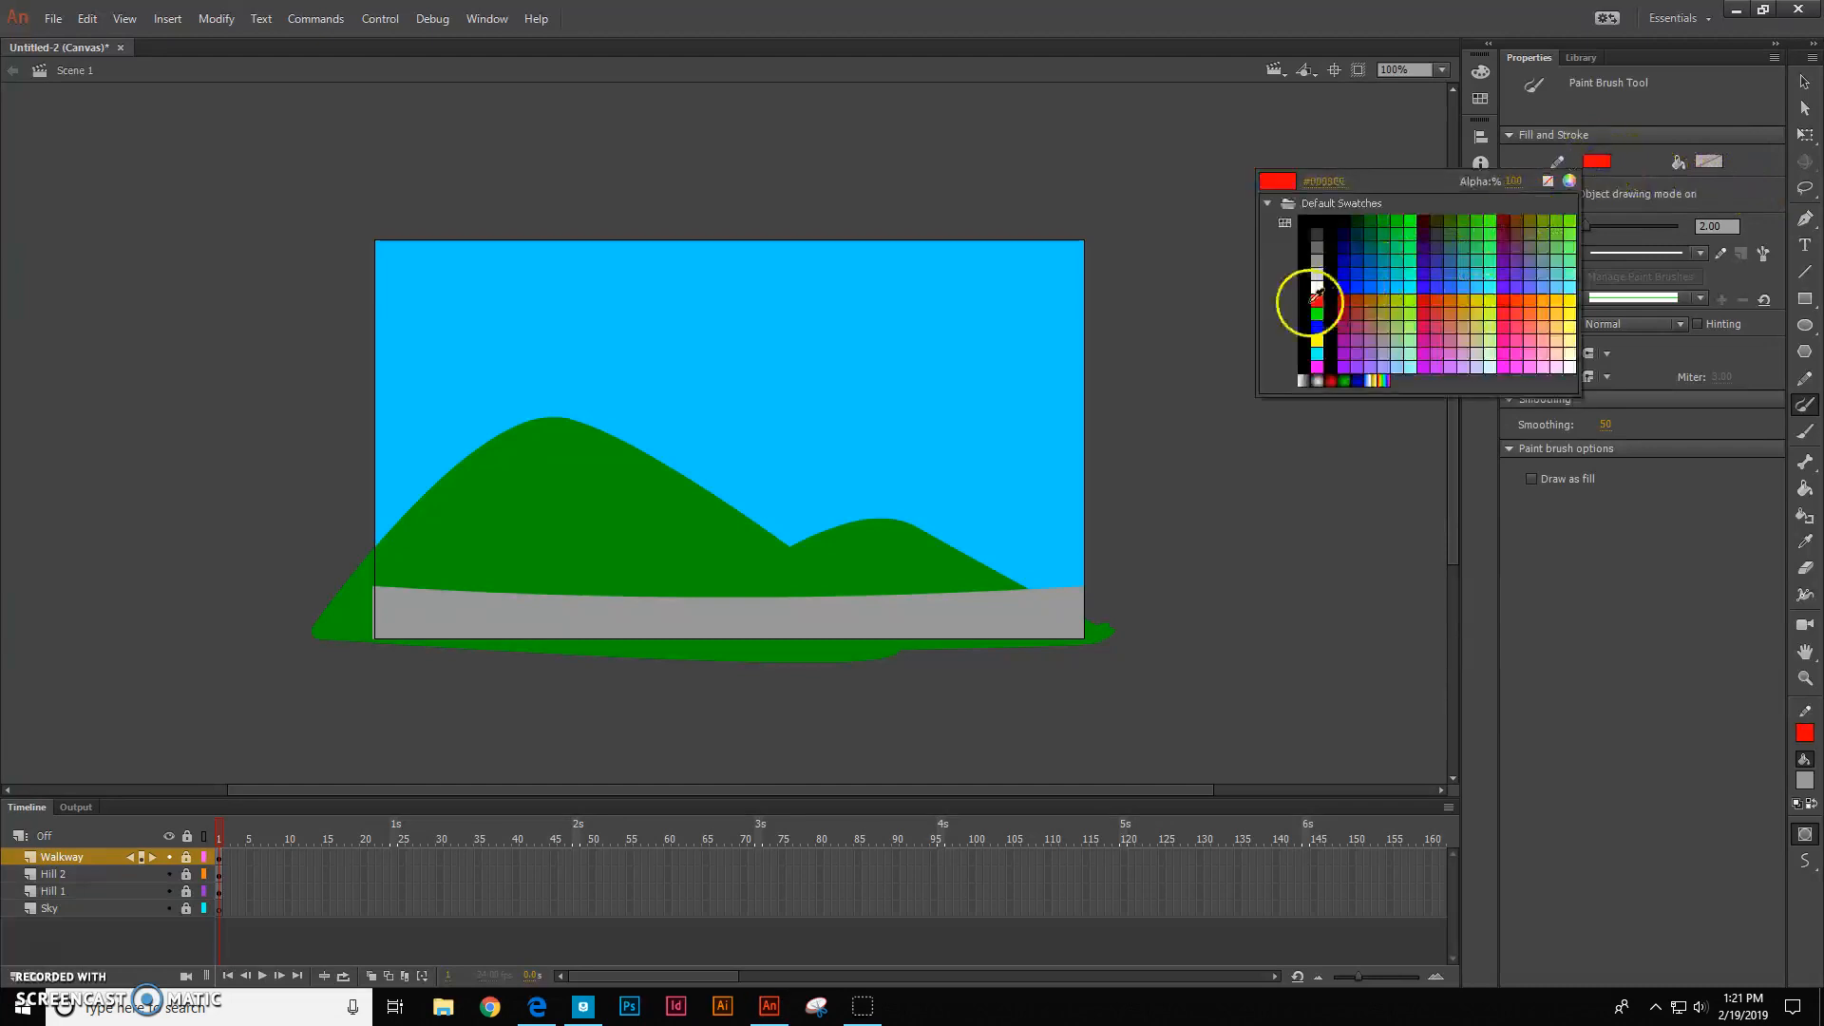
{"action": "left_click", "coordinate": [1600, 160]}
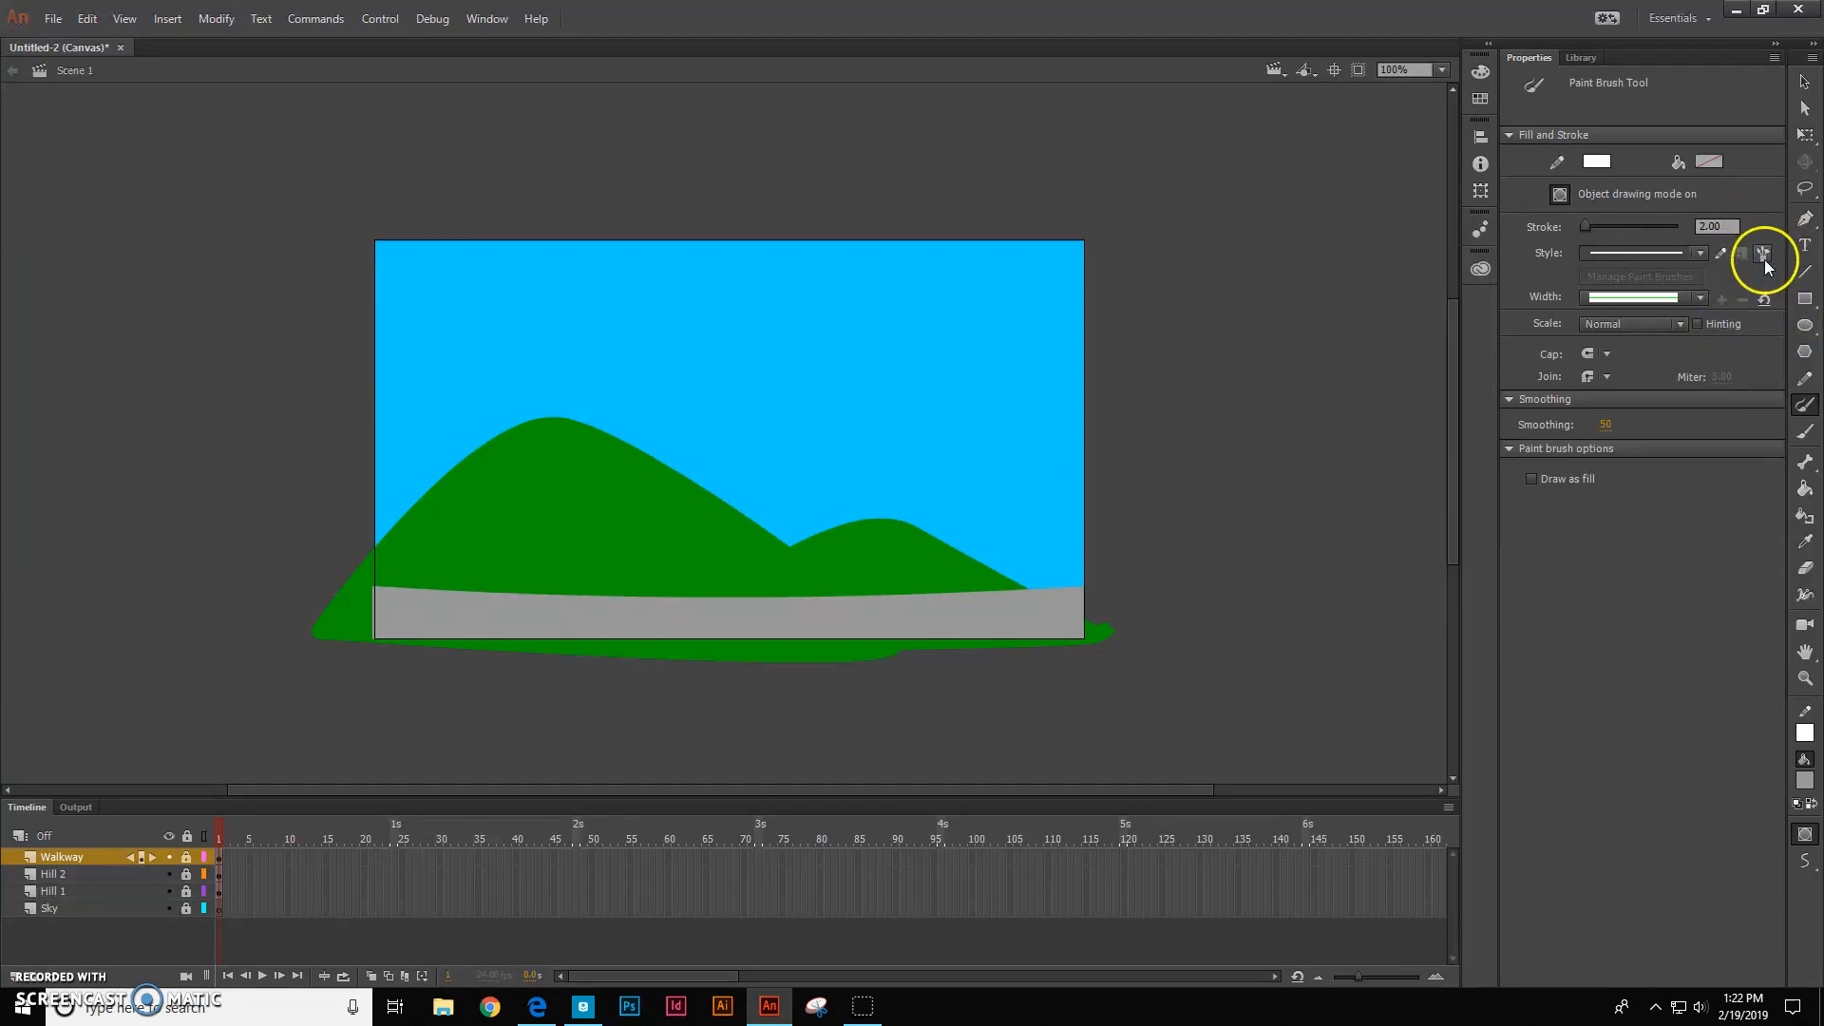
Load the Cloudy Full decorative brush from the Brush Library, declining to unlock Walkway
{"action": "left_click", "coordinate": [1763, 254]}
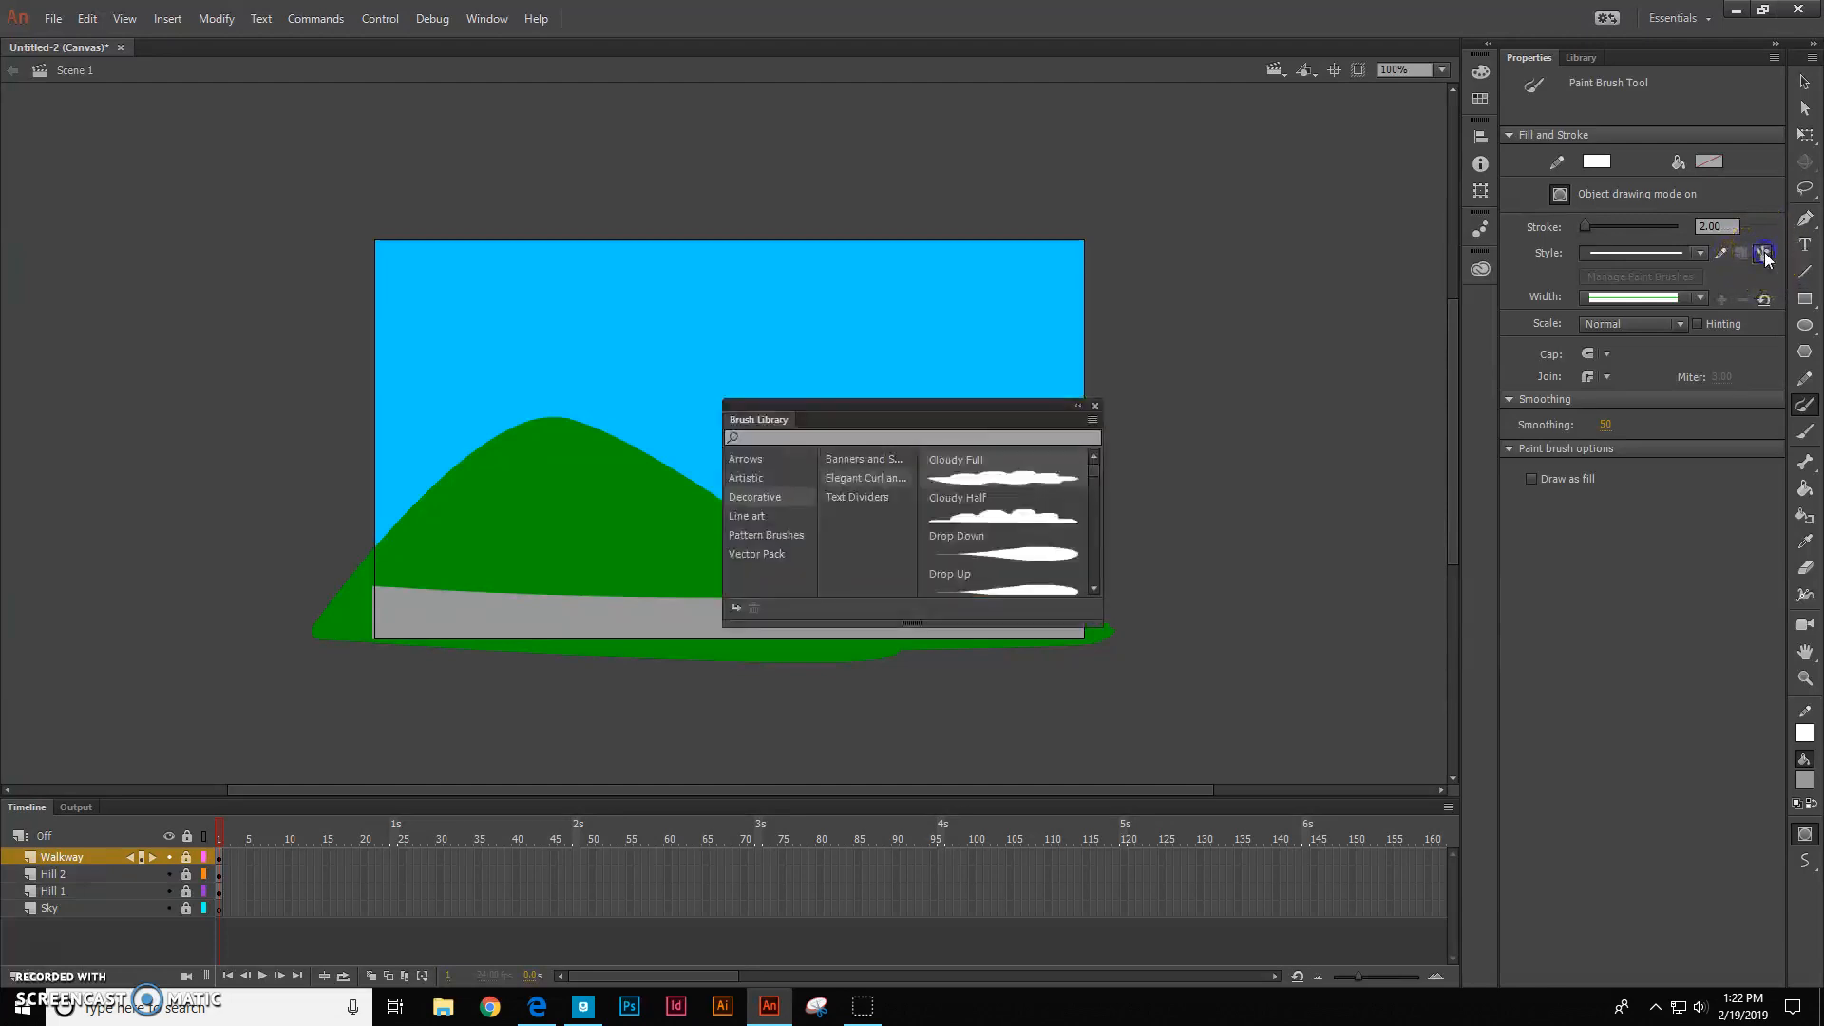
{"action": "mouse_move", "coordinate": [752, 435]}
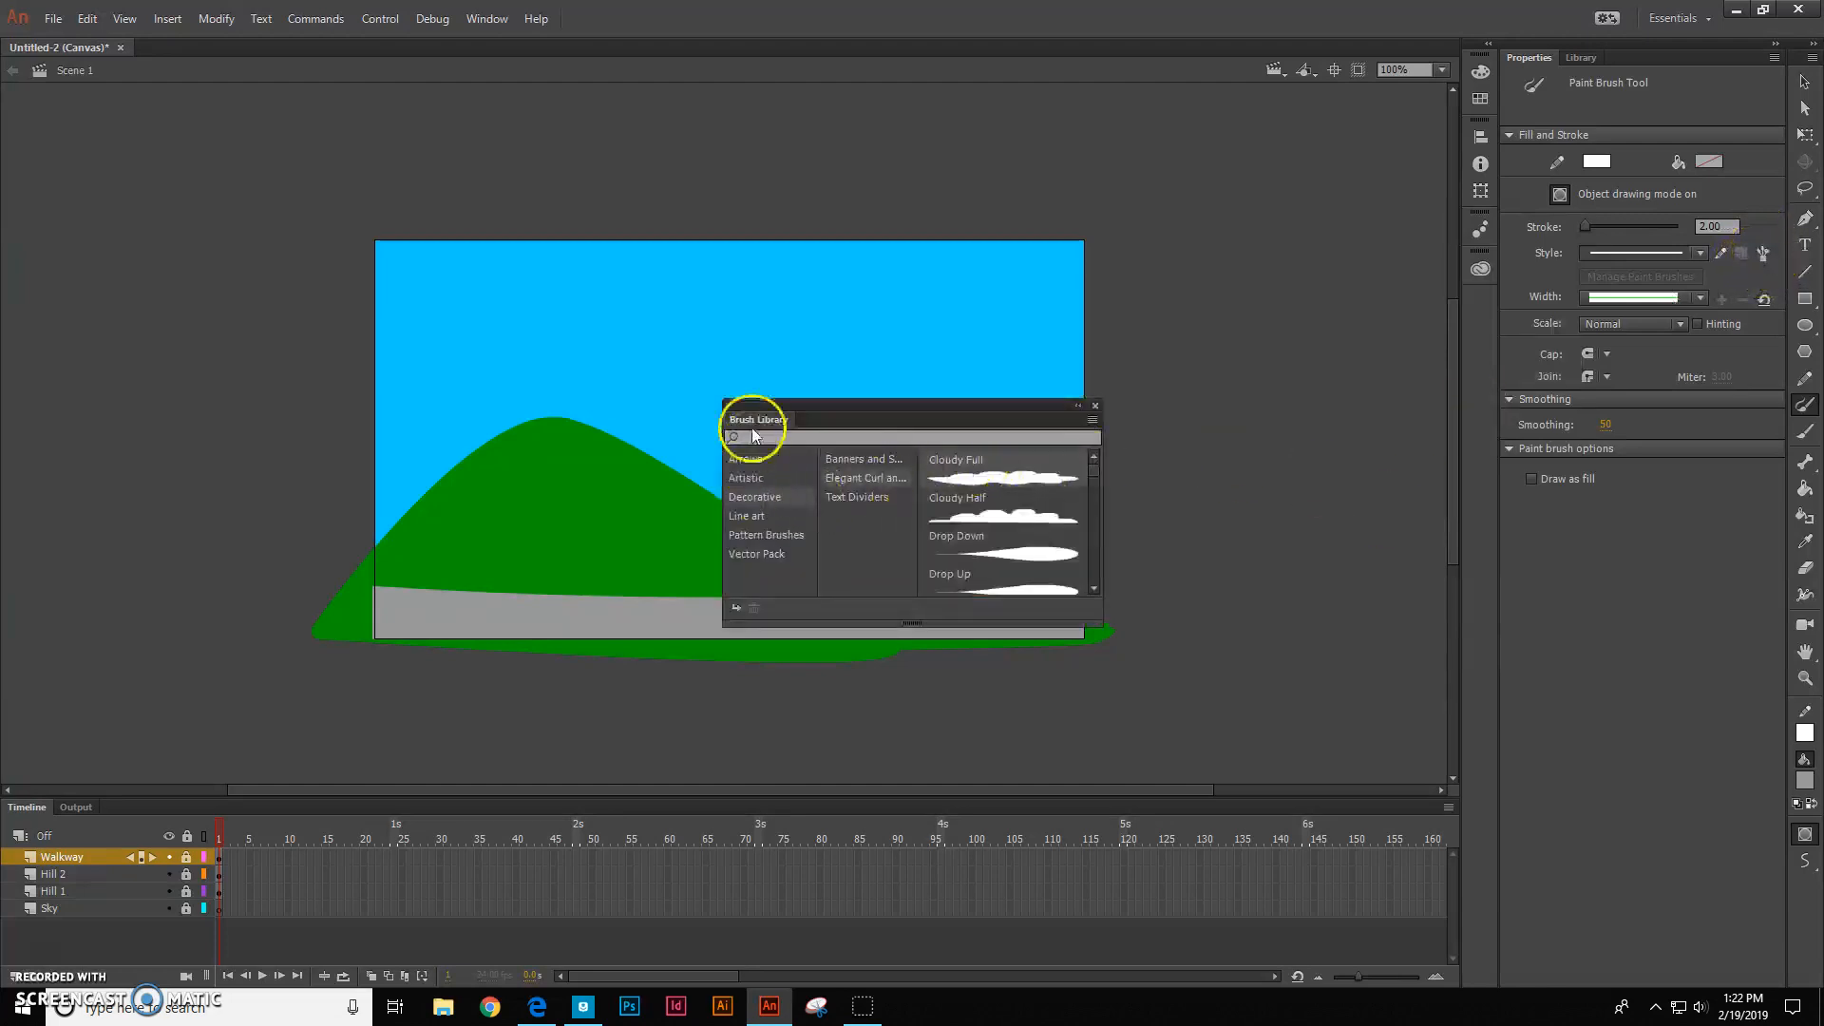
{"action": "left_click", "coordinate": [742, 458]}
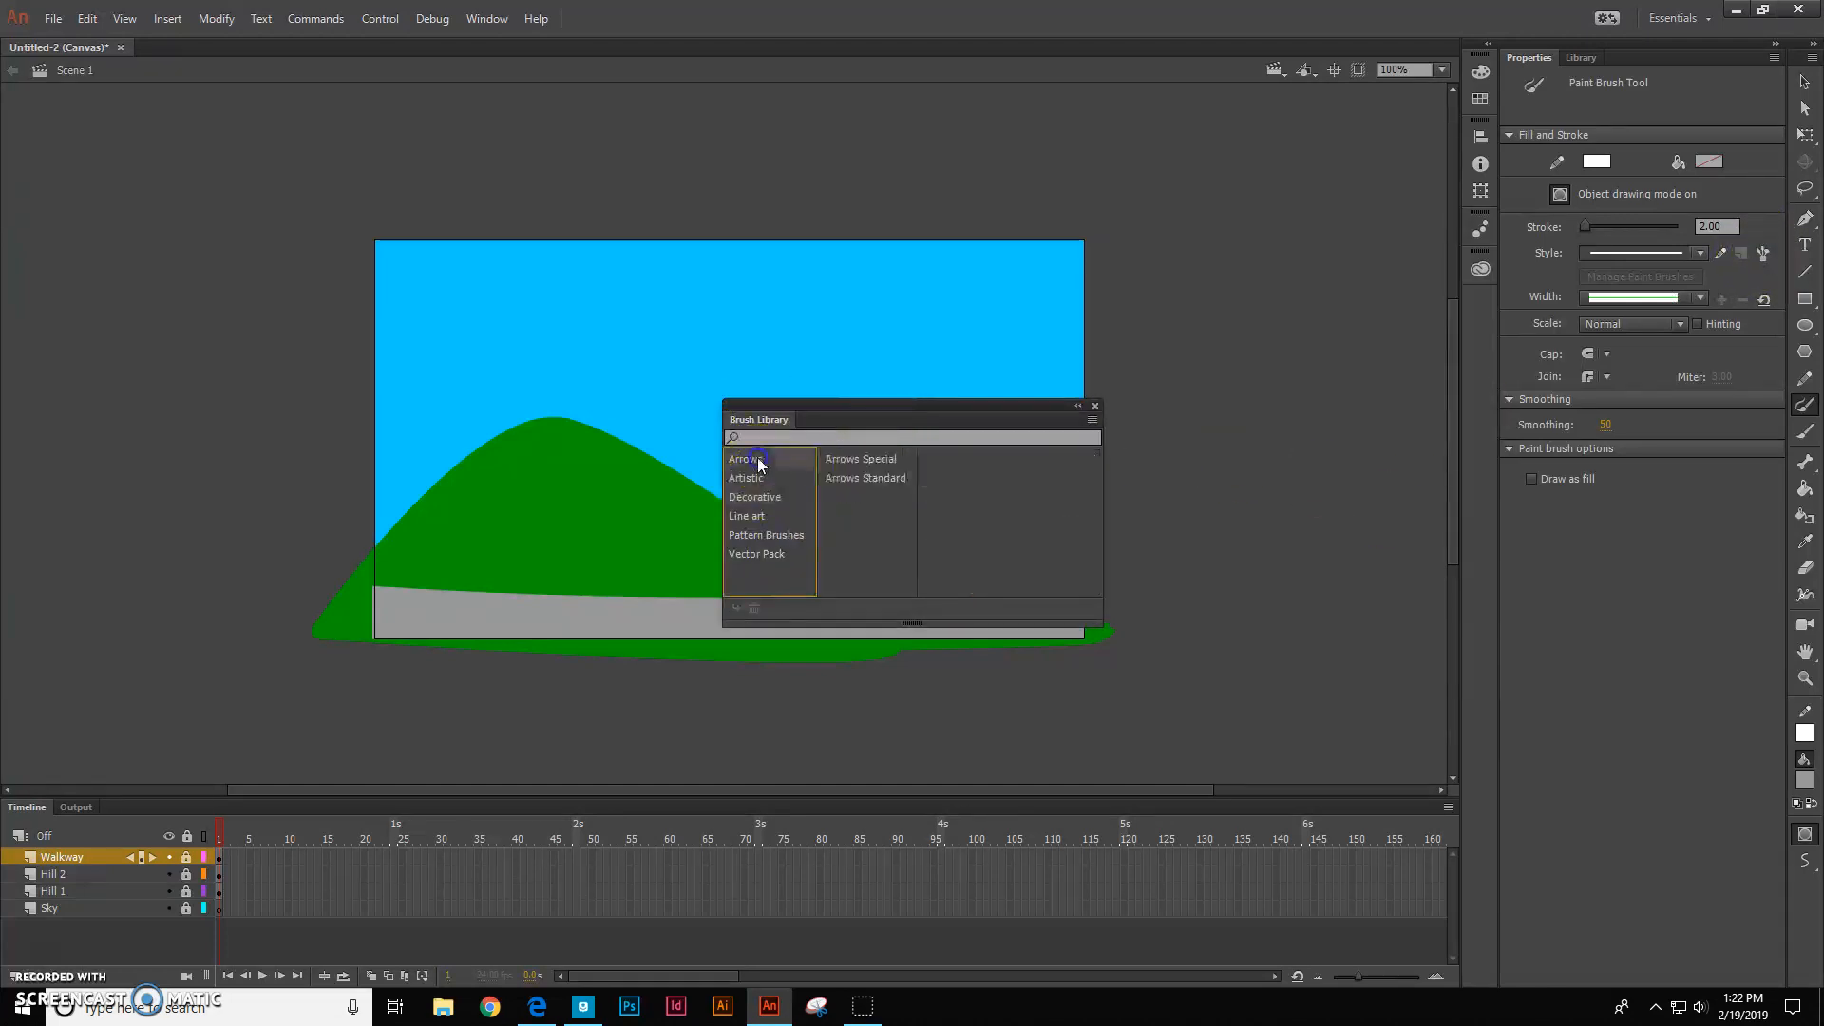
{"action": "left_click", "coordinate": [754, 497]}
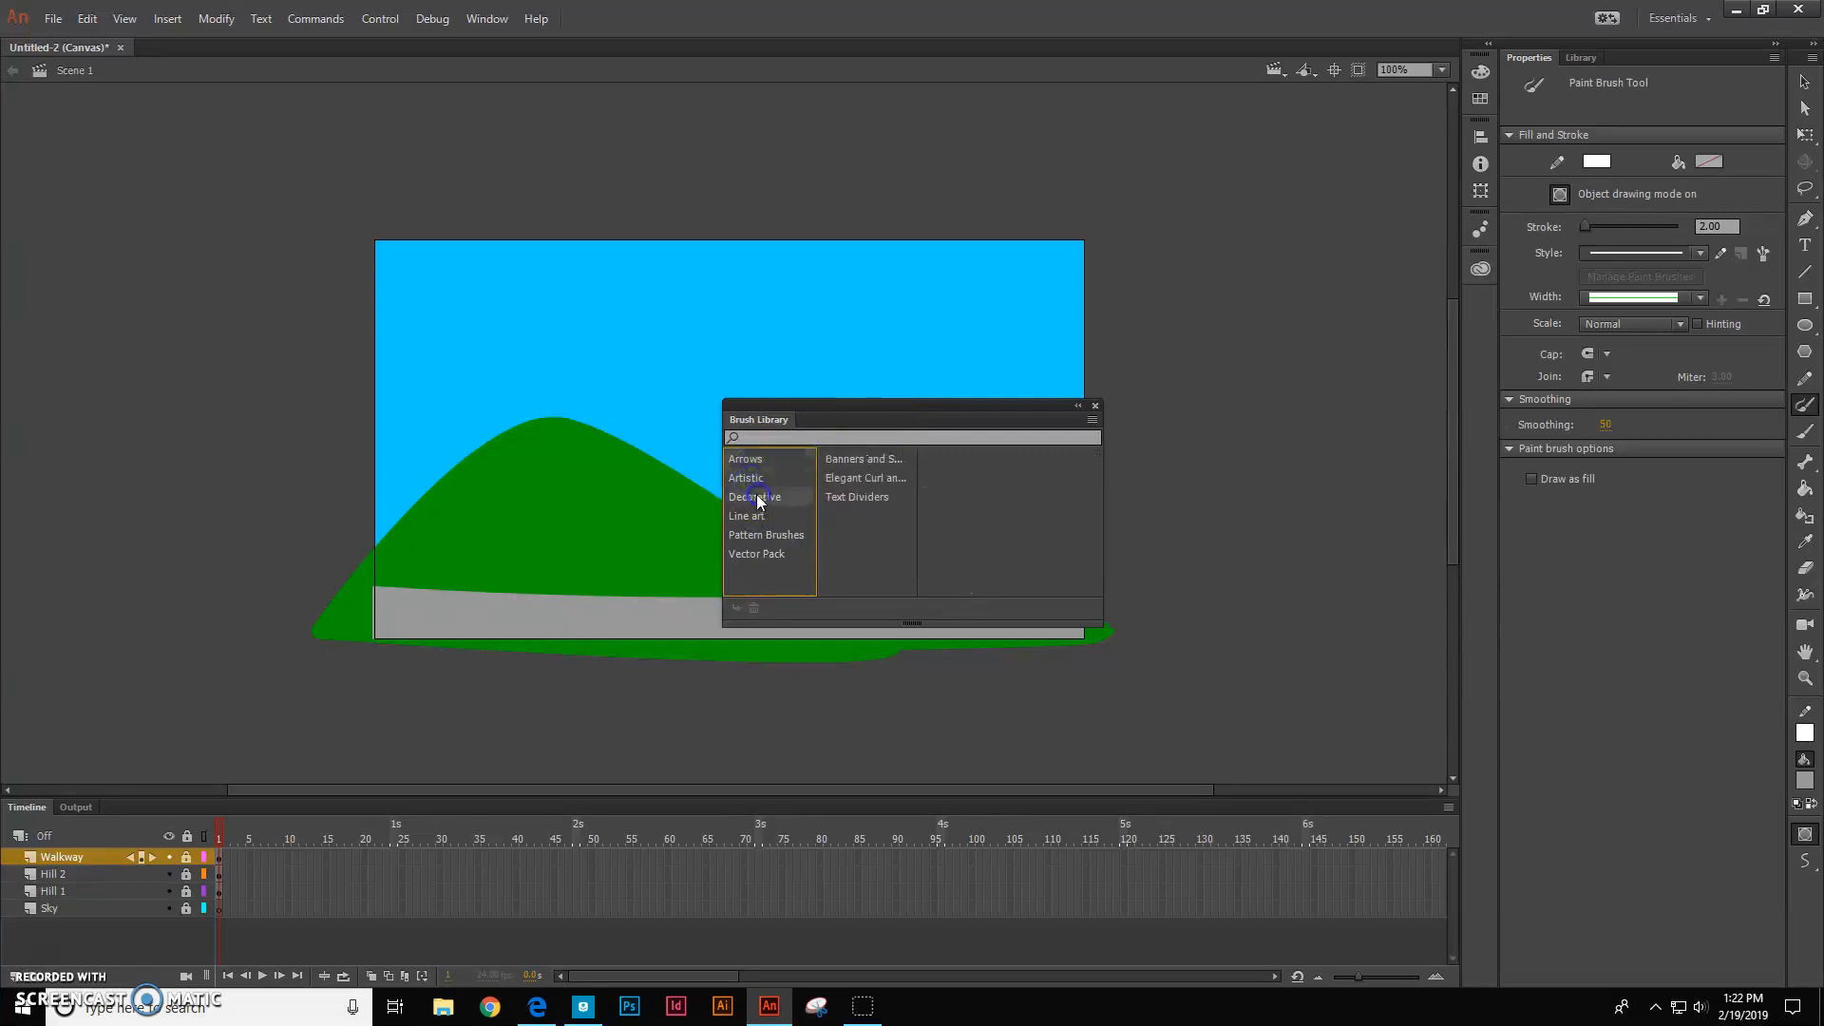
{"action": "mouse_move", "coordinate": [802, 497]}
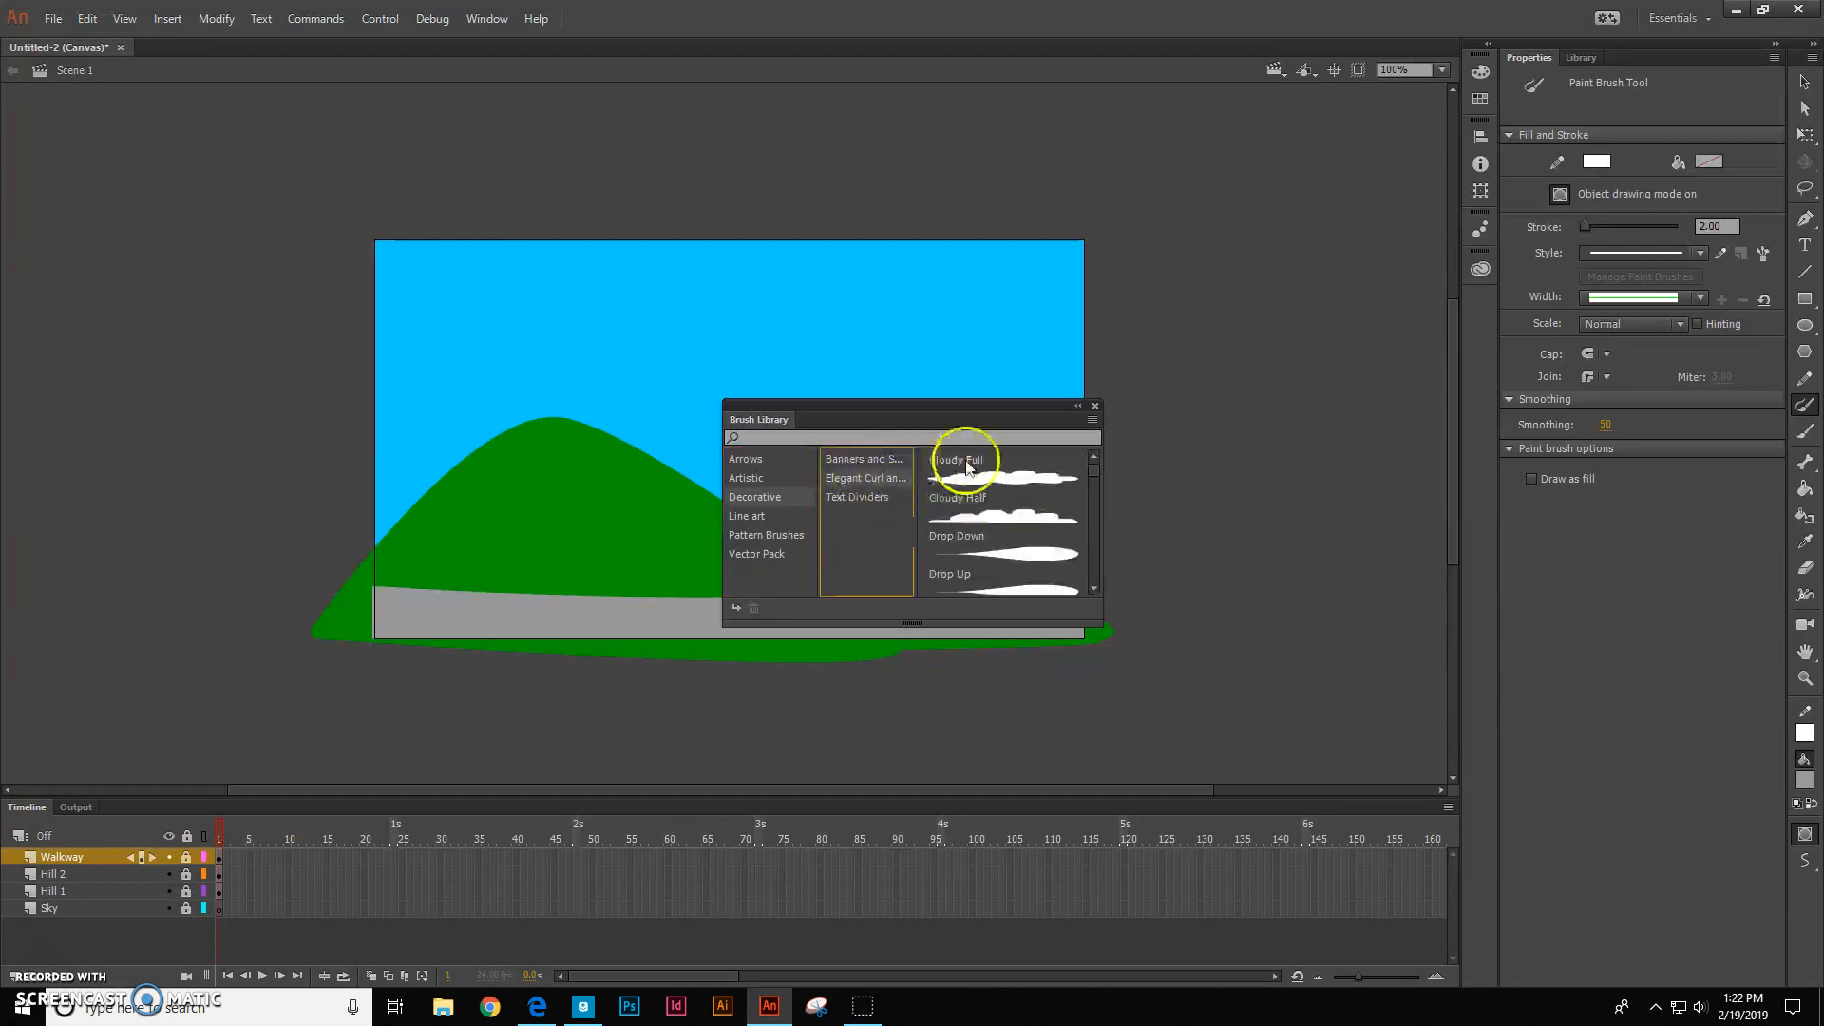
{"action": "mouse_move", "coordinate": [1003, 481]}
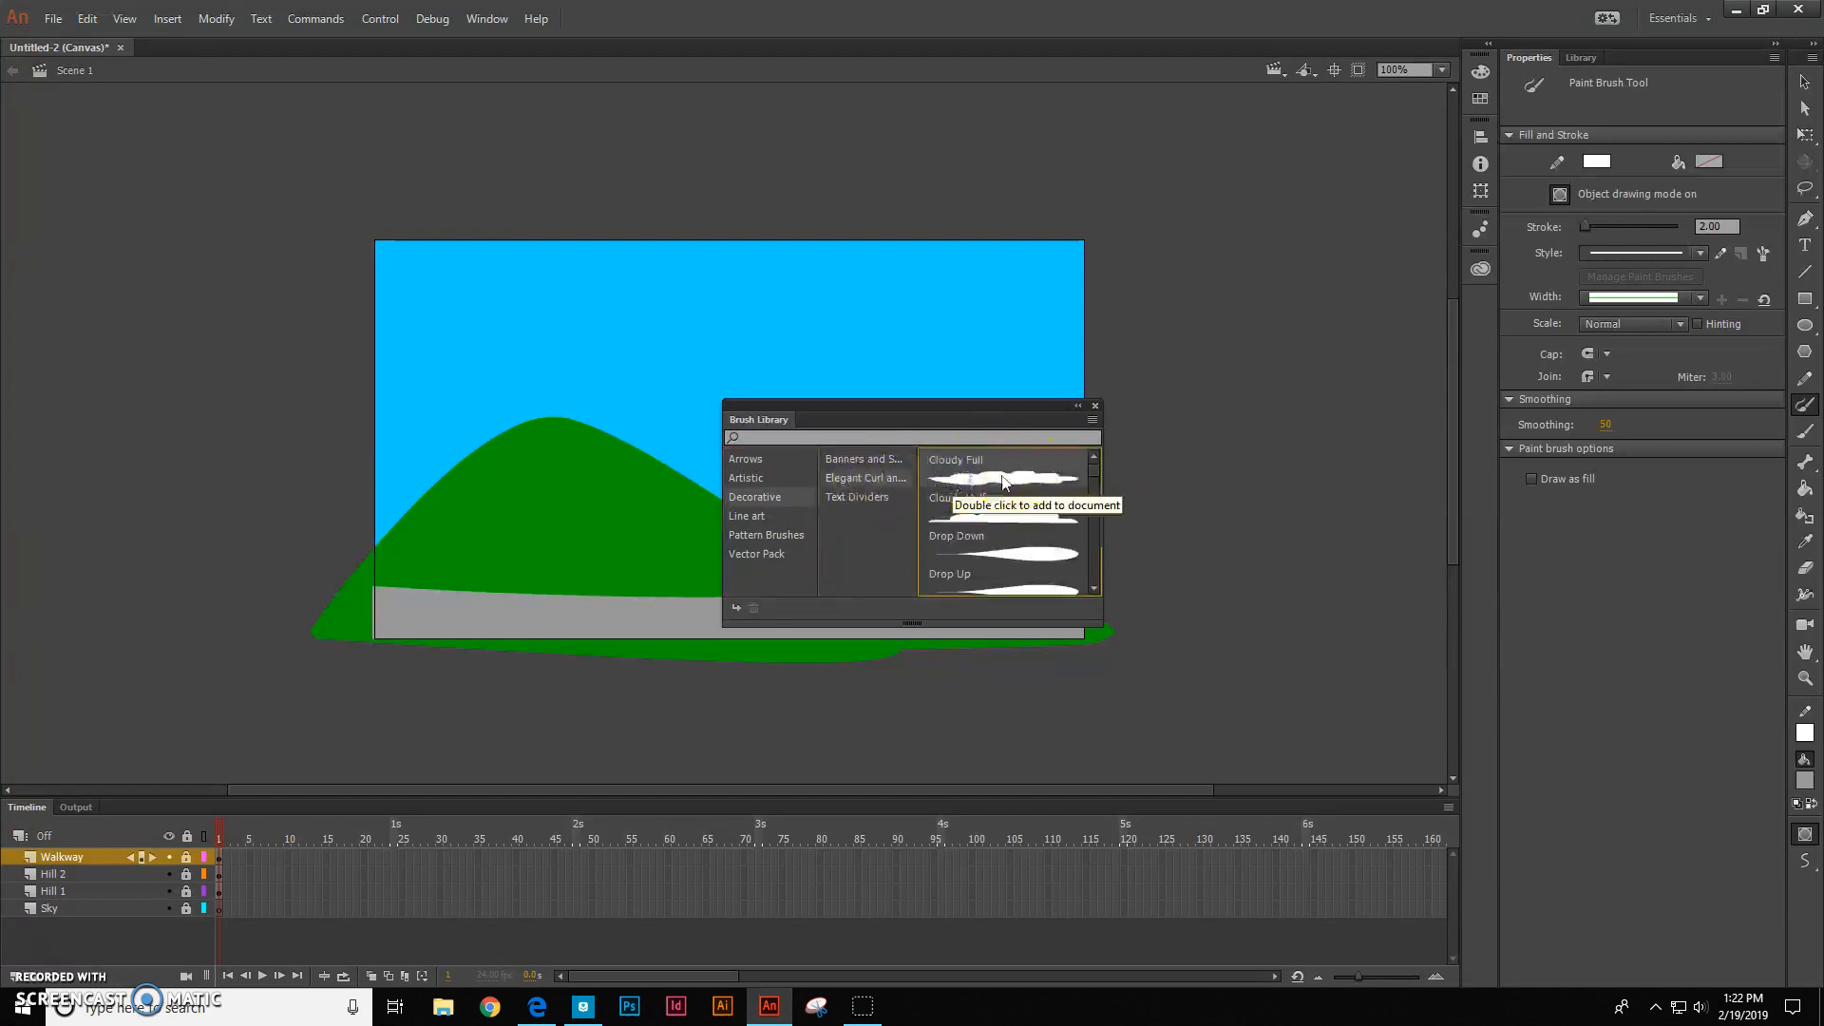
{"action": "double_click", "coordinate": [1004, 477]}
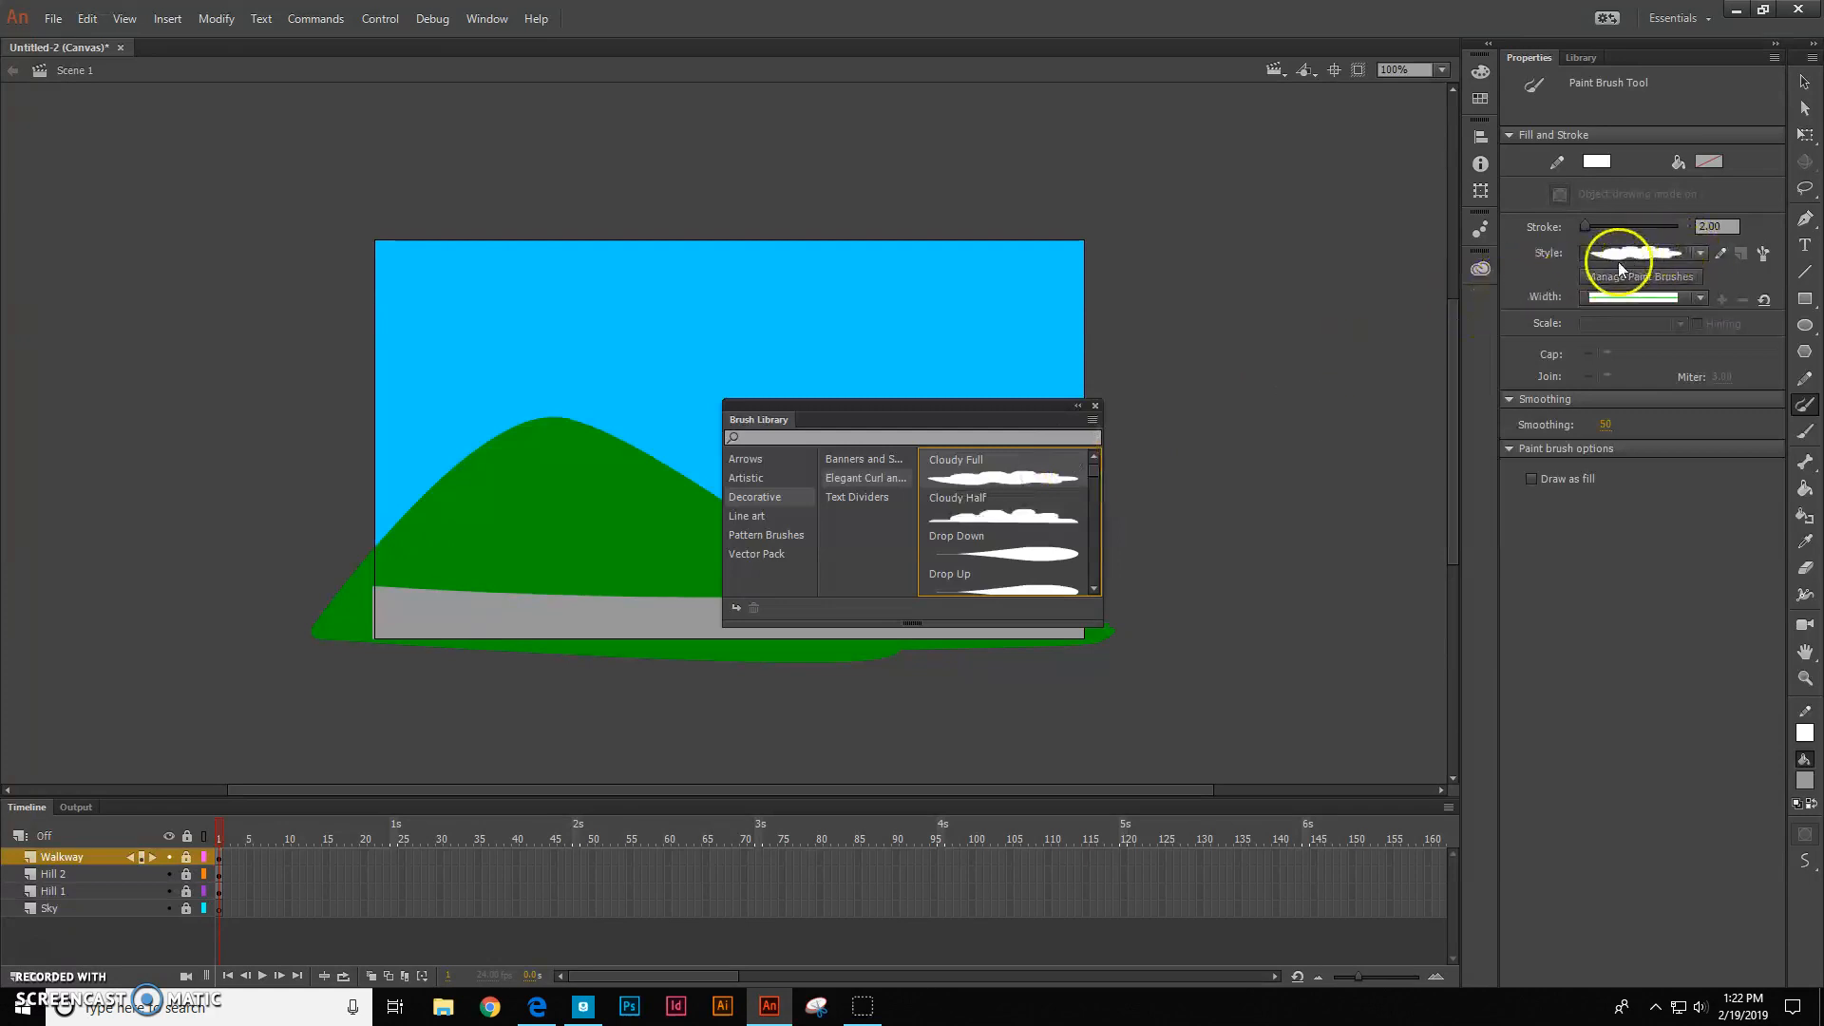
{"action": "mouse_move", "coordinate": [1093, 408]}
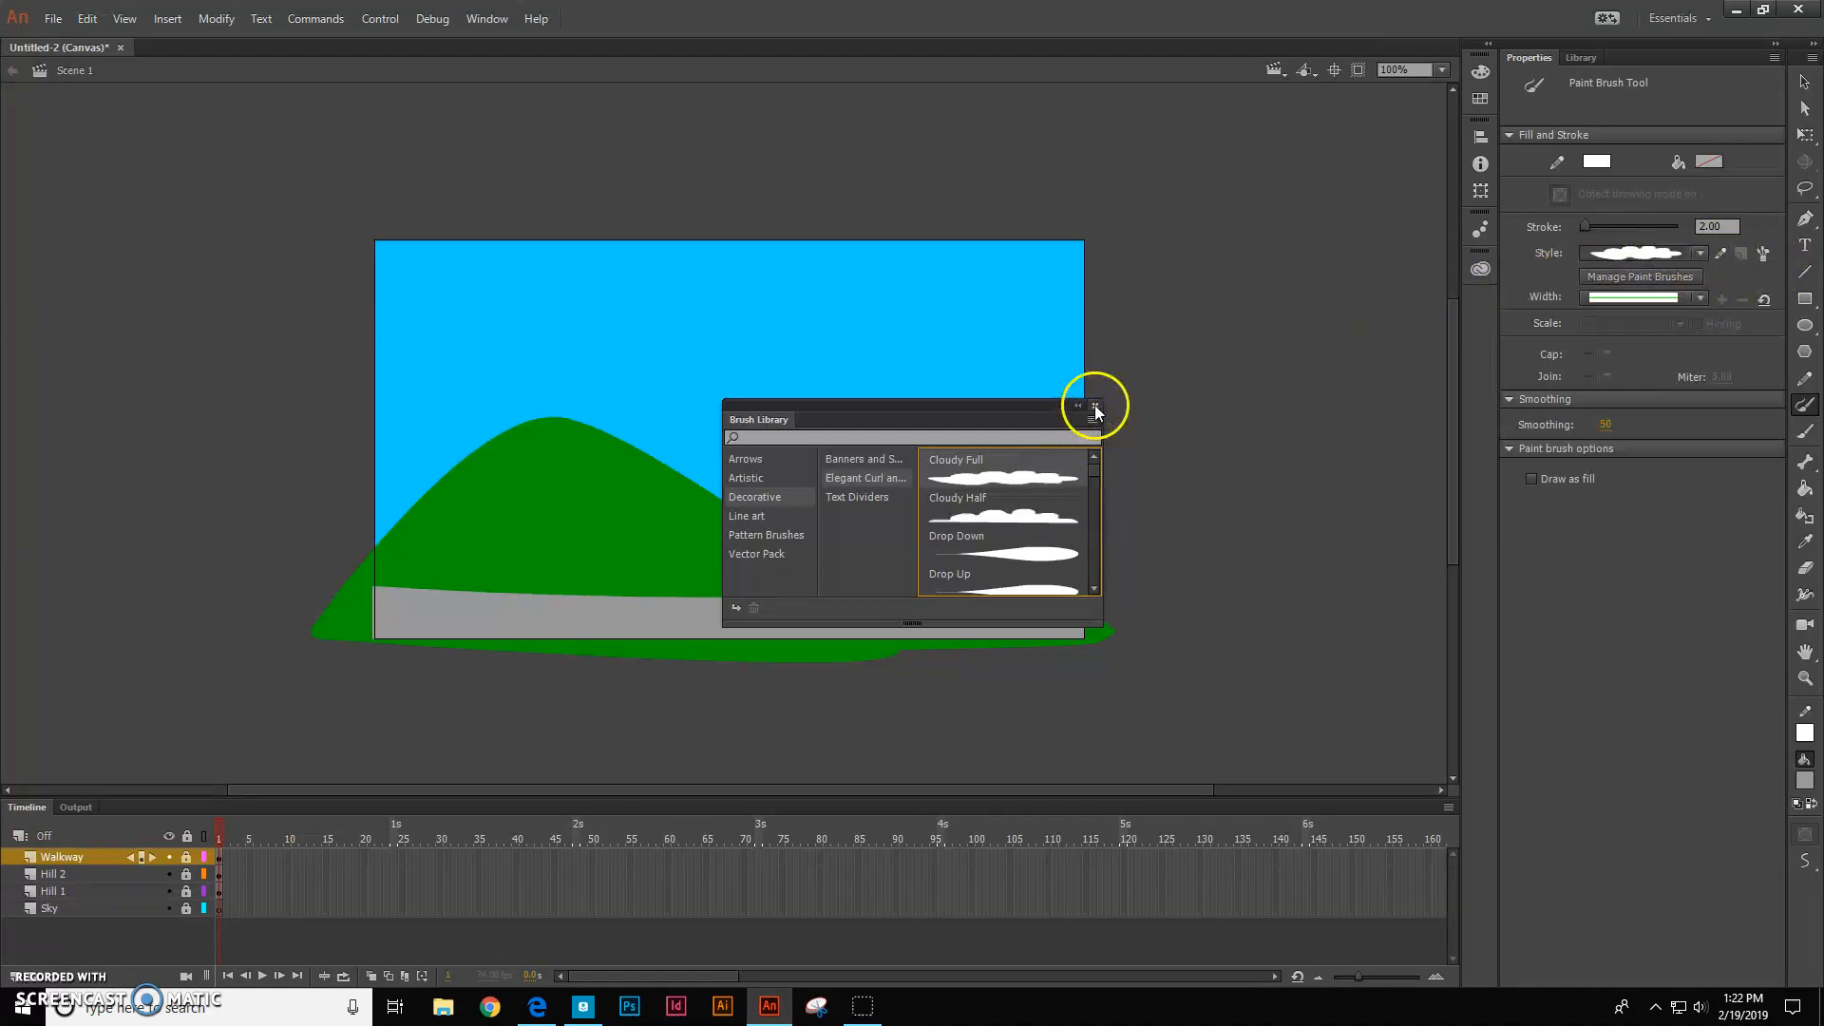
{"action": "left_click", "coordinate": [1093, 405]}
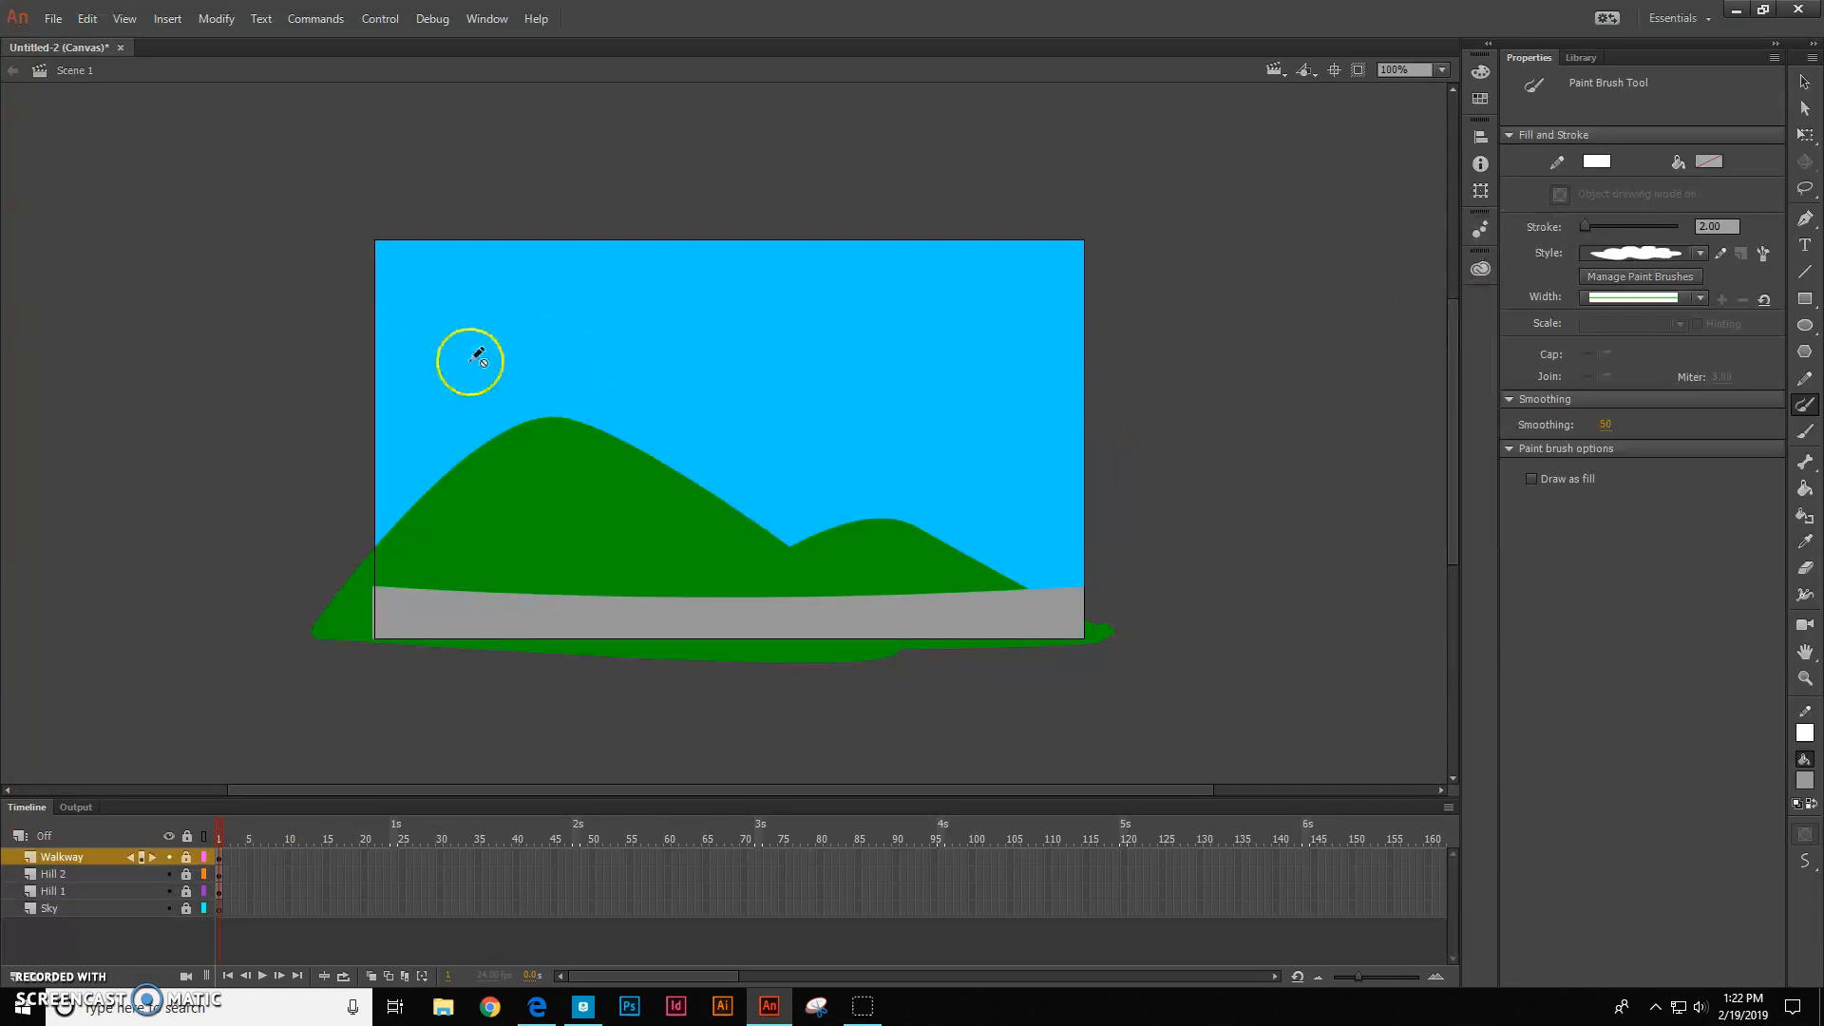
{"action": "left_click", "coordinate": [470, 358]}
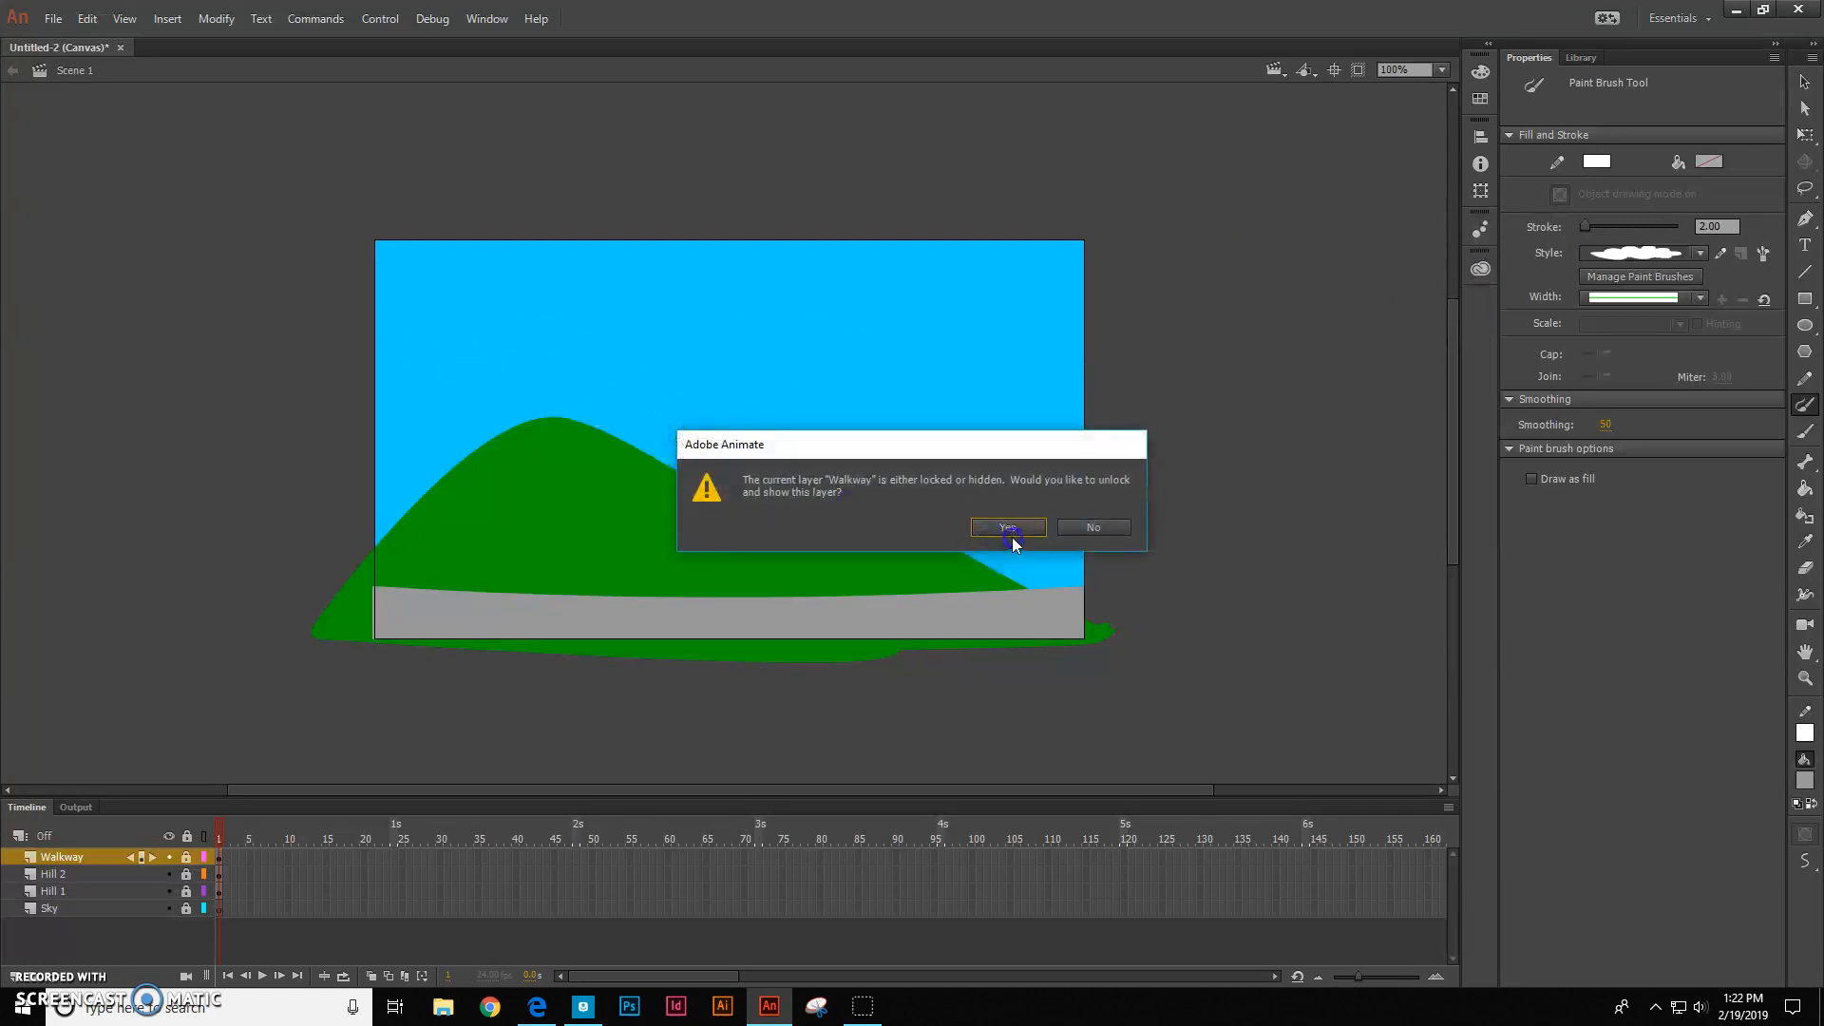
{"action": "mouse_move", "coordinate": [1093, 527]}
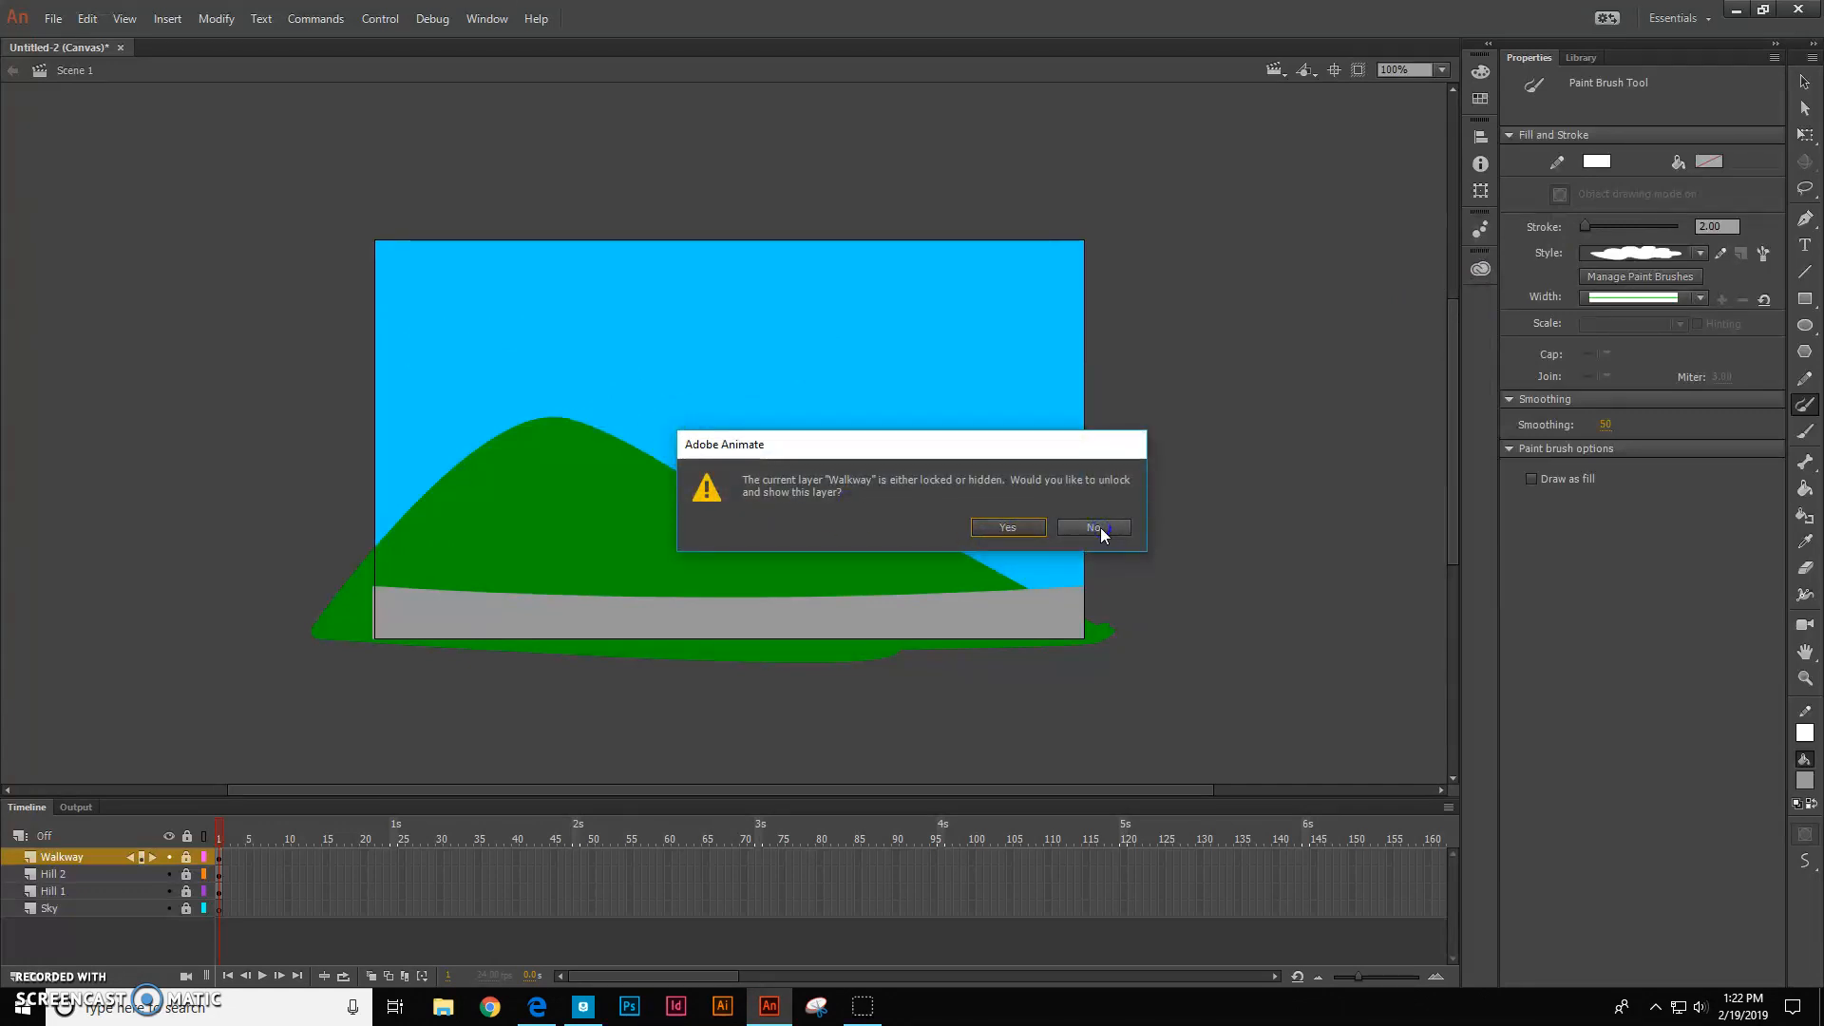
{"action": "left_click", "coordinate": [1091, 527]}
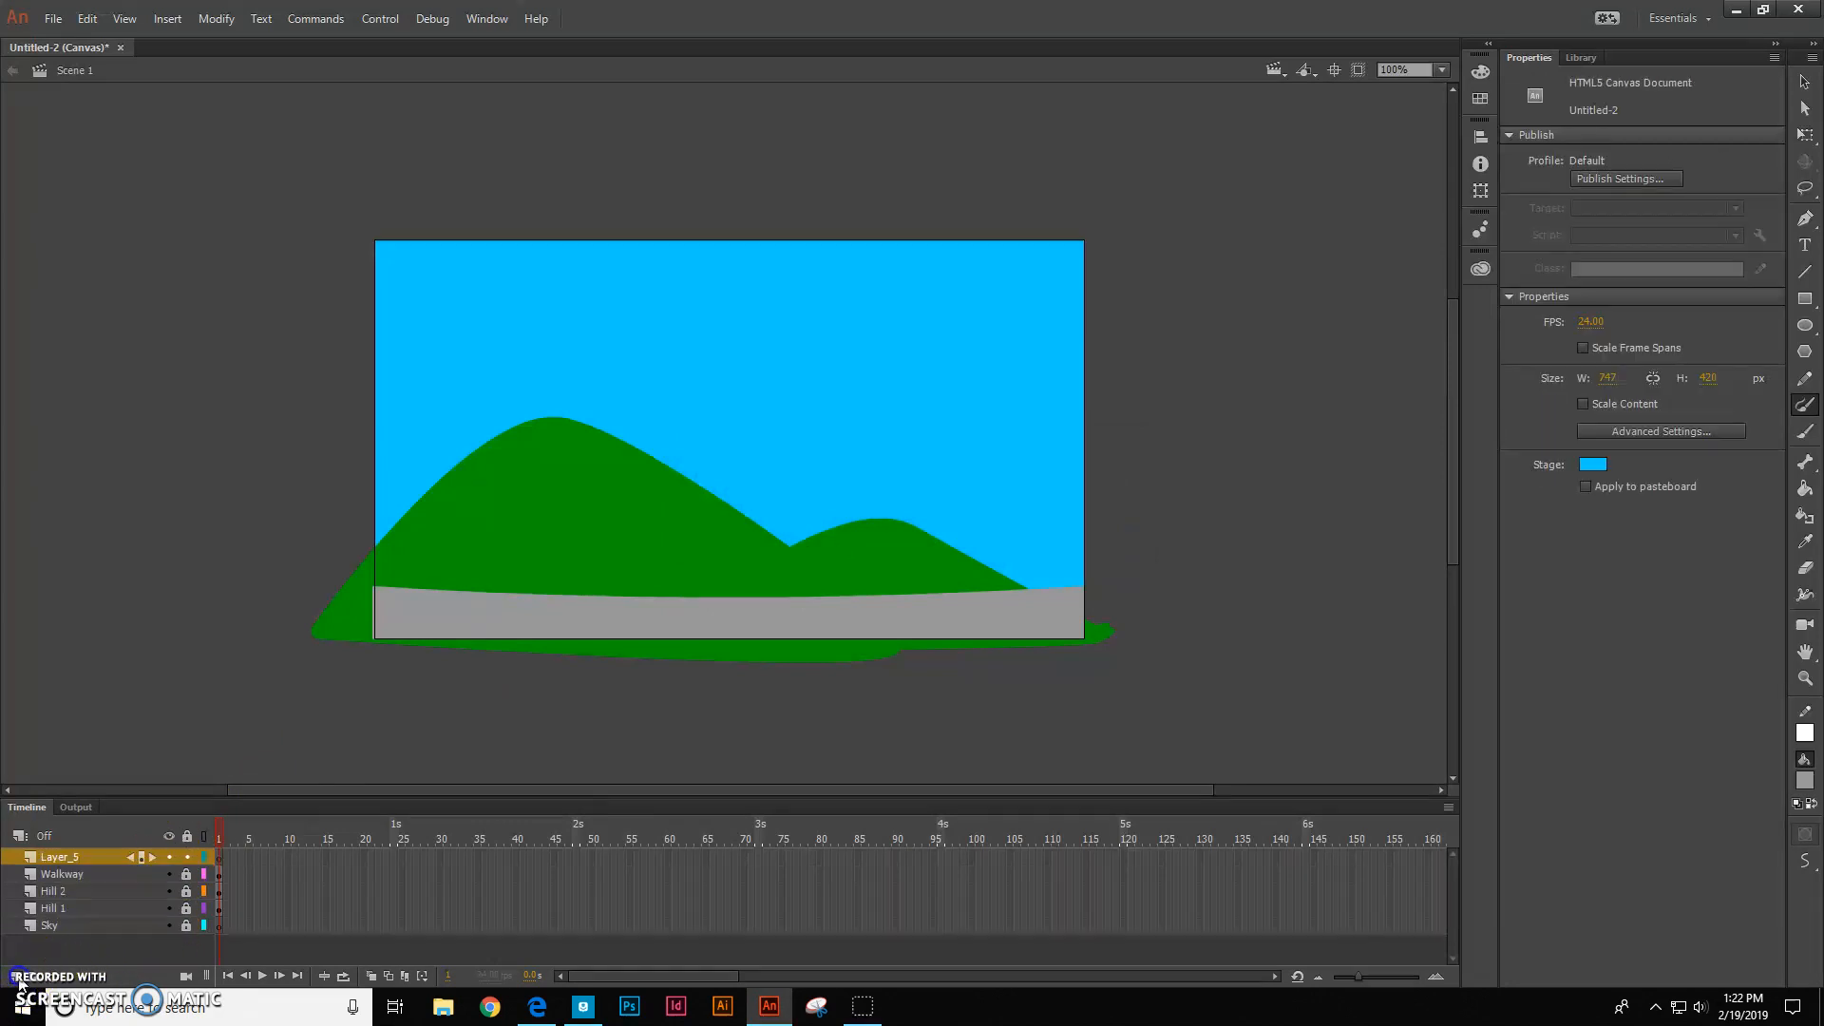
Rename the newly added layer to 'Clouds'
{"action": "double_click", "coordinate": [58, 857]}
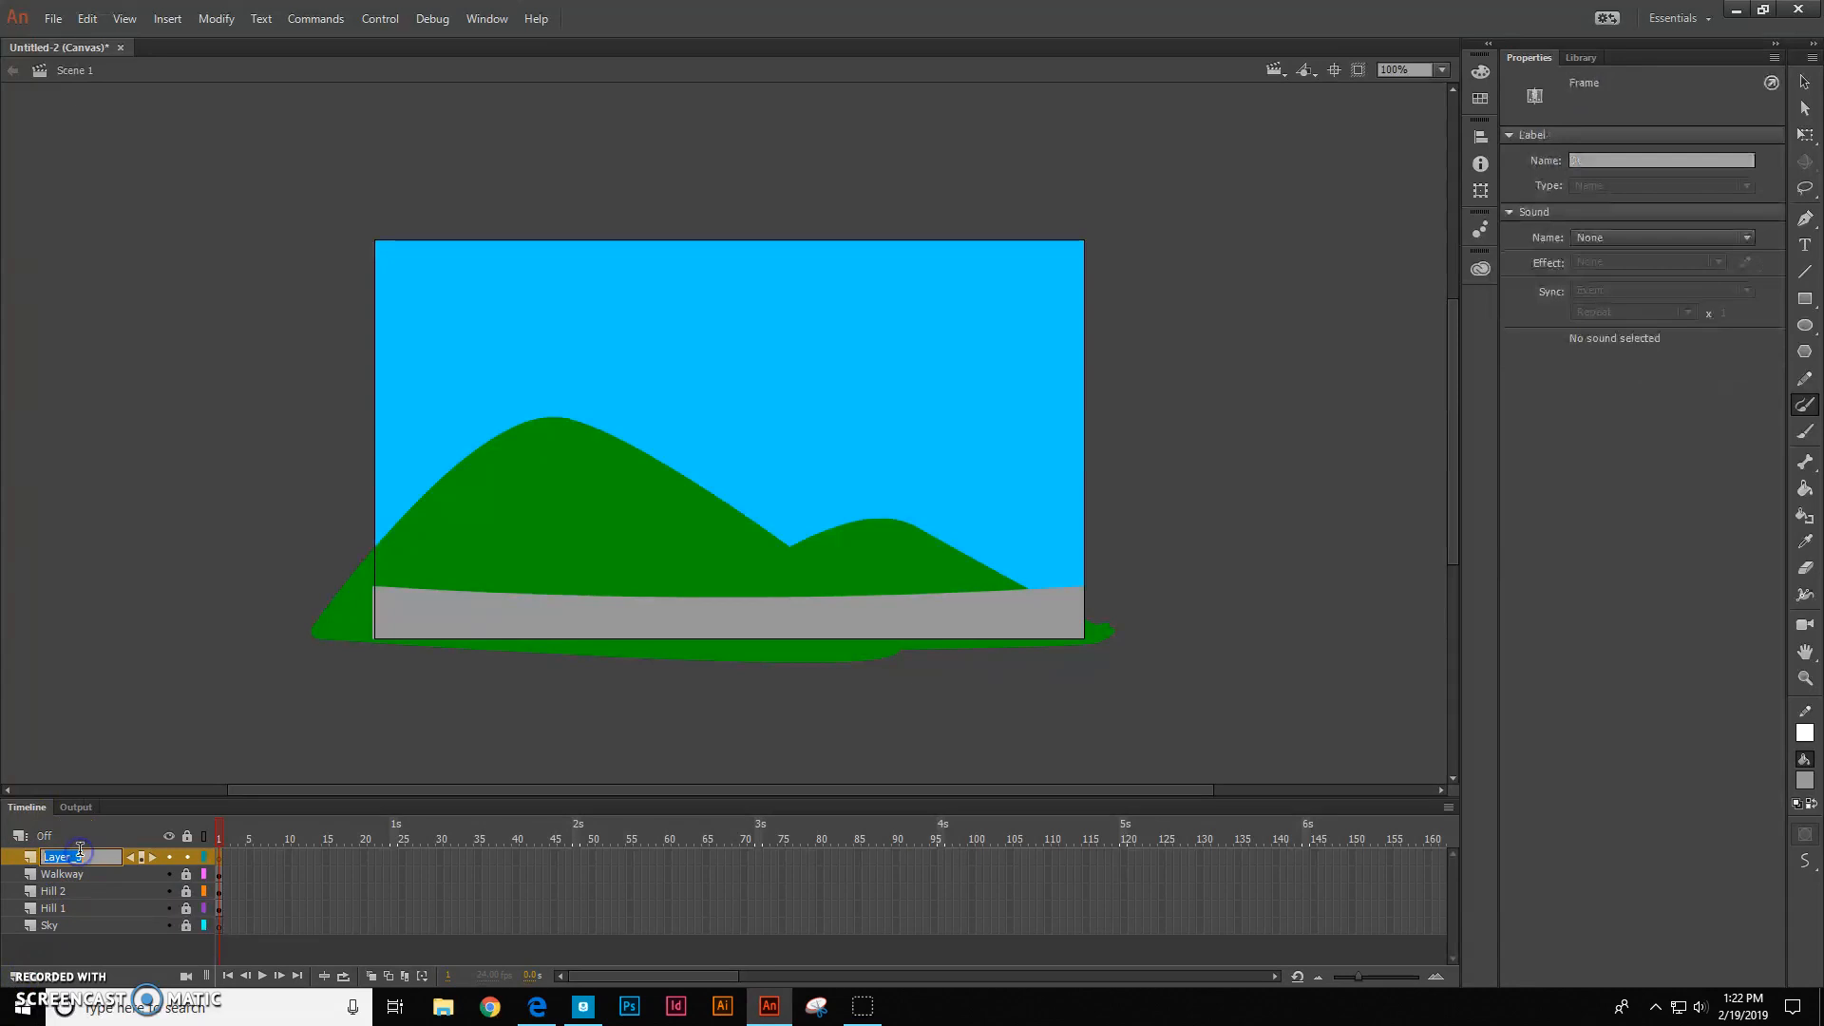
{"action": "type", "text": "Clouds"}
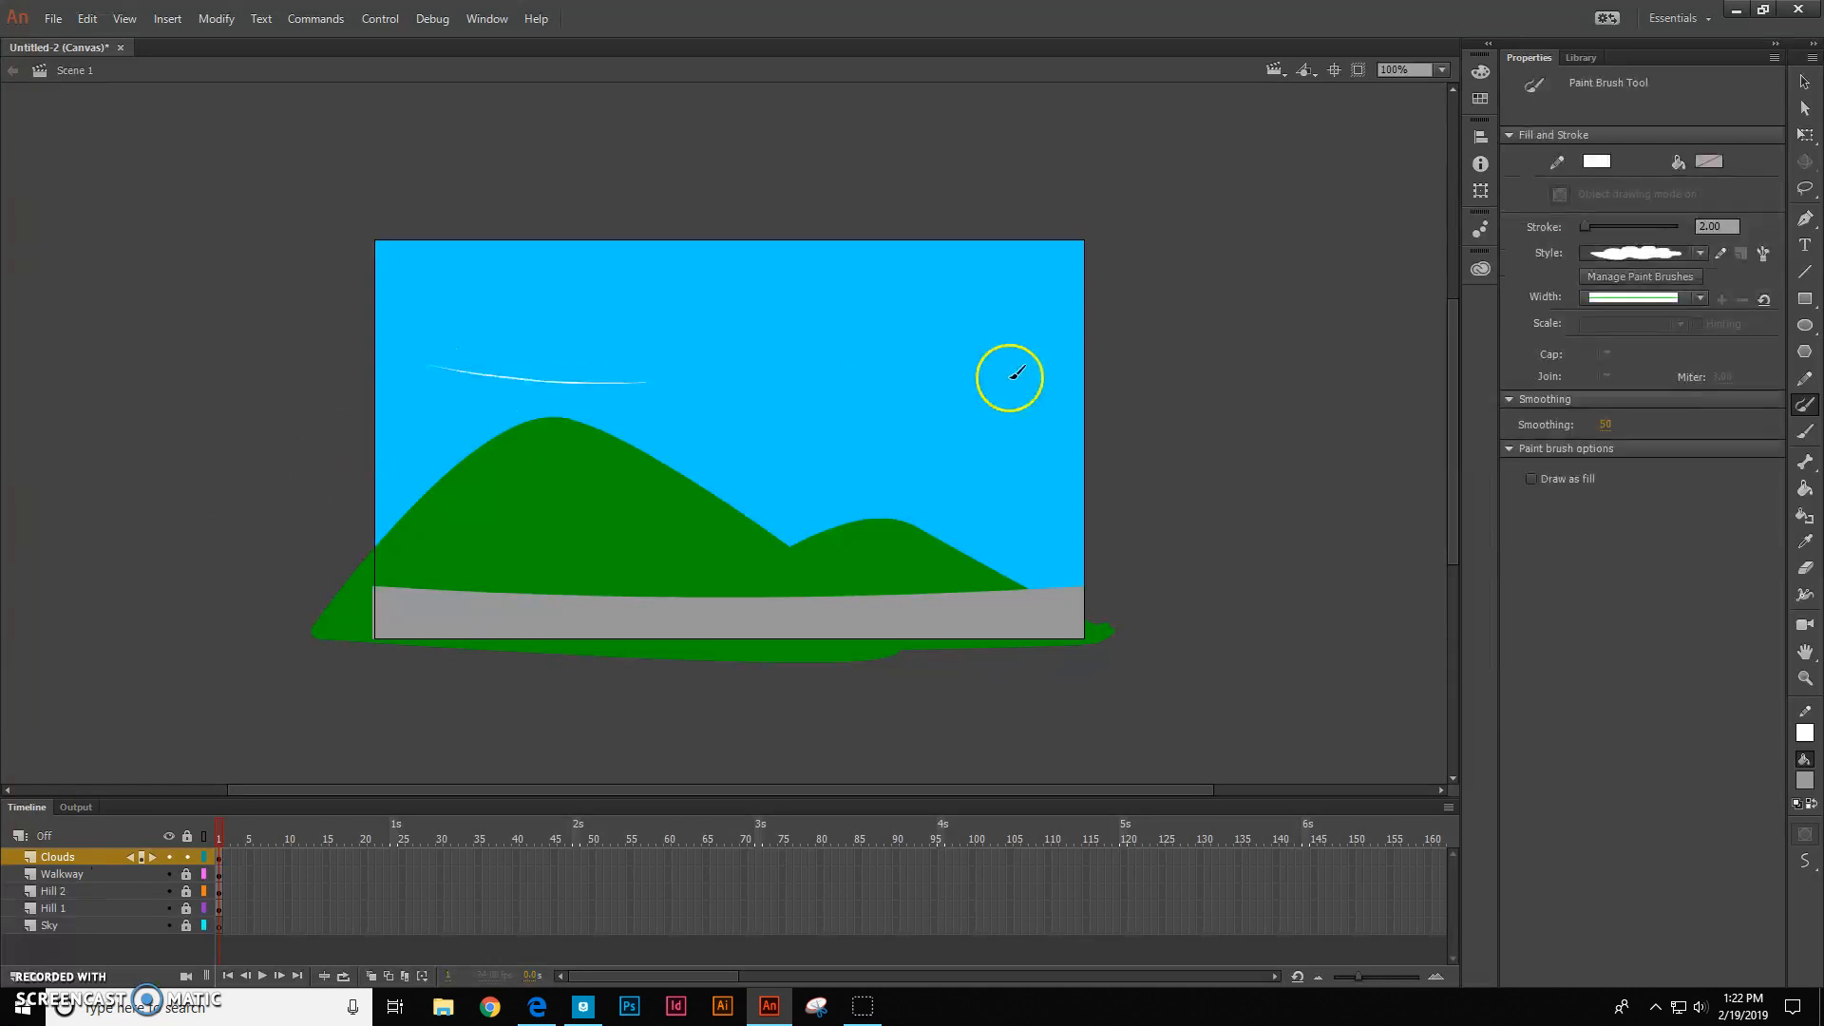
{"action": "mouse_move", "coordinate": [1801, 137]}
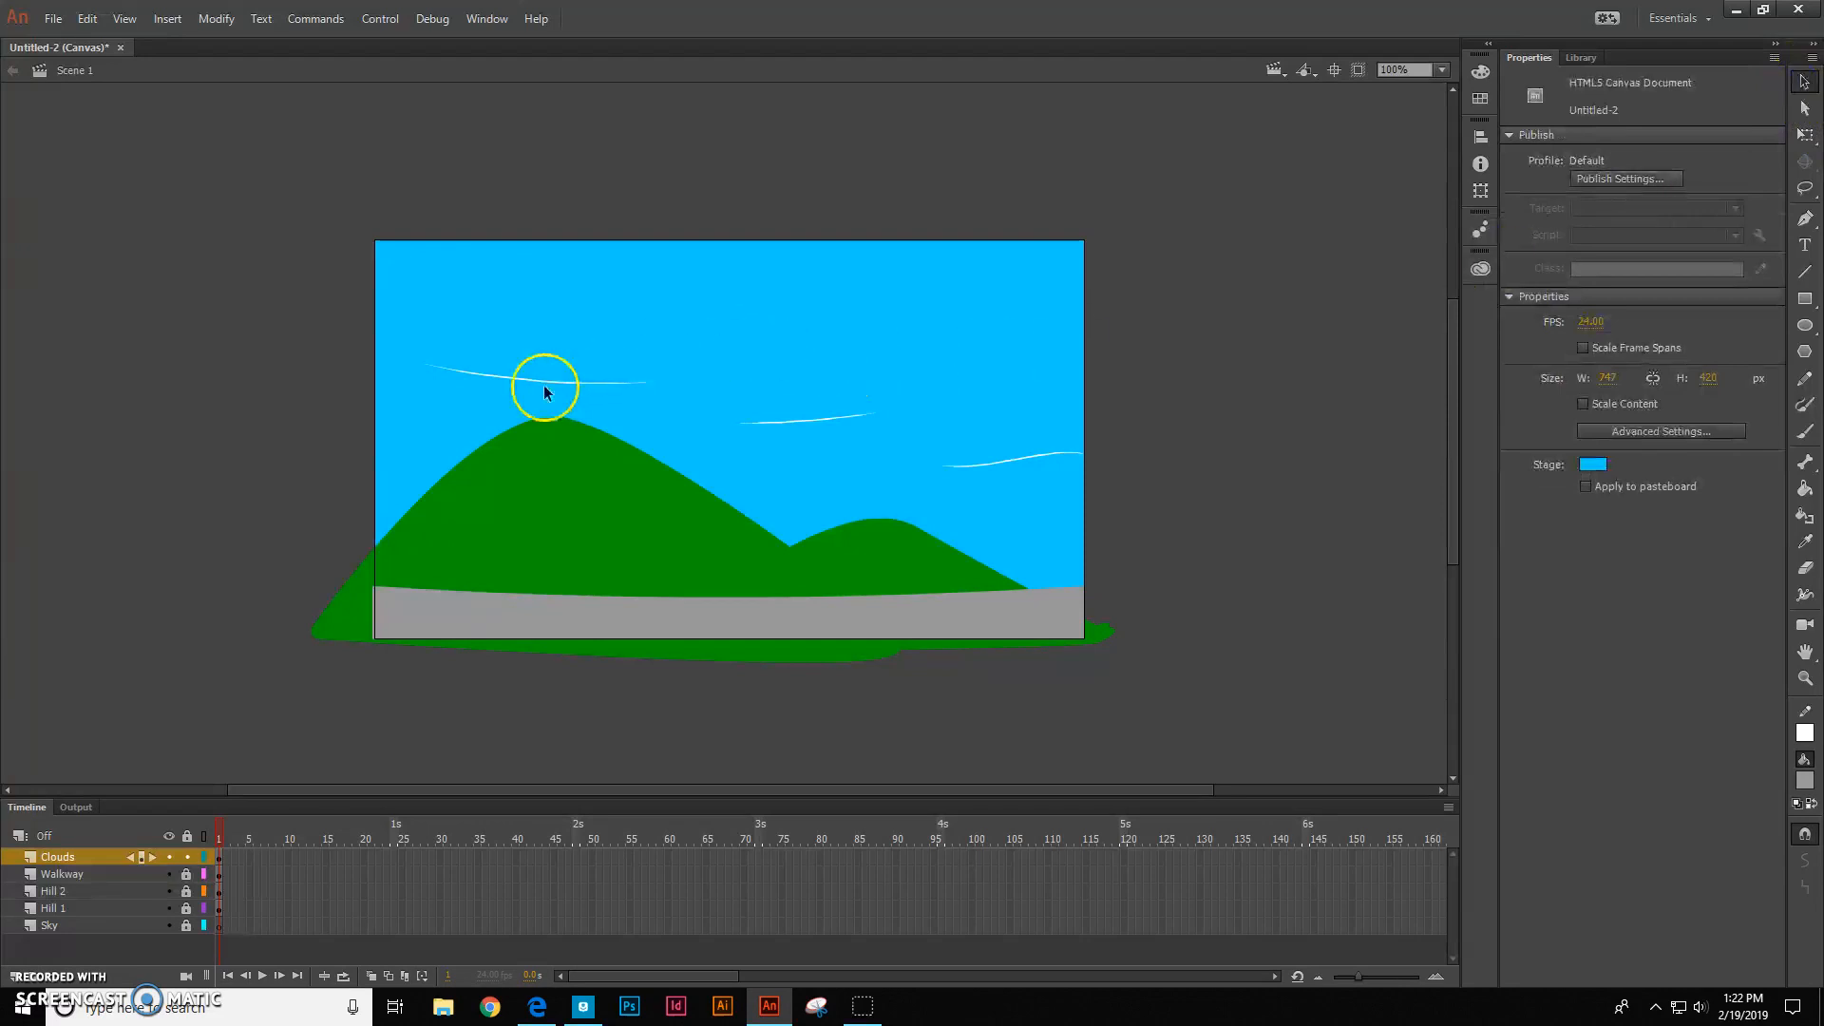
Select the cloud strokes, then shift the rightmost cloud slightly left
{"action": "left_click", "coordinate": [518, 384]}
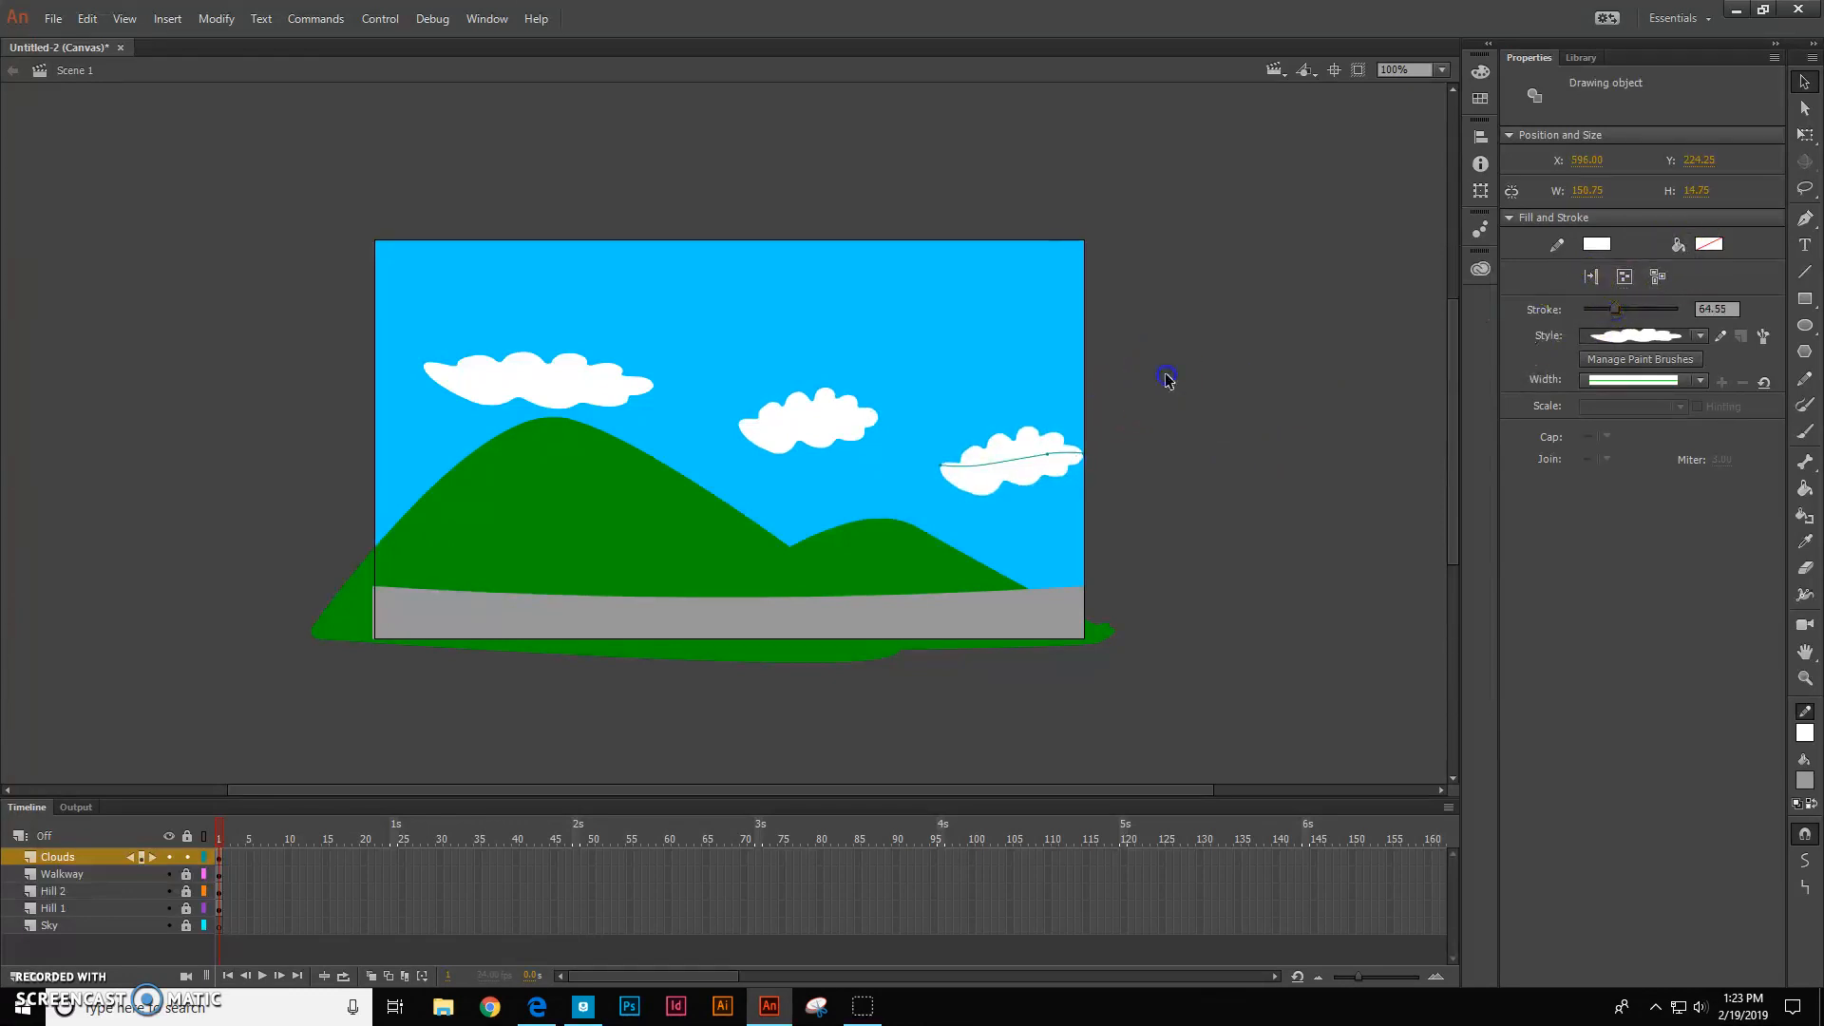
{"action": "left_click", "coordinate": [1030, 463]}
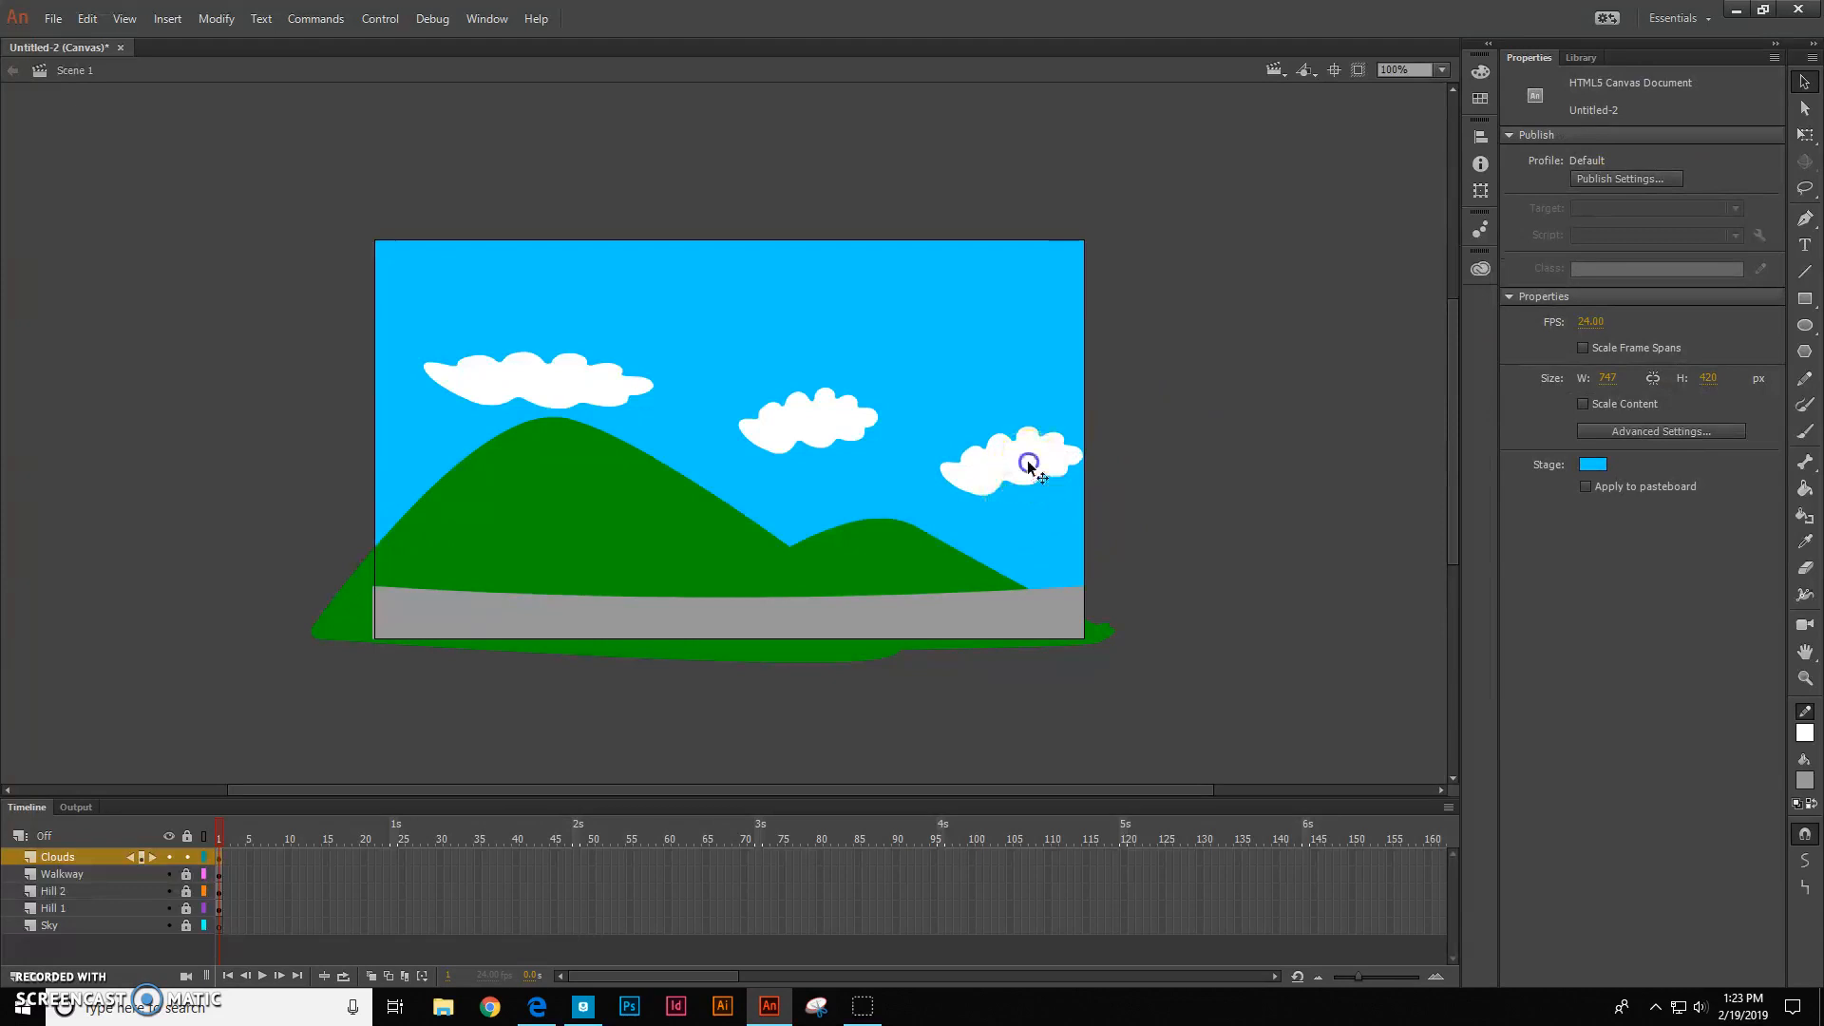
{"action": "left_click", "coordinate": [1027, 460]}
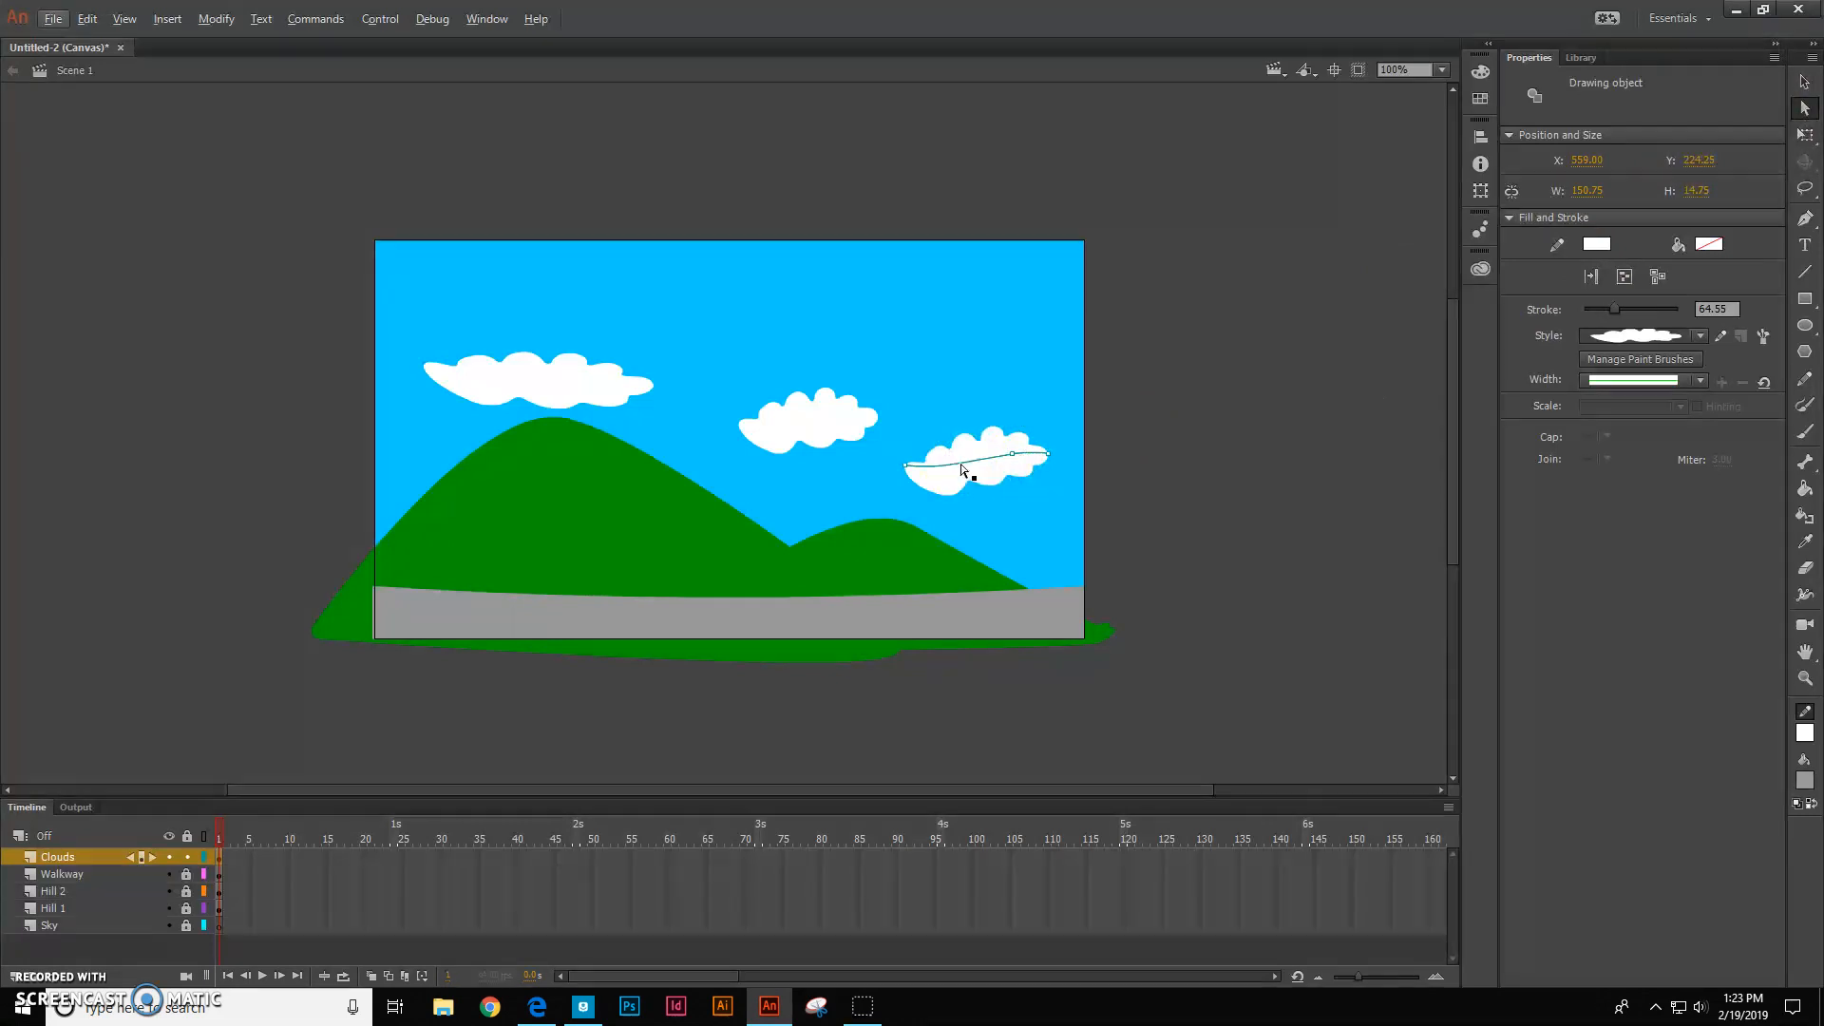
{"action": "left_click", "coordinate": [978, 462]}
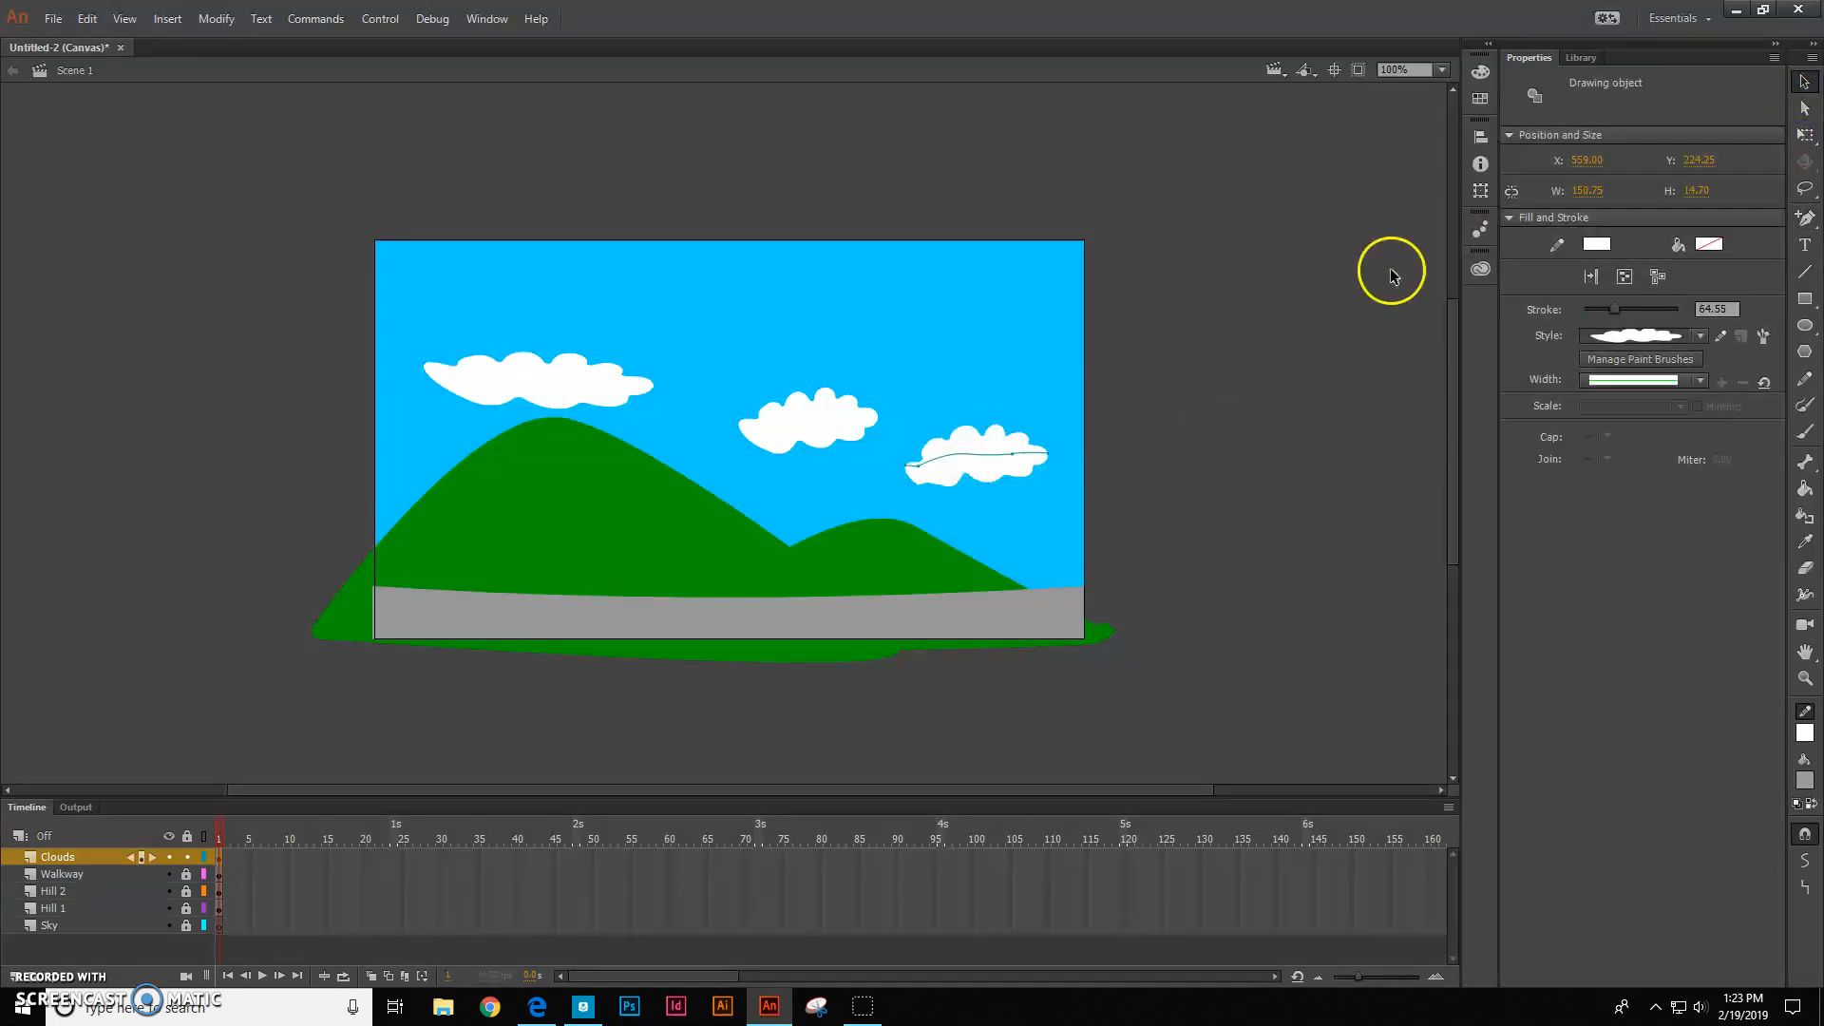
{"action": "mouse_move", "coordinate": [971, 481]}
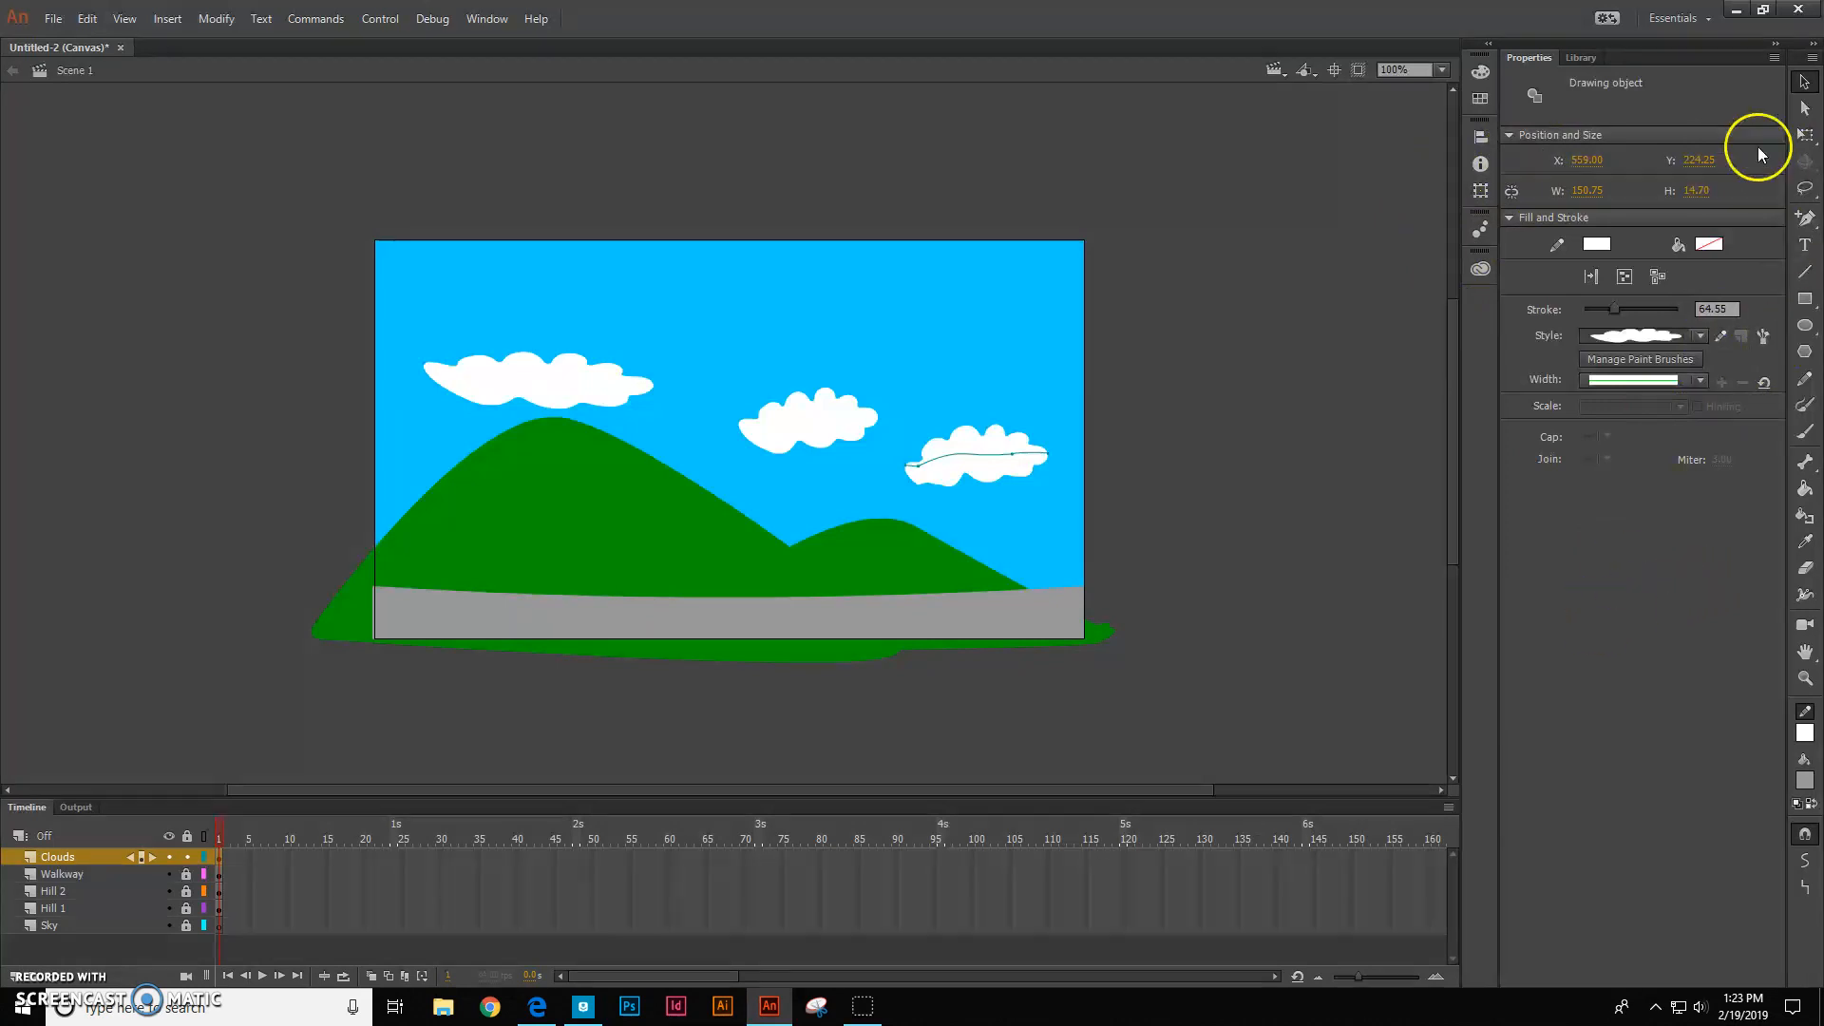
{"action": "mouse_move", "coordinate": [1810, 503]}
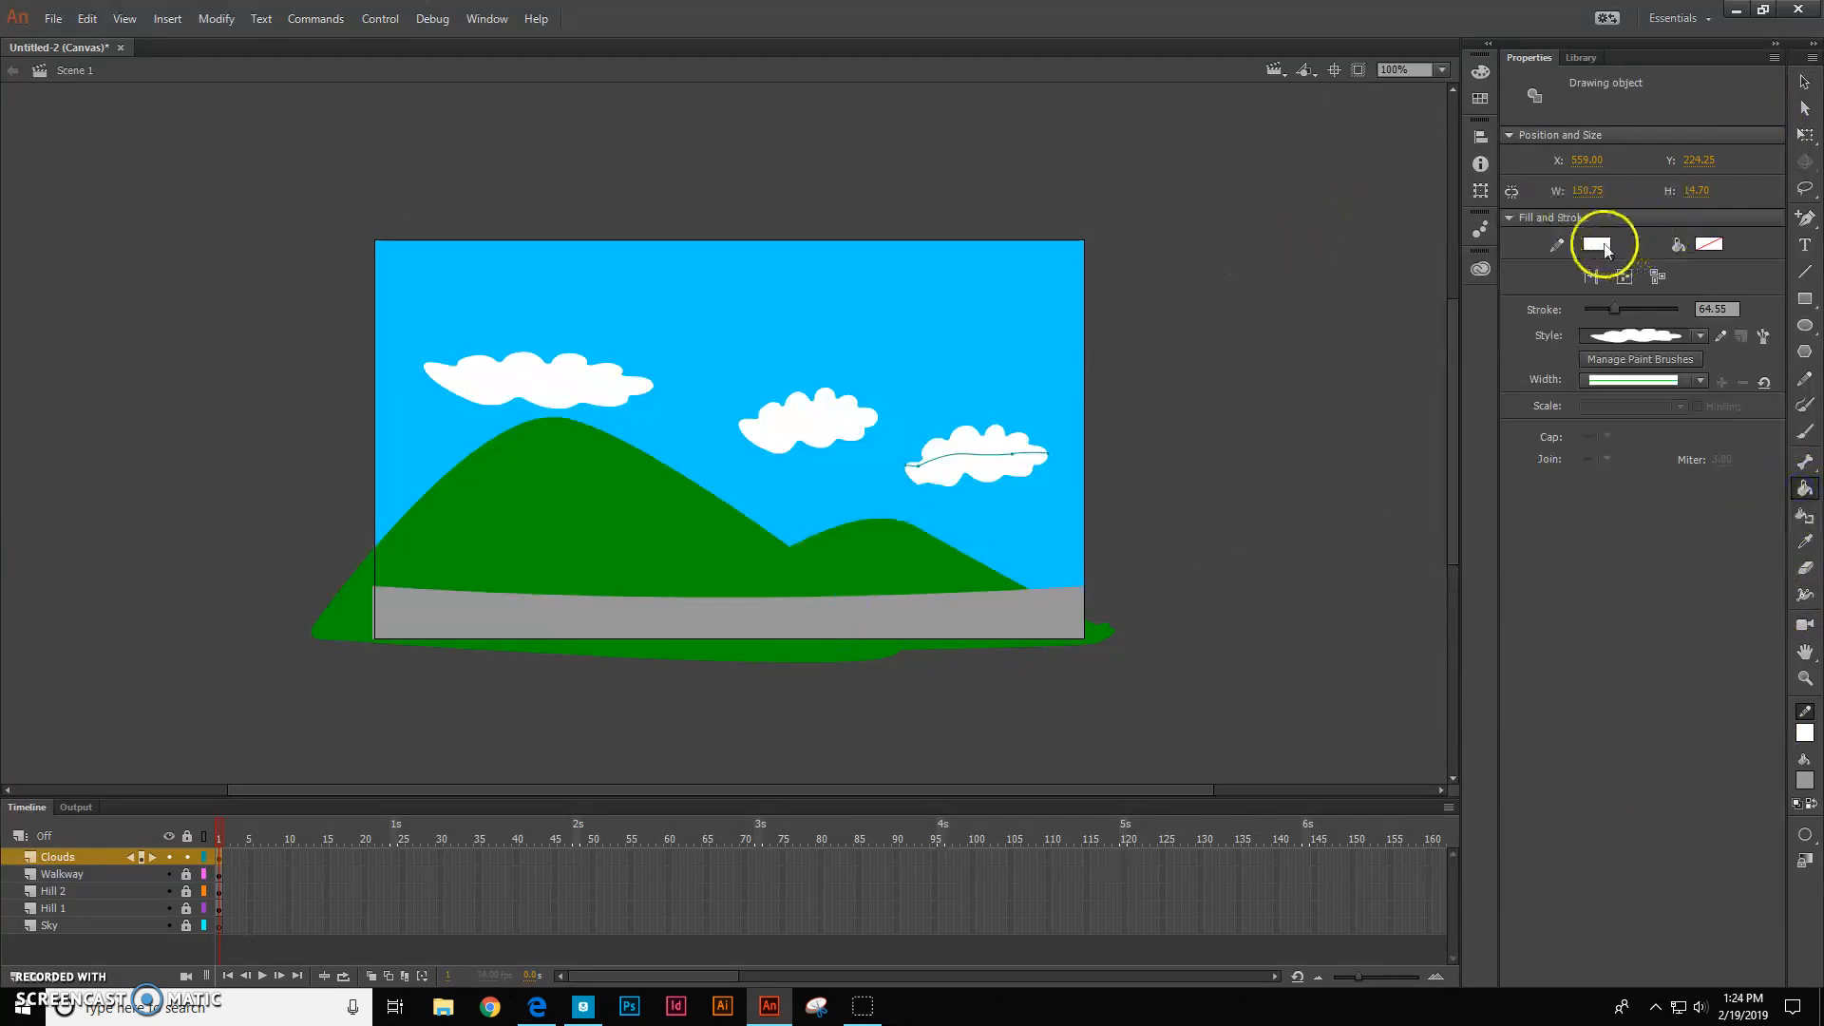
Try light grey on a cloud, revert it to white, and widen the leftmost cloud
{"action": "left_click", "coordinate": [1598, 244]}
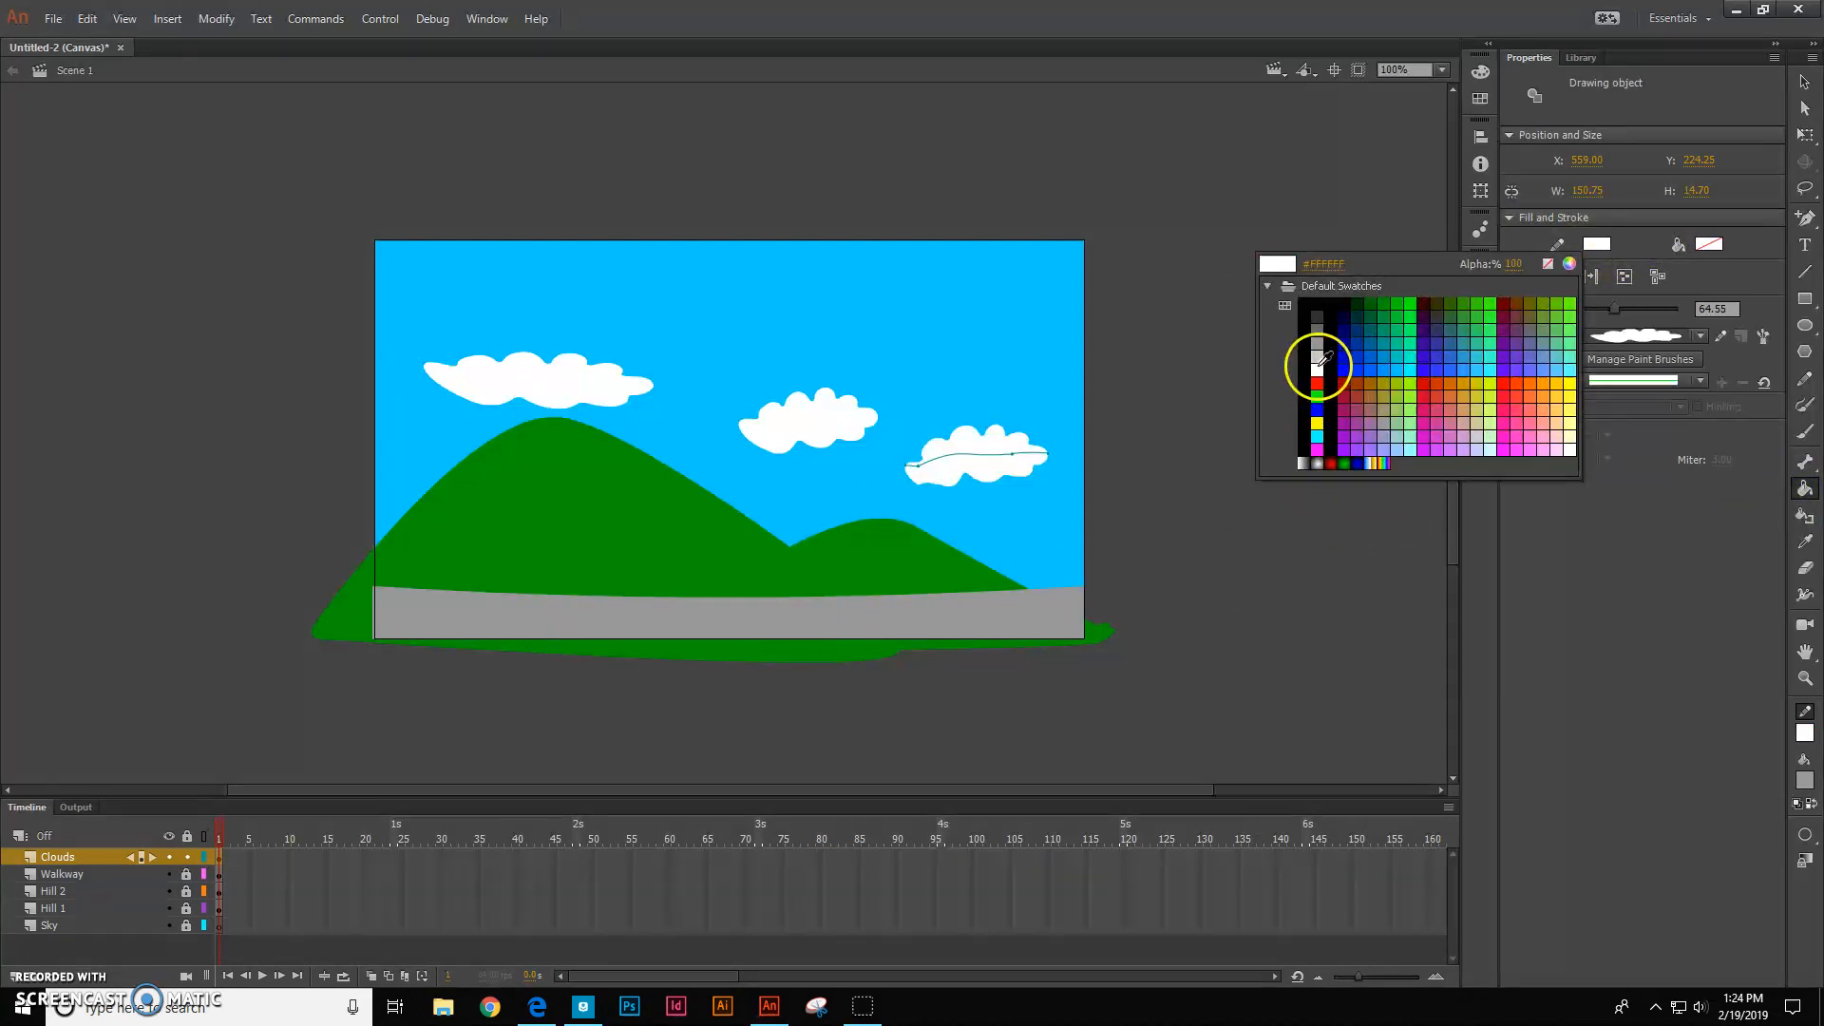
{"action": "left_click", "coordinate": [1318, 352]}
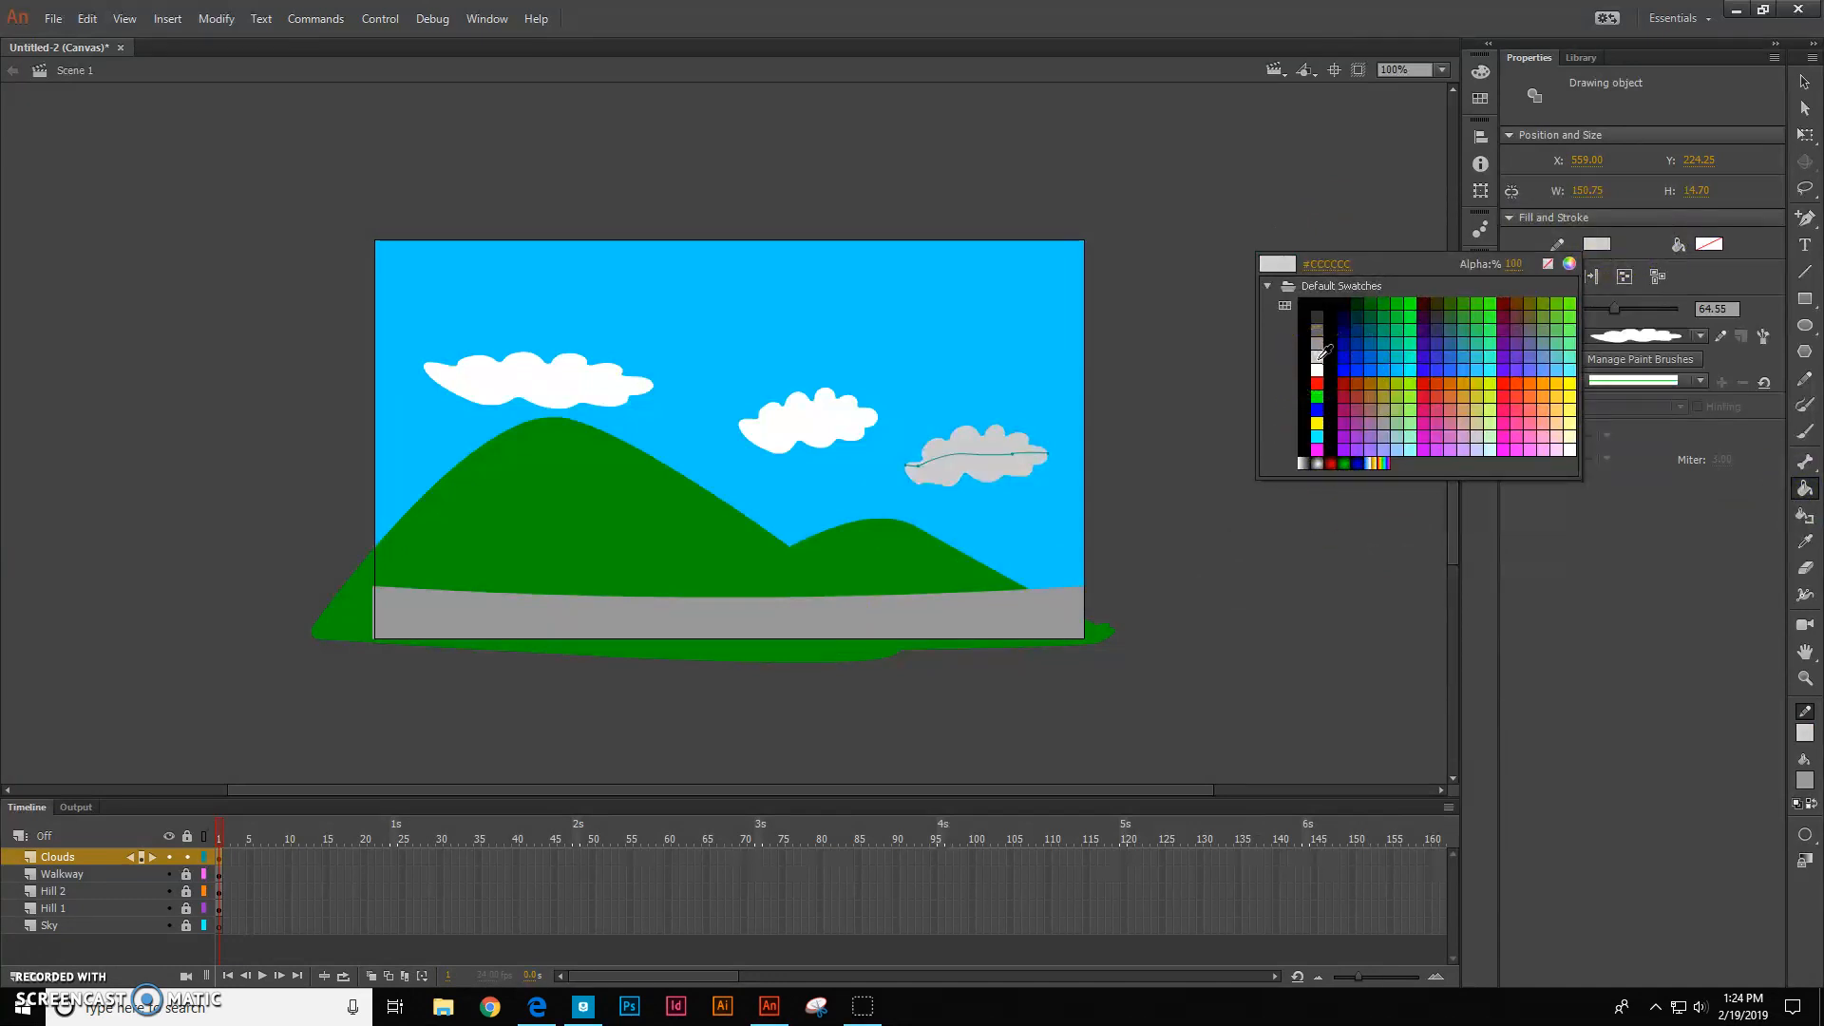
{"action": "left_click", "coordinate": [1316, 364]}
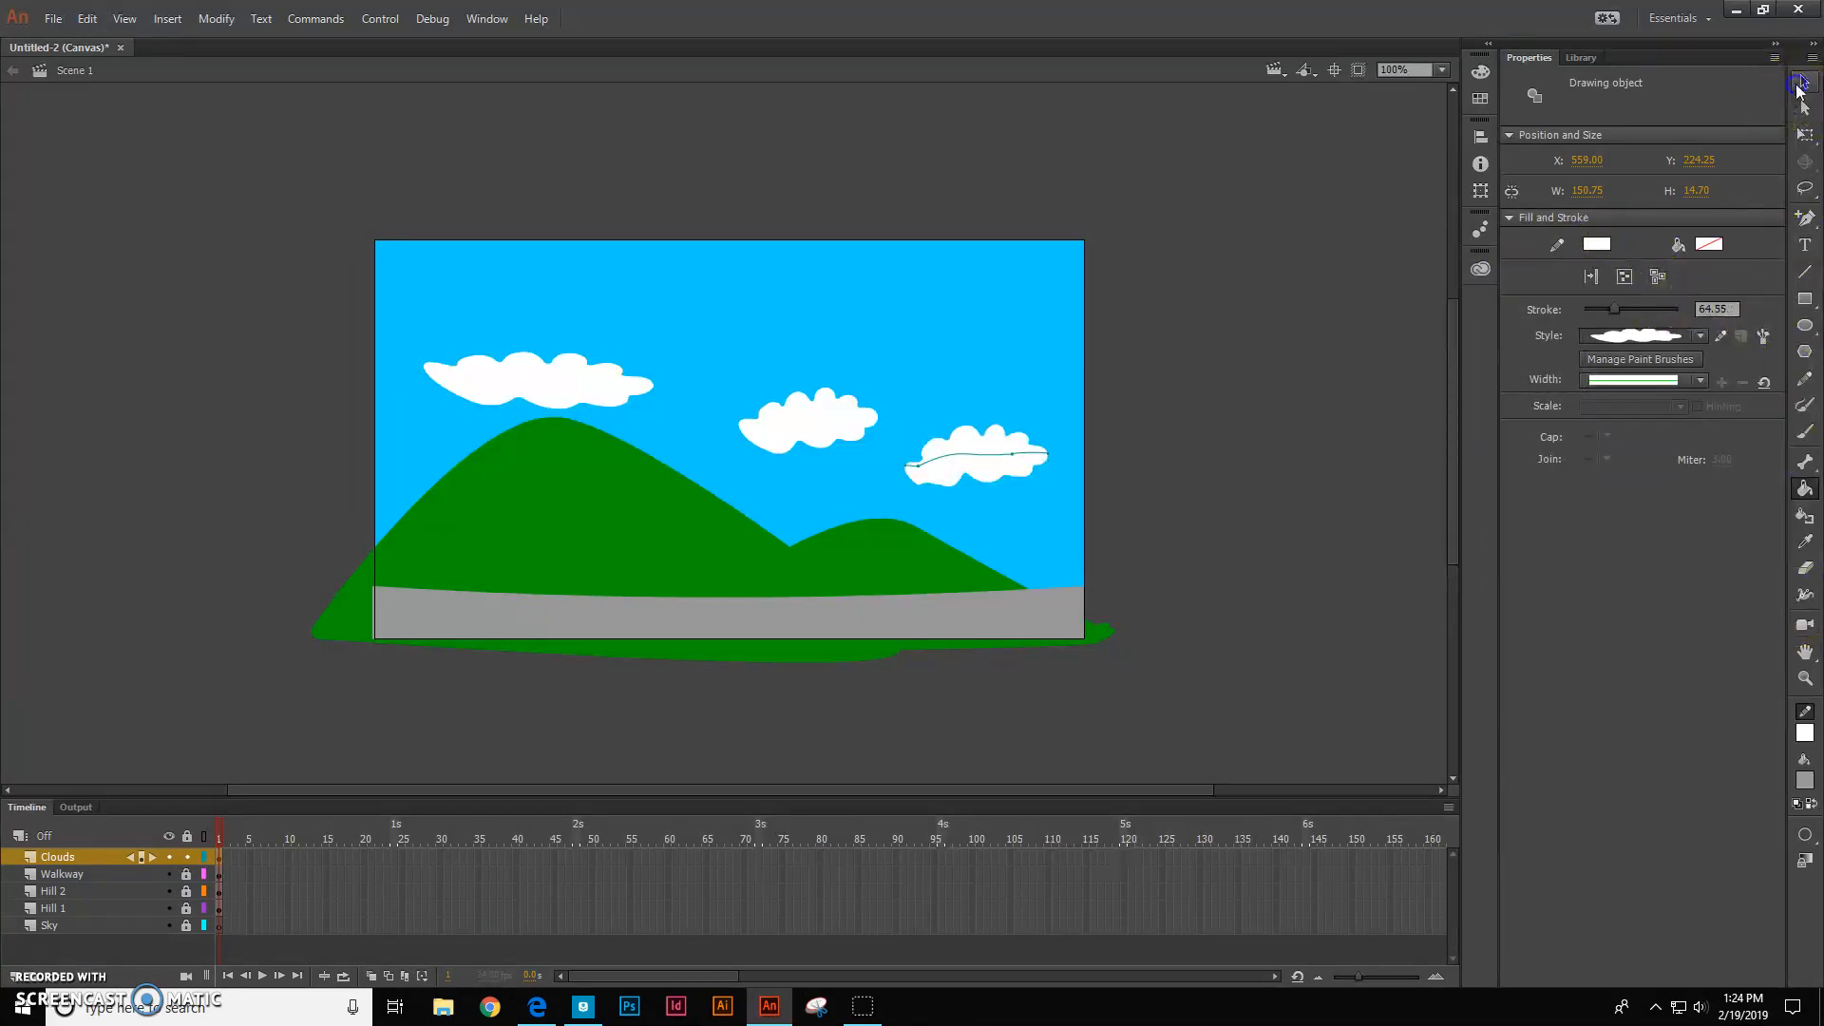
{"action": "left_click", "coordinate": [751, 398]}
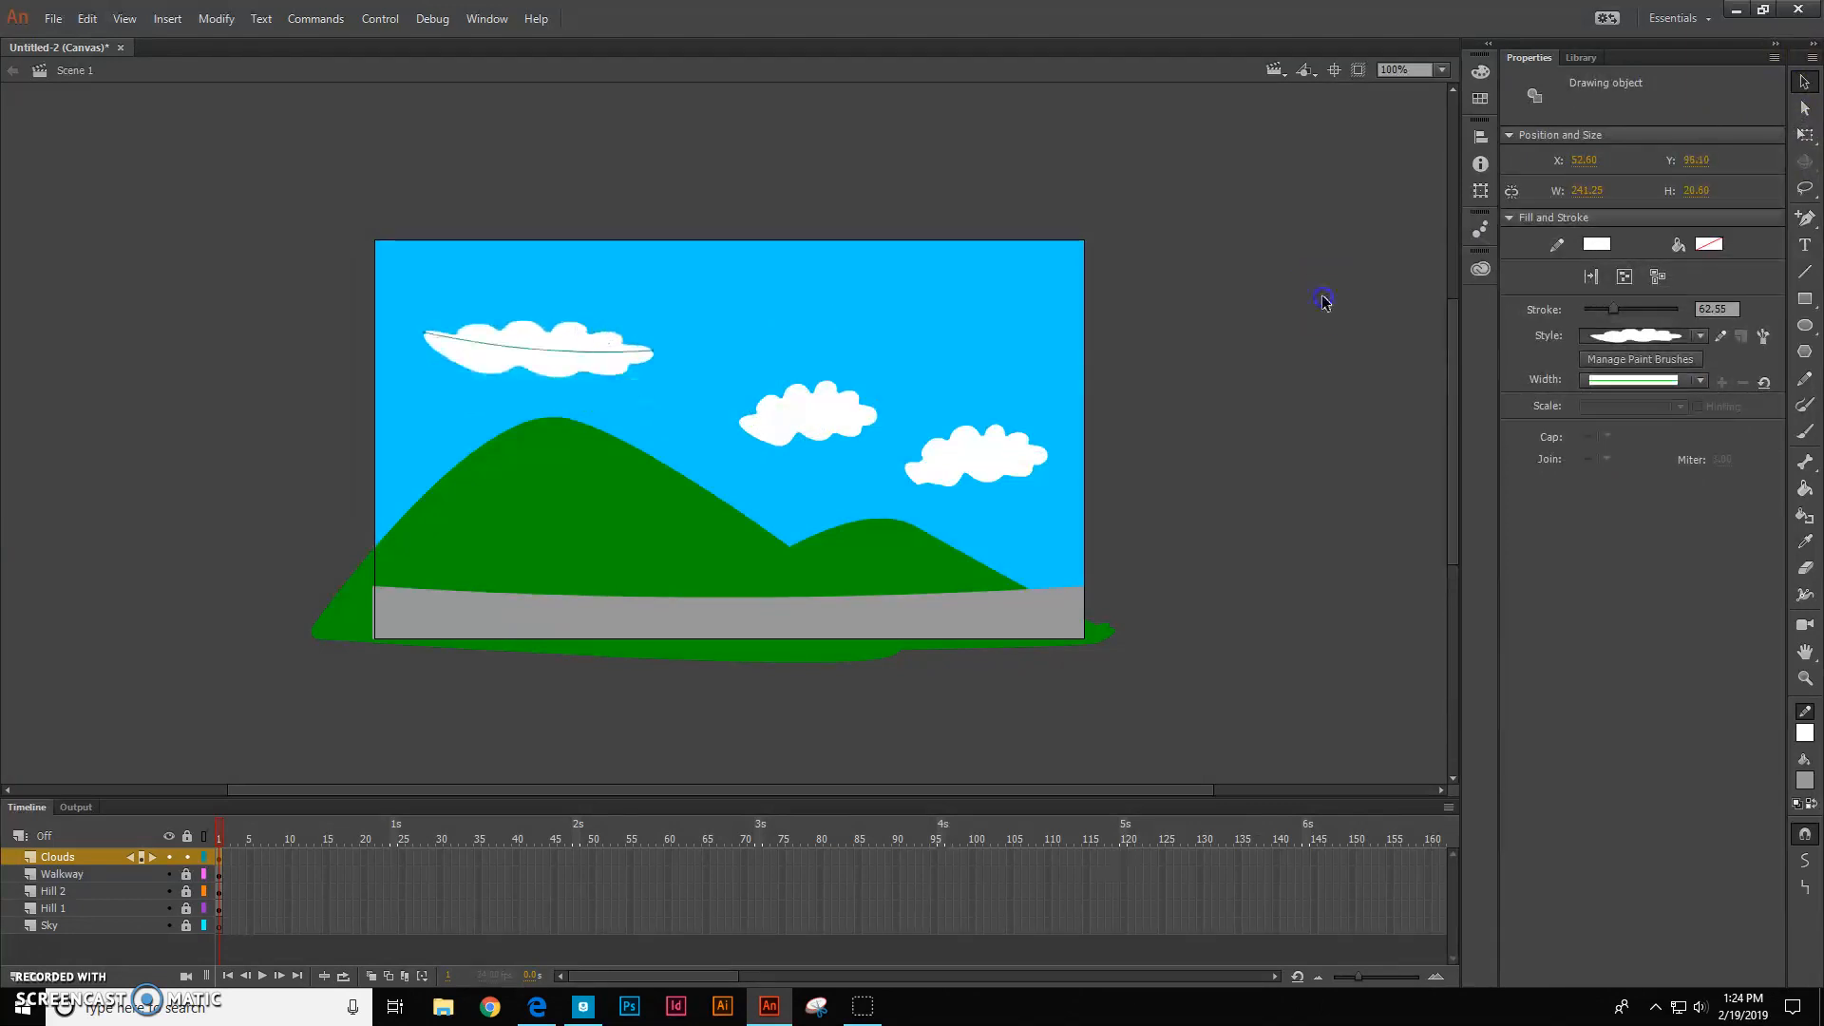
{"action": "left_click", "coordinate": [1260, 638]}
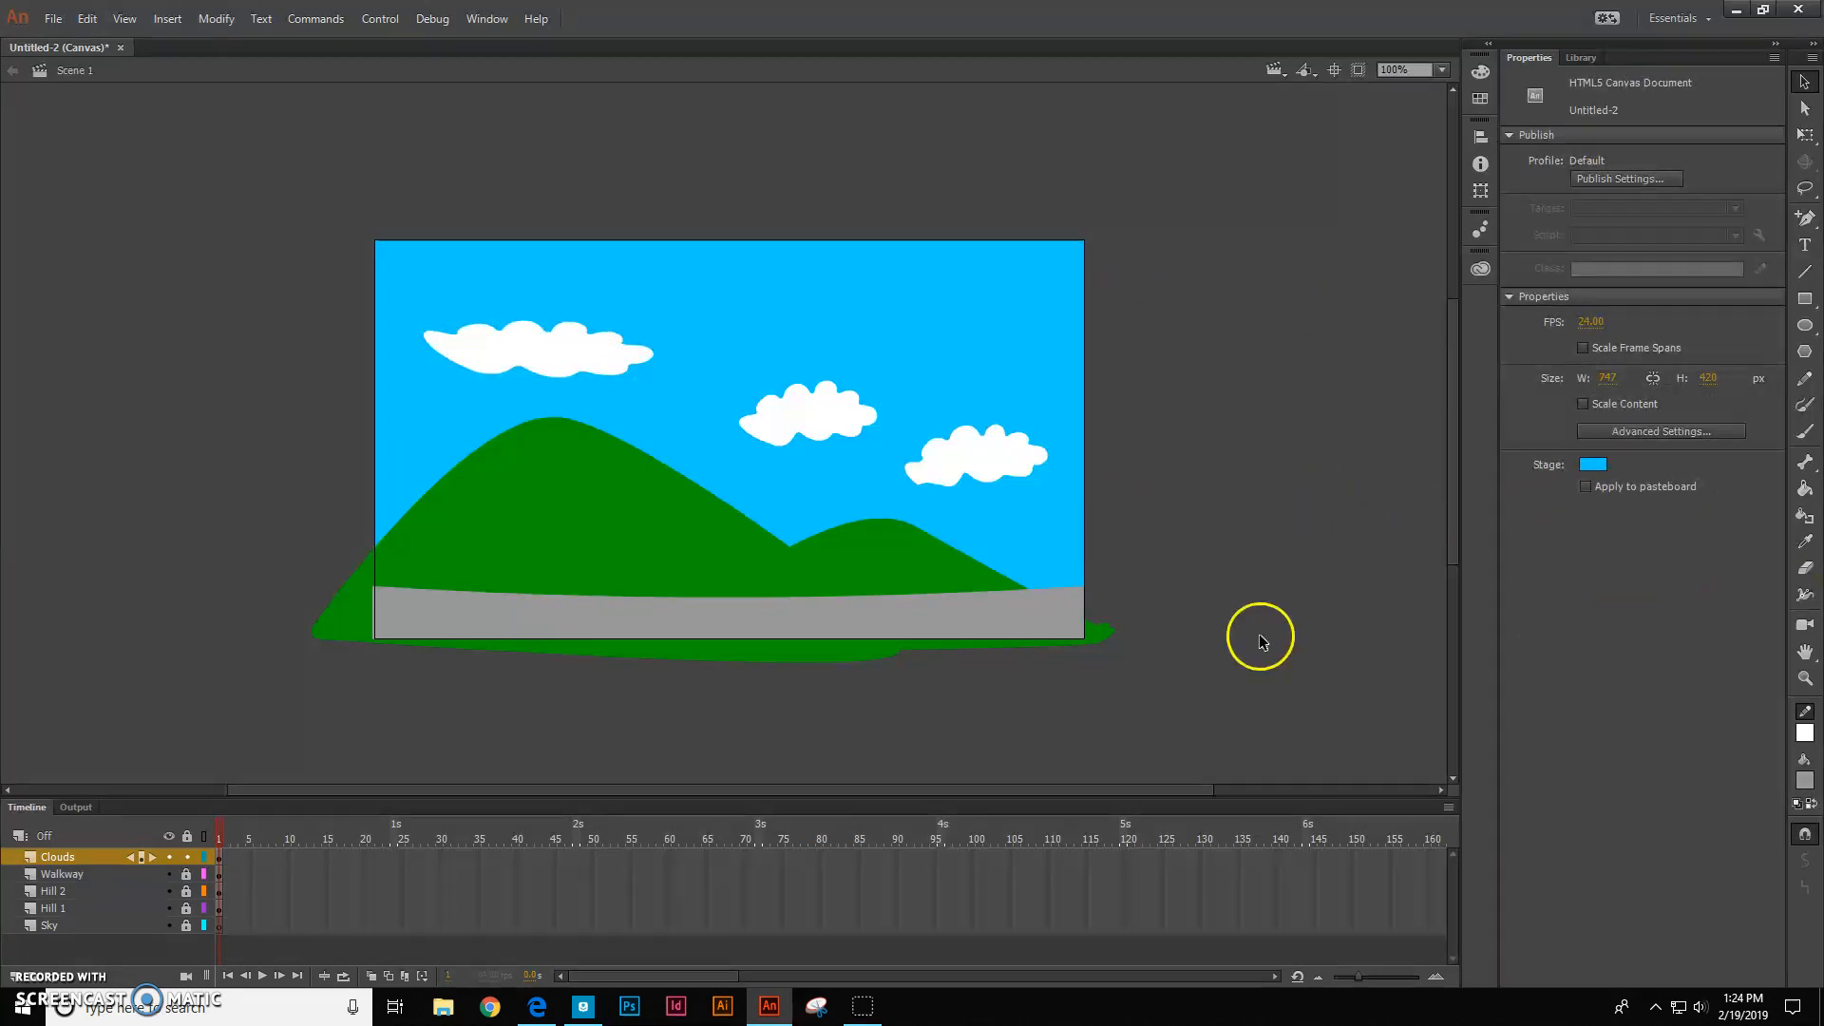
{"action": "mouse_move", "coordinate": [12, 989]}
{"action": "type", "text": "Sun"}
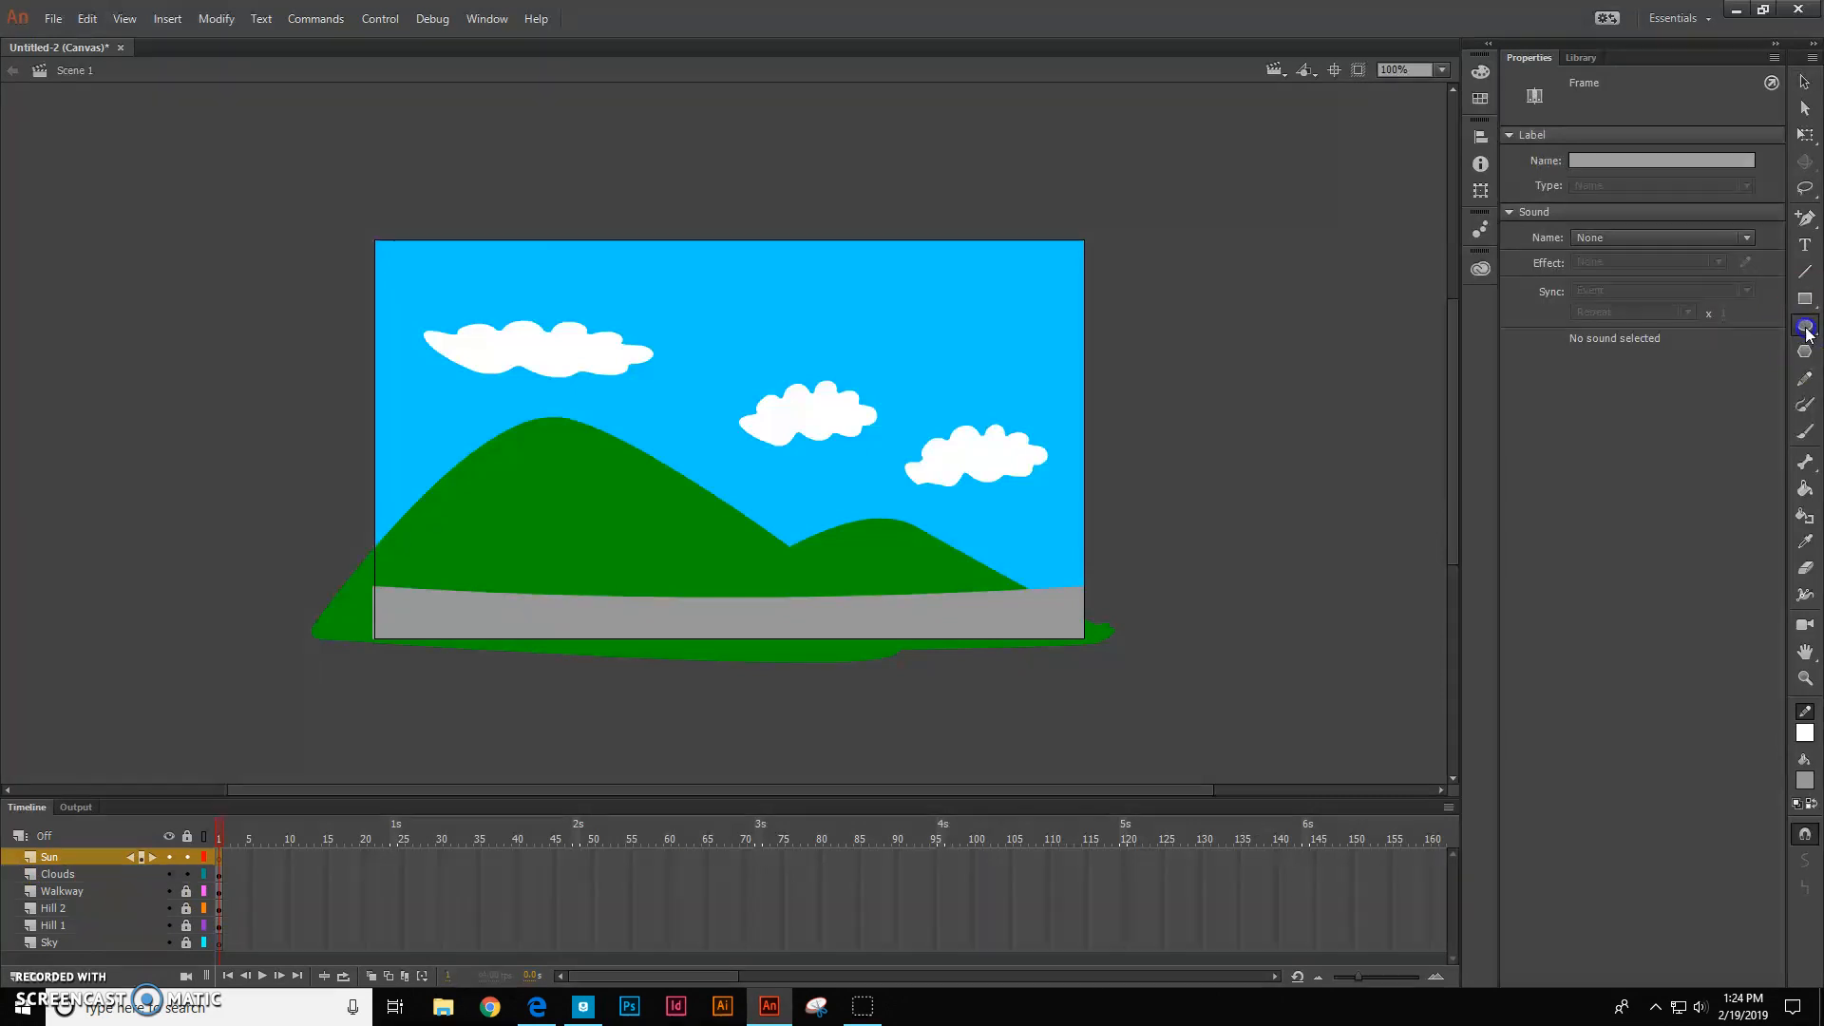
Set the Oval tool to orange fill and yellow stroke, then draw the top-right sun
{"action": "left_click", "coordinate": [1807, 300]}
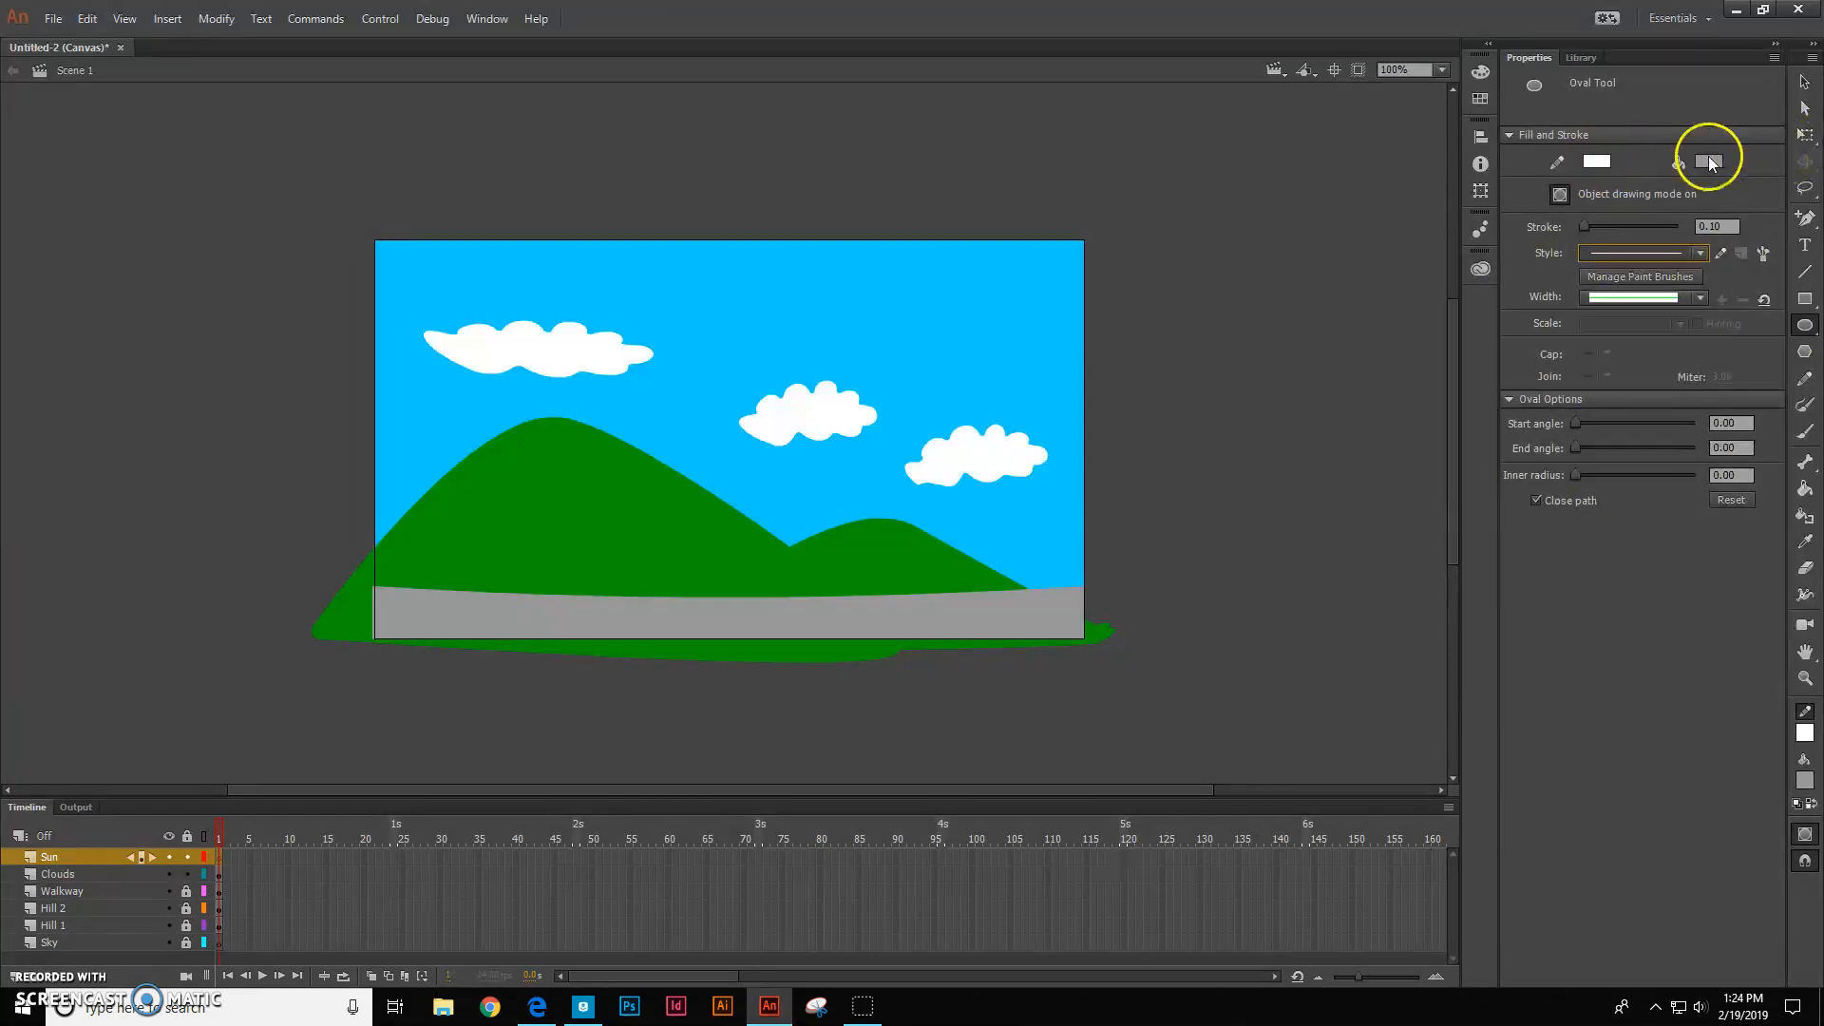
{"action": "left_click", "coordinate": [1710, 161]}
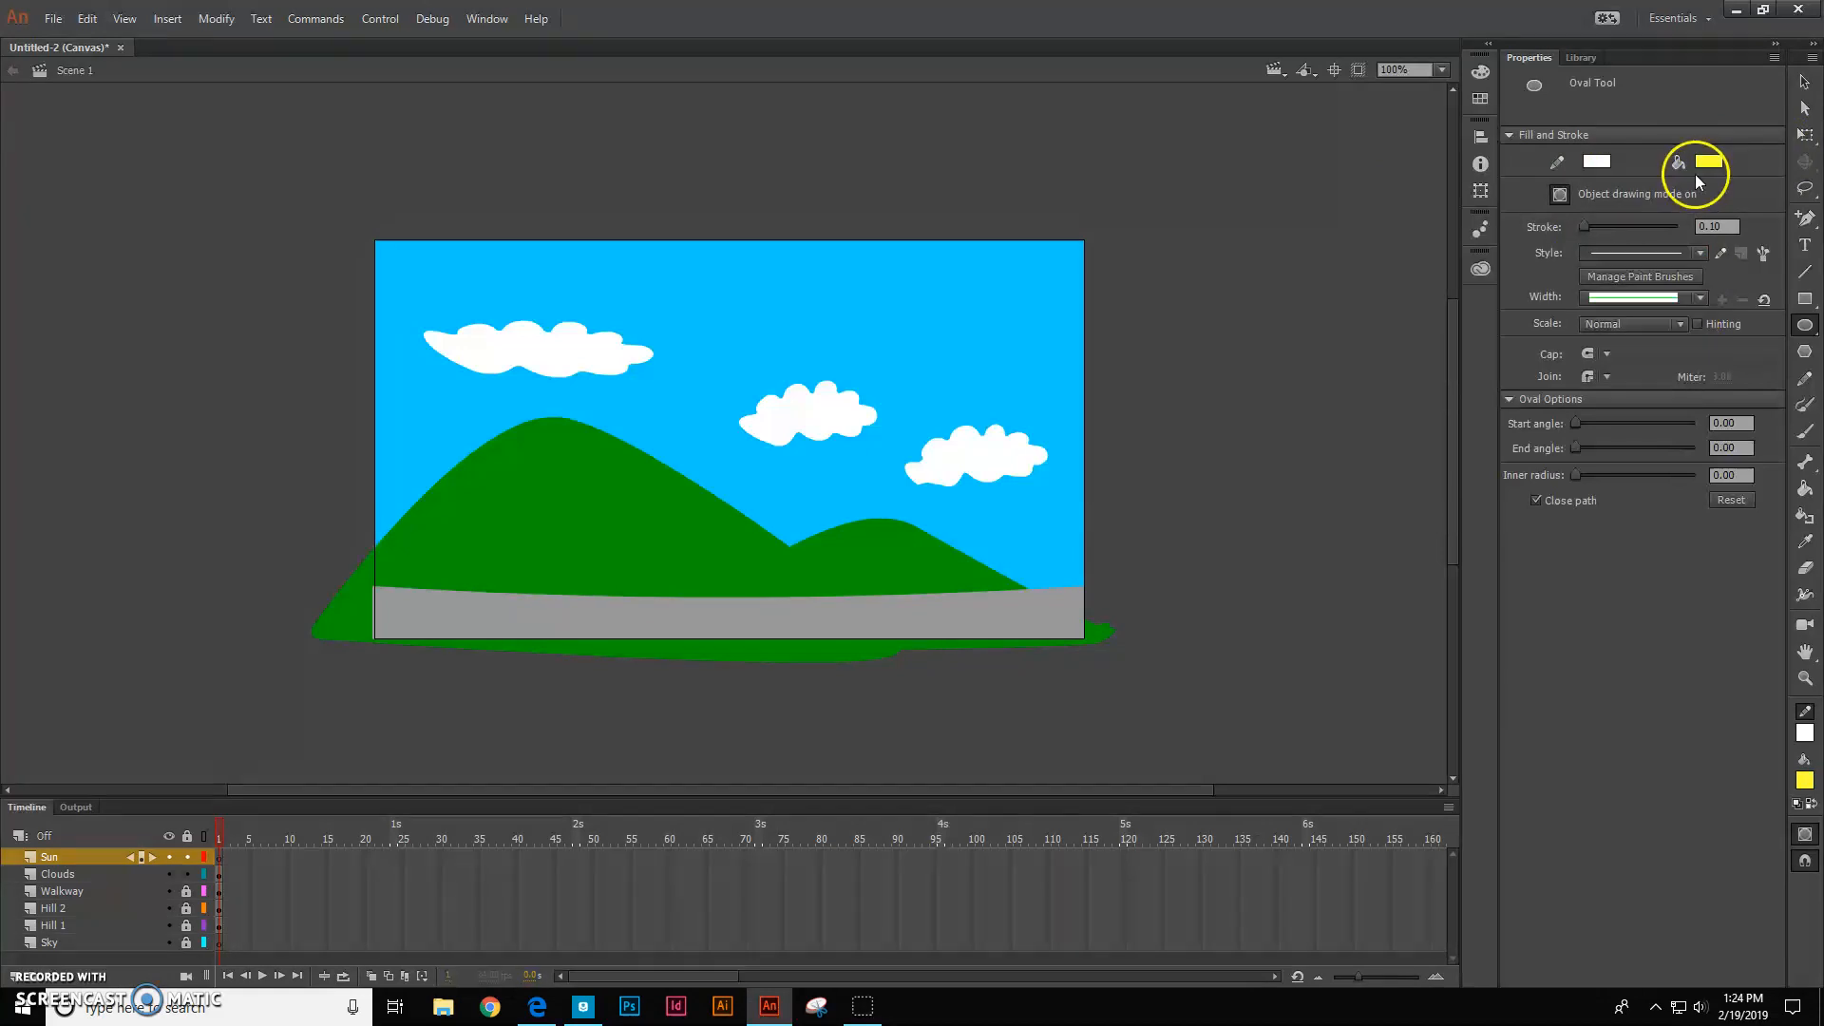
{"action": "left_click", "coordinate": [1706, 160]}
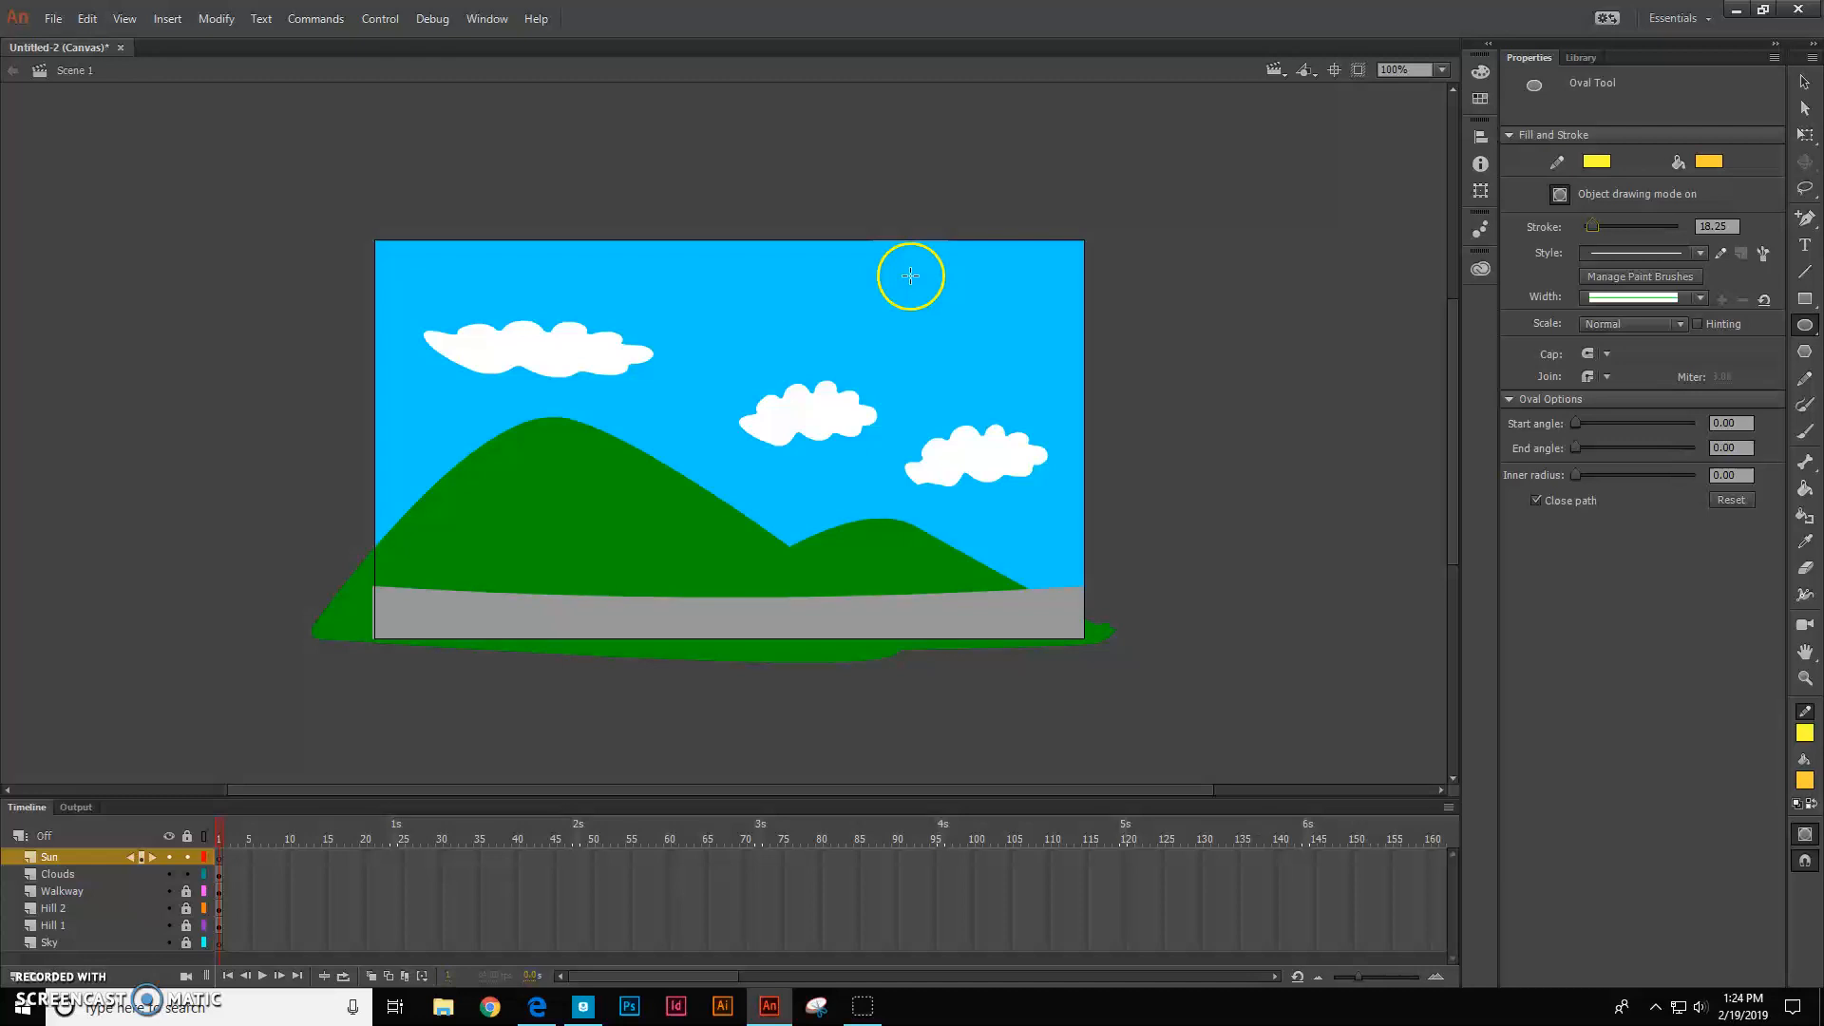
{"action": "mouse_move", "coordinate": [978, 323]}
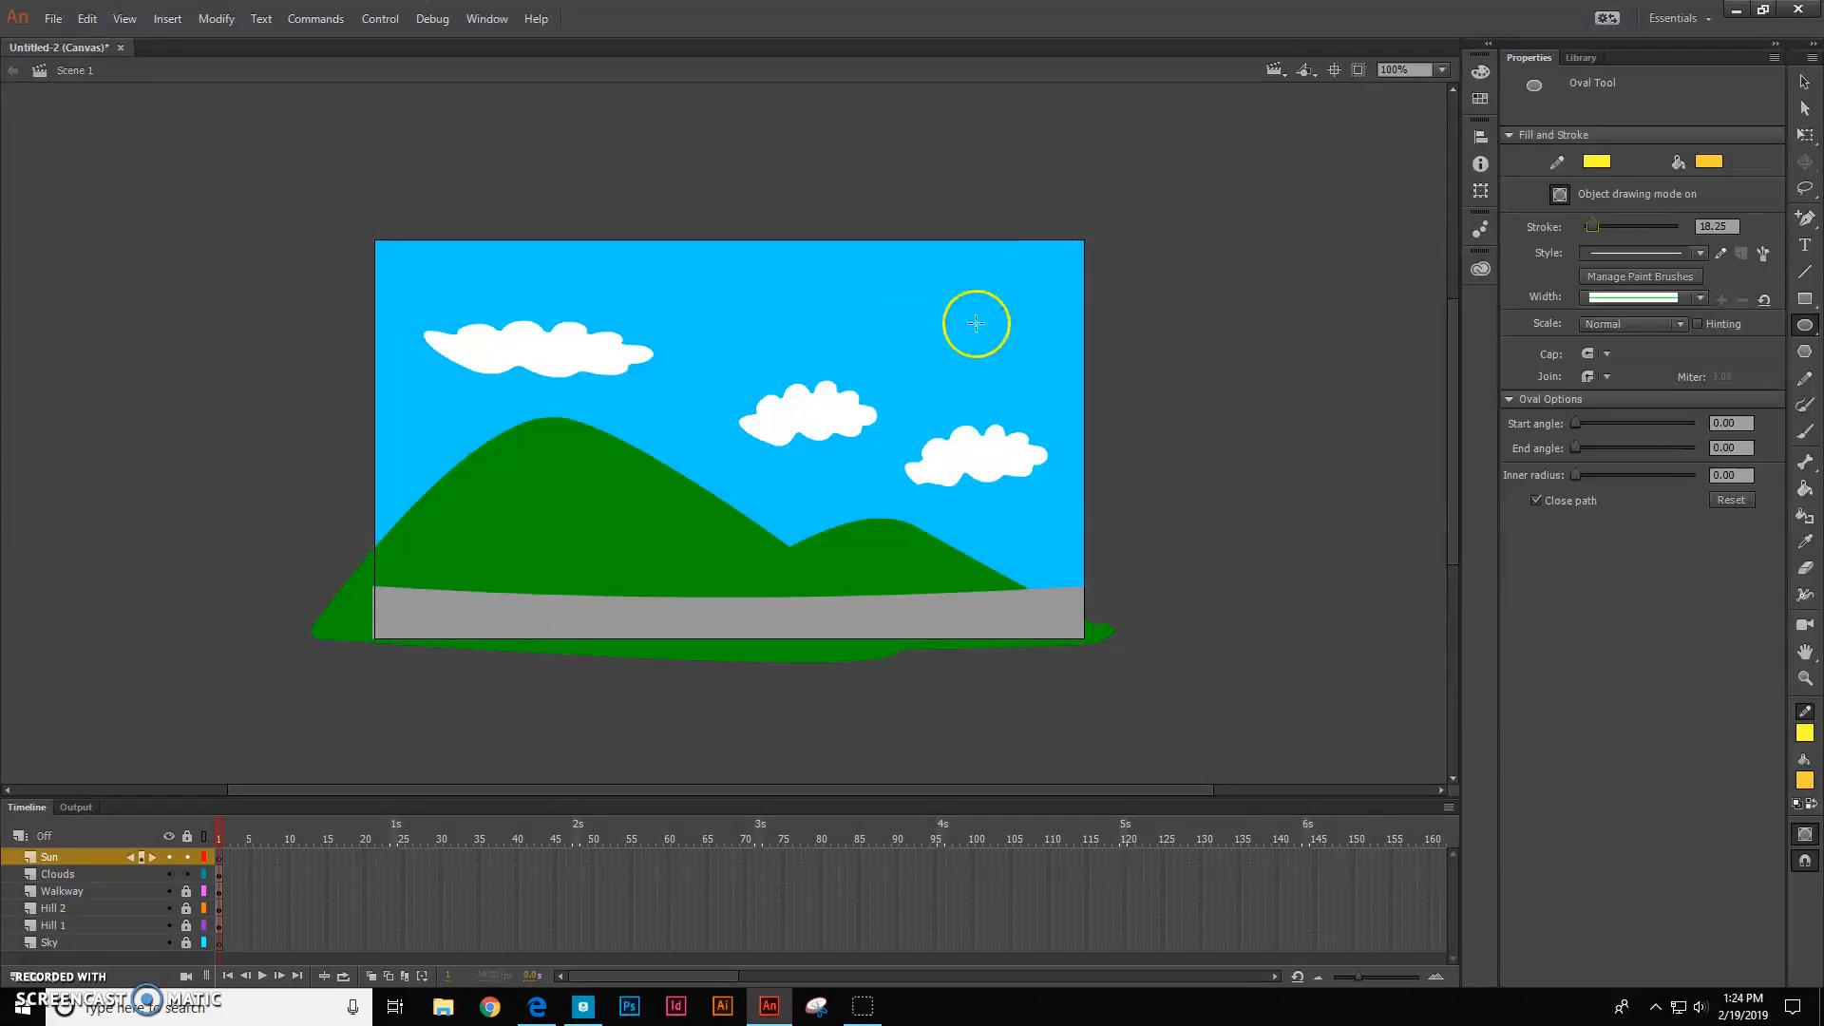
{"action": "mouse_move", "coordinate": [942, 325]}
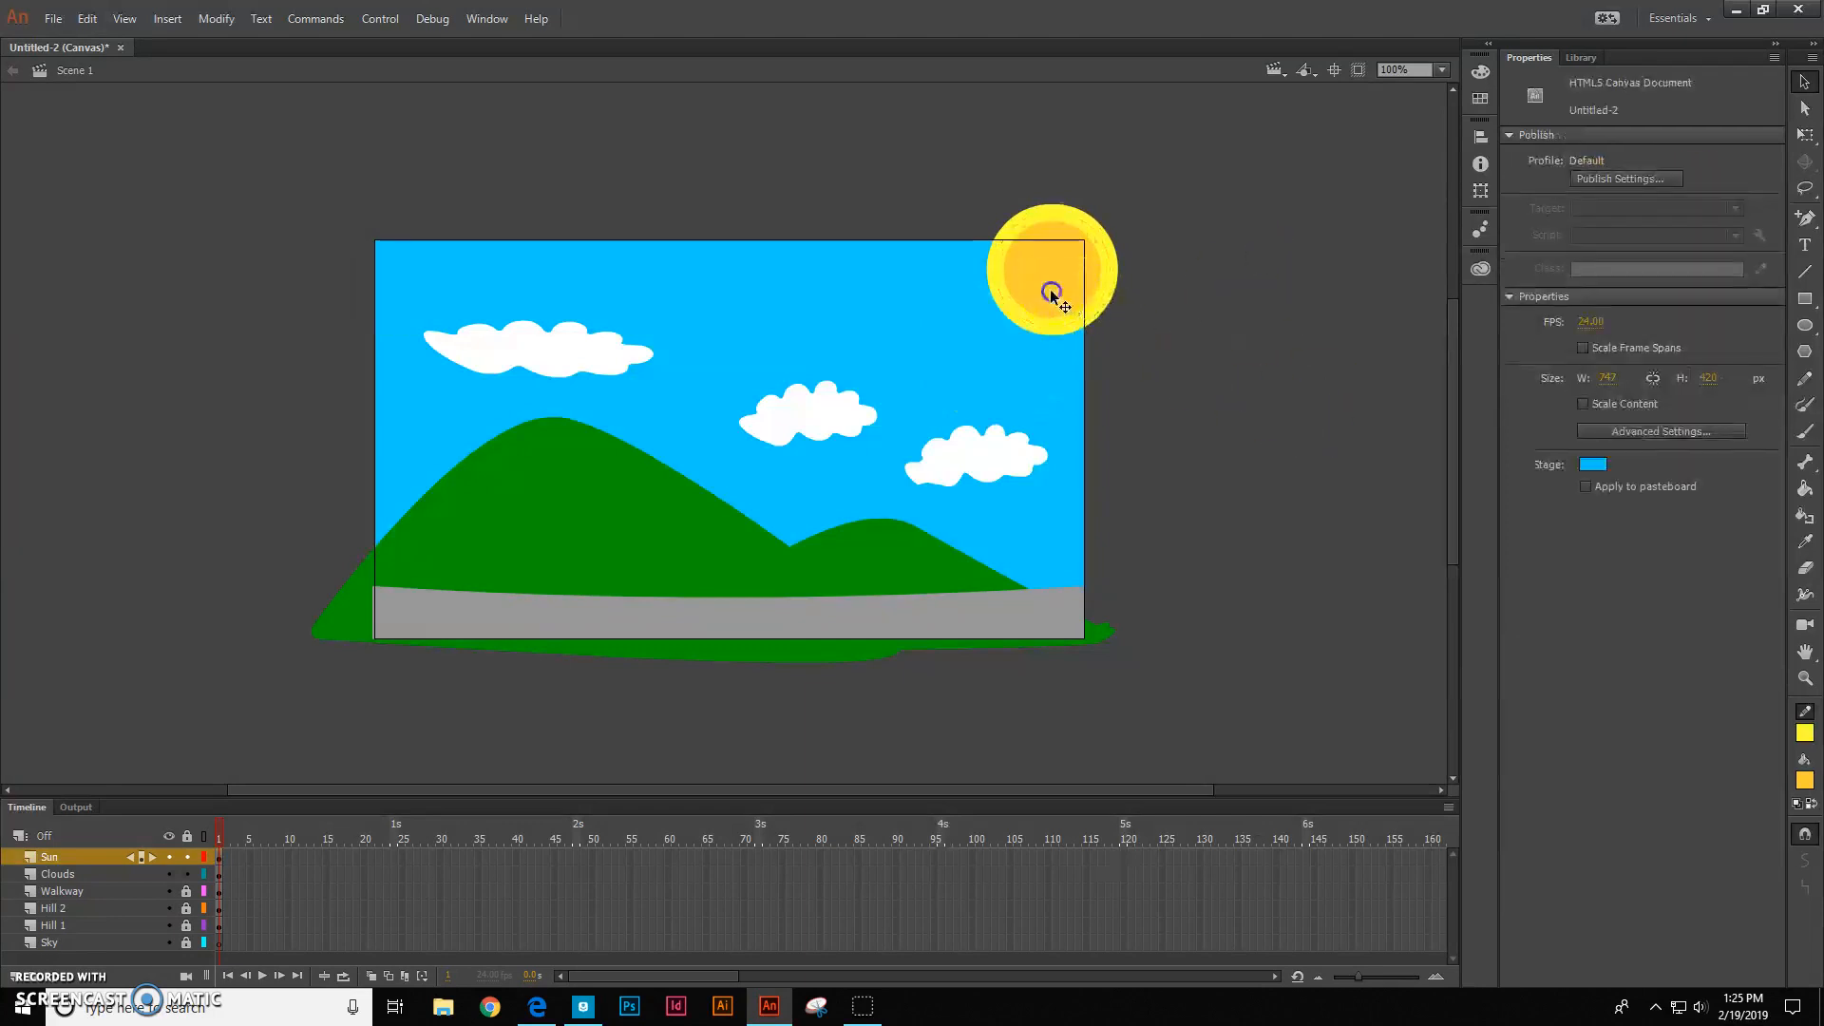
{"action": "left_click", "coordinate": [1051, 291]}
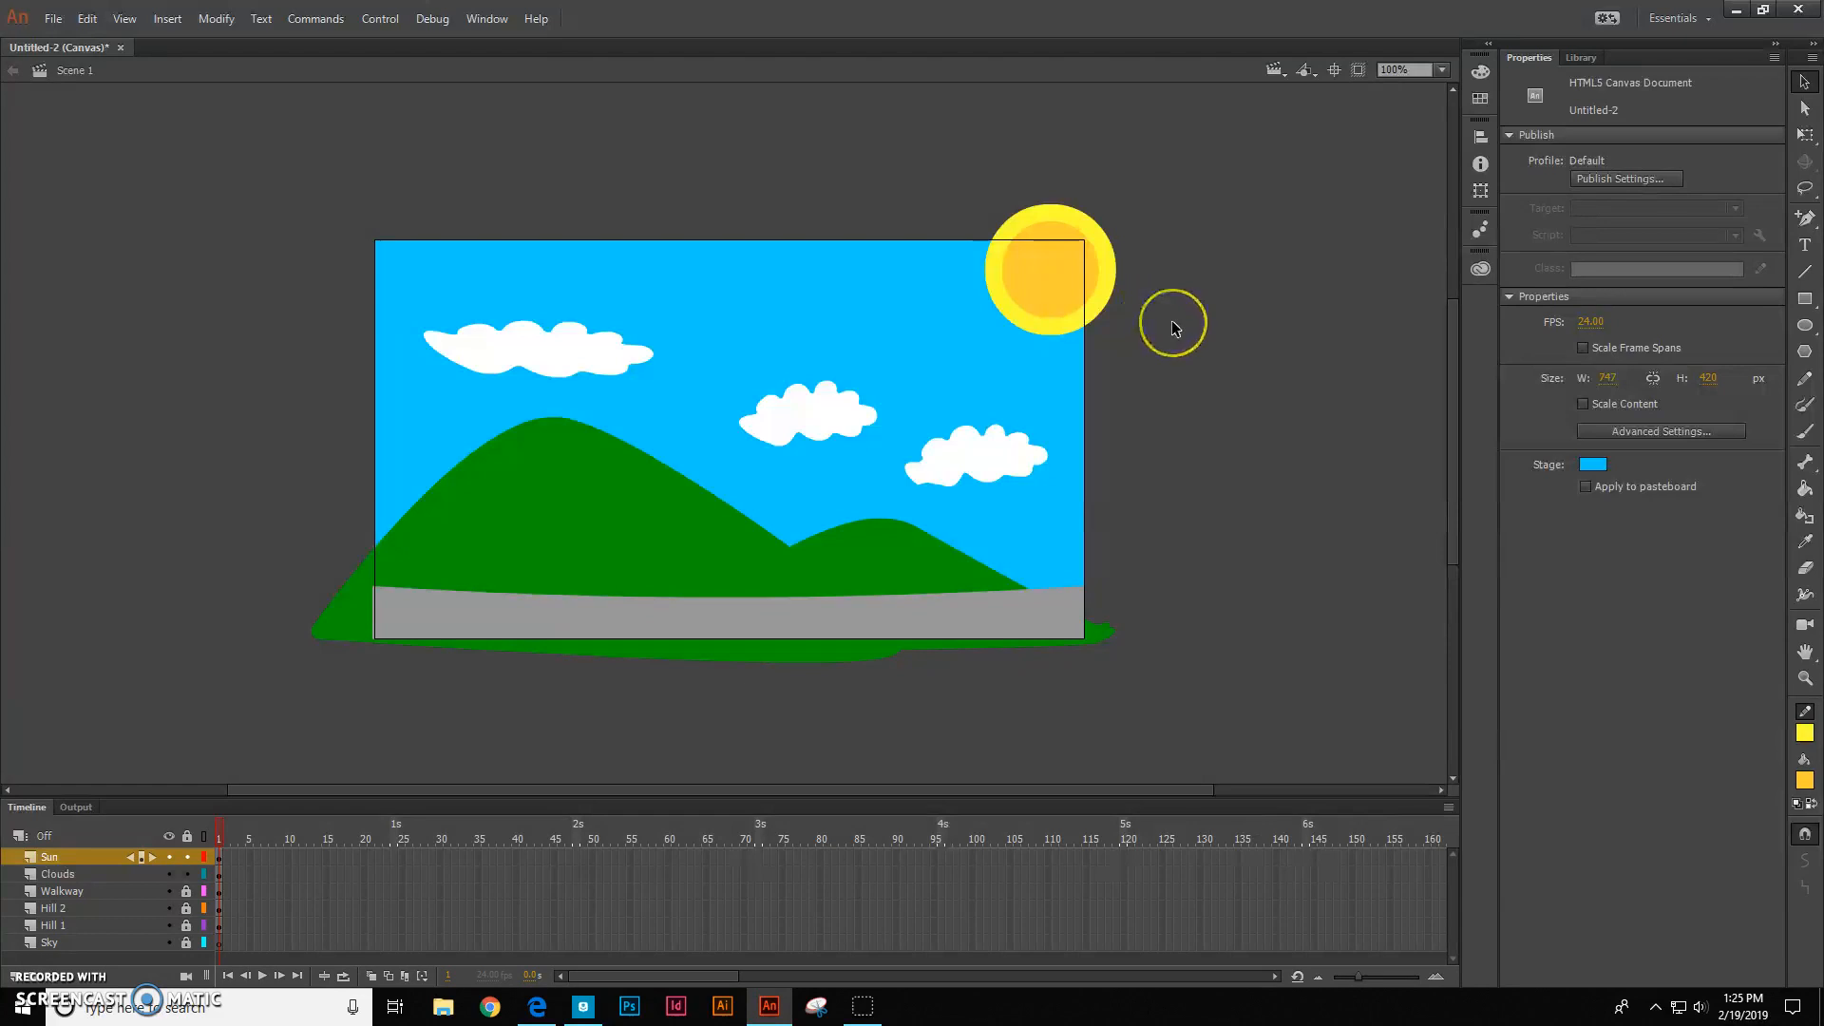
{"action": "mouse_move", "coordinate": [279, 310]}
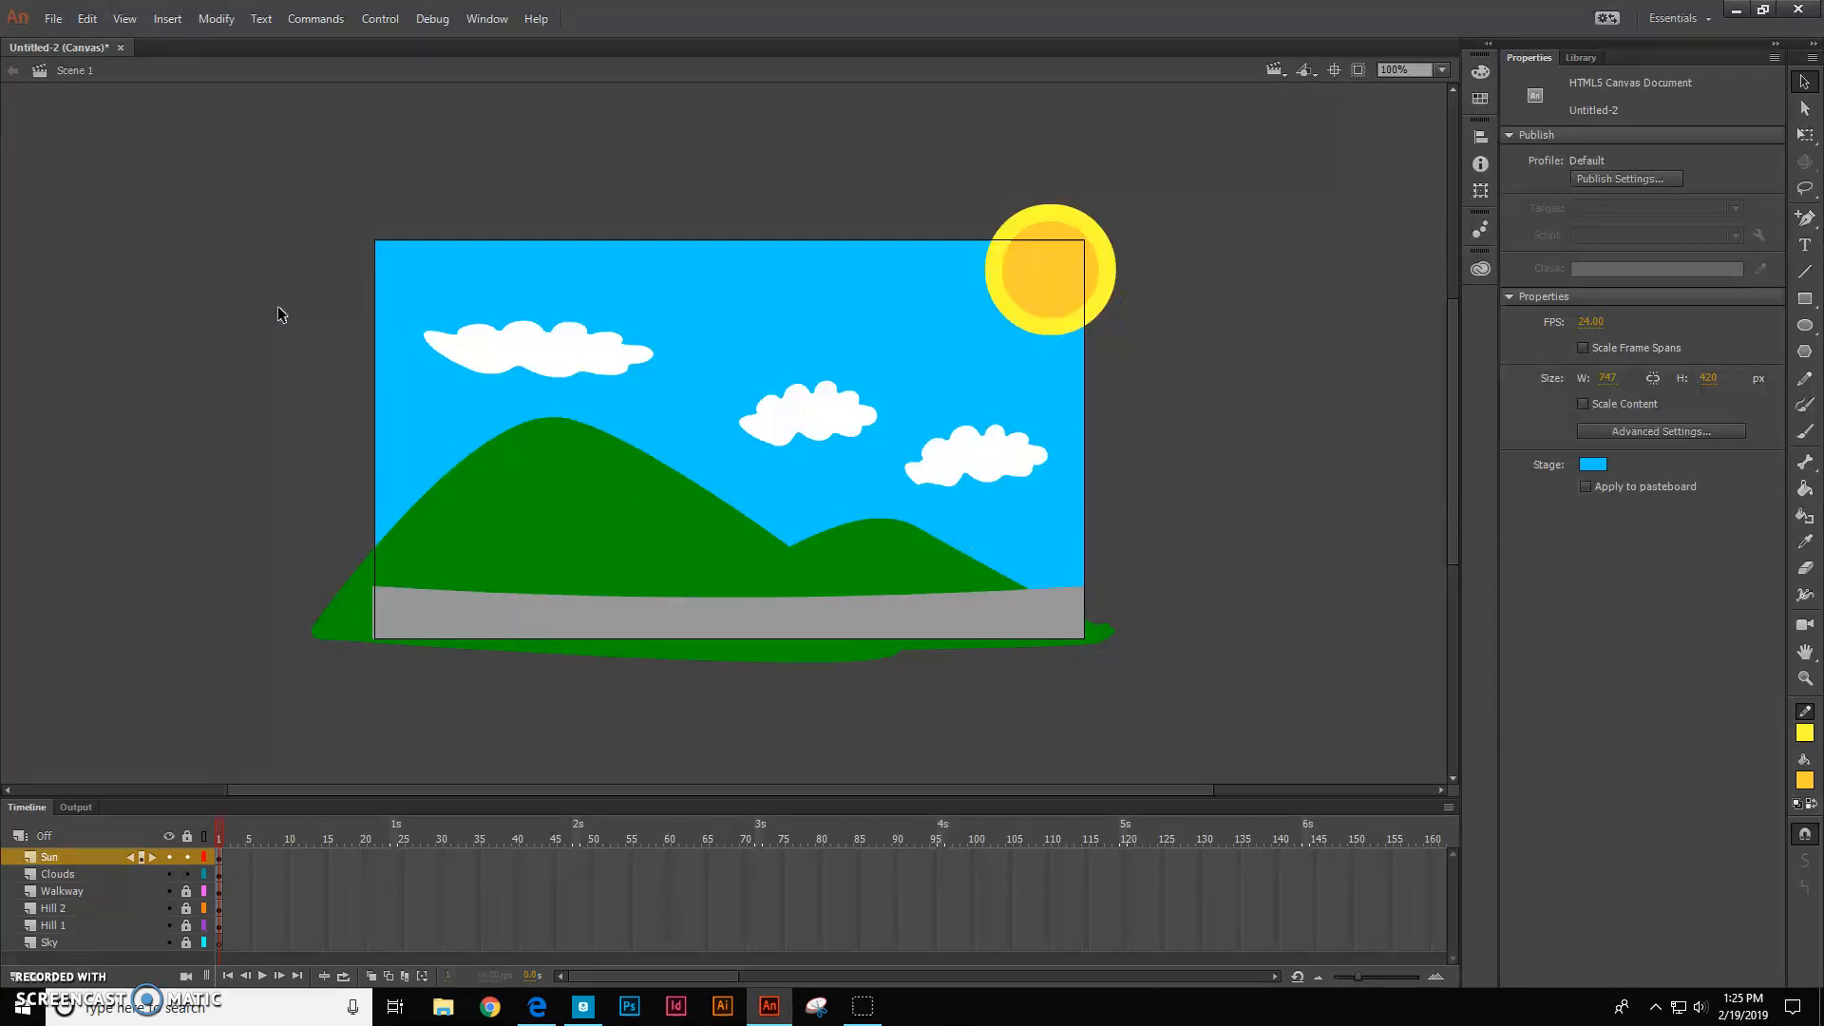
Save As 'Lesson 1 Stage Your Name.fla' in Documents
{"action": "left_click", "coordinate": [52, 17]}
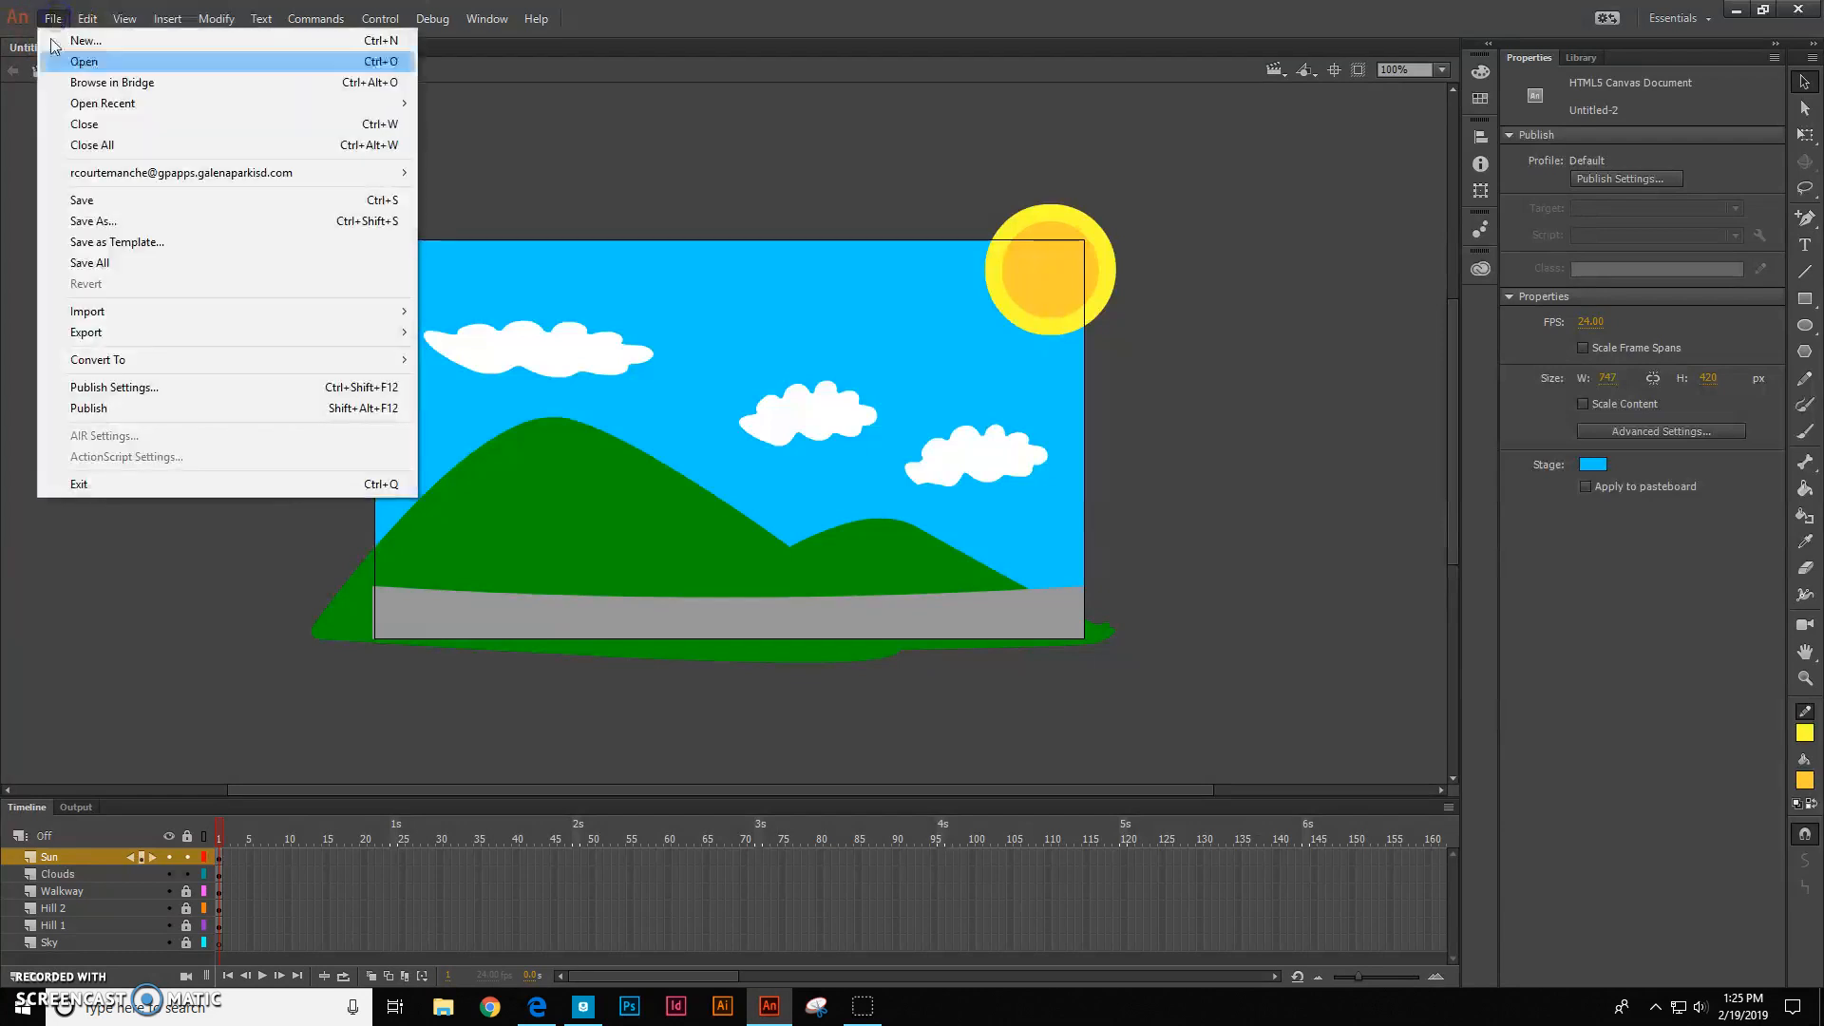
{"action": "left_click", "coordinate": [93, 221]}
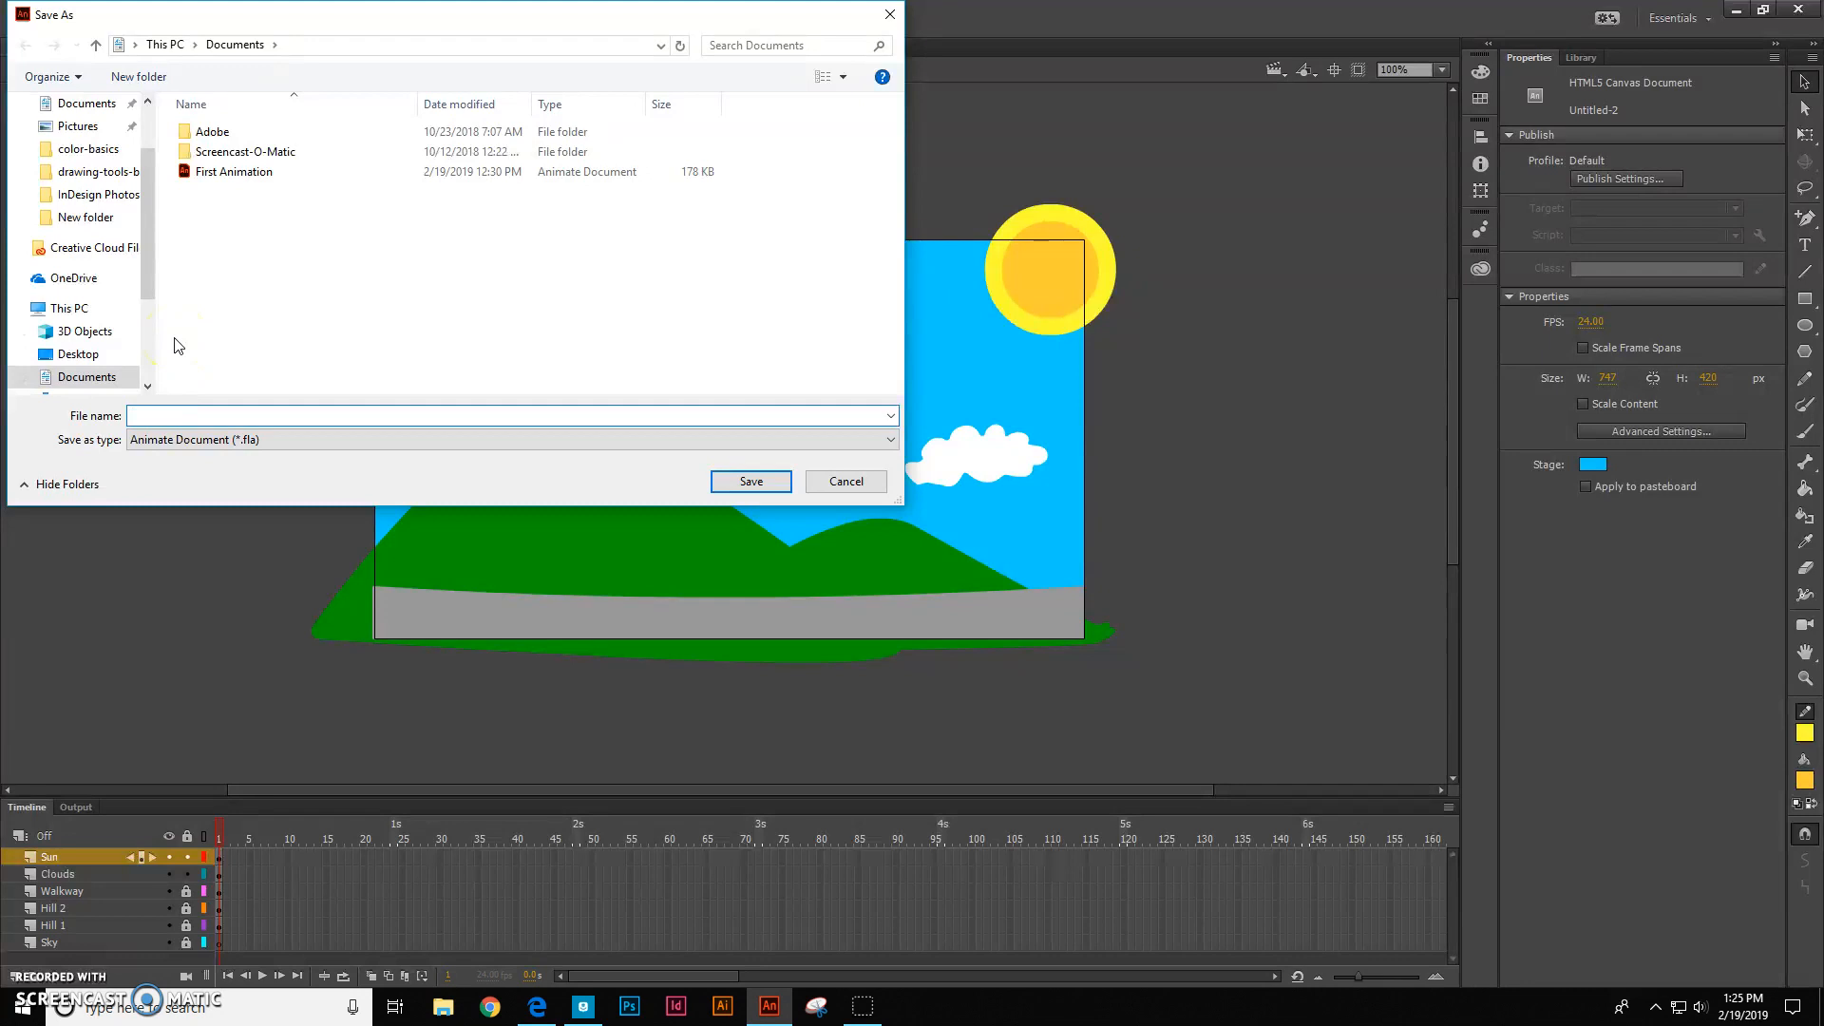
{"action": "left_click", "coordinate": [466, 415]}
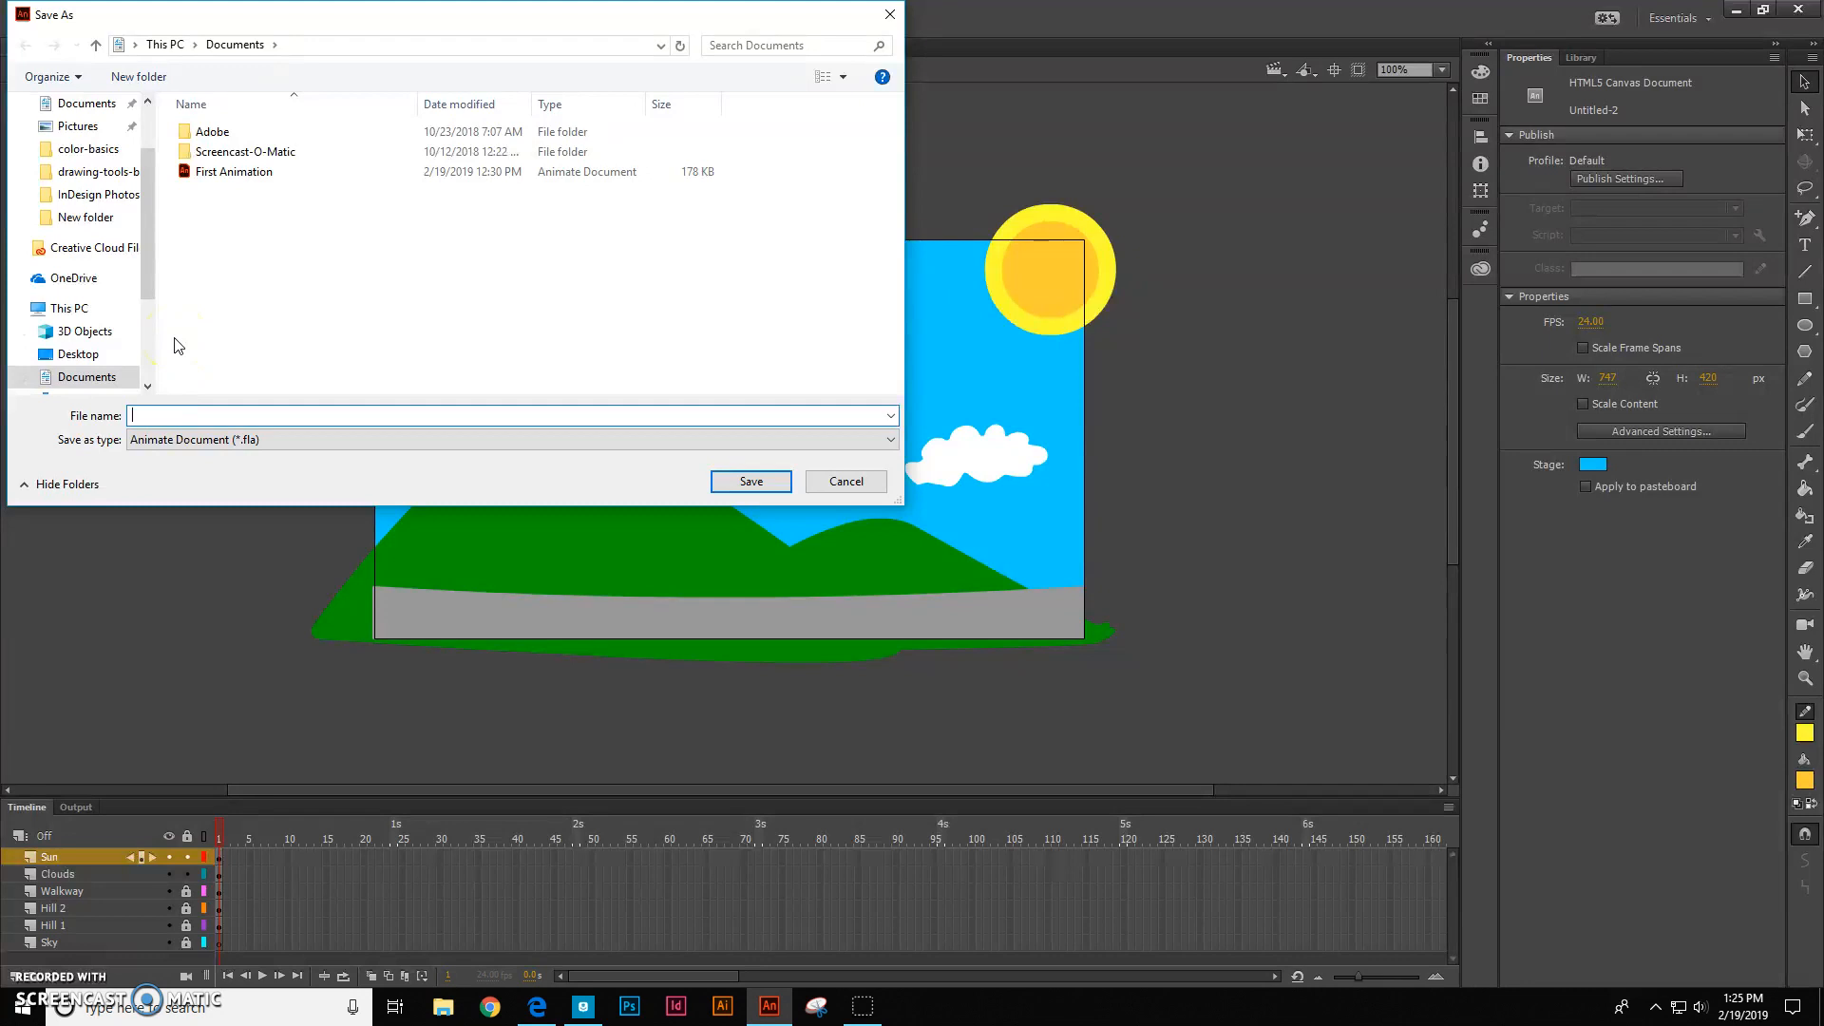
{"action": "type", "text": "Lesson 1 S"}
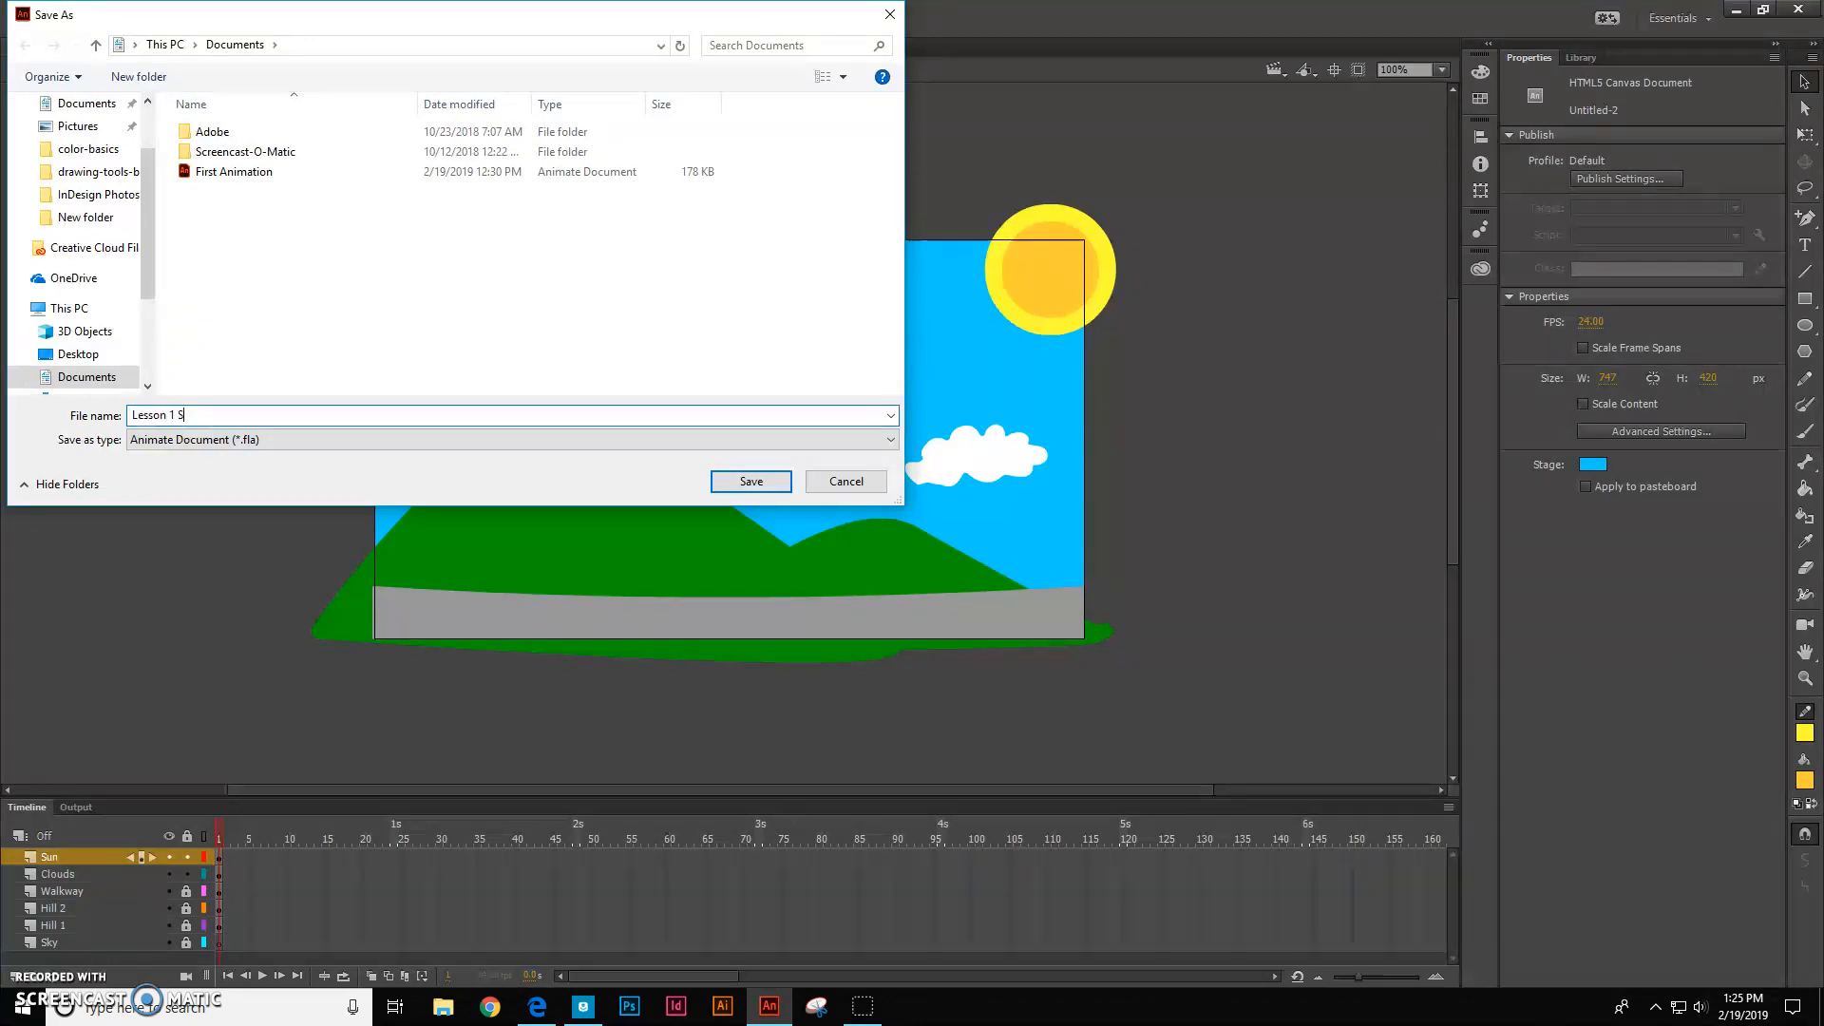
{"action": "type", "text": "tage"}
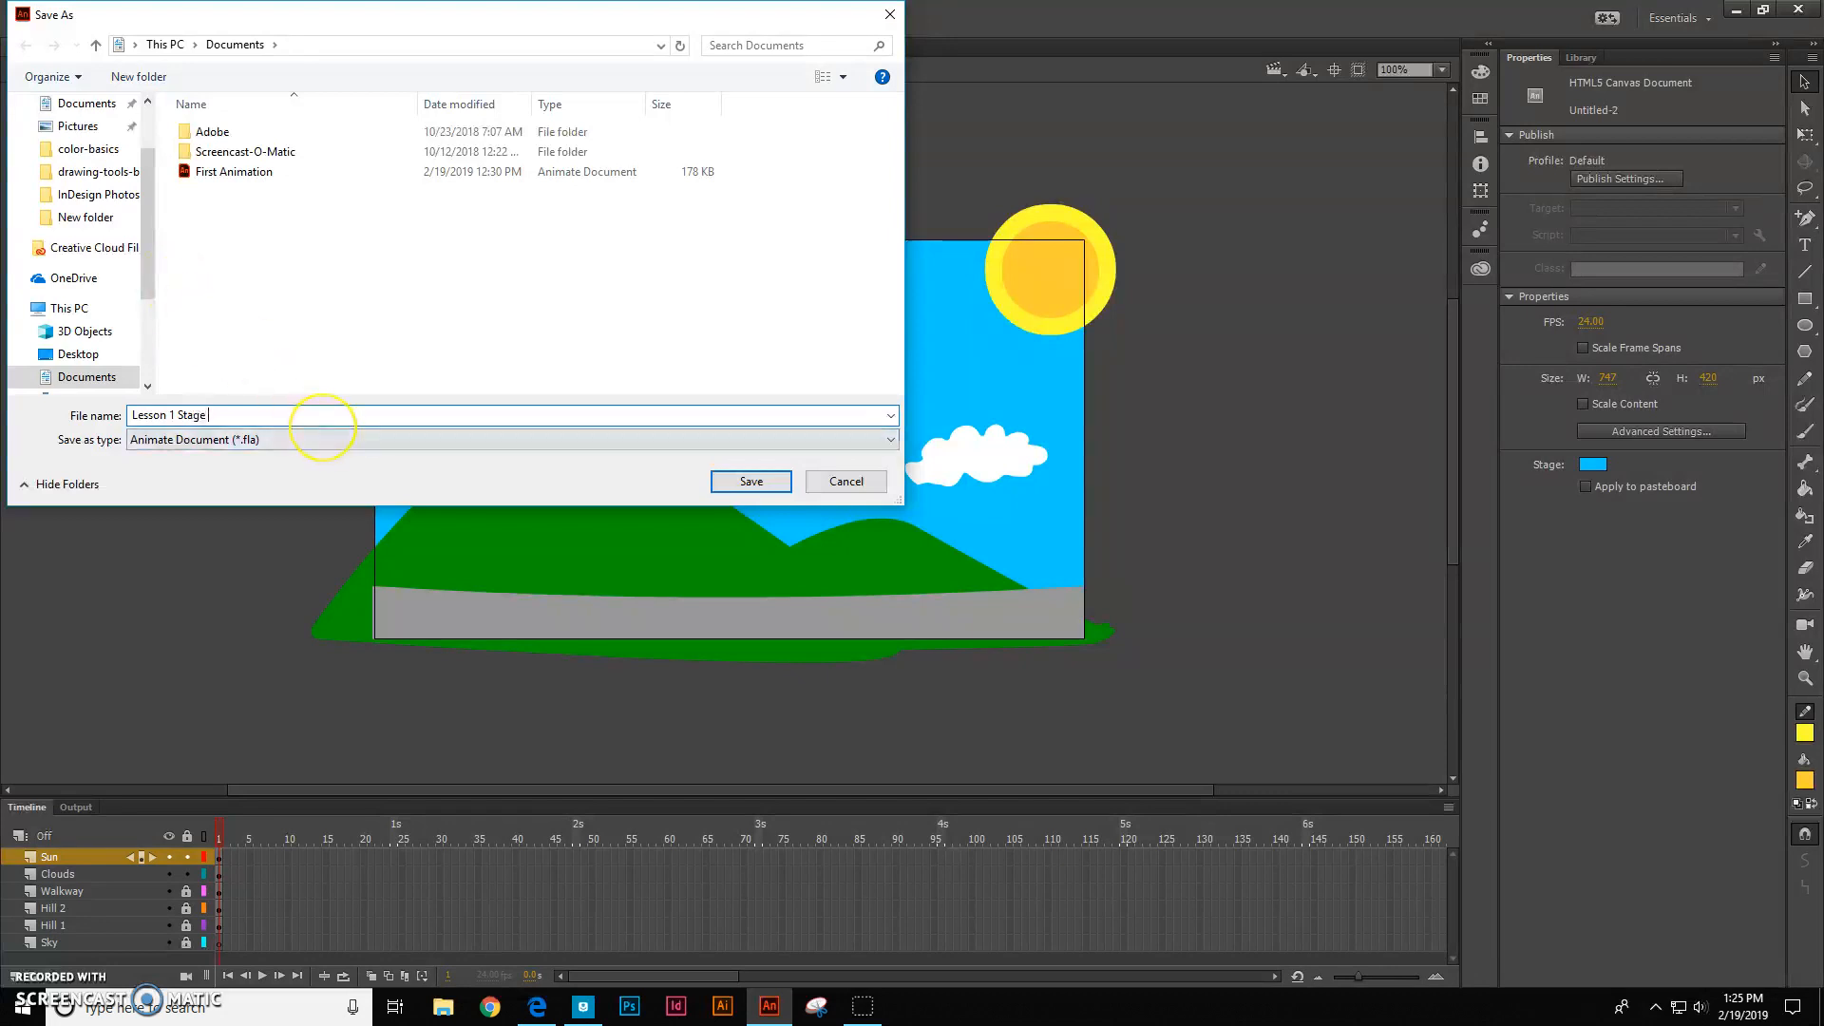
{"action": "type", "text": "Y"}
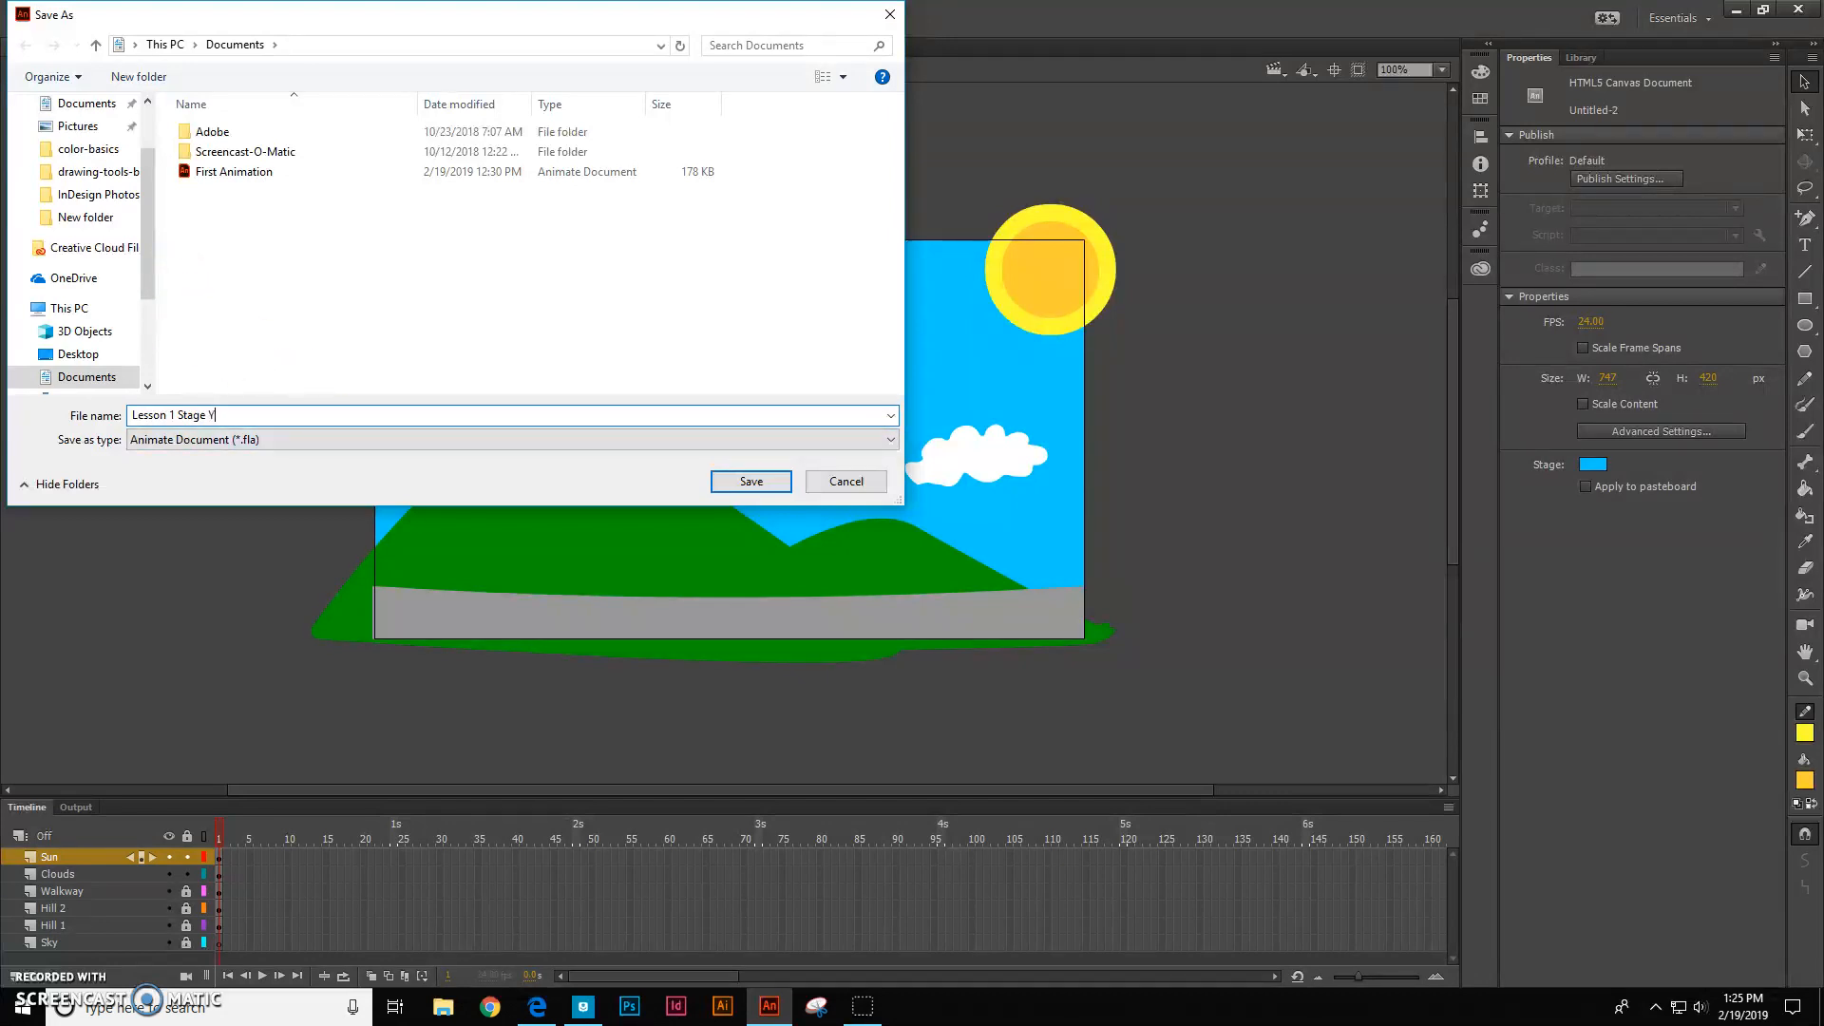
{"action": "type", "text": "our Name"}
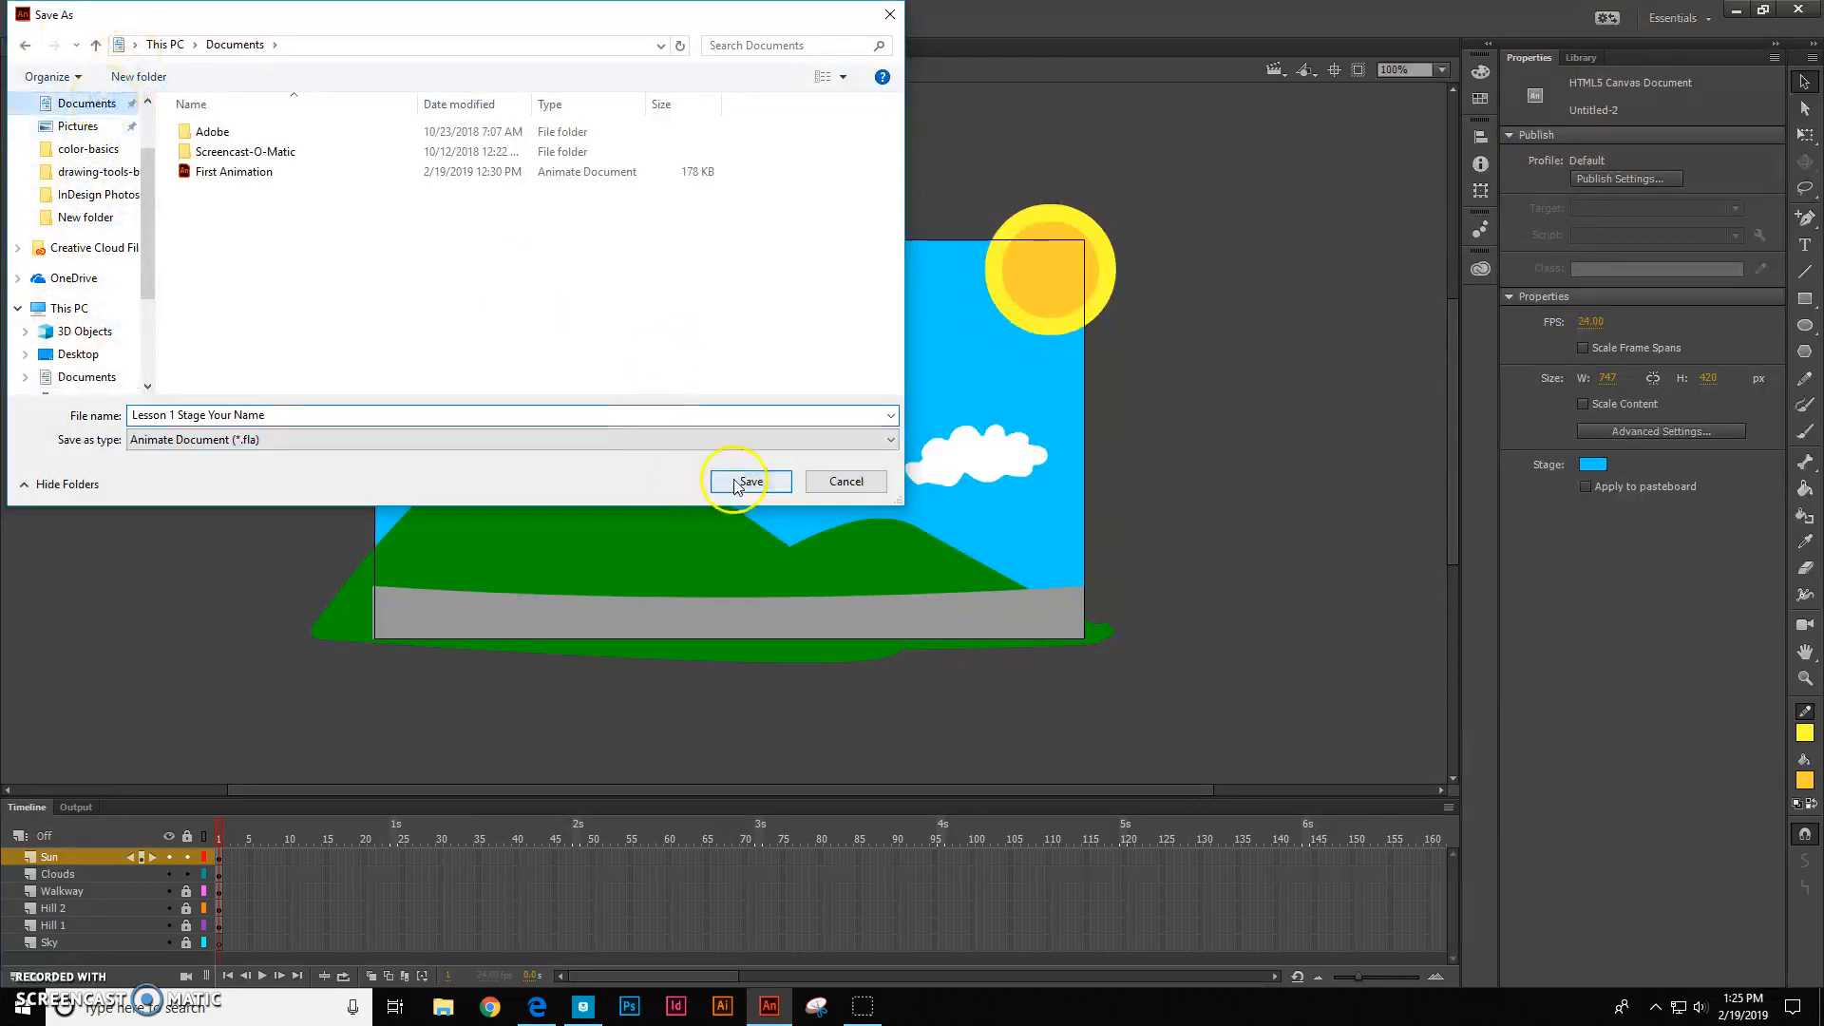
{"action": "left_click", "coordinate": [750, 482]}
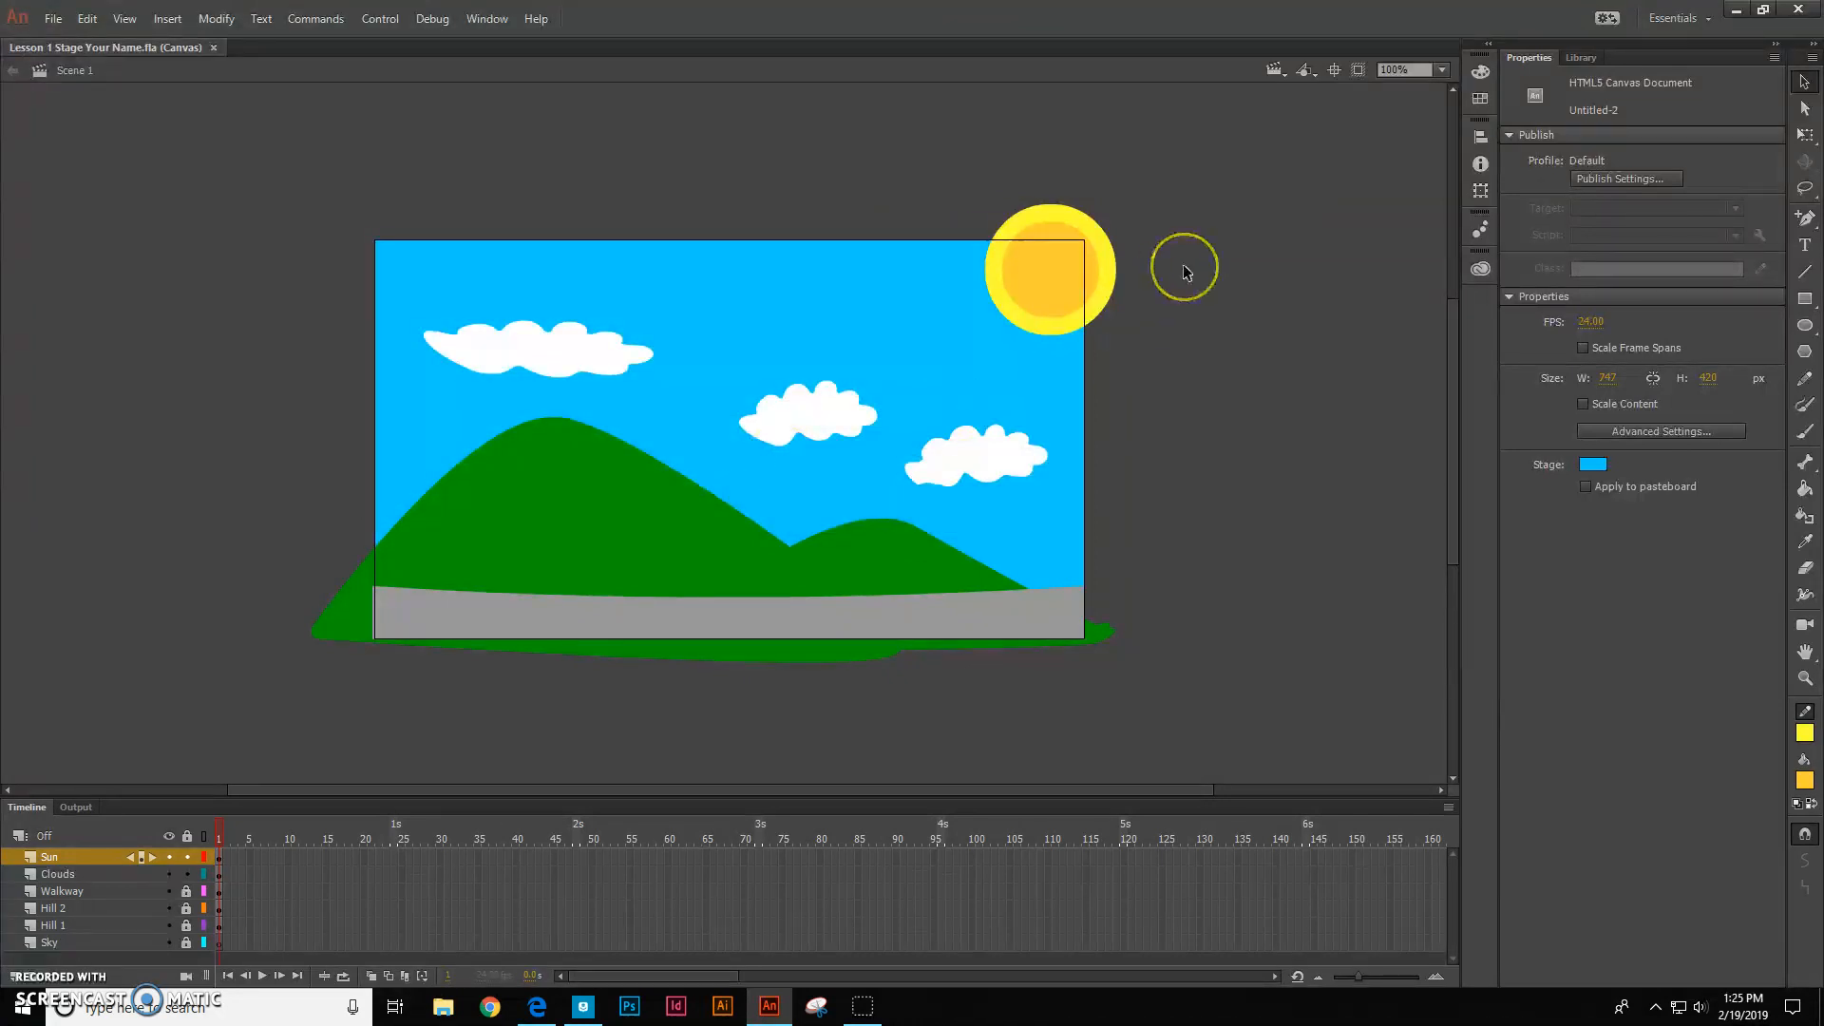